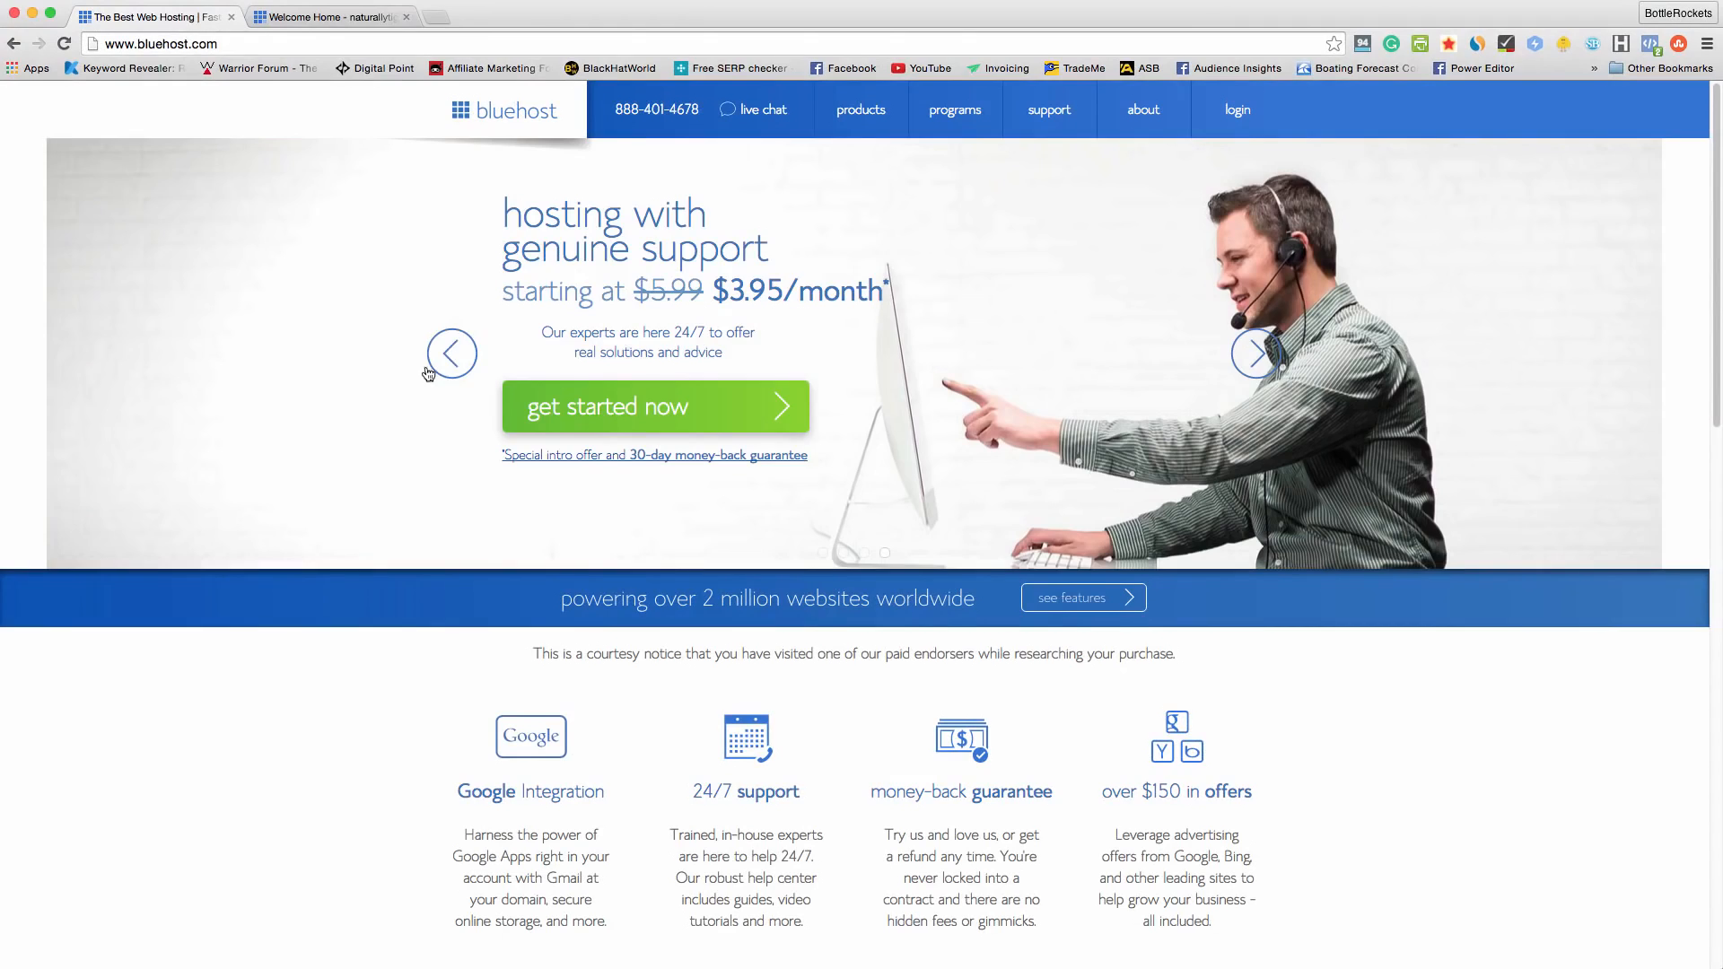
- Cycle the homepage banner back to the $3.95/month hosting offer with free domain
{"action": "left_click", "coordinate": [448, 353]}
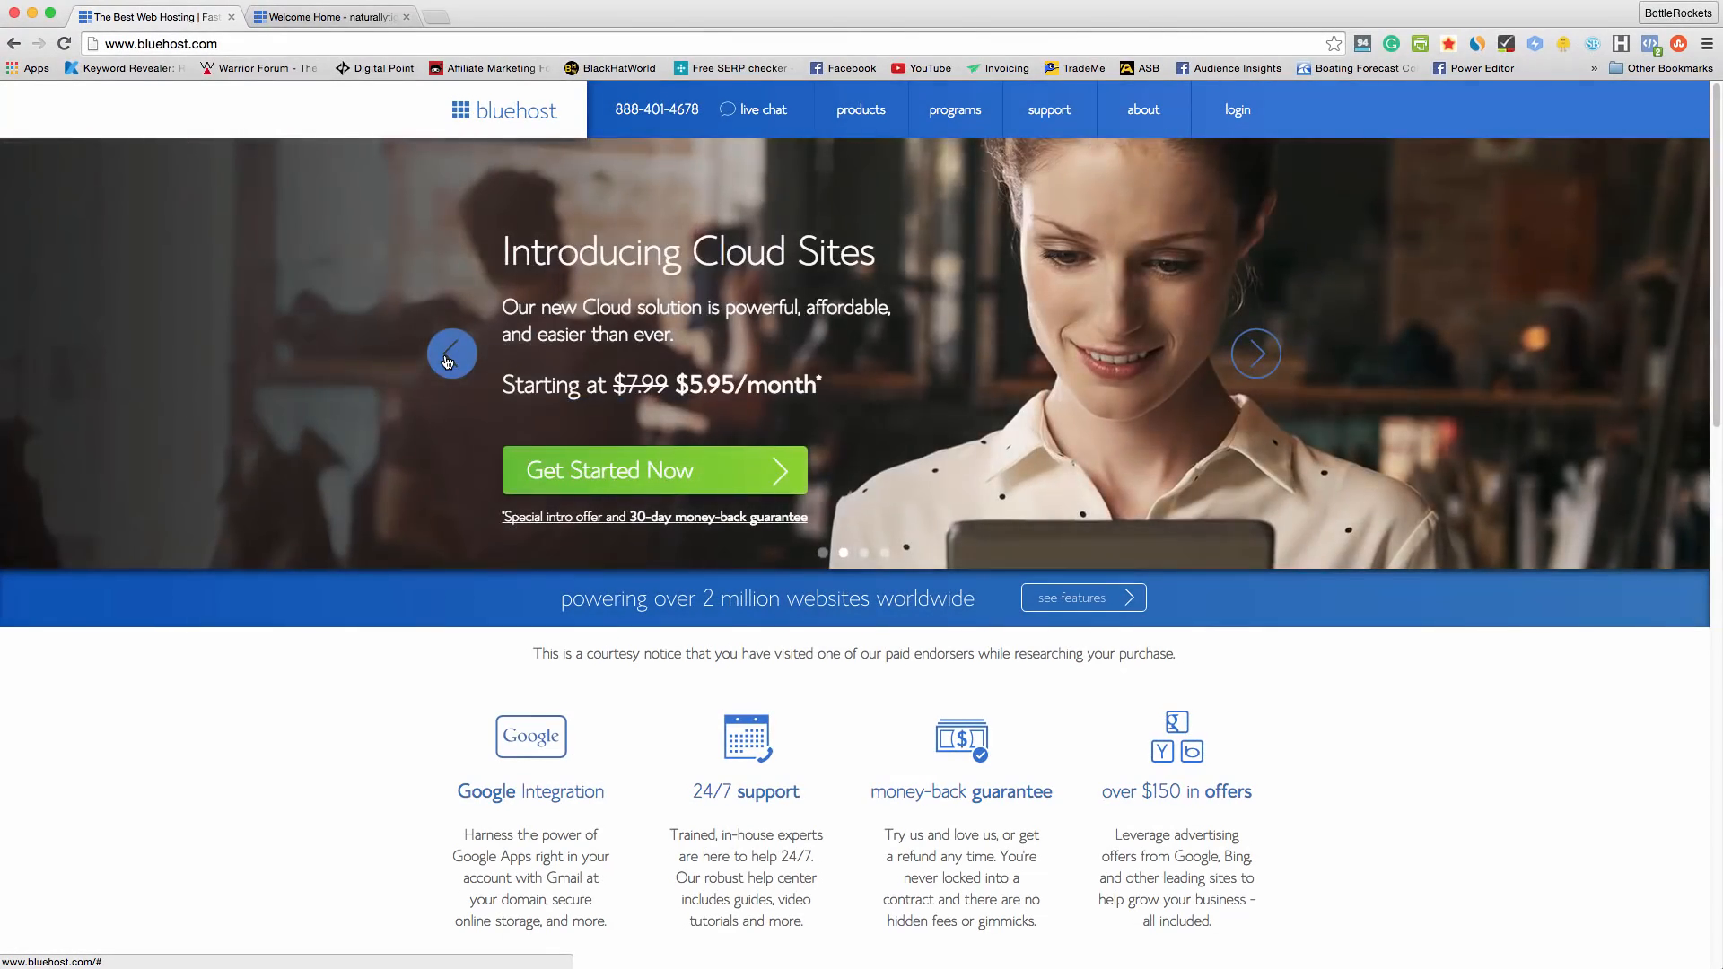
{"action": "left_click", "coordinate": [452, 354]}
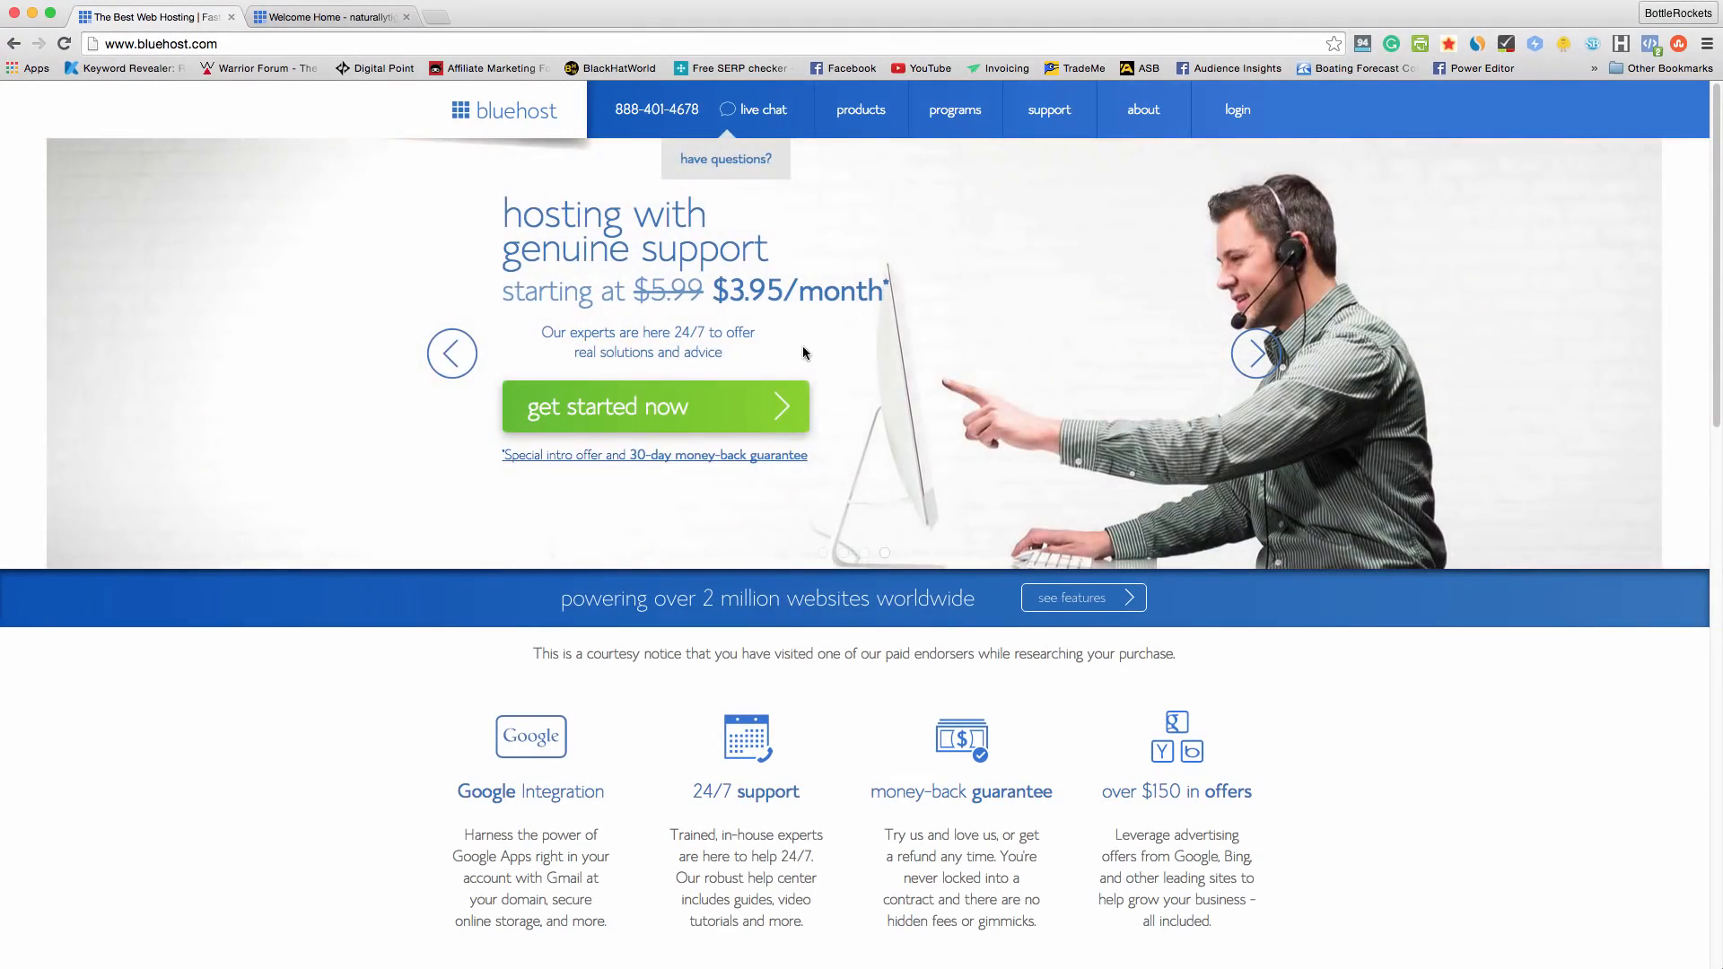
{"action": "left_click", "coordinate": [450, 353]}
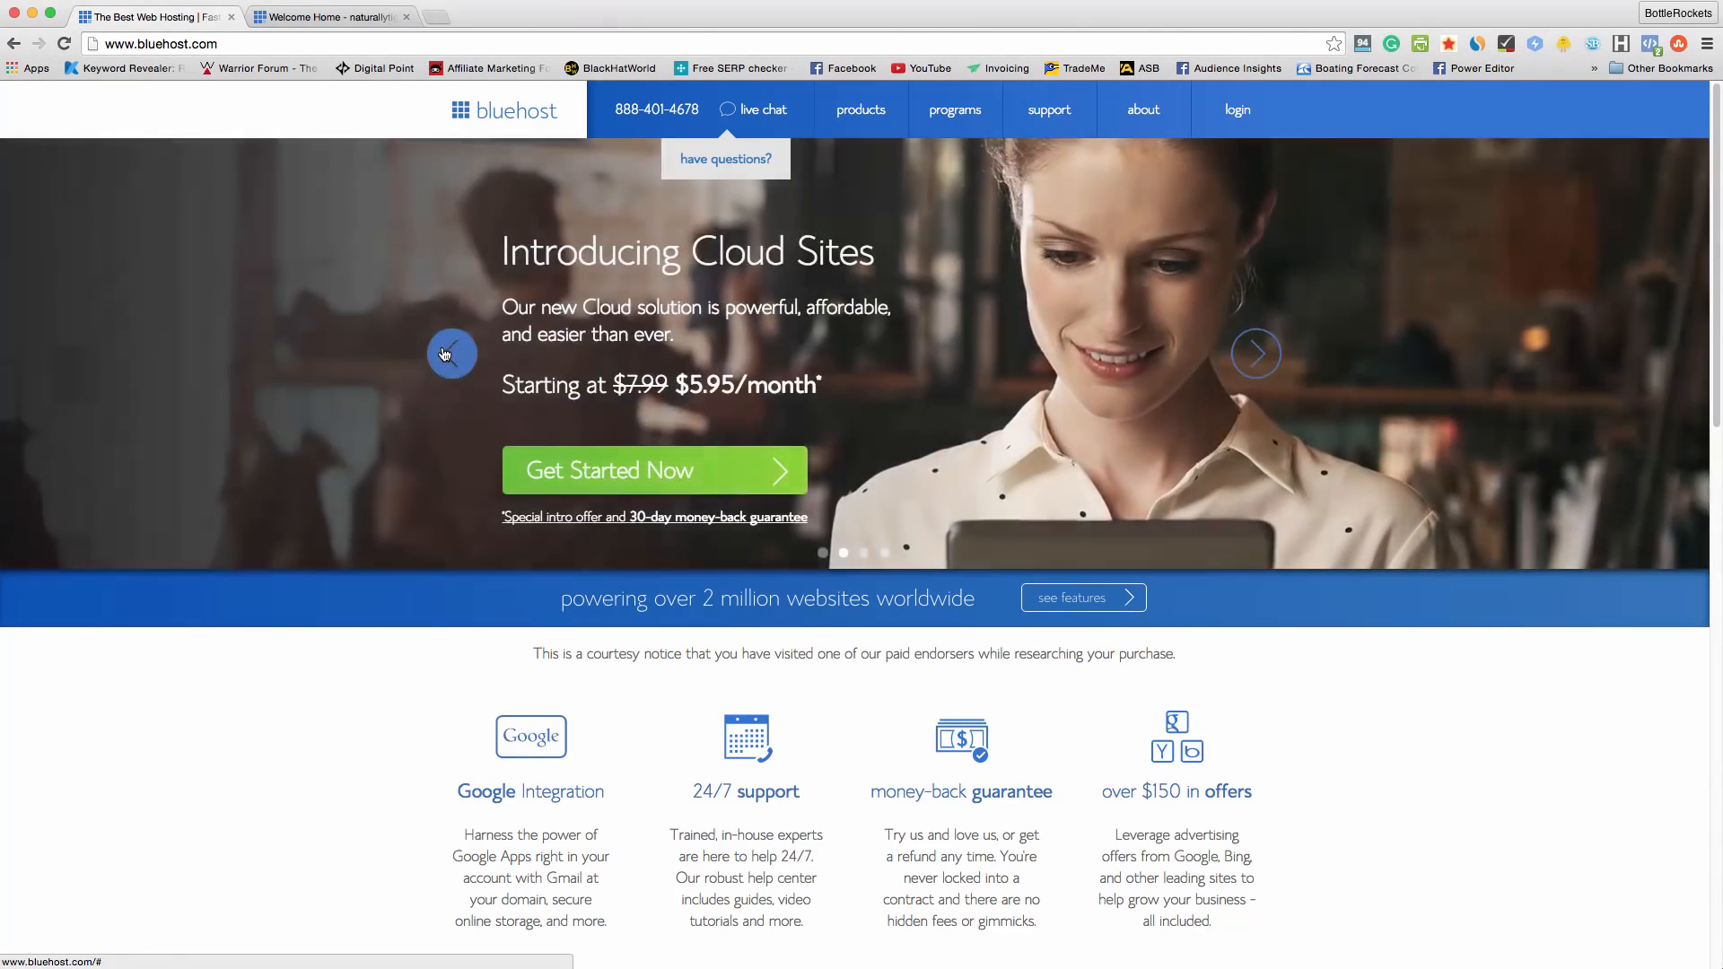
{"action": "left_click", "coordinate": [451, 354]}
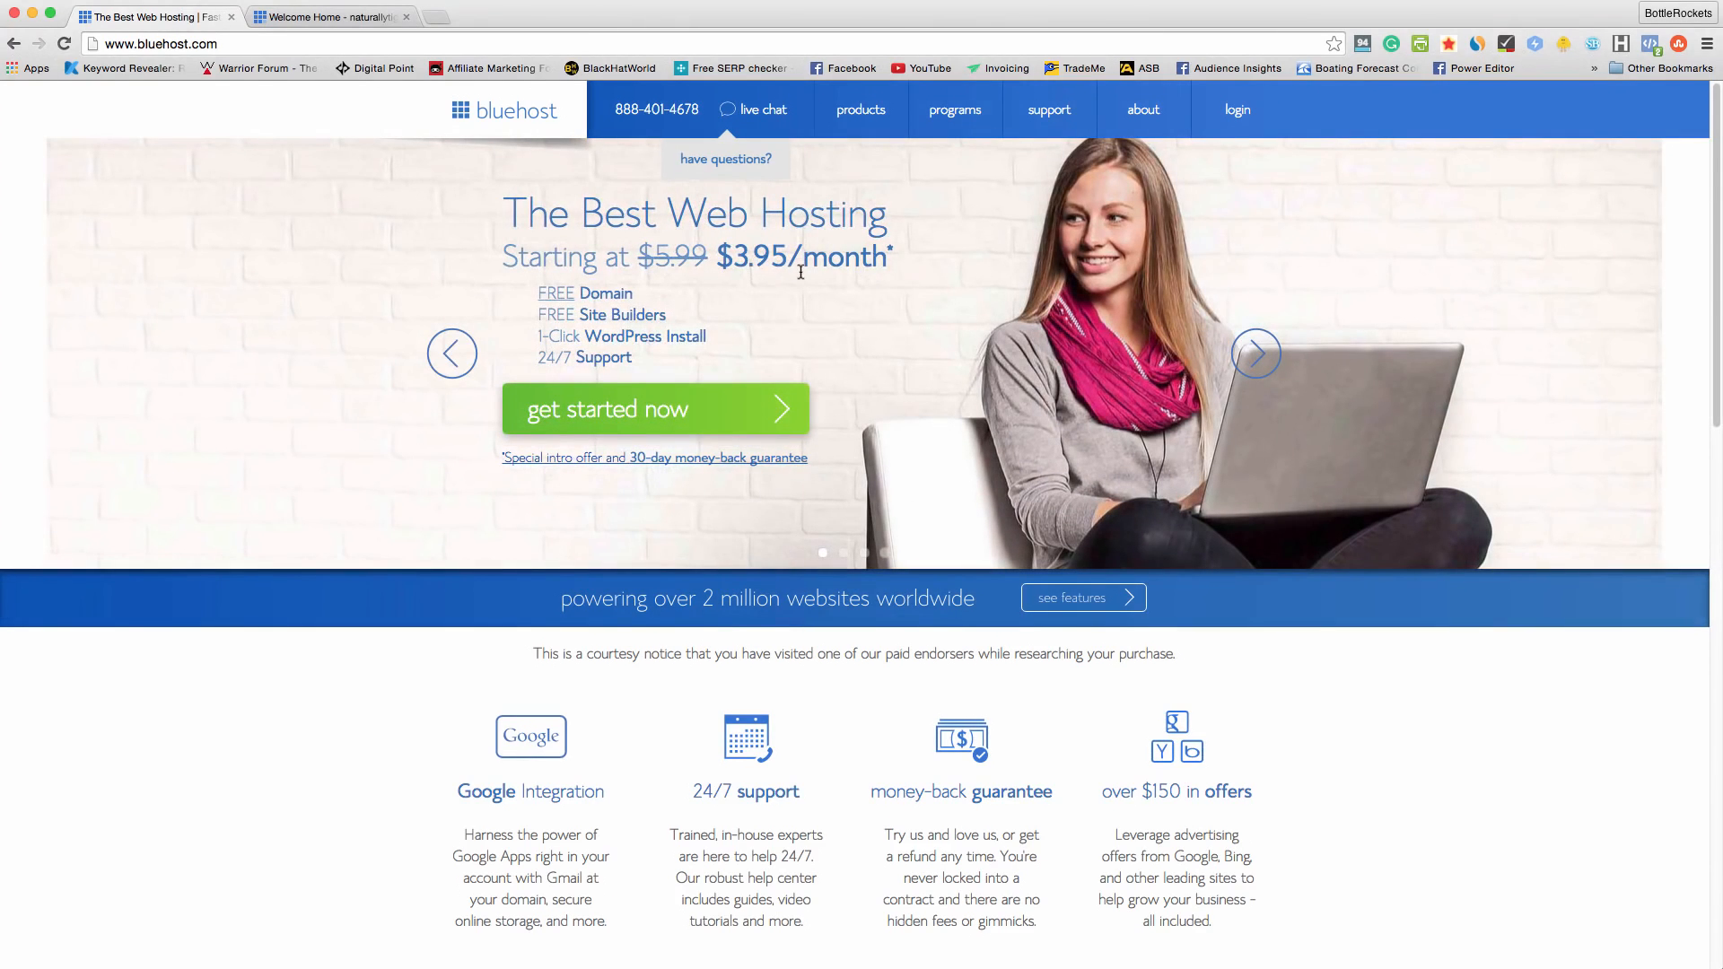
{"action": "mouse_move", "coordinate": [549, 292]}
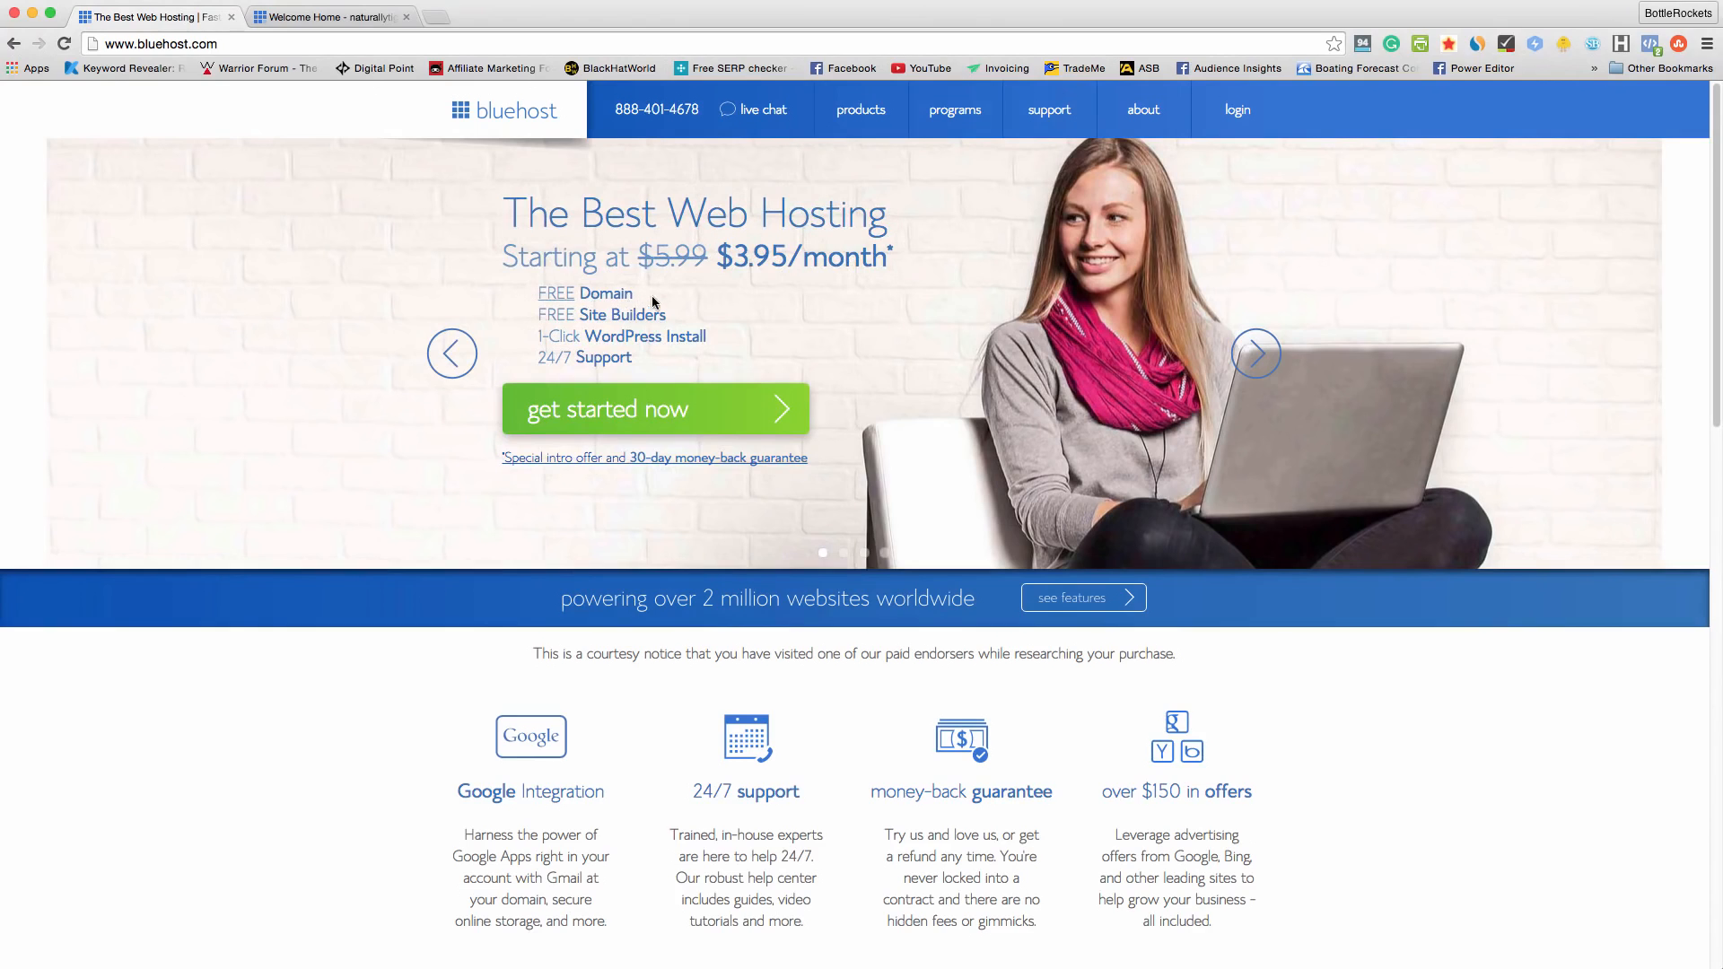
{"action": "mouse_move", "coordinate": [557, 362]}
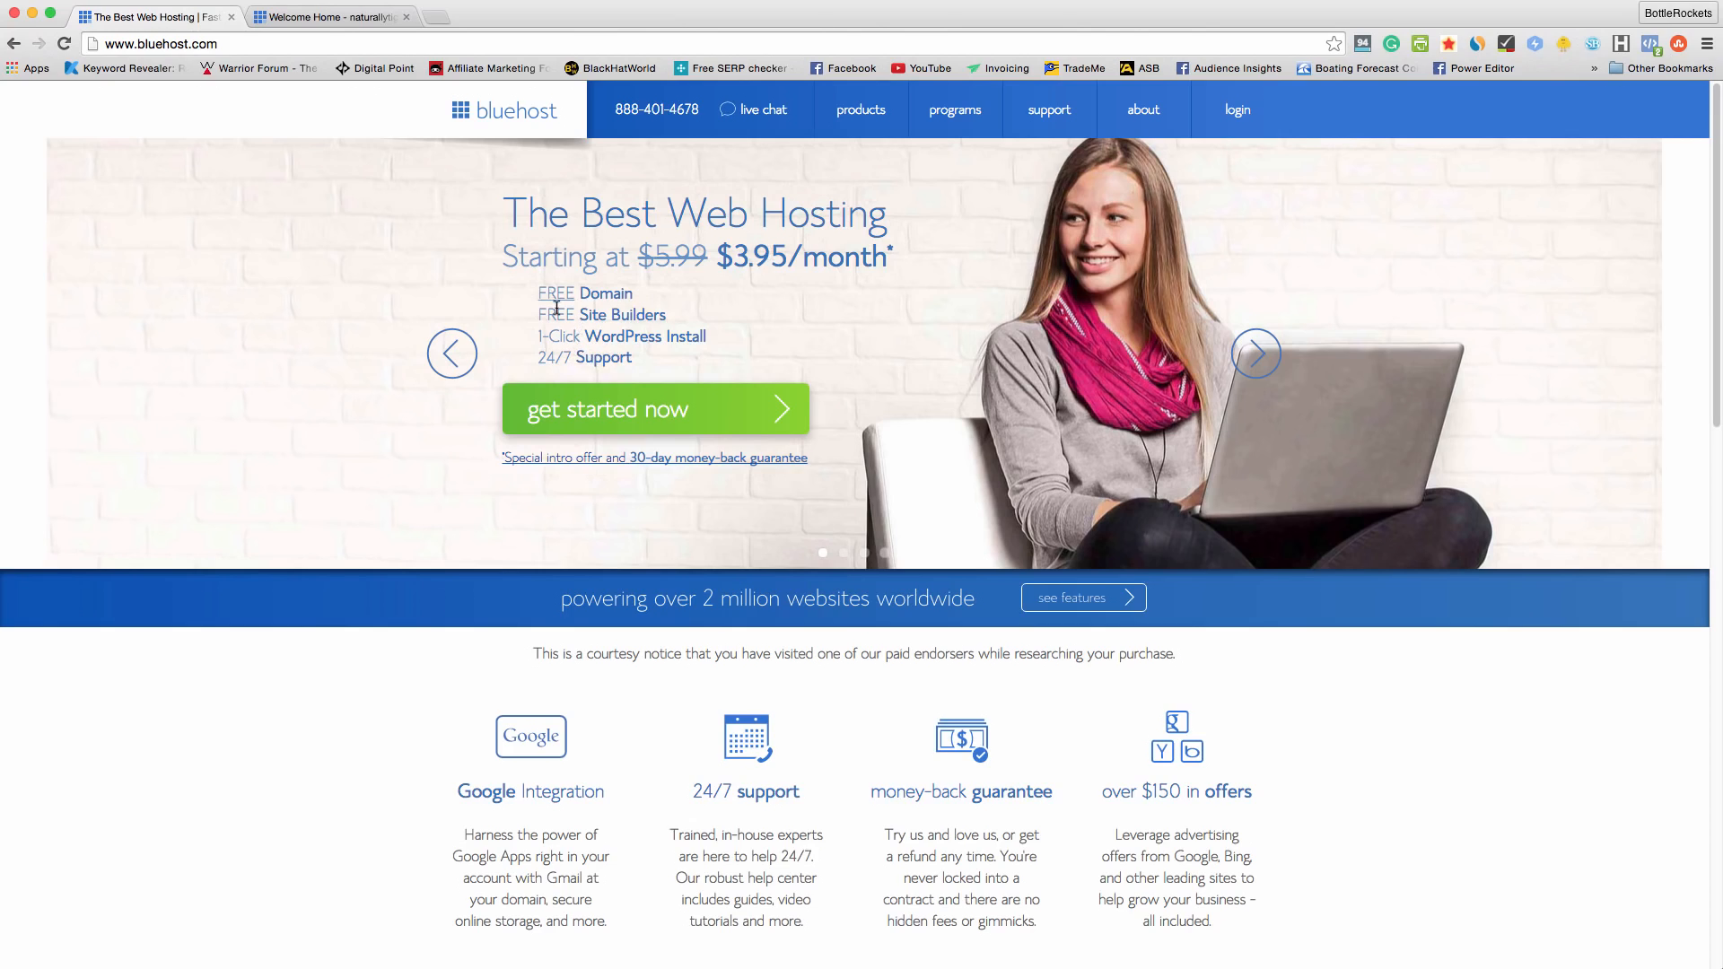
{"action": "mouse_move", "coordinate": [538, 387]}
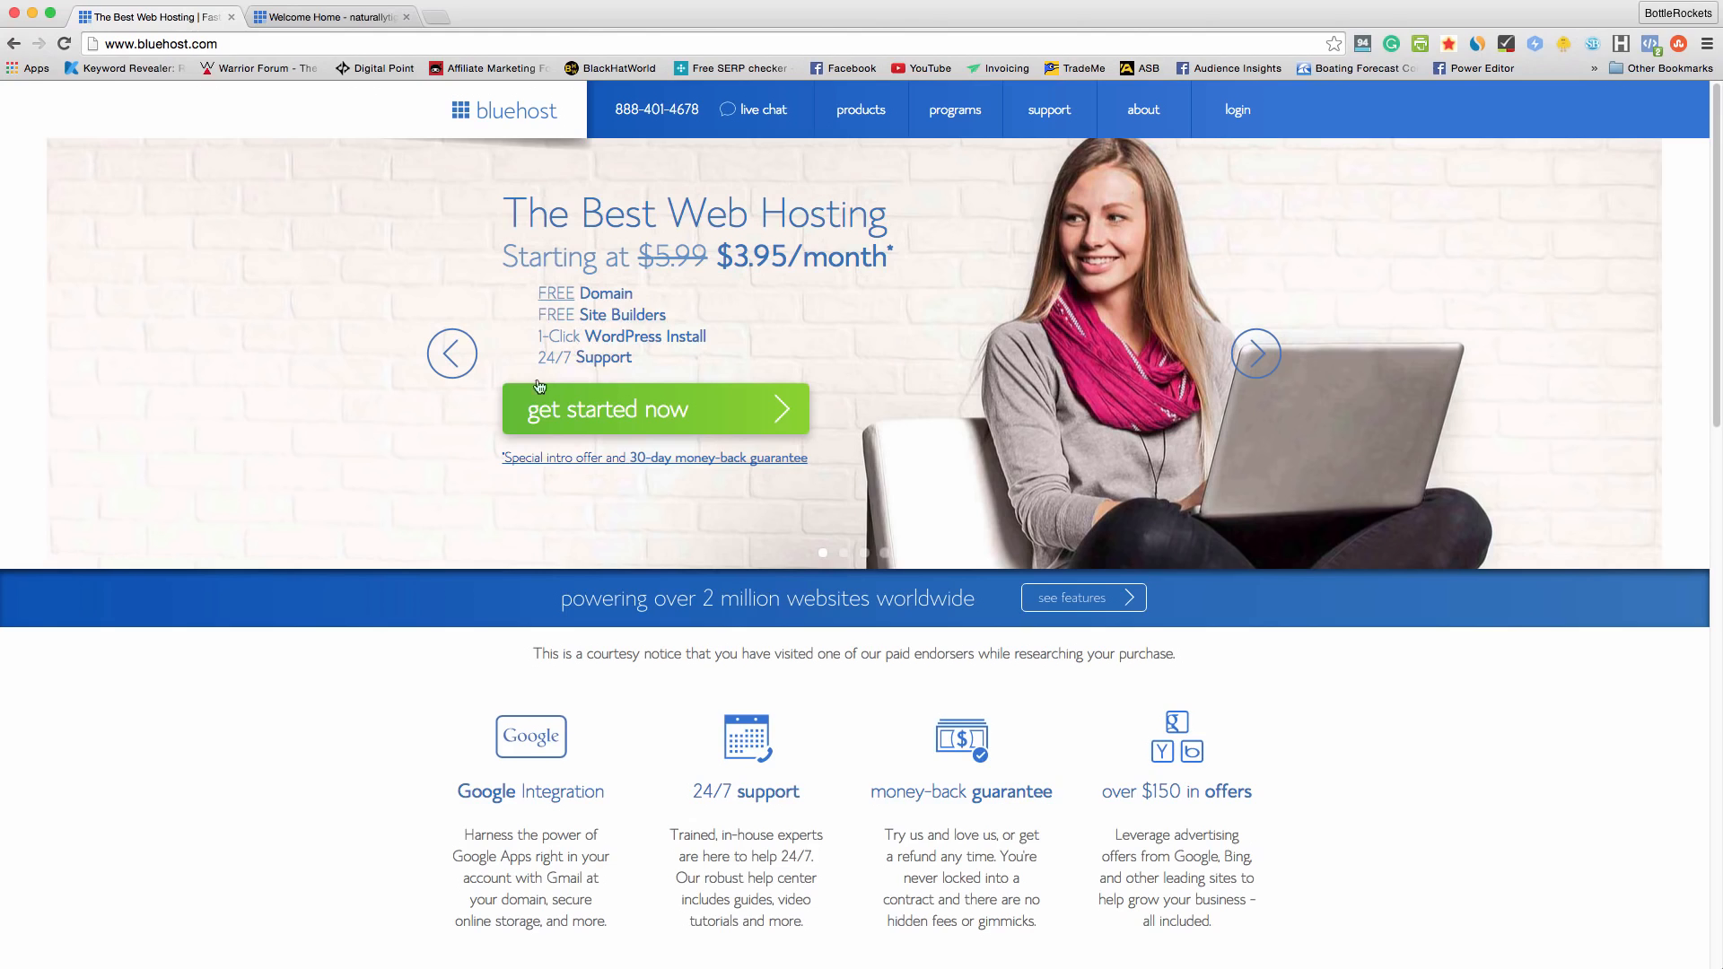
{"action": "mouse_move", "coordinate": [585, 410]}
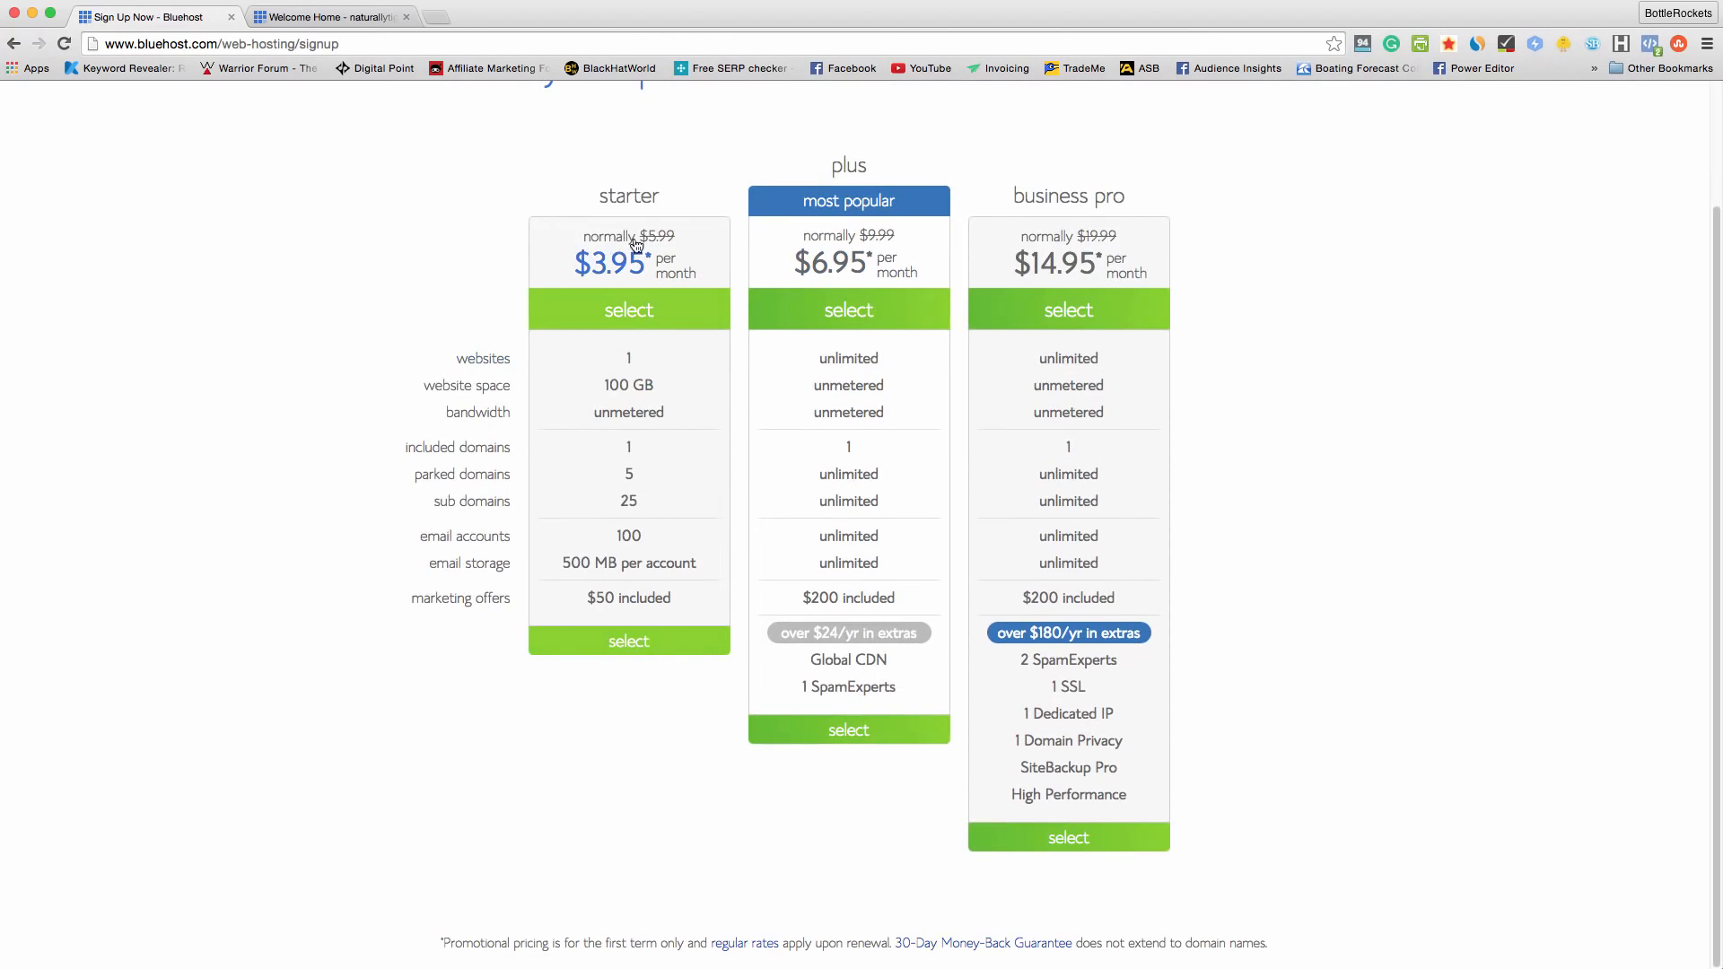
{"action": "mouse_move", "coordinate": [630, 535]}
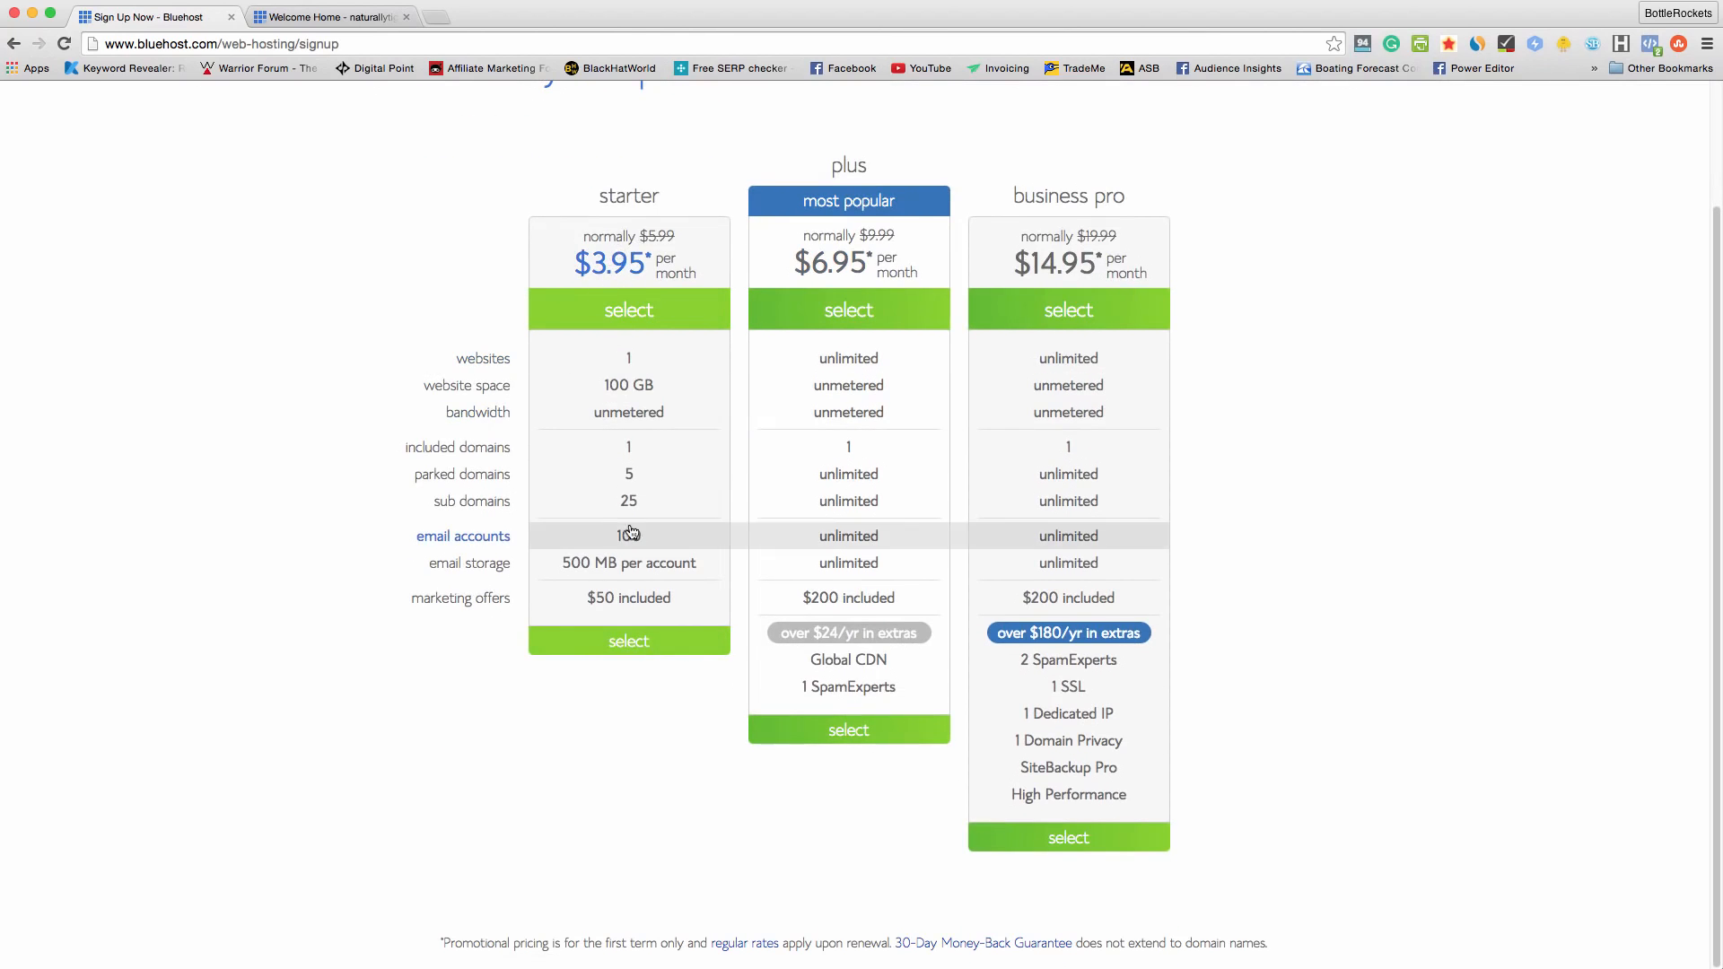
{"action": "mouse_move", "coordinate": [623, 621]}
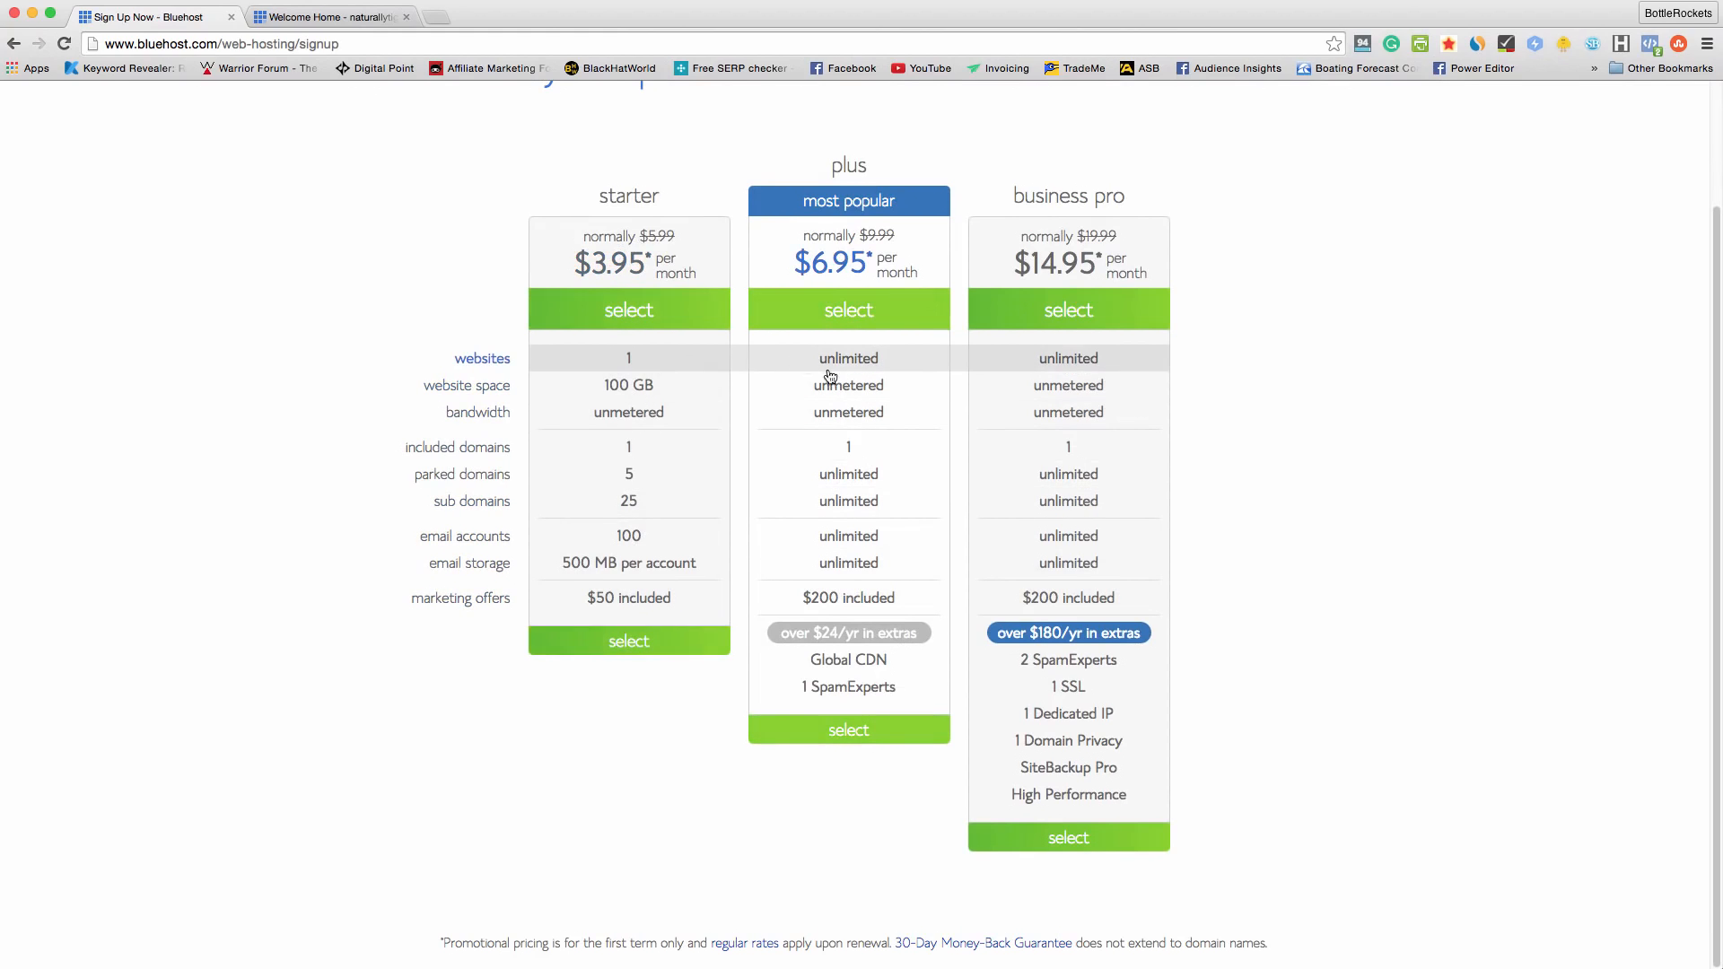
{"action": "mouse_move", "coordinate": [835, 420]}
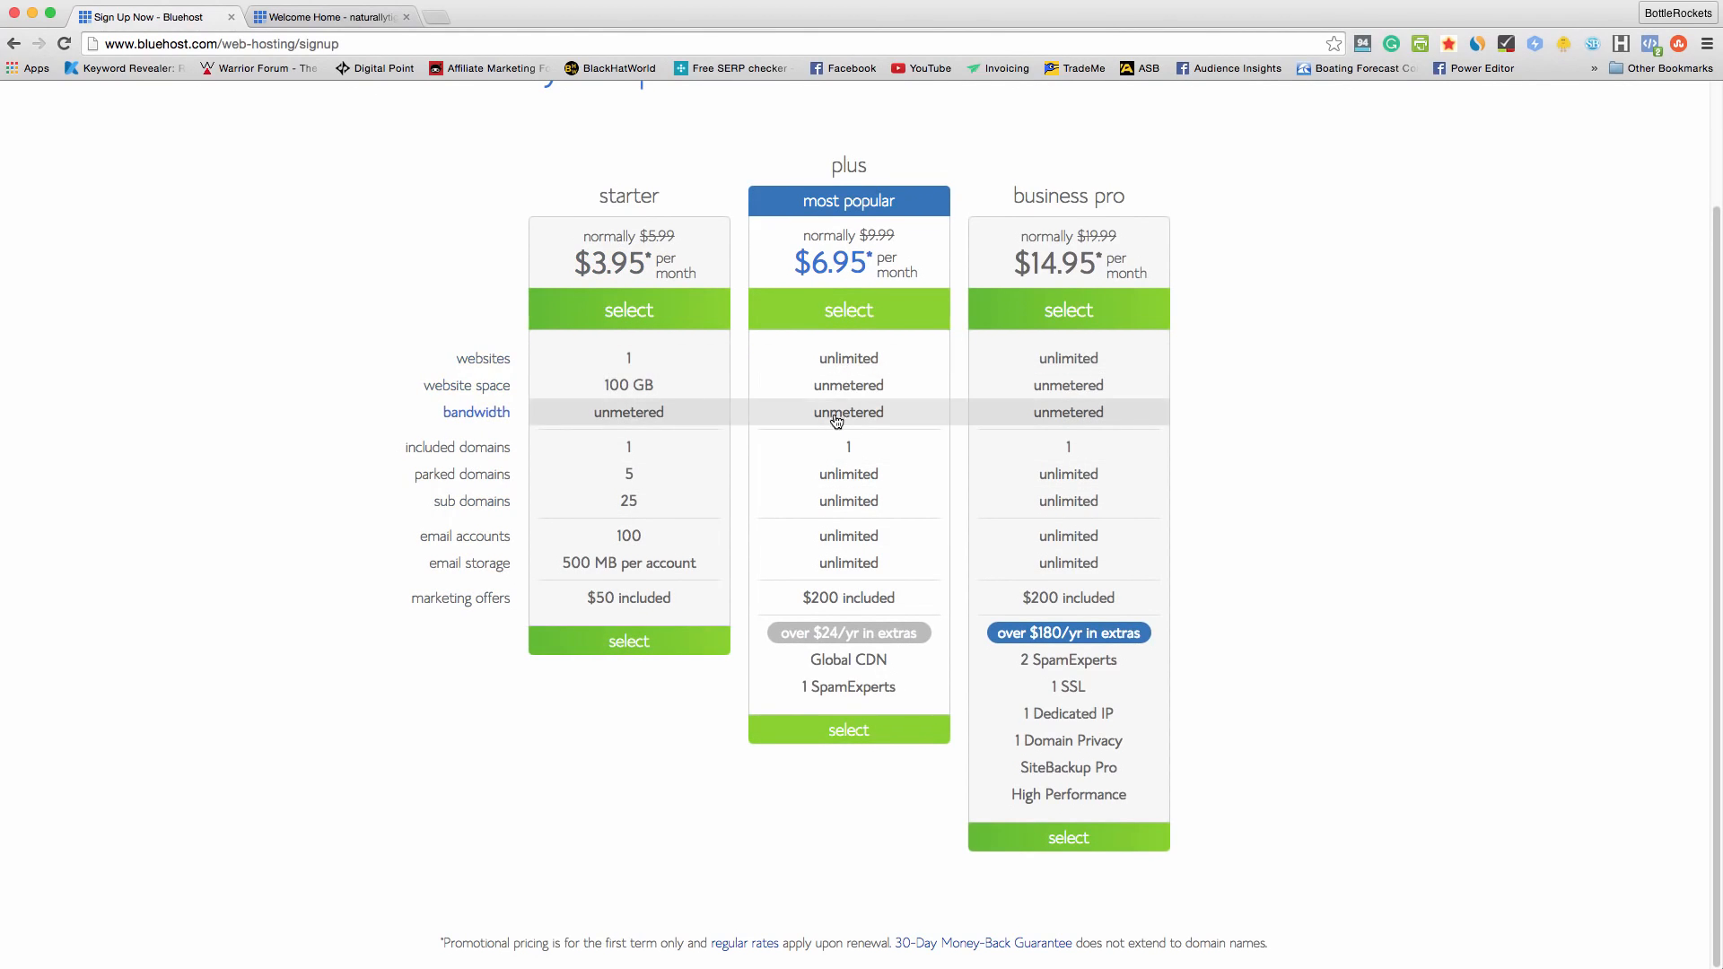
{"action": "mouse_move", "coordinate": [847, 384]}
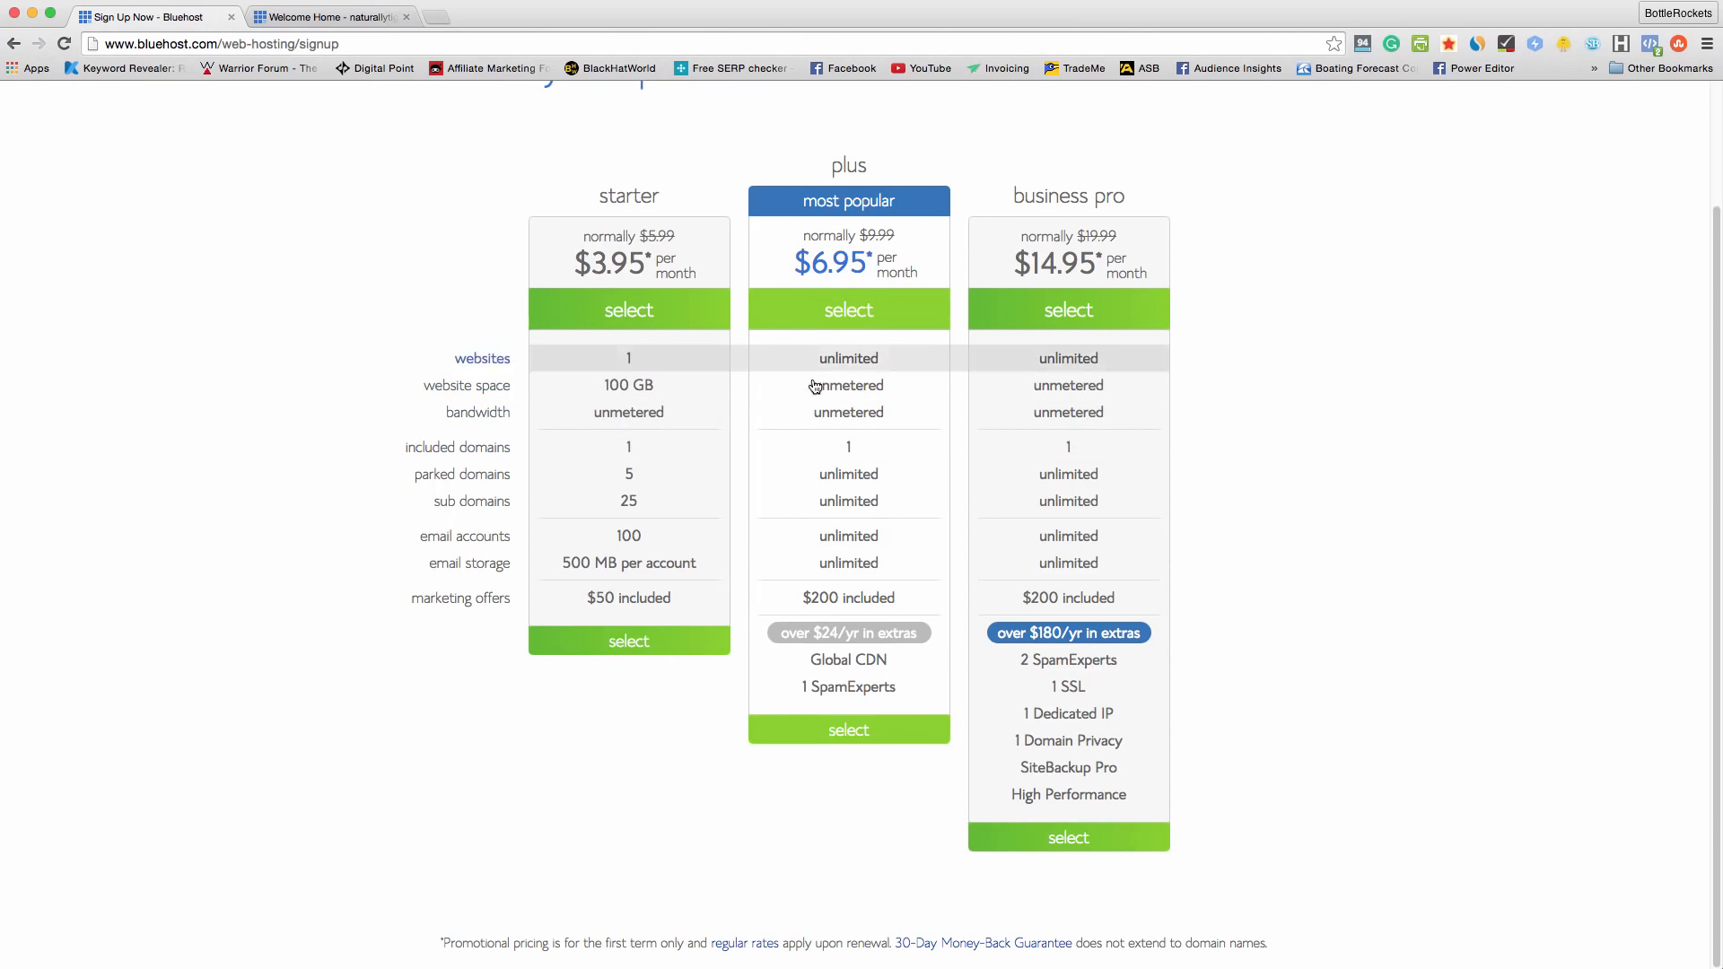
{"action": "mouse_move", "coordinate": [854, 366]}
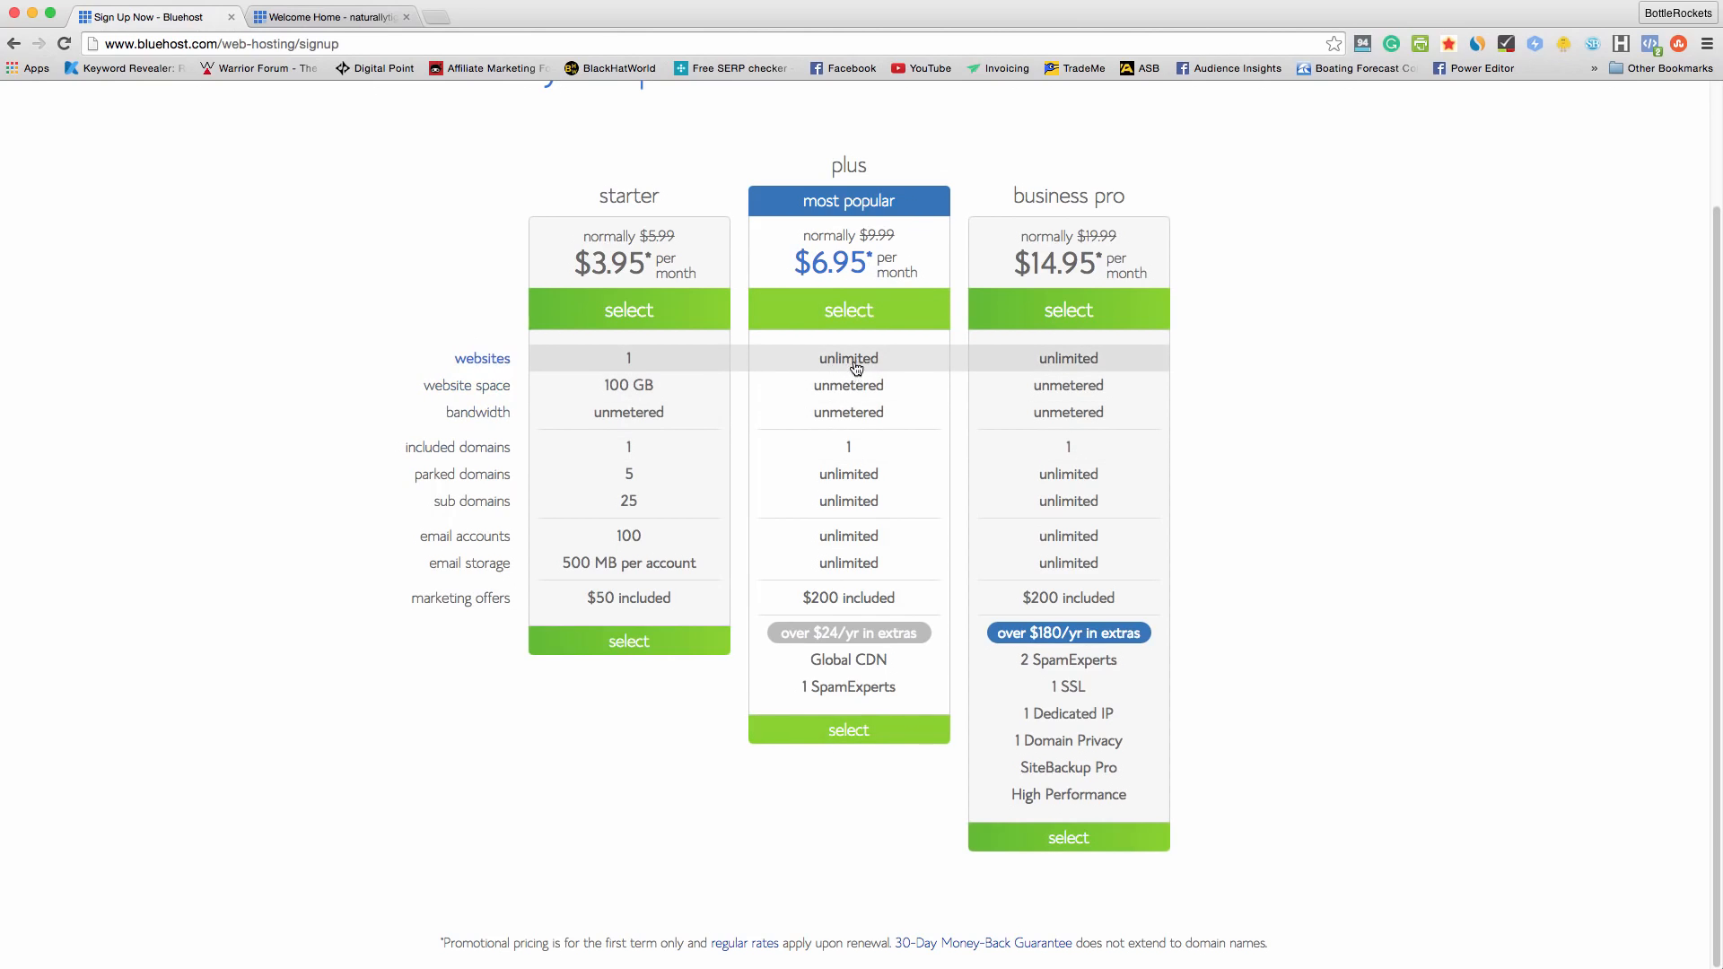
{"action": "mouse_move", "coordinate": [860, 361]}
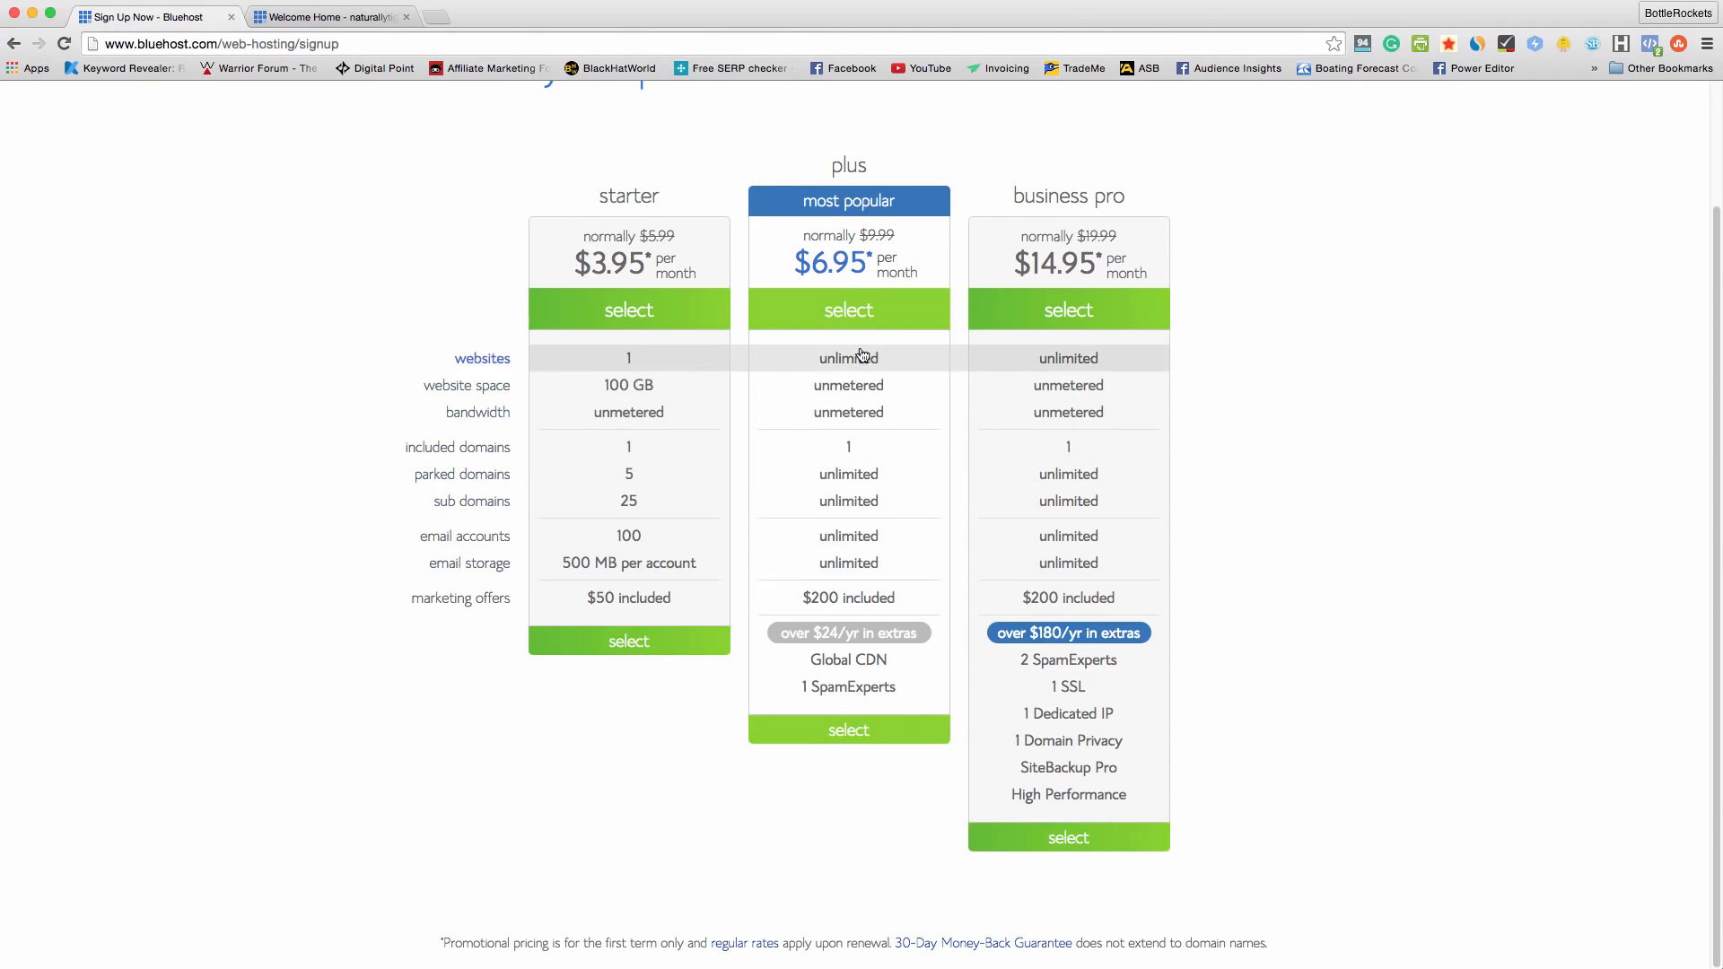
{"action": "mouse_move", "coordinate": [809, 271]}
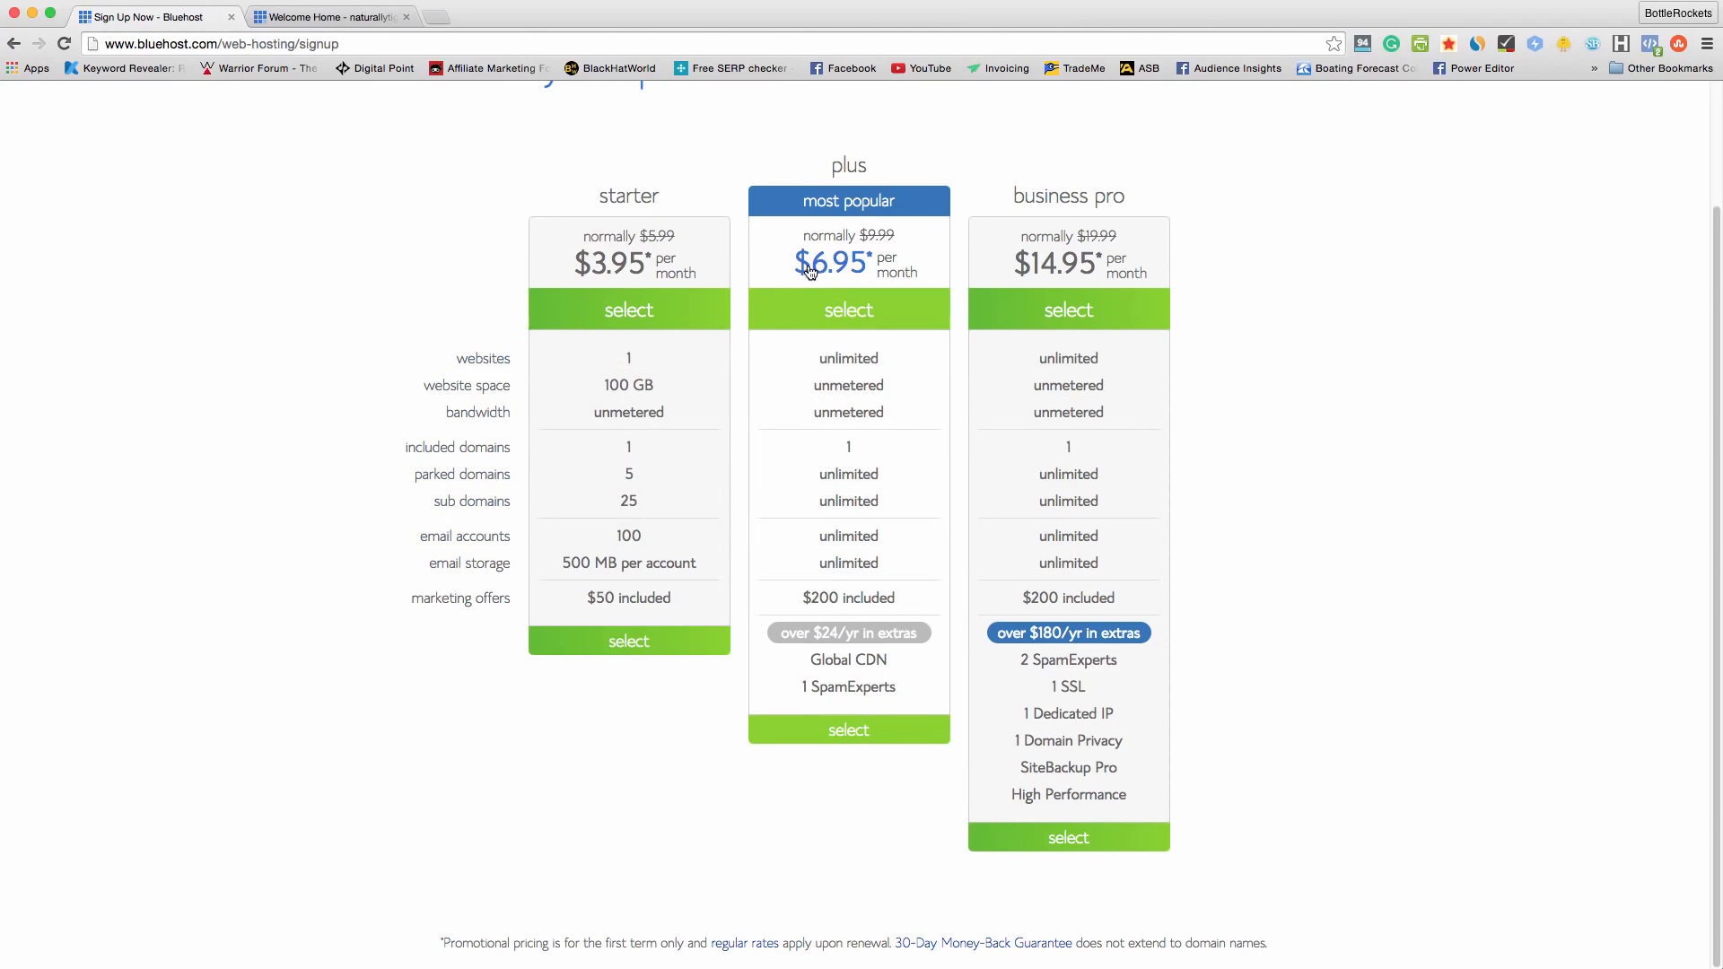
{"action": "mouse_move", "coordinate": [826, 436]}
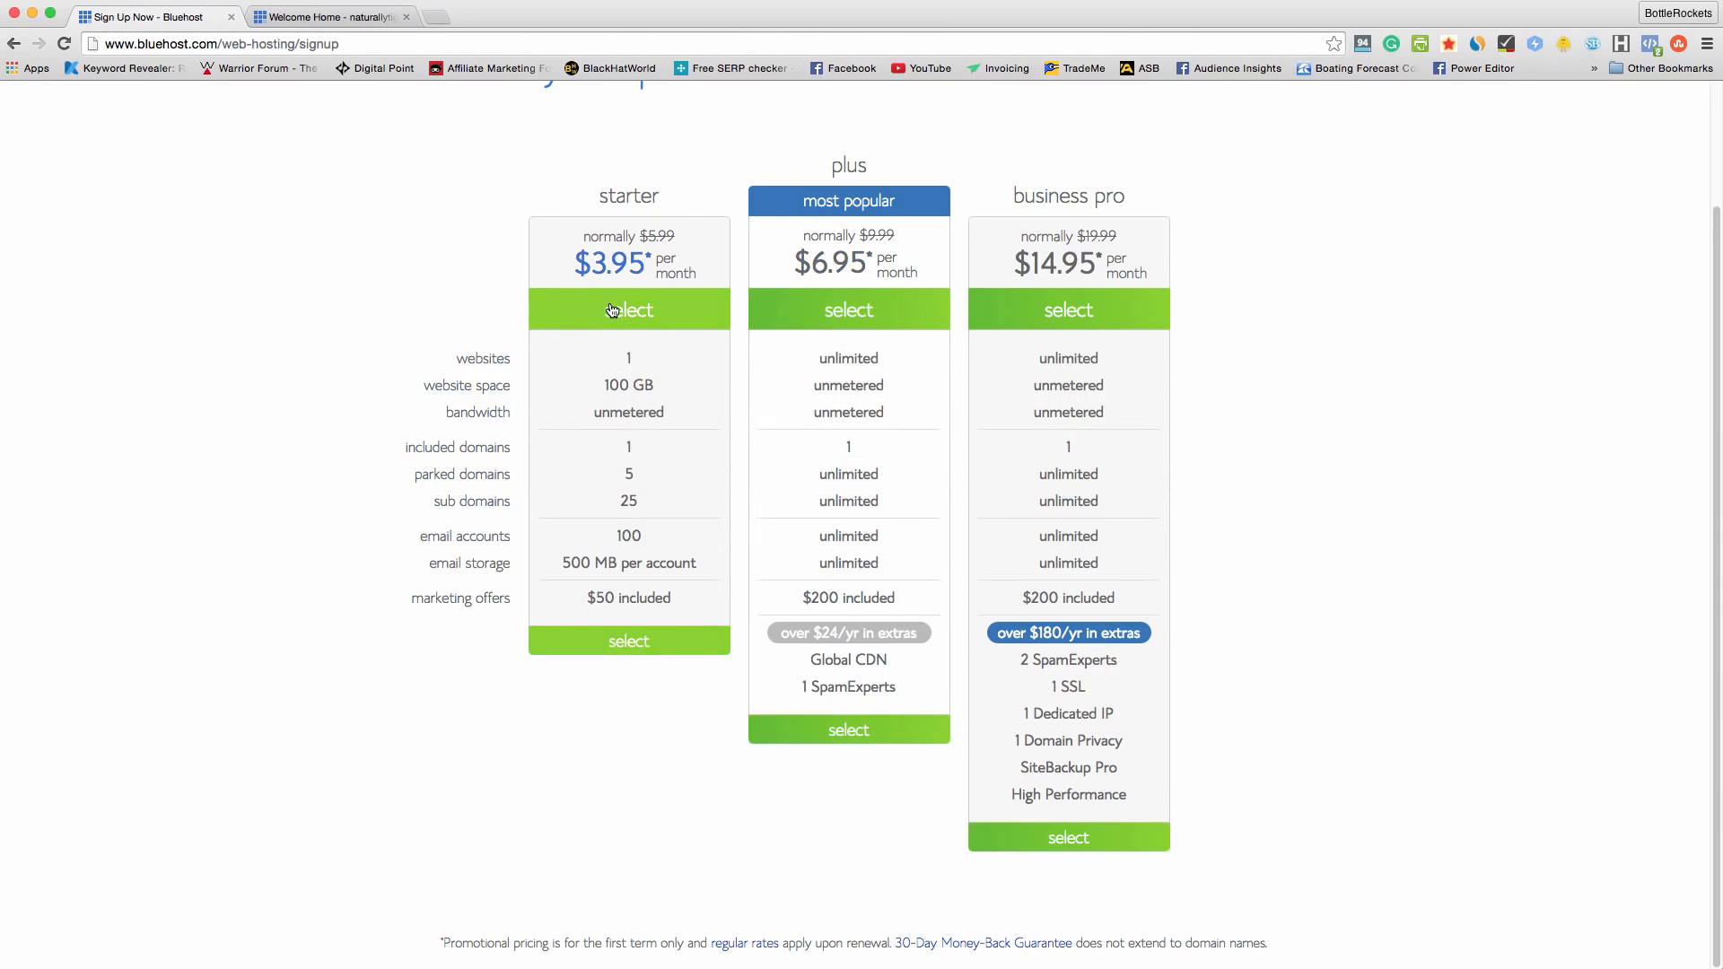
- Choose the starter plan at $3.95 per month to reach the domain sign-up page
{"action": "left_click", "coordinate": [629, 309]}
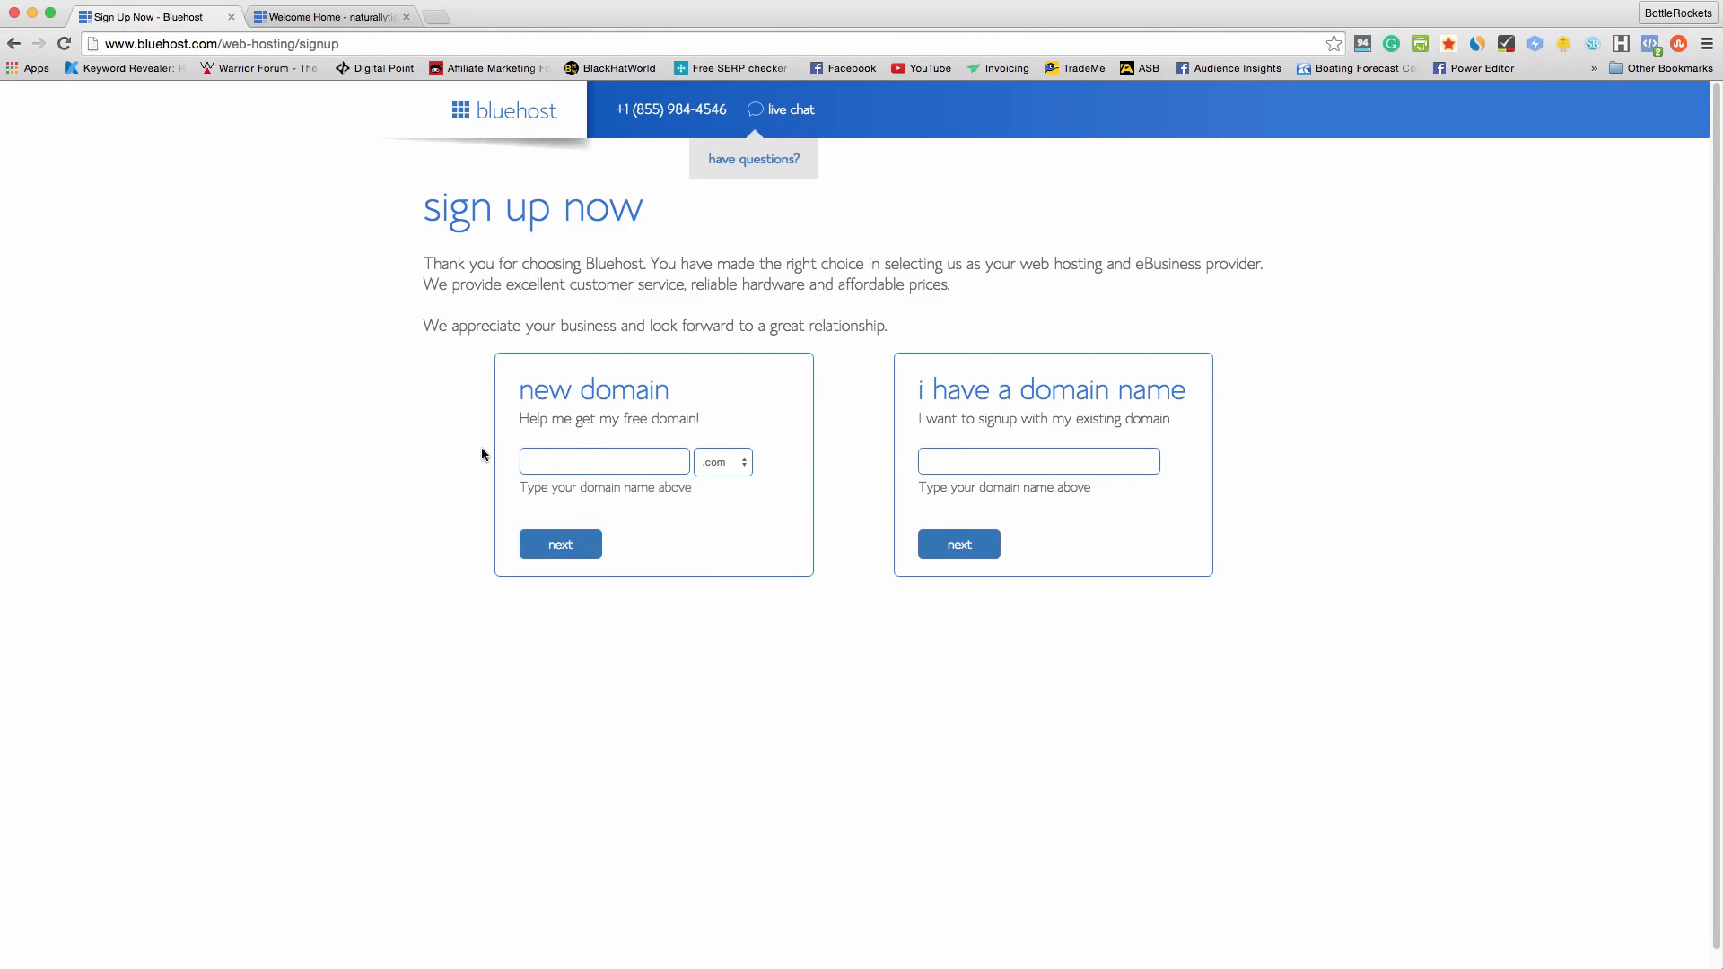
{"action": "mouse_move", "coordinate": [456, 440]}
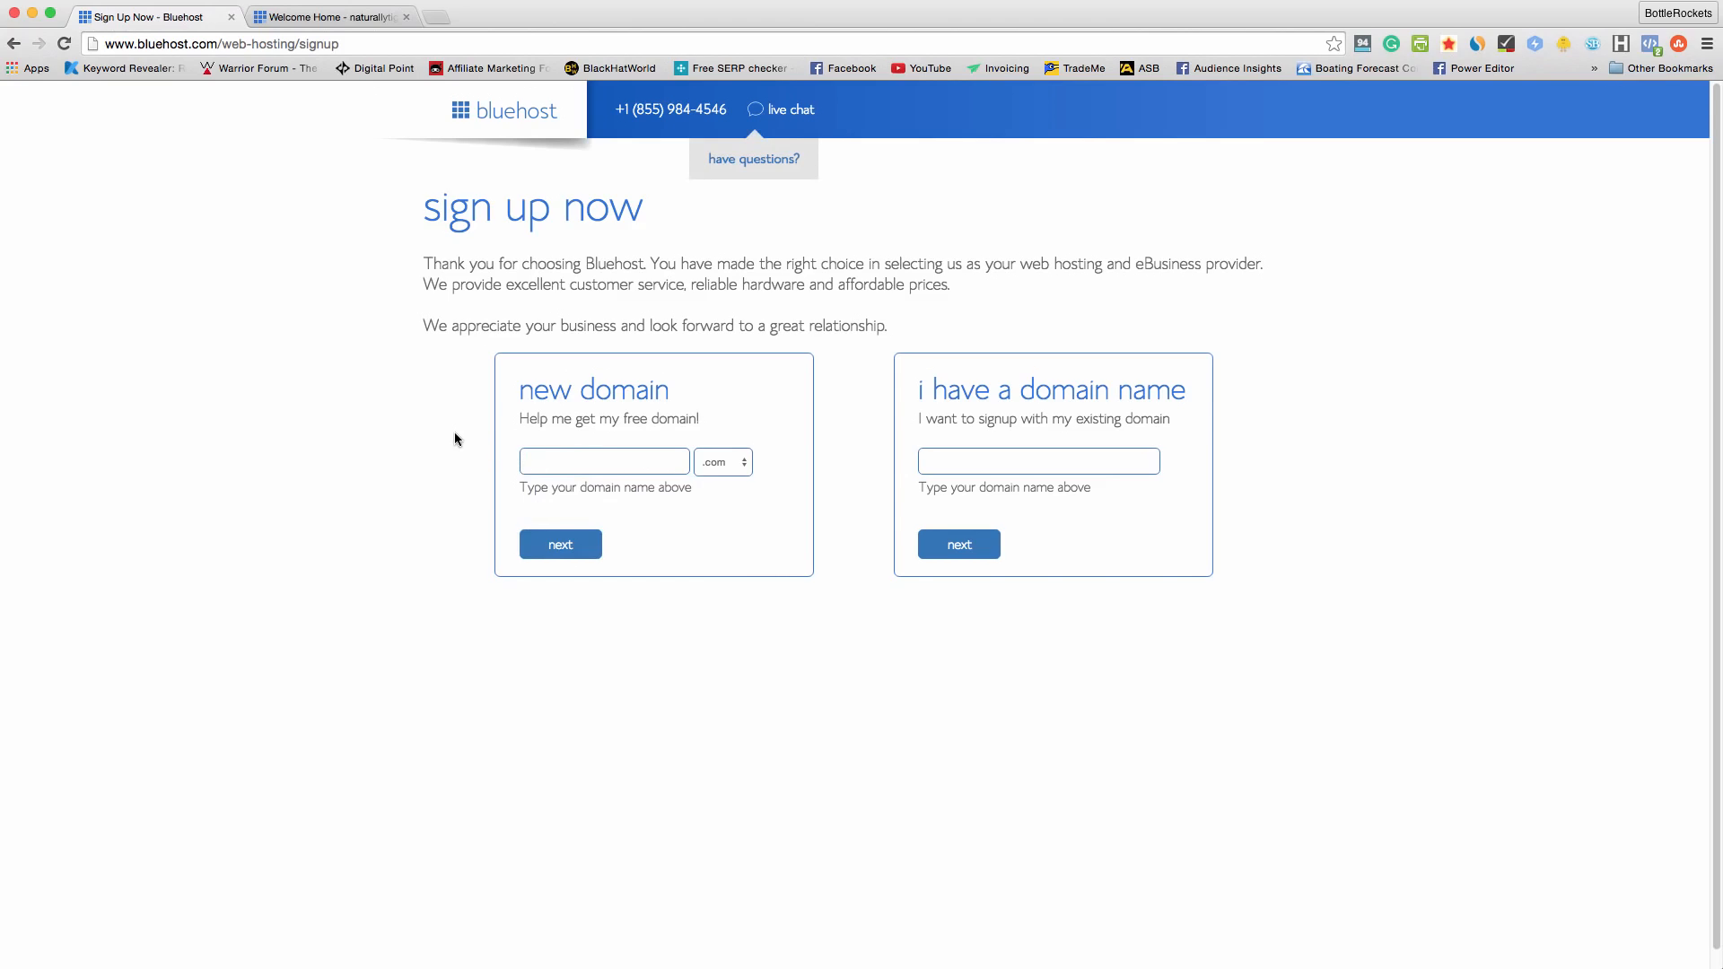
- Enter anyhting55555 as the new .com domain and continue to the account information form
{"action": "type", "text": "anyhting"}
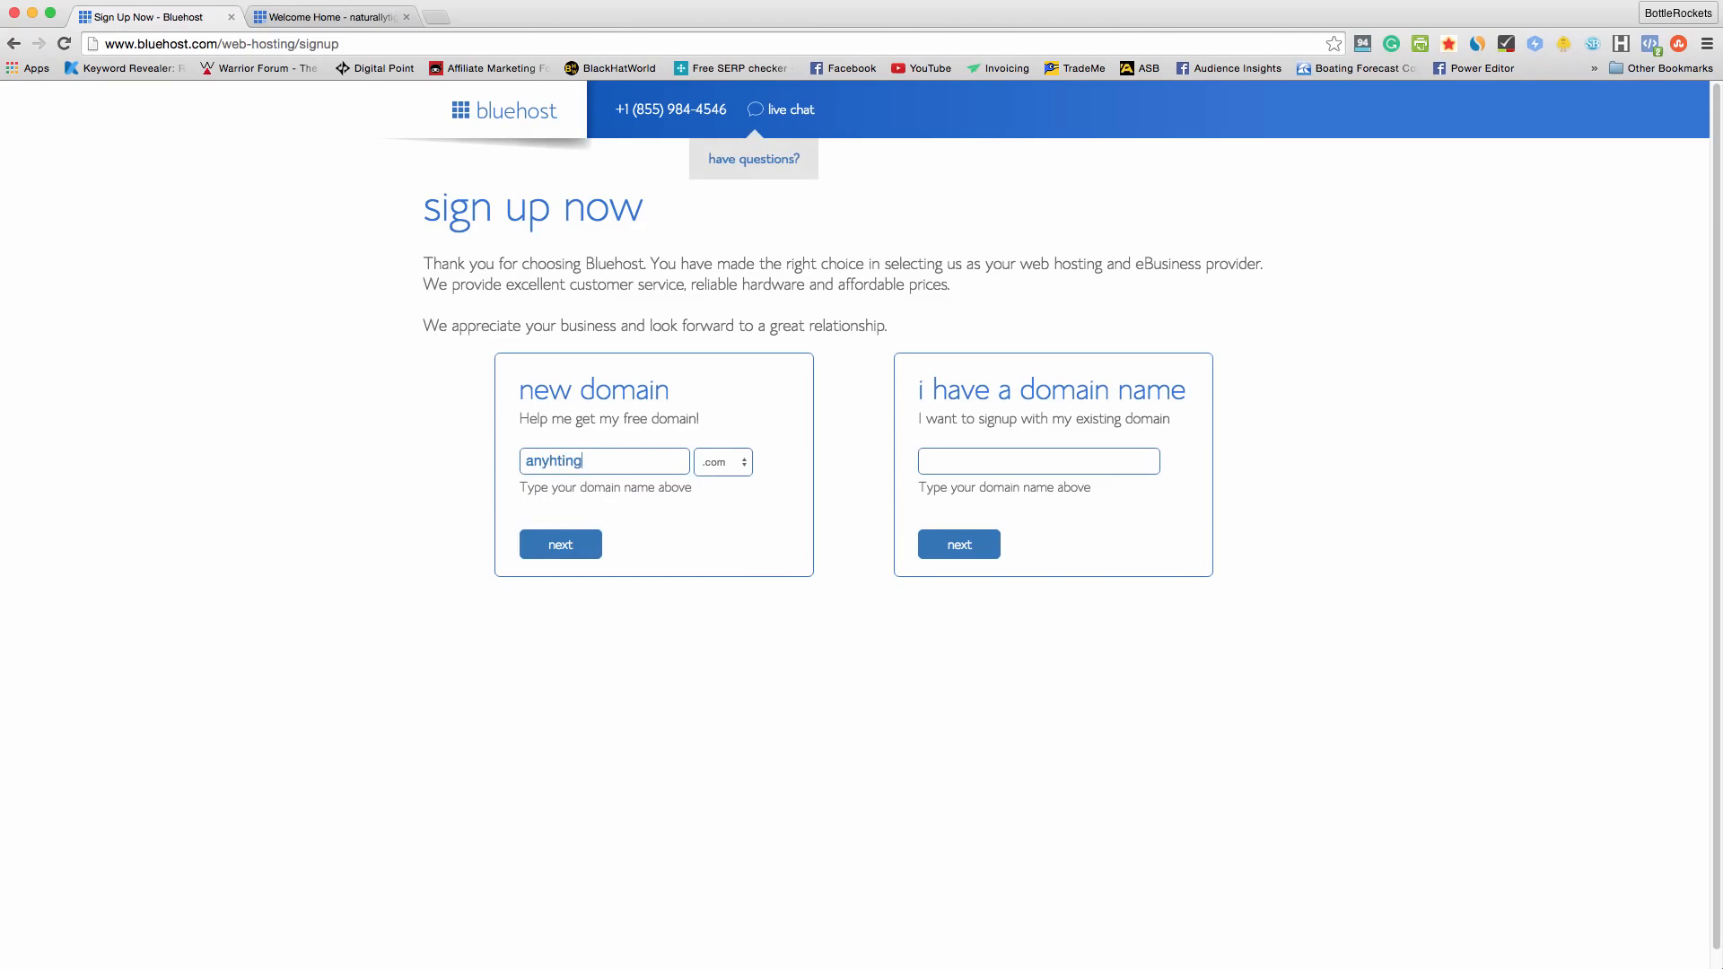
{"action": "type", "text": "55555"}
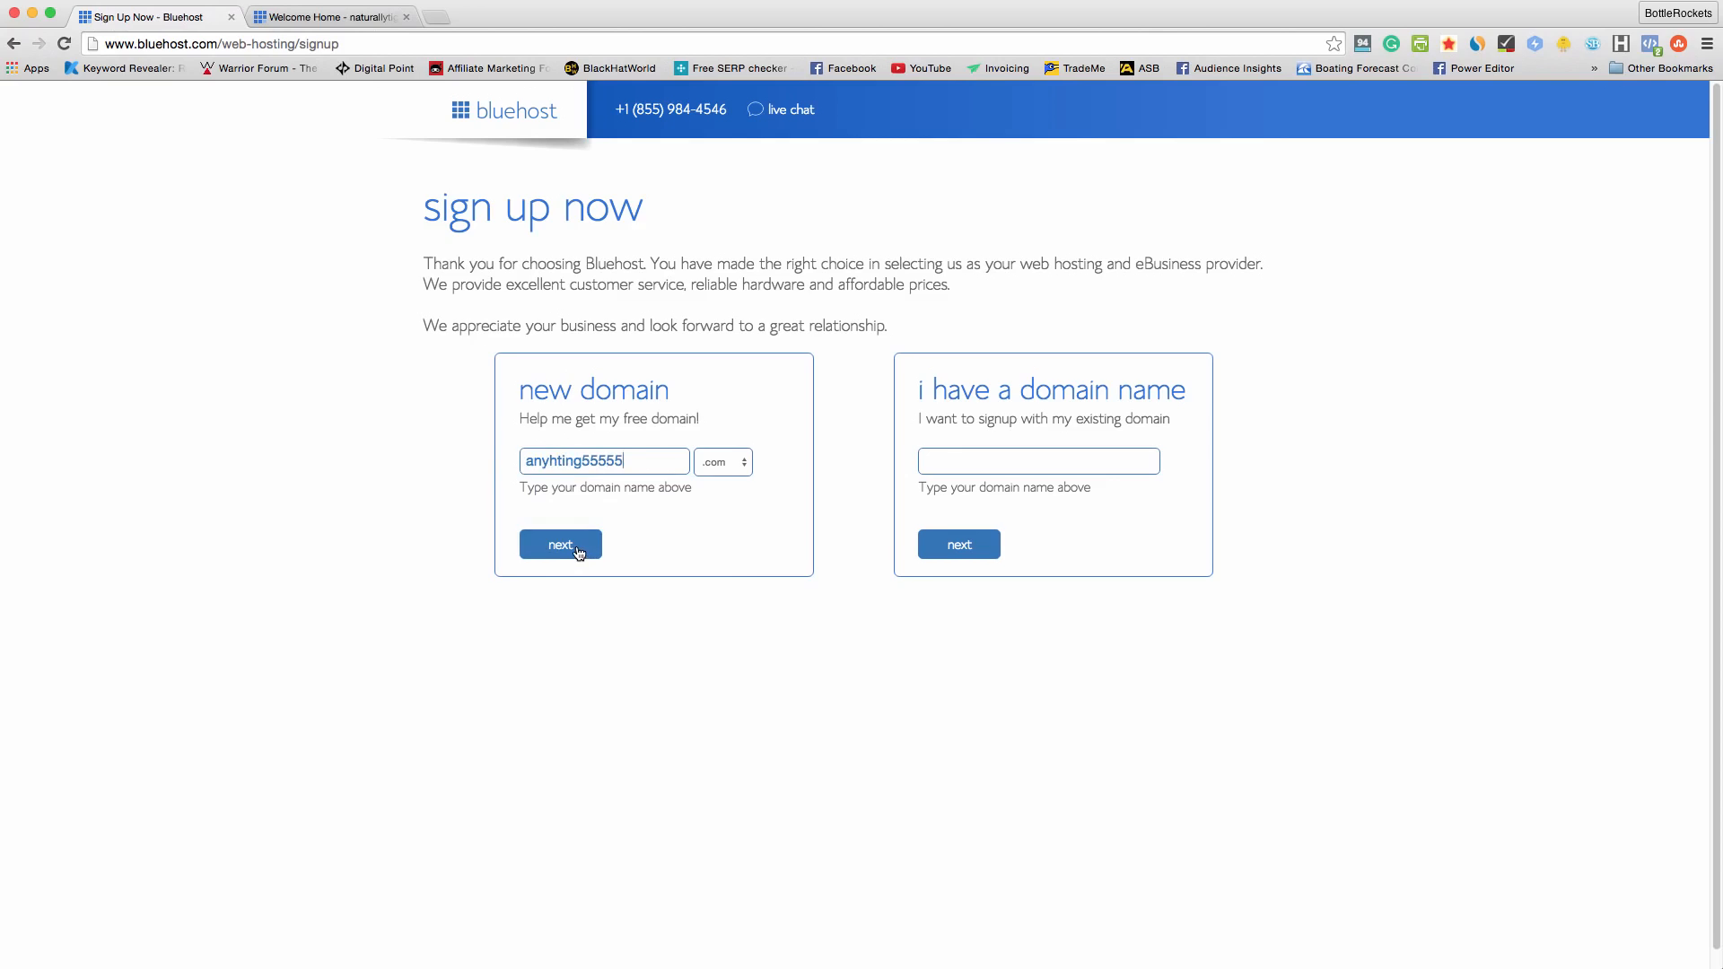
{"action": "left_click", "coordinate": [560, 543]}
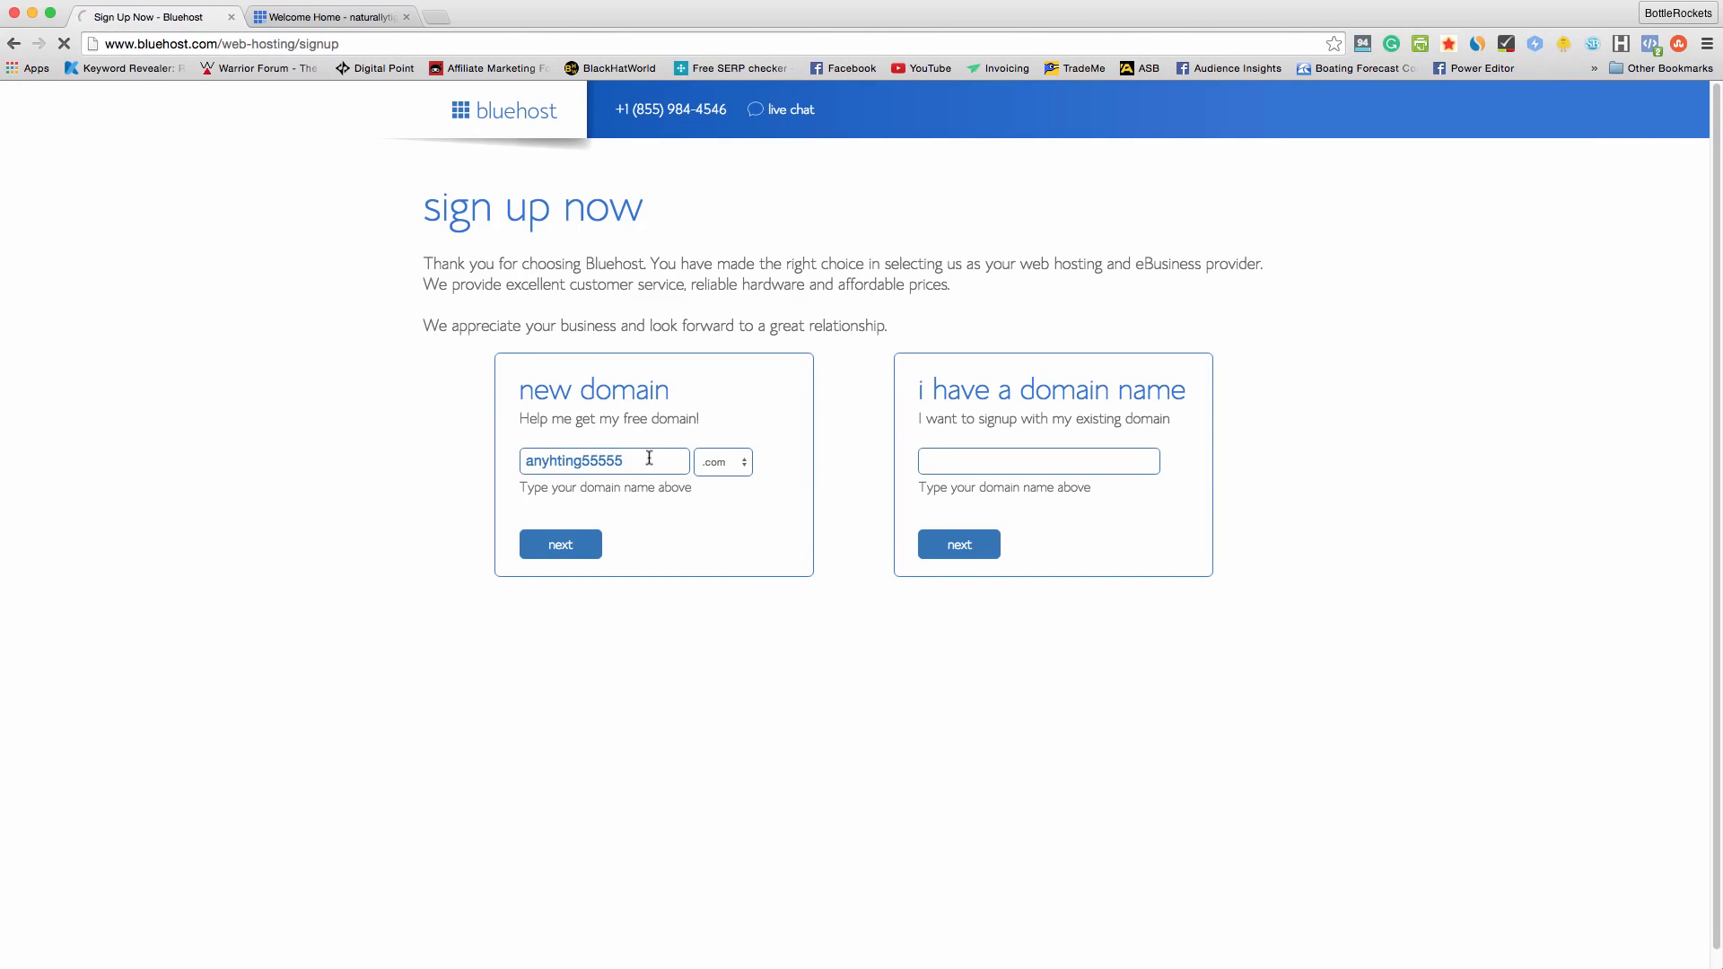
{"action": "mouse_move", "coordinate": [454, 438]}
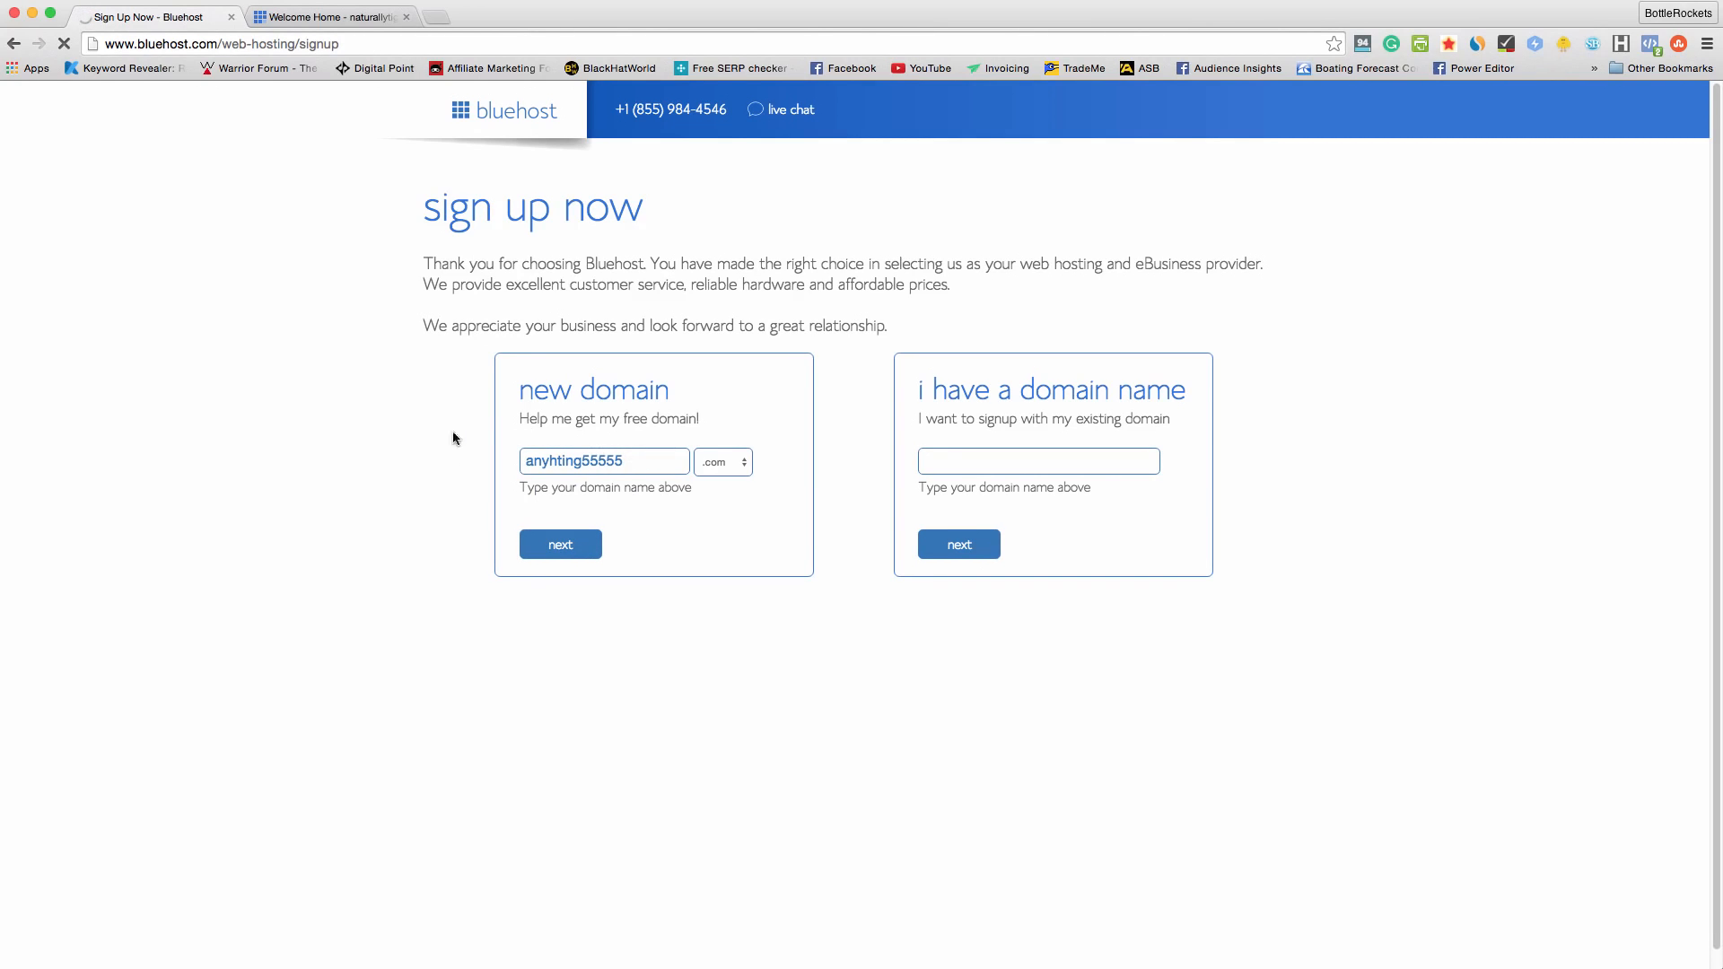
{"action": "mouse_move", "coordinate": [380, 913]}
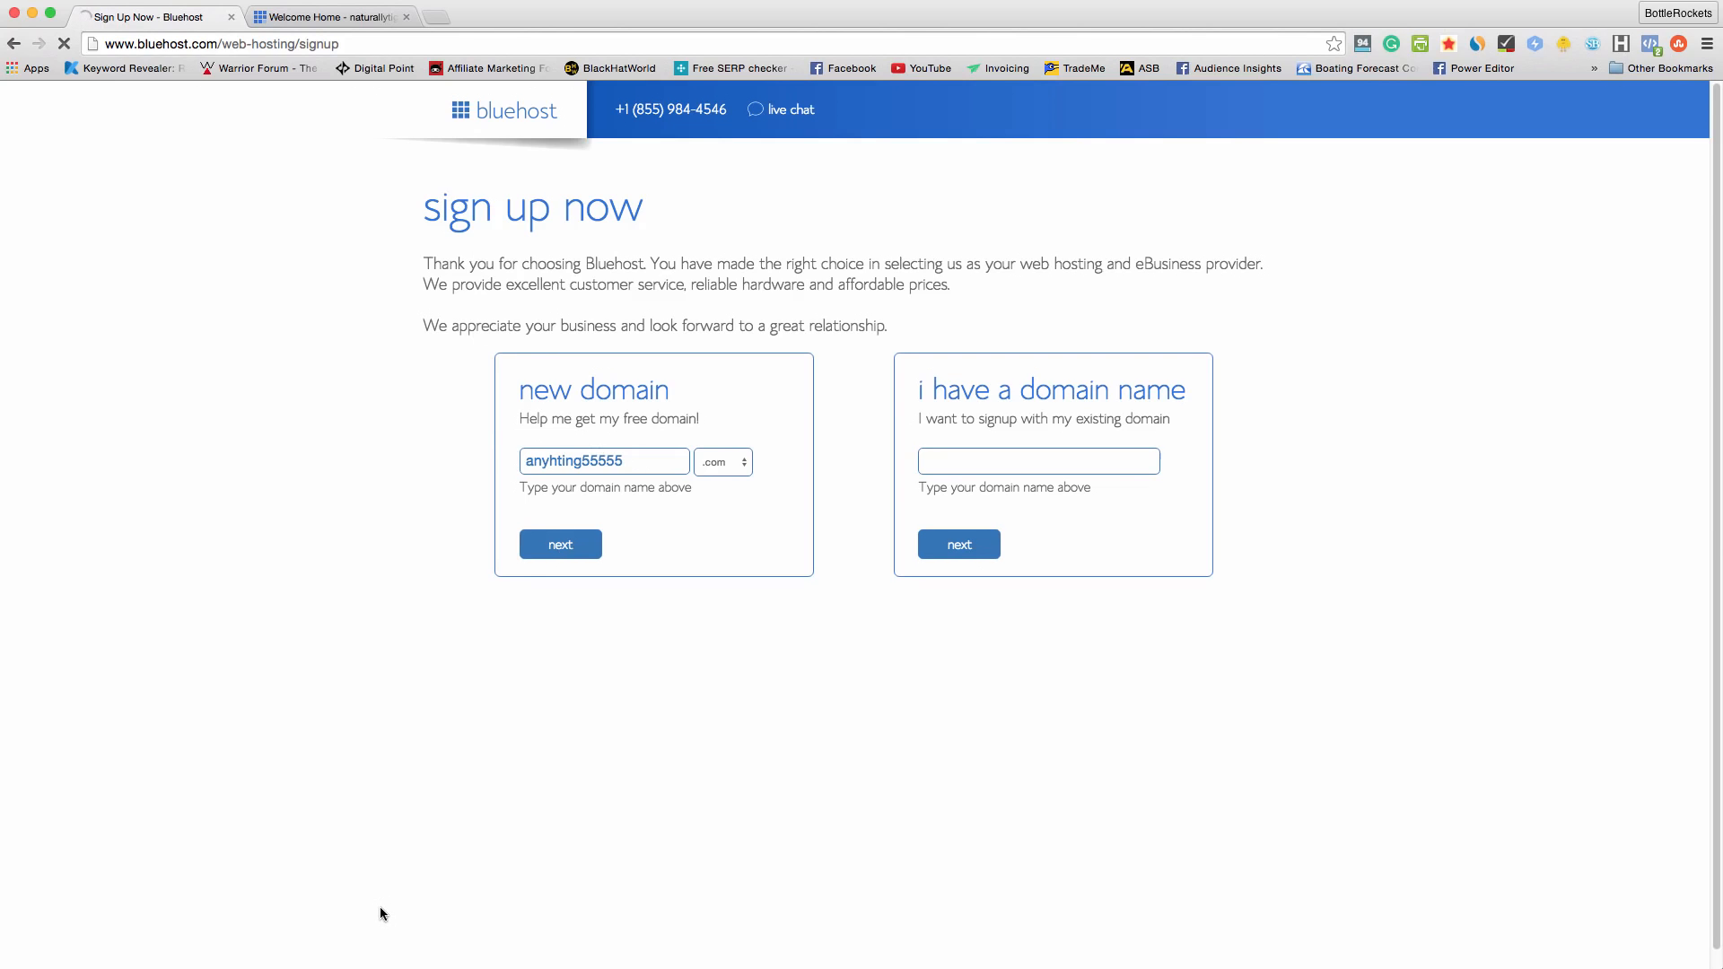
{"action": "left_click", "coordinate": [560, 544]}
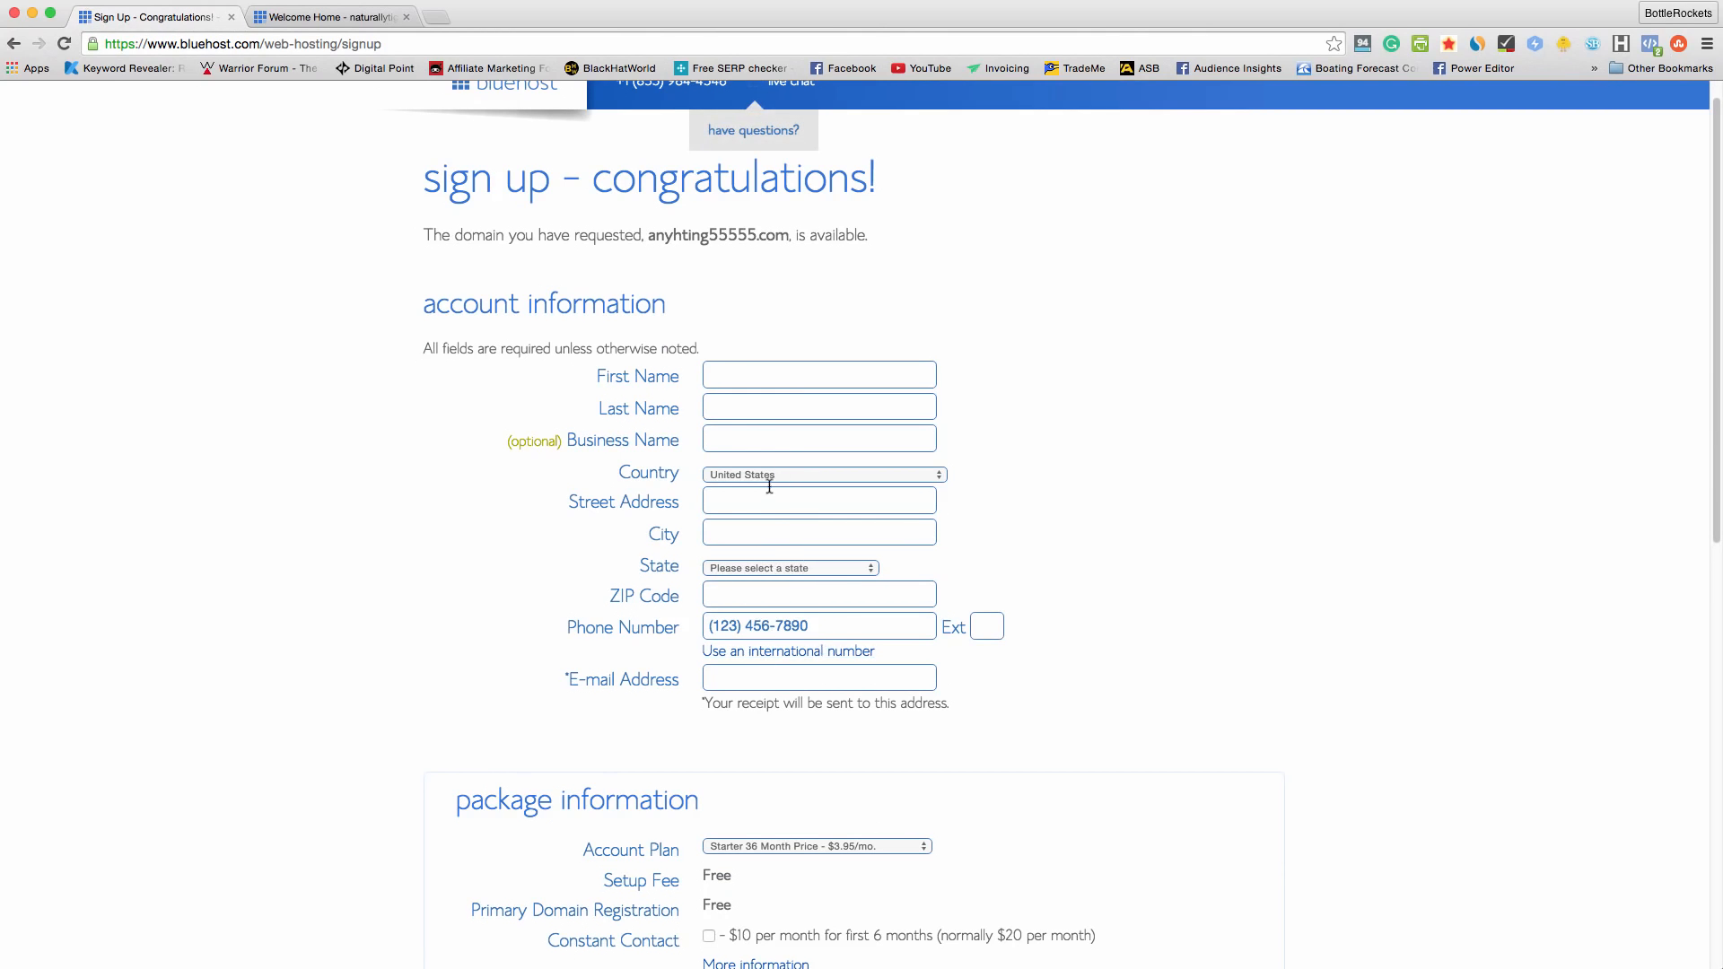
{"action": "scroll", "scroll_direction": "down", "scroll_amount": 3}
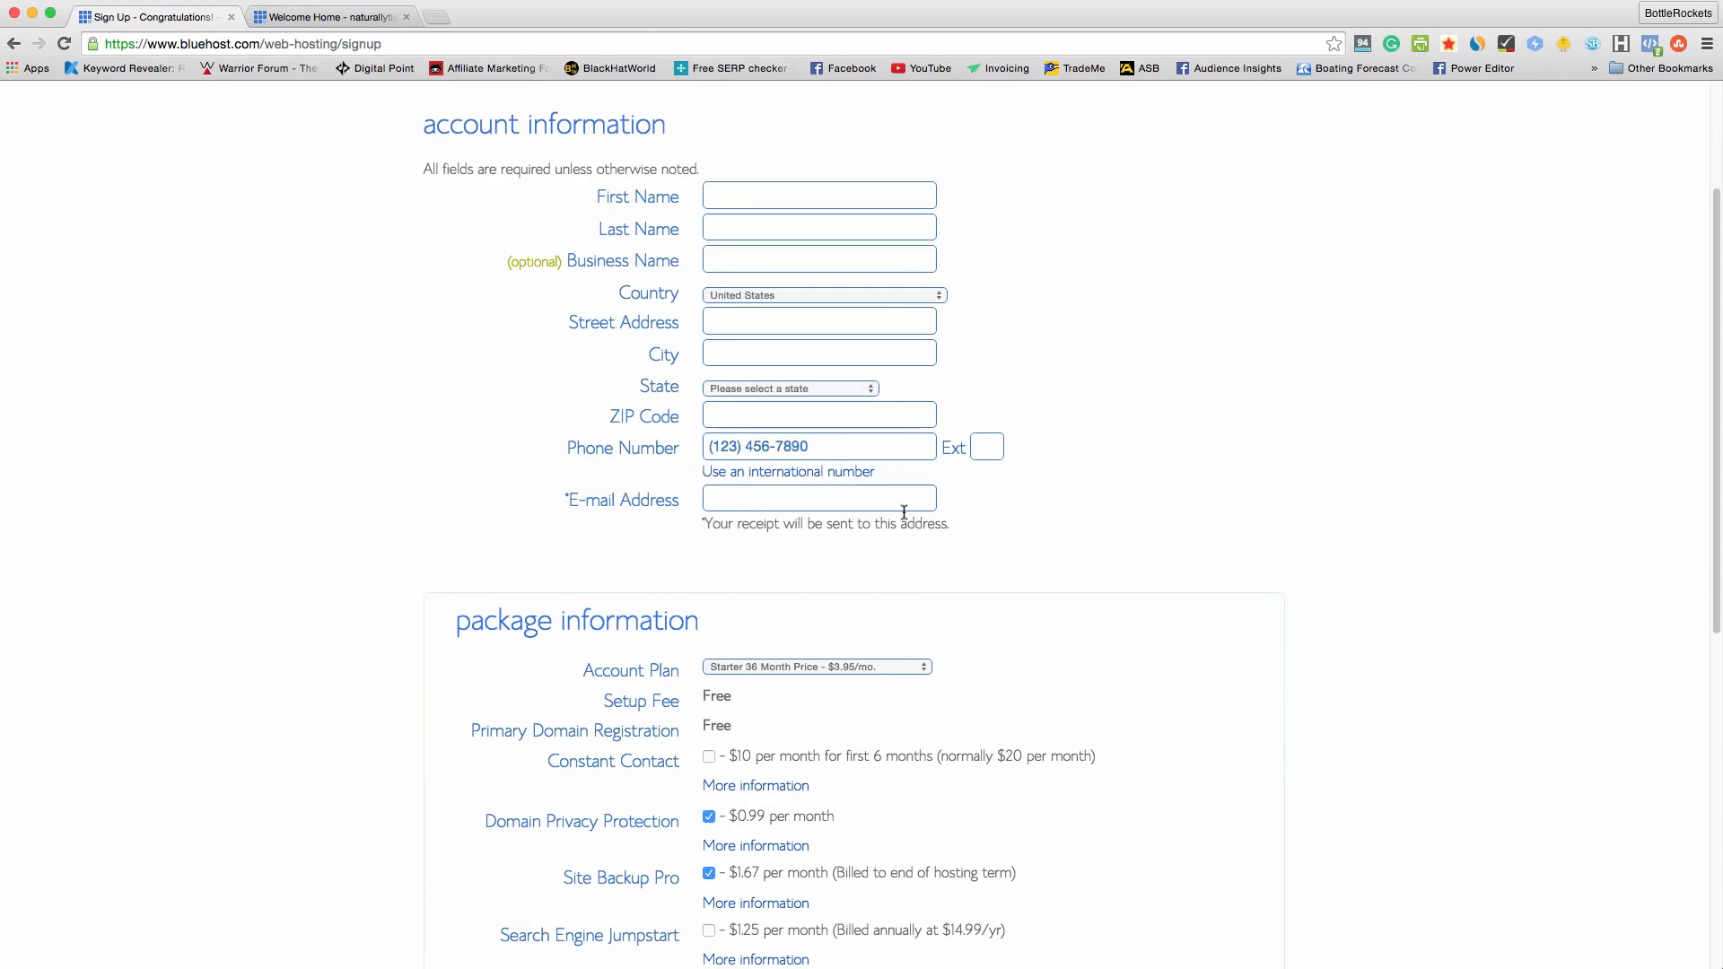
{"action": "mouse_move", "coordinate": [800, 494]}
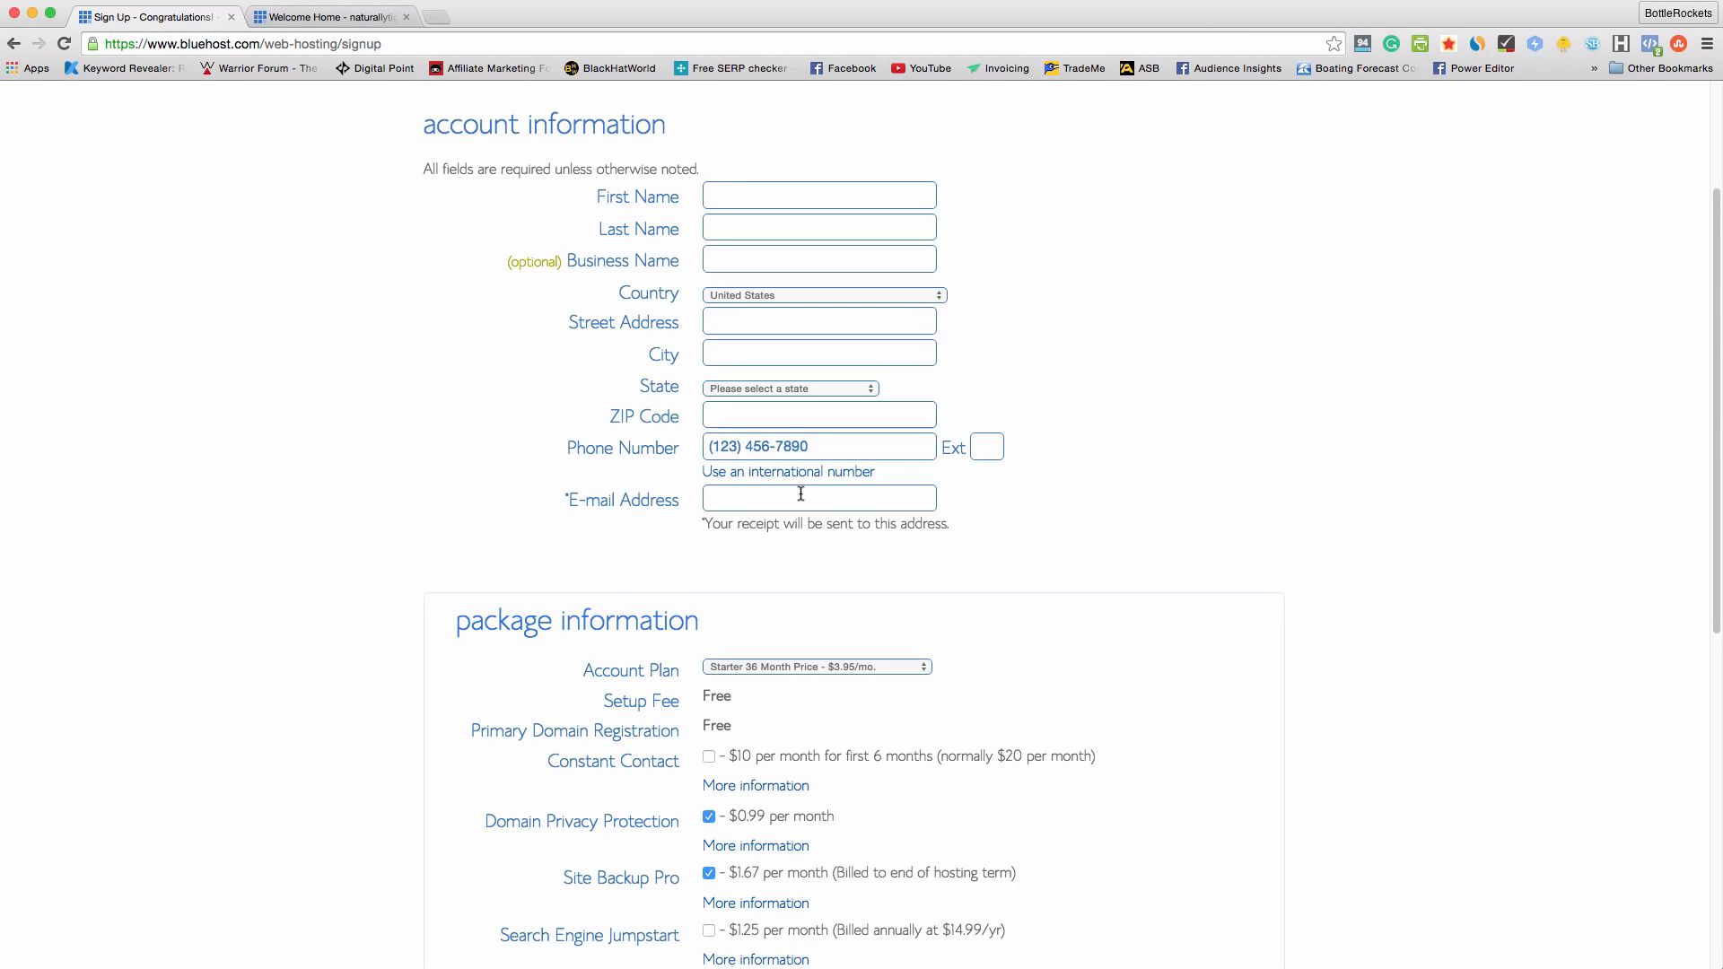
{"action": "mouse_move", "coordinate": [735, 508]}
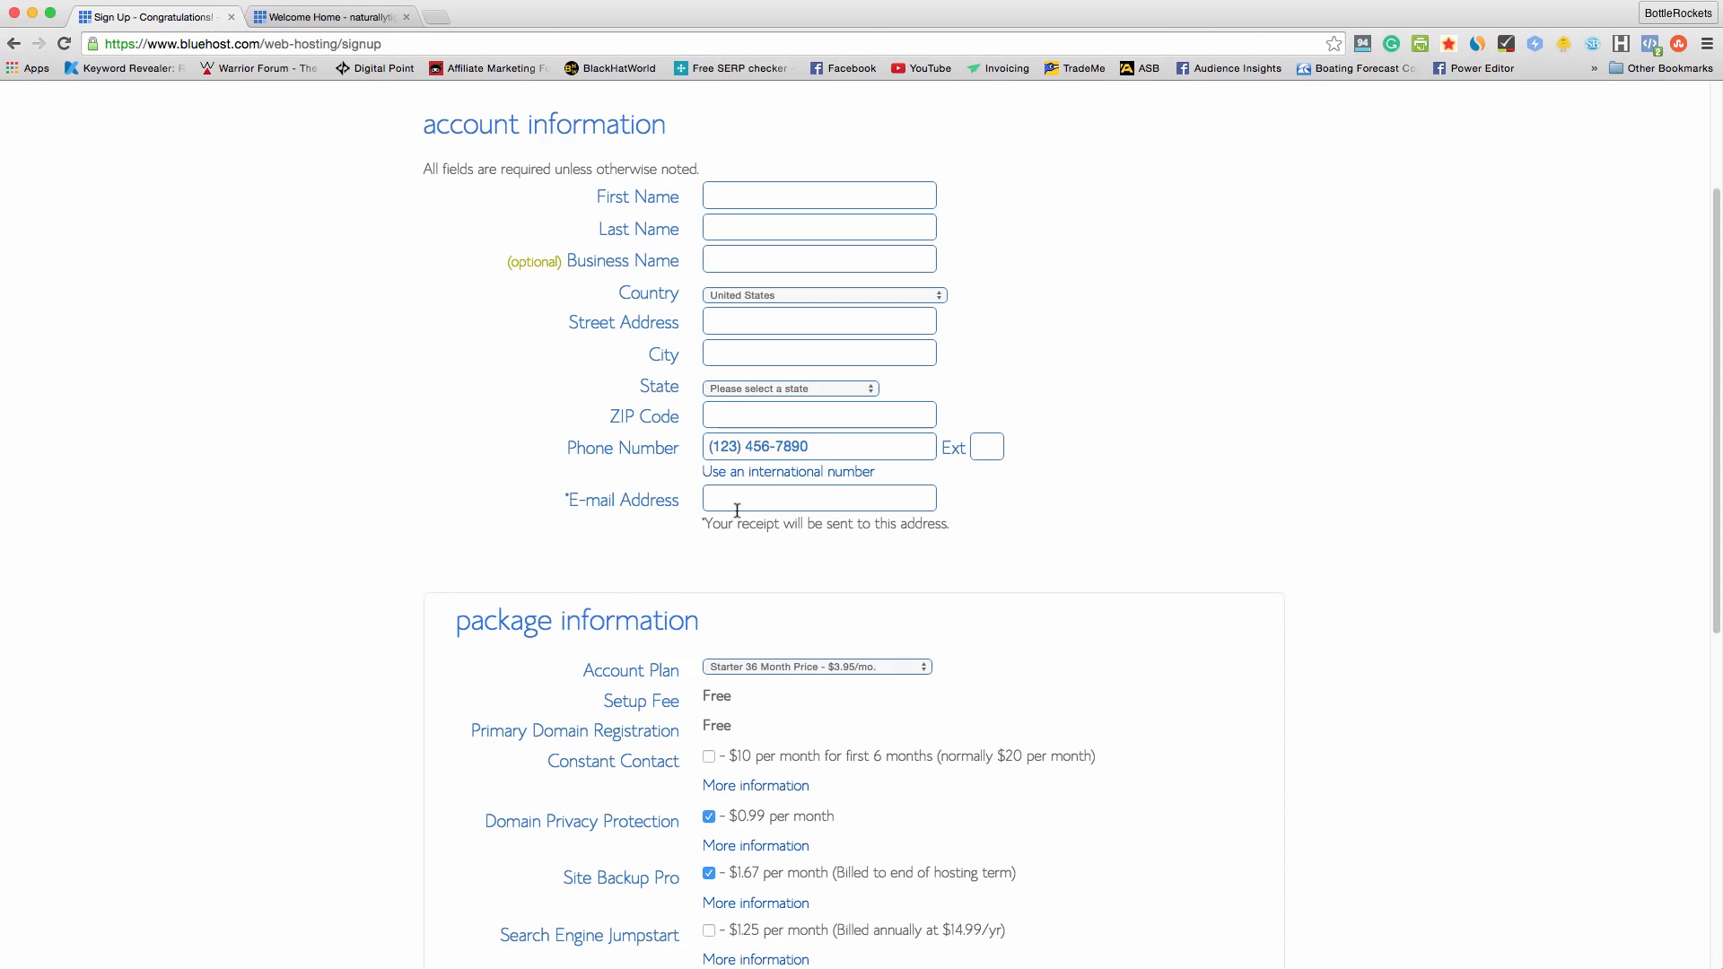
{"action": "scroll", "scroll_direction": "down", "scroll_amount": 3}
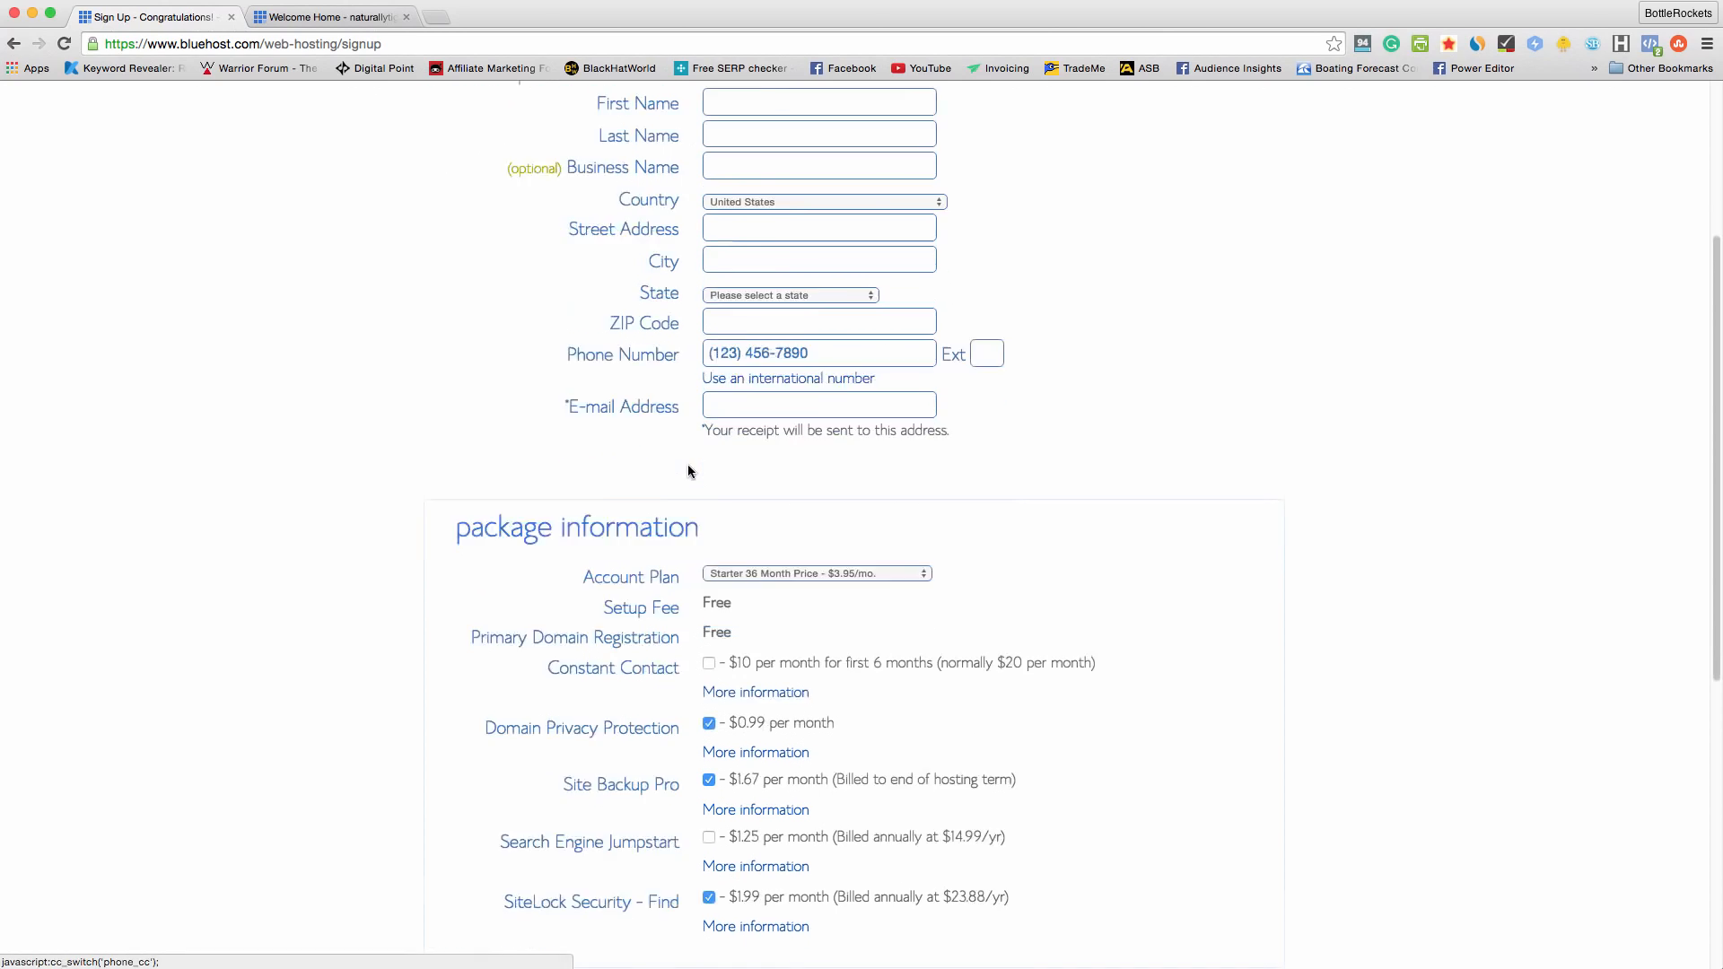
- Uncheck Domain Privacy Protection and Site Backup Pro in package information, leaving SiteLock Security selected
{"action": "scroll", "scroll_direction": "down", "scroll_amount": 3}
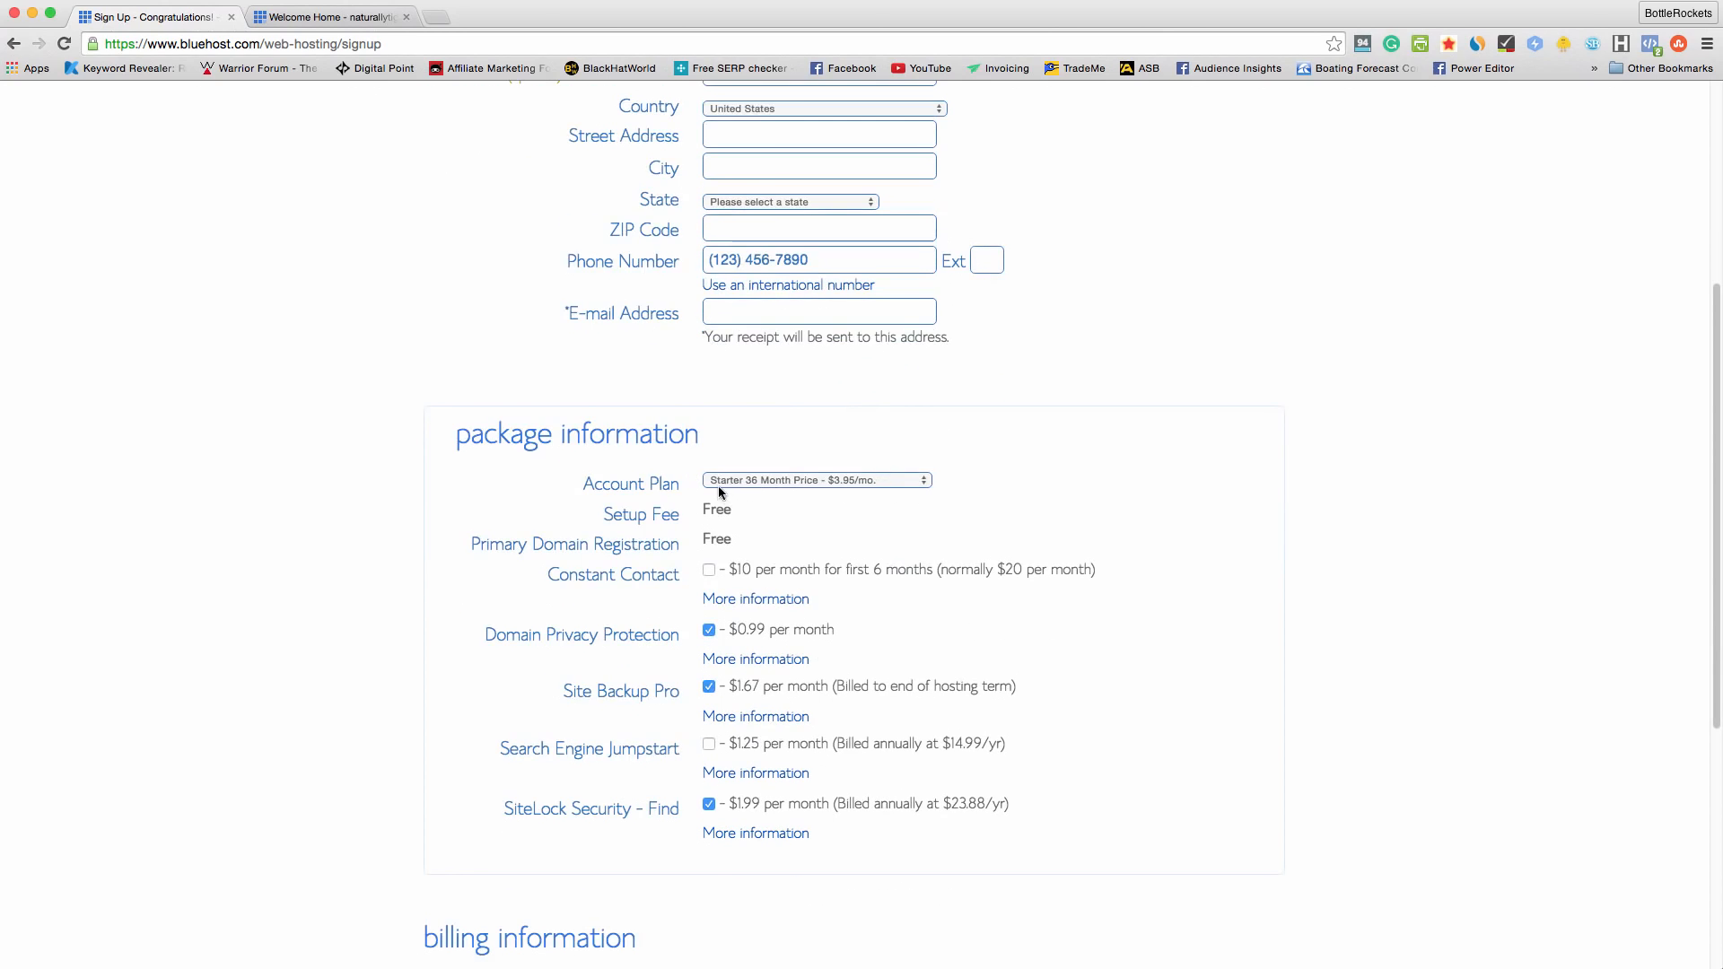
{"action": "mouse_move", "coordinate": [813, 486]}
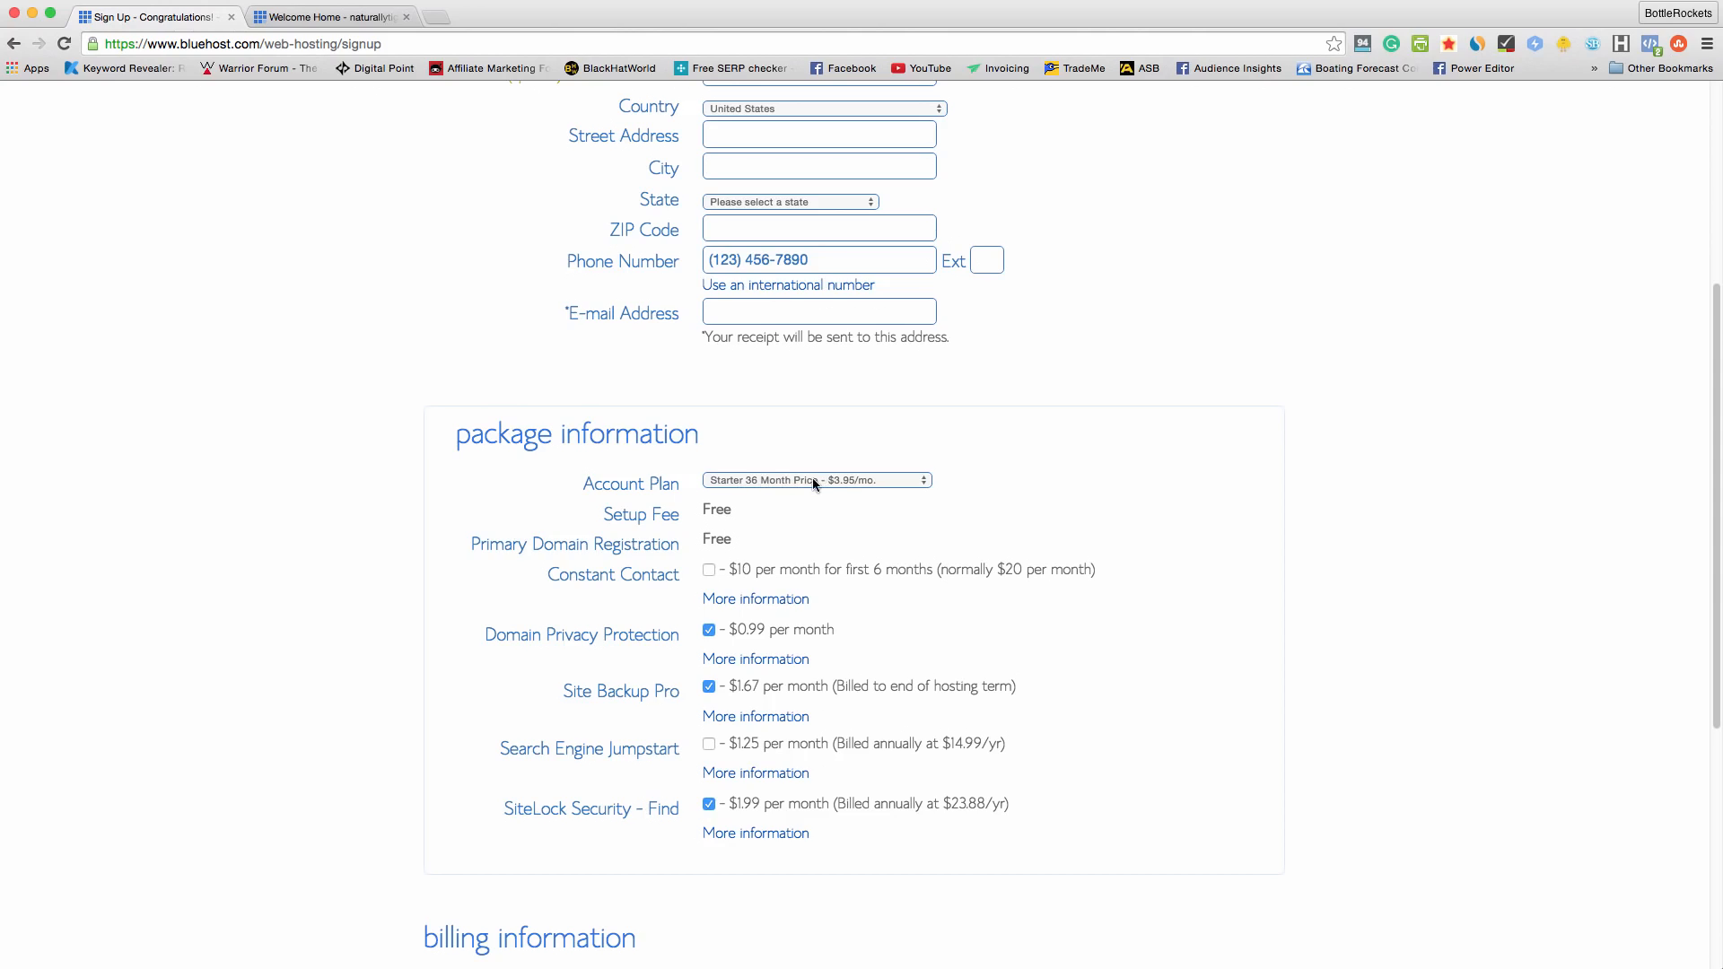
{"action": "scroll", "scroll_direction": "down", "scroll_amount": 3}
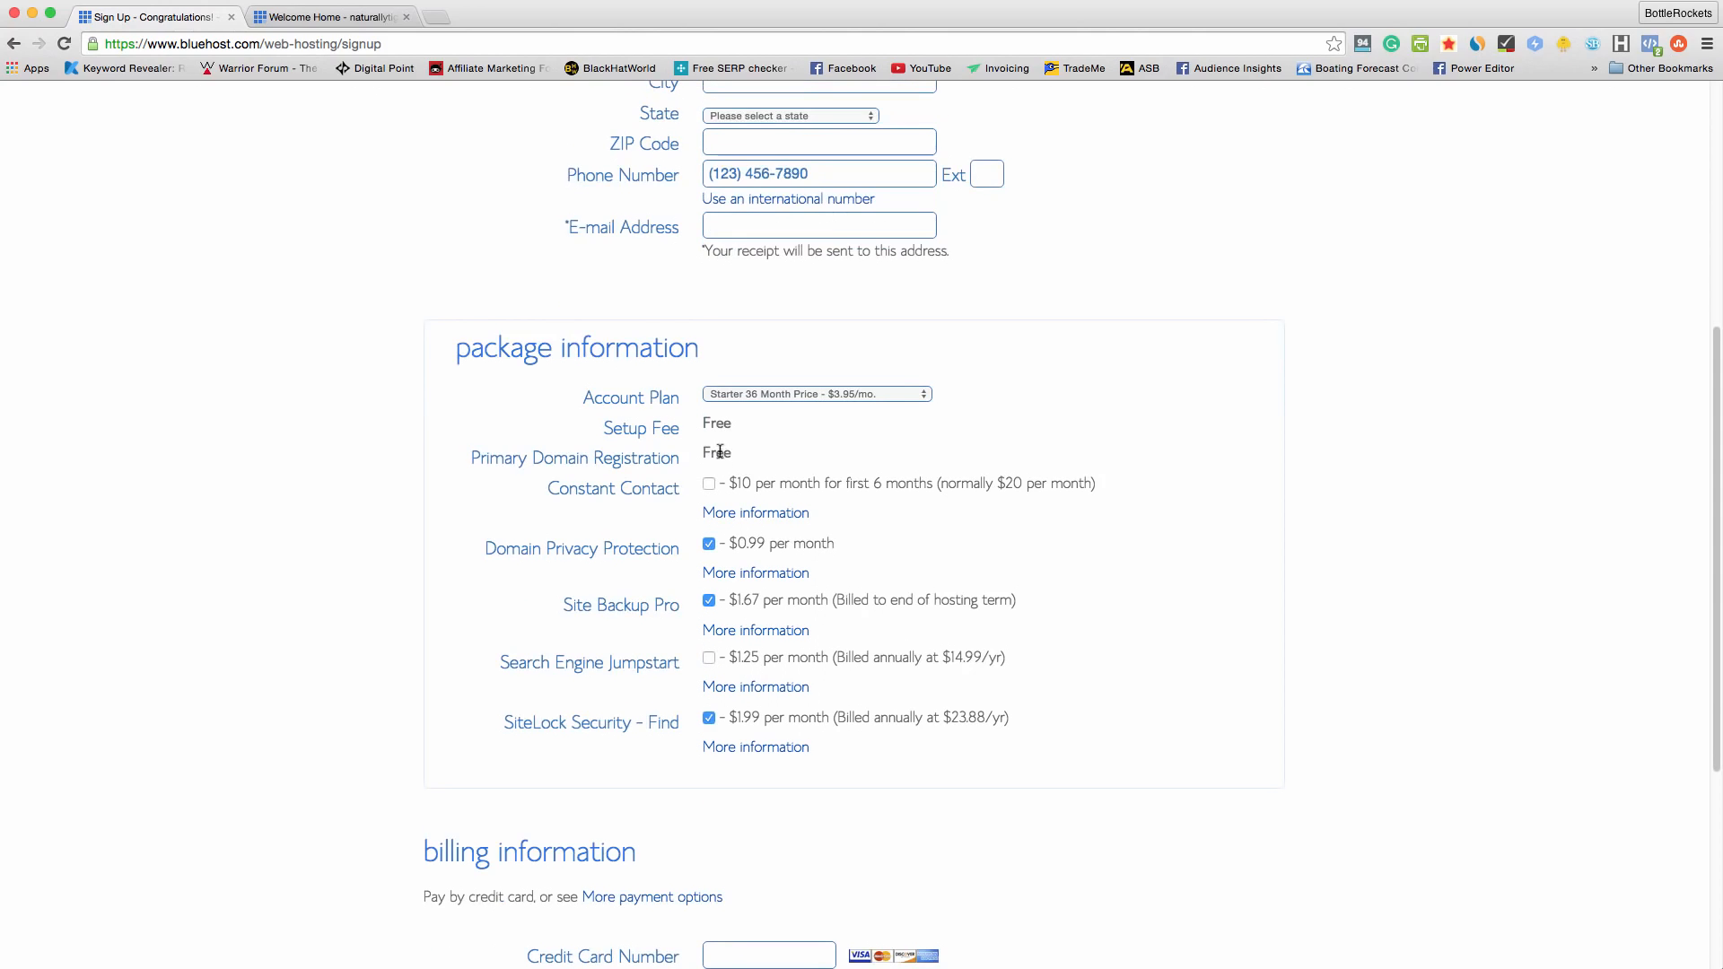
{"action": "mouse_move", "coordinate": [584, 508]}
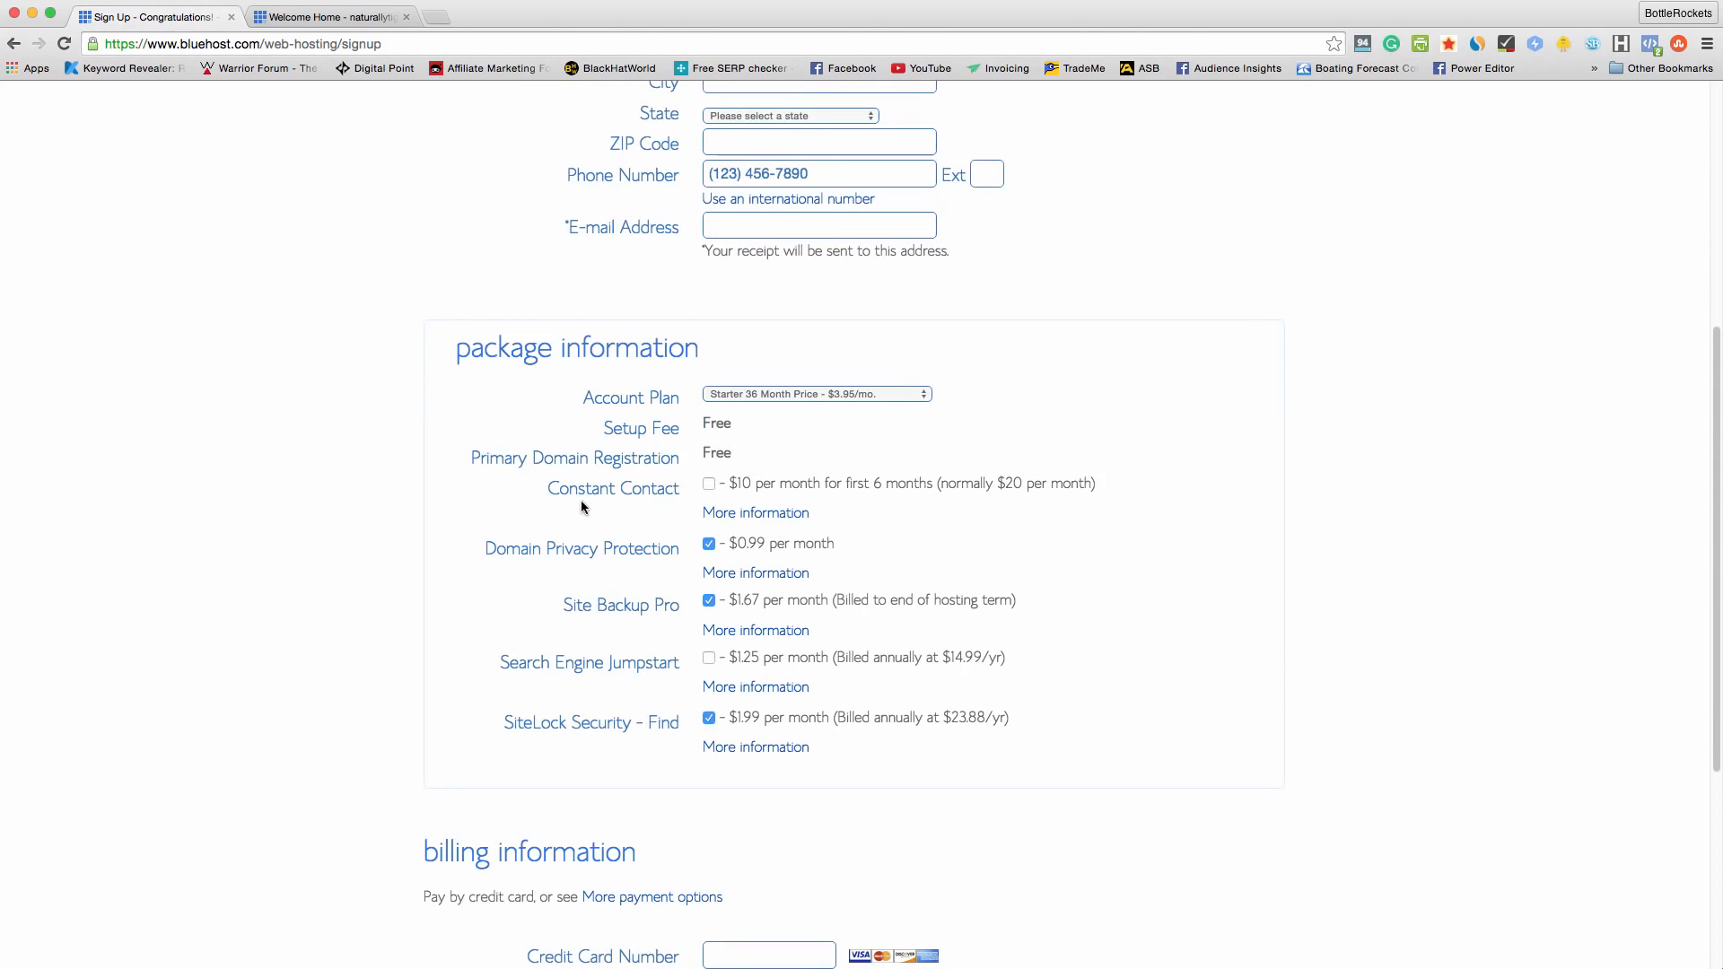
{"action": "mouse_move", "coordinate": [824, 486]}
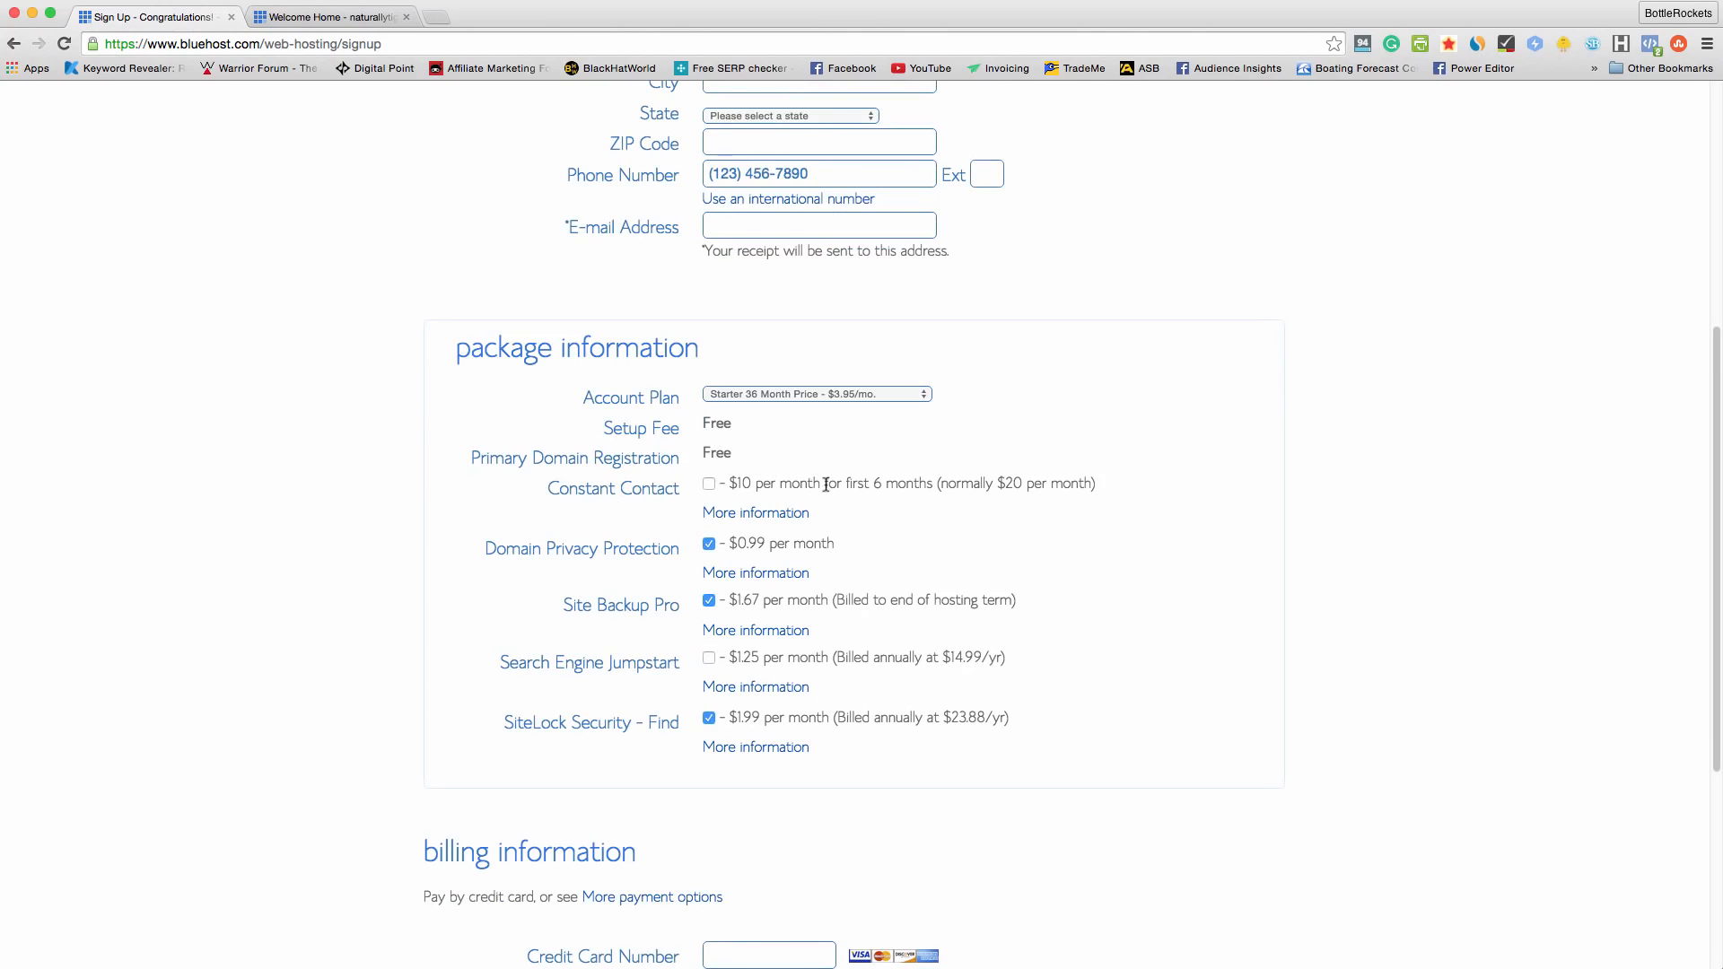
{"action": "scroll", "scroll_direction": "down", "scroll_amount": 3}
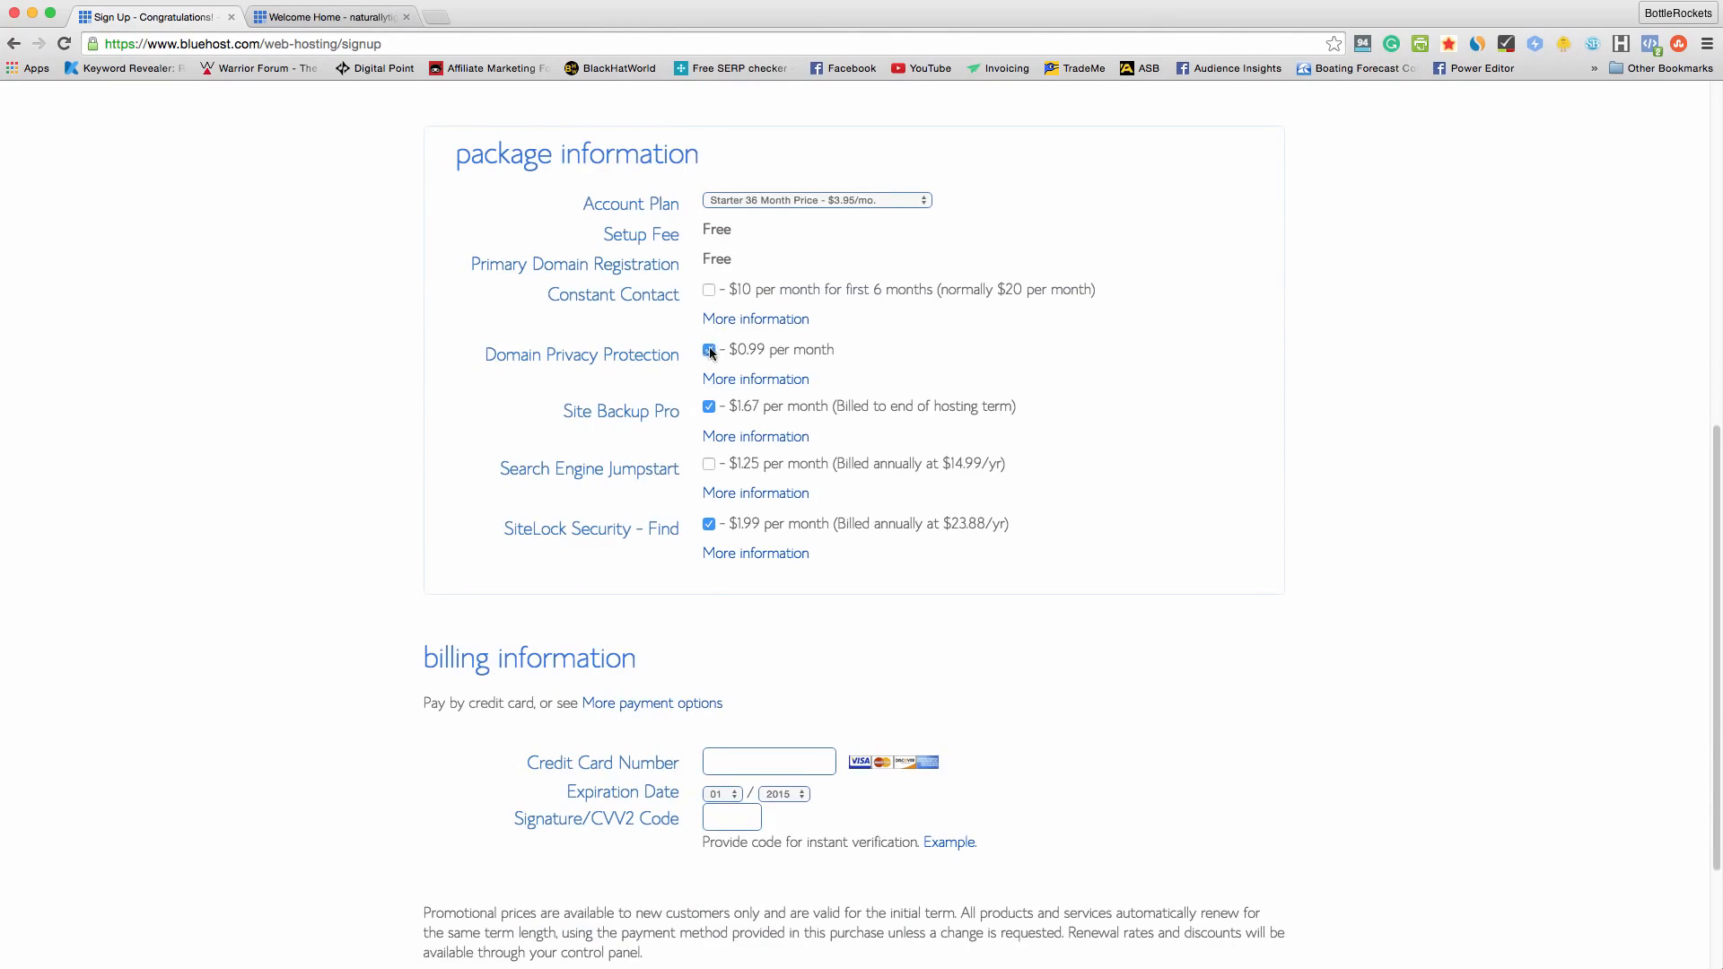
{"action": "left_click", "coordinate": [709, 350]}
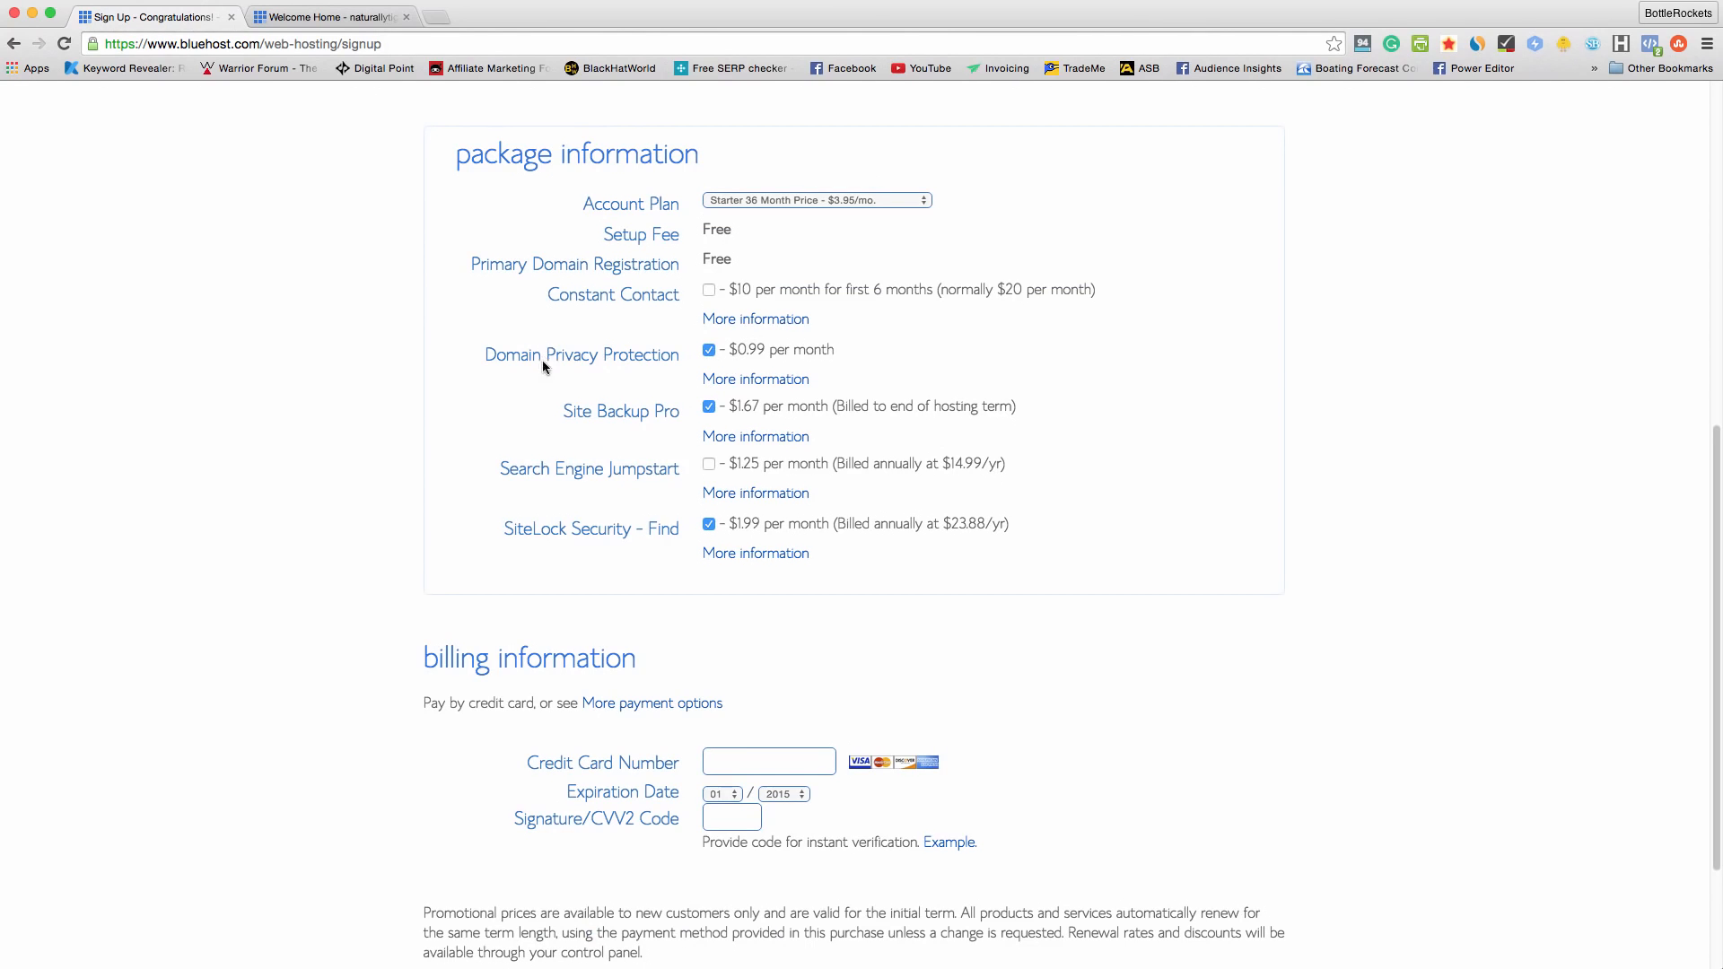
{"action": "scroll", "scroll_direction": "down", "scroll_amount": 3}
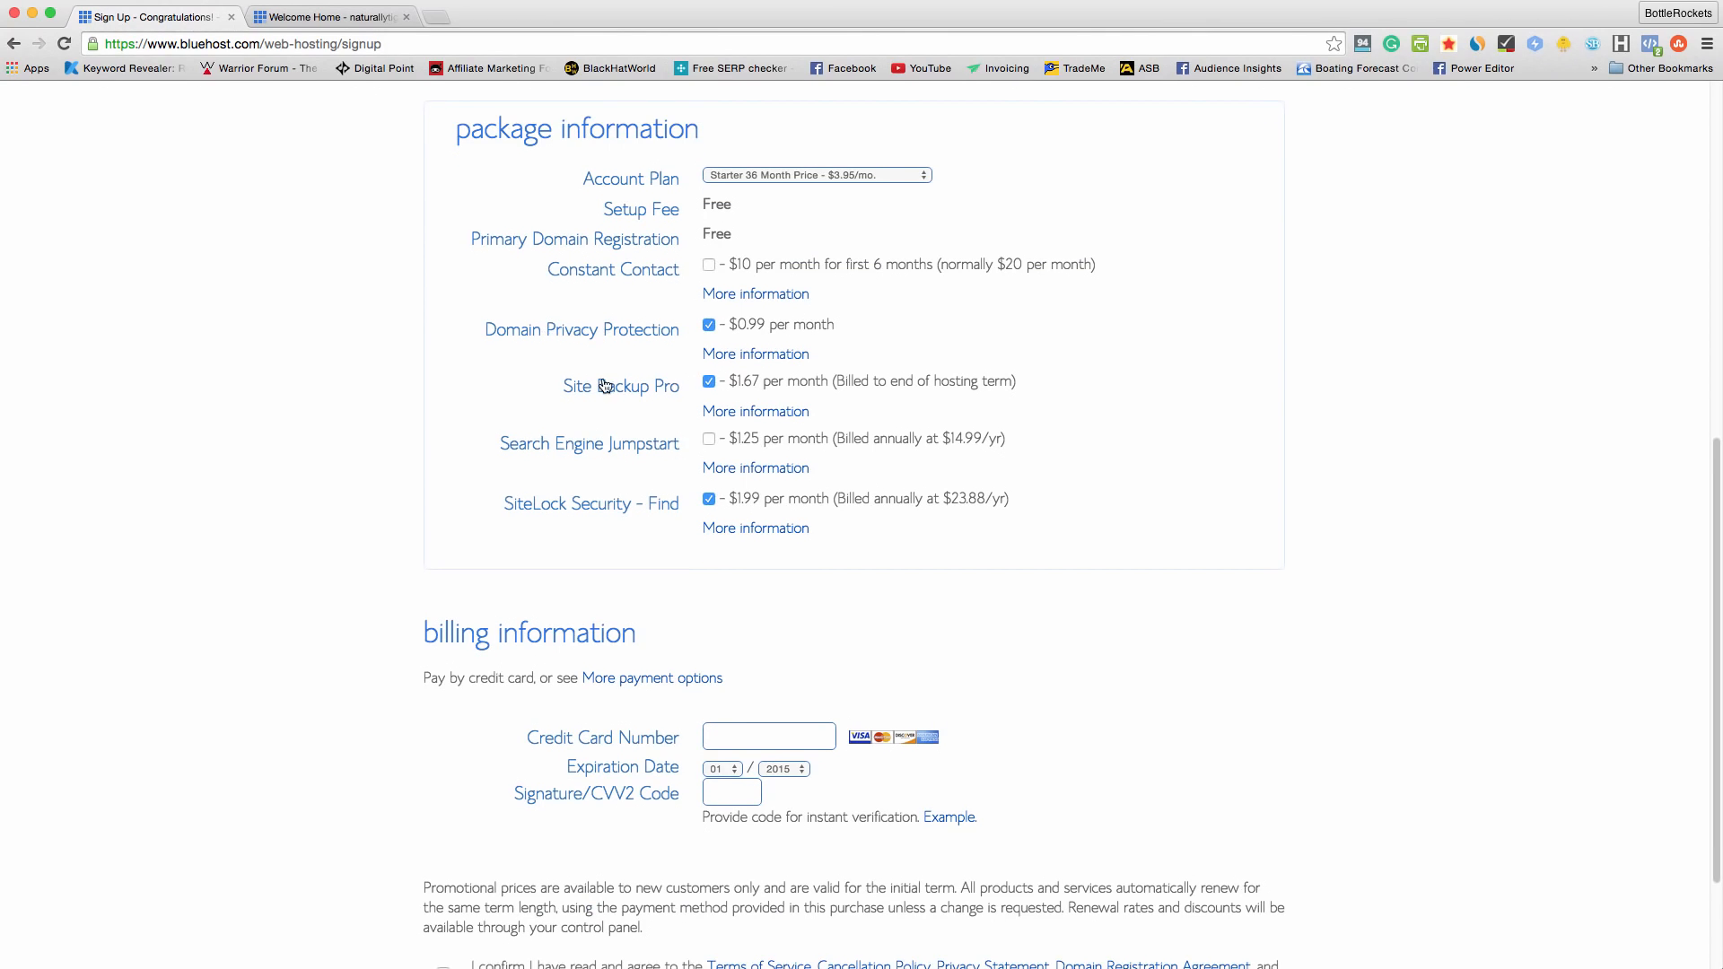
{"action": "left_click", "coordinate": [709, 381]}
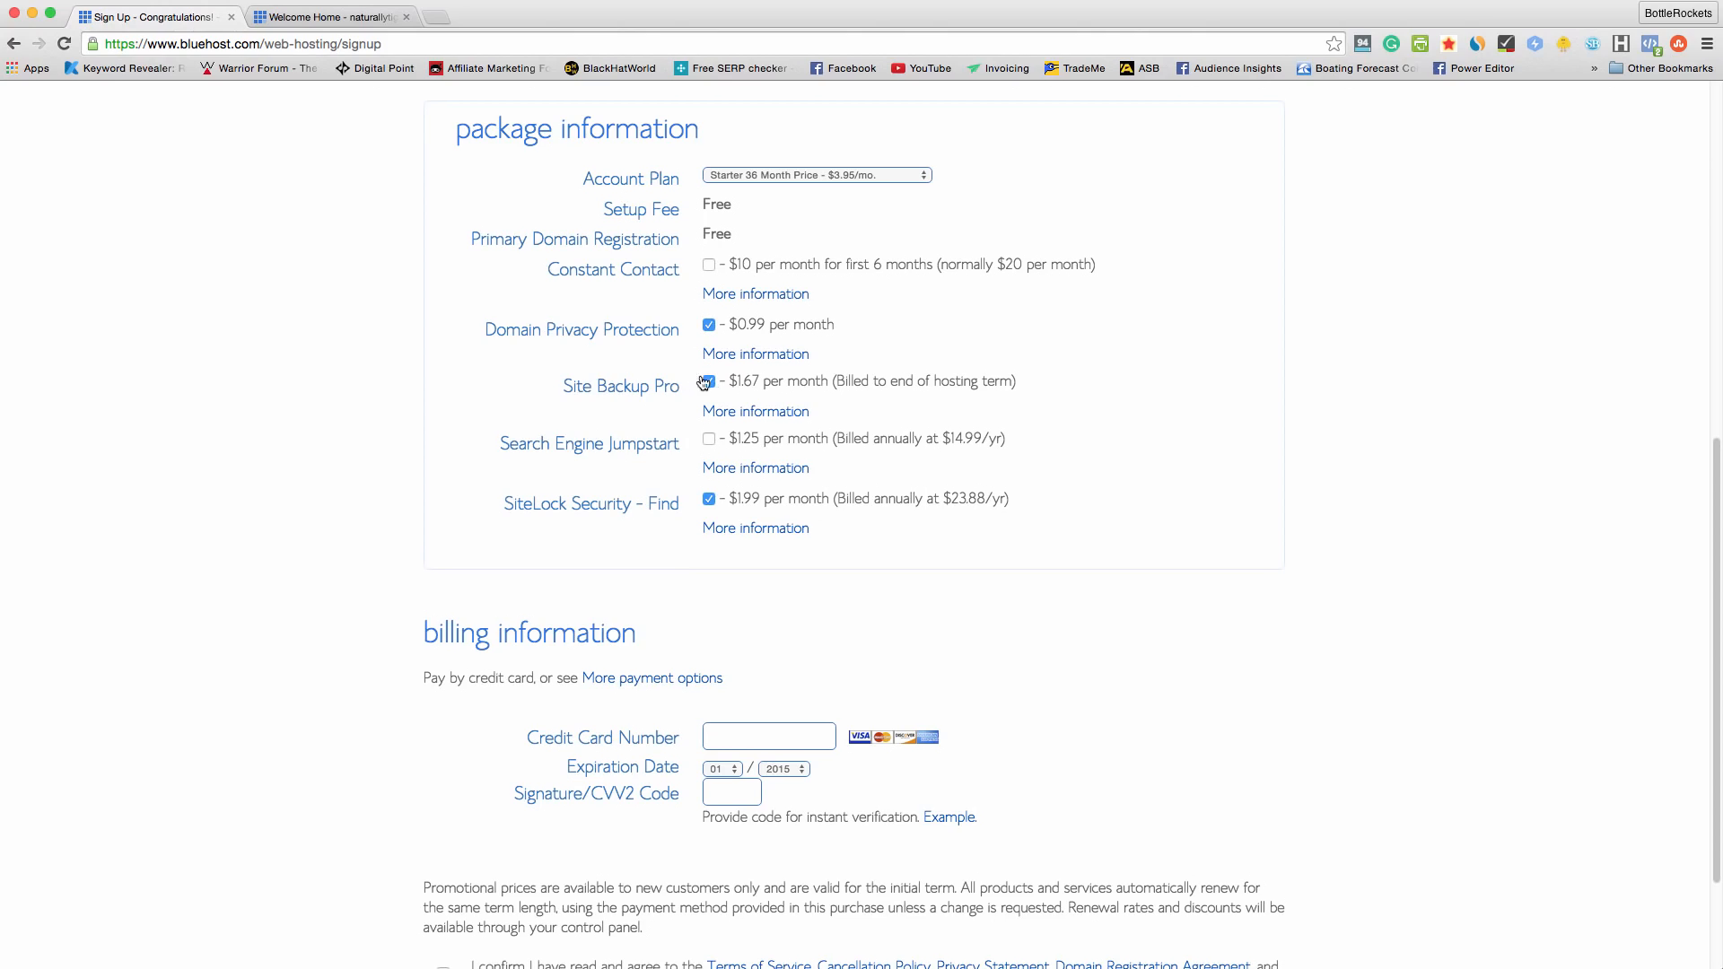
{"action": "left_click", "coordinate": [709, 381]}
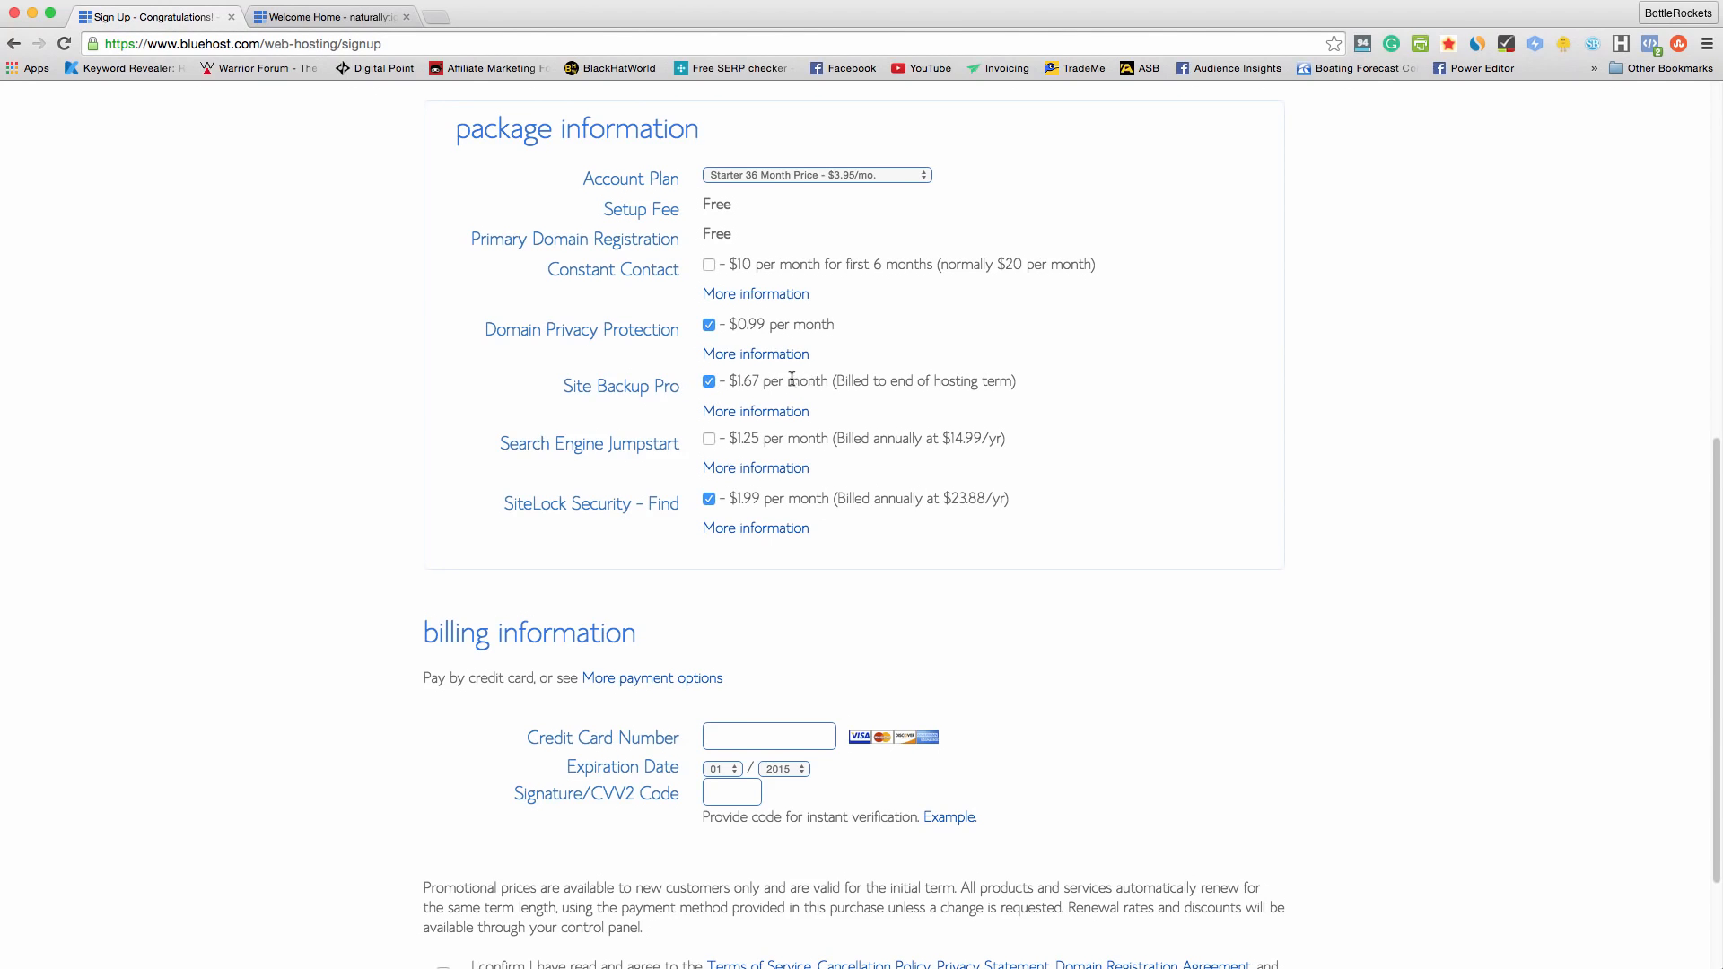
{"action": "mouse_move", "coordinate": [623, 400]}
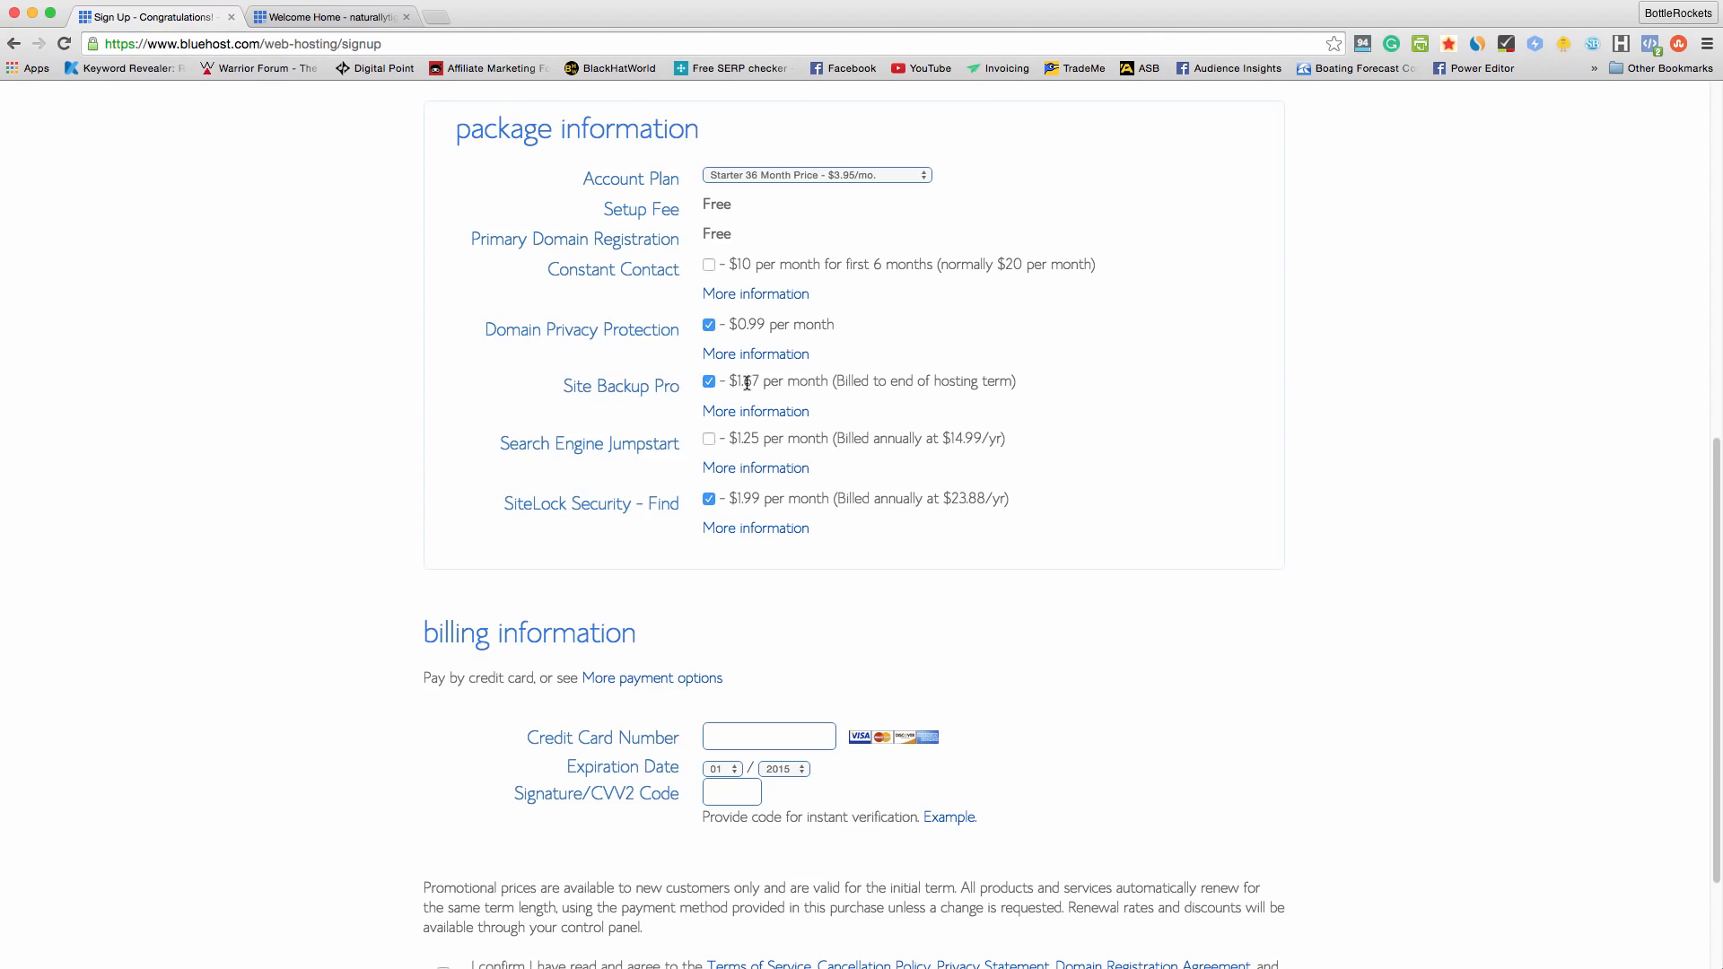
{"action": "mouse_move", "coordinate": [664, 395]}
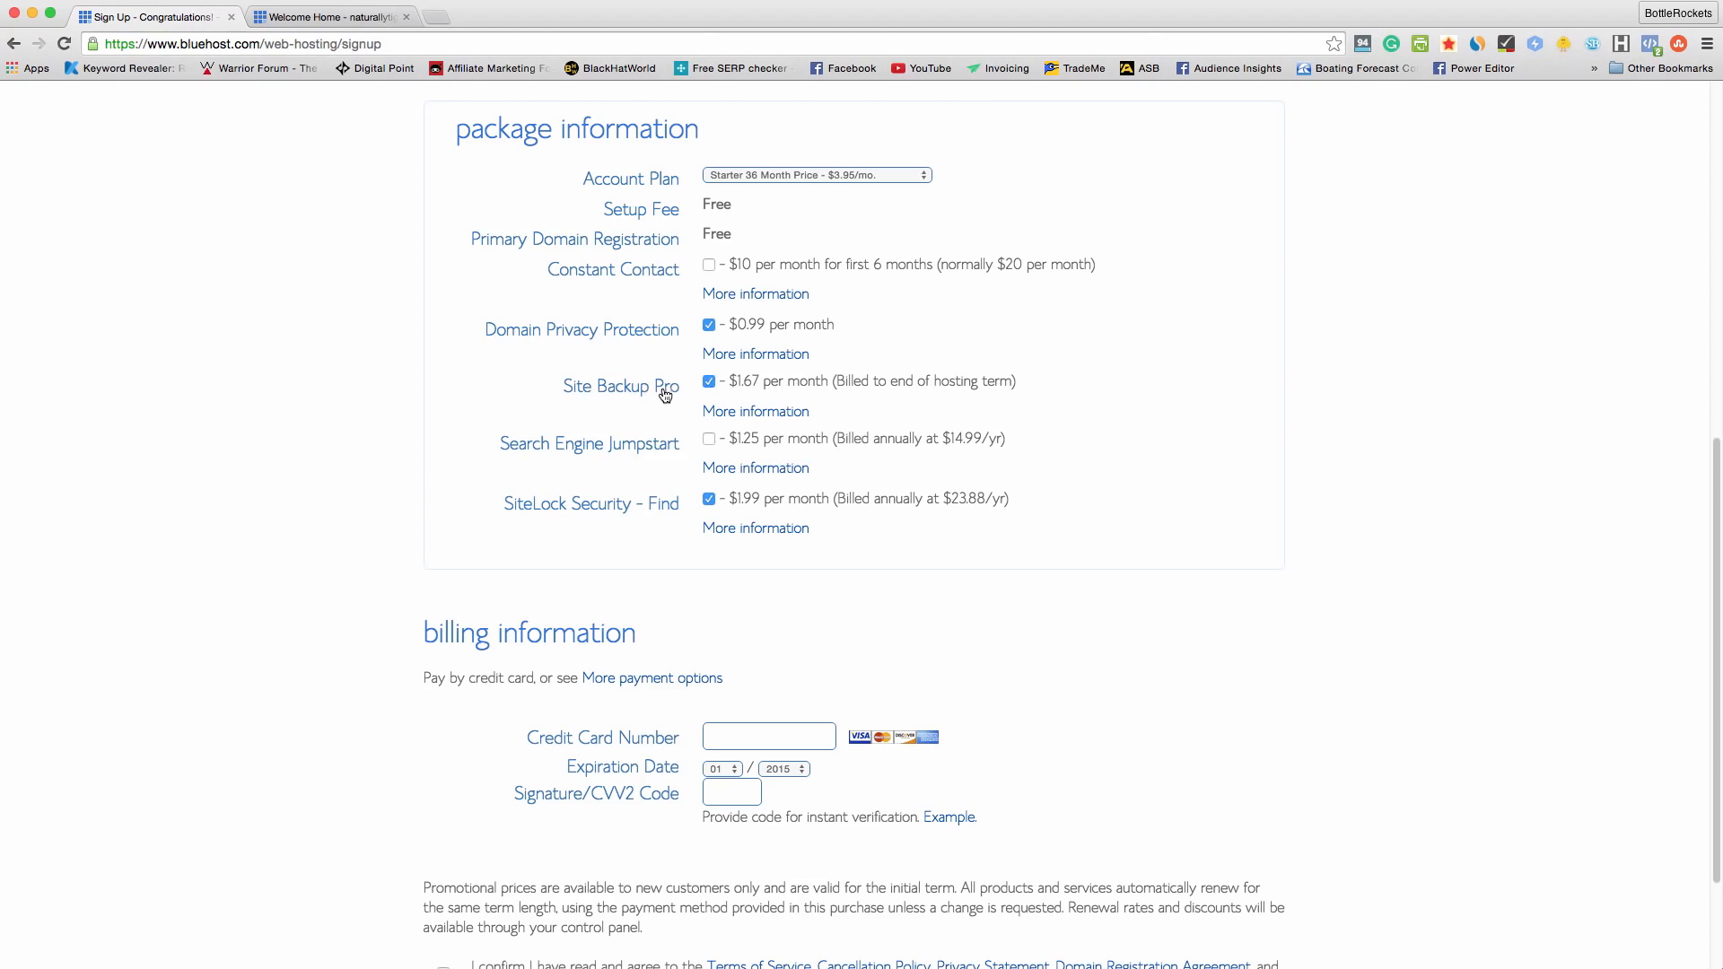
{"action": "mouse_move", "coordinate": [761, 381]}
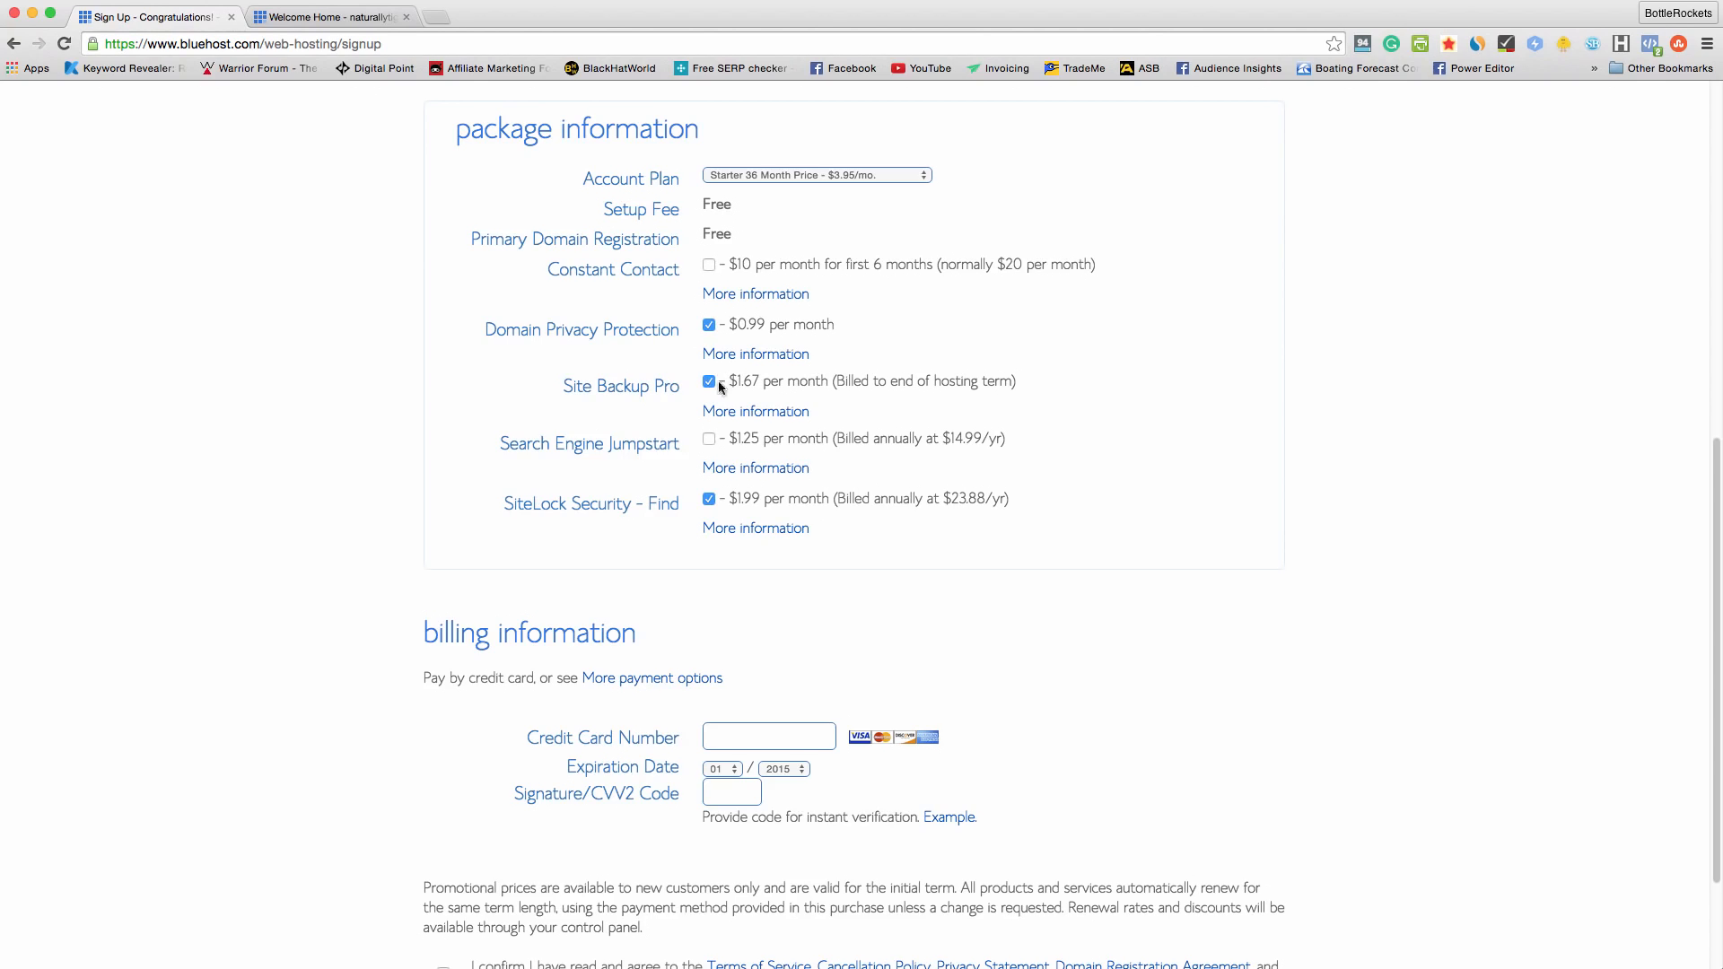
{"action": "left_click", "coordinate": [709, 381]}
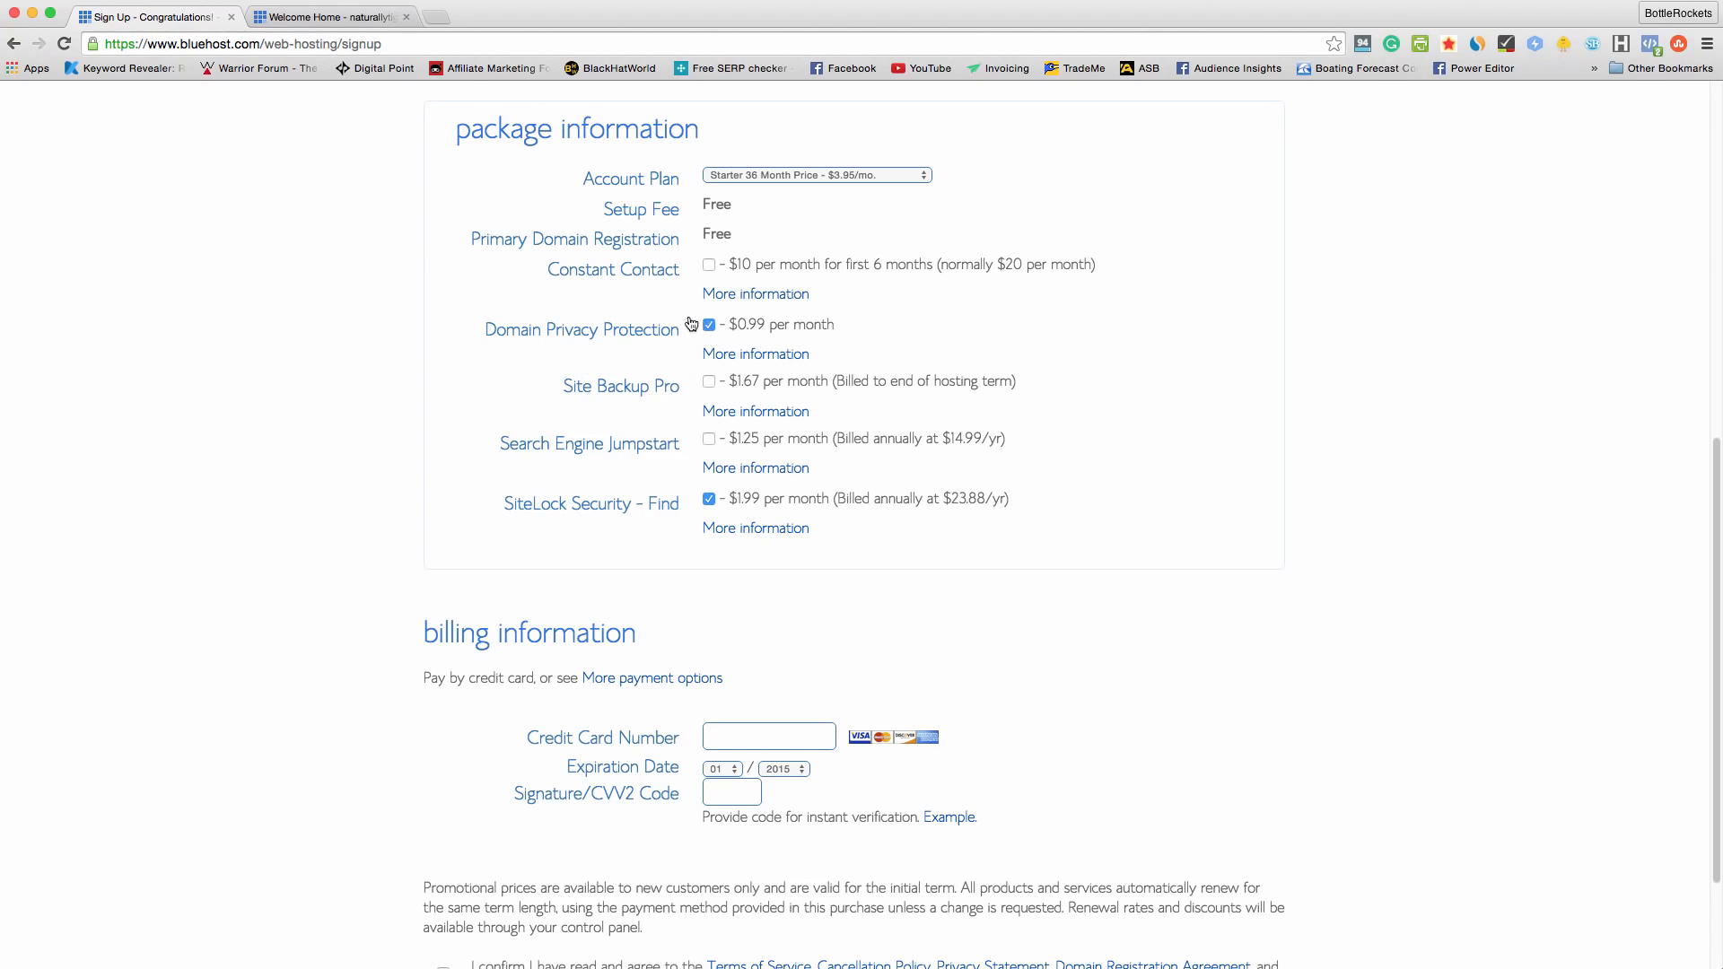
{"action": "left_click", "coordinate": [709, 323]}
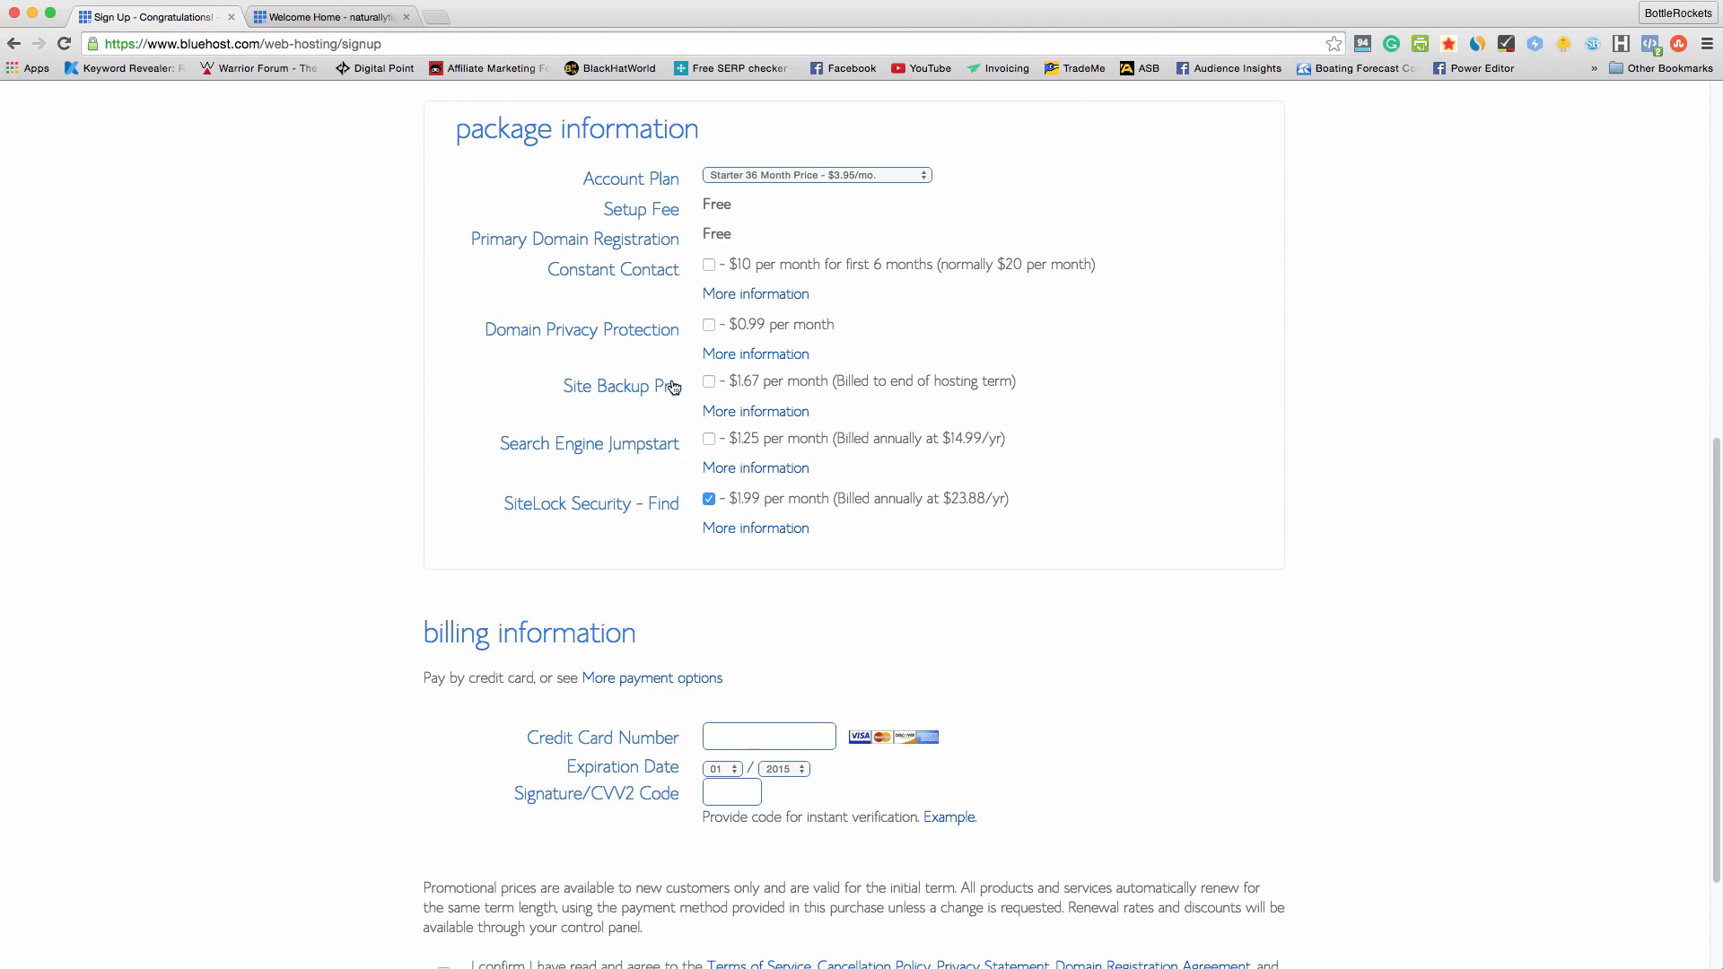
{"action": "scroll", "scroll_direction": "down", "scroll_amount": 3}
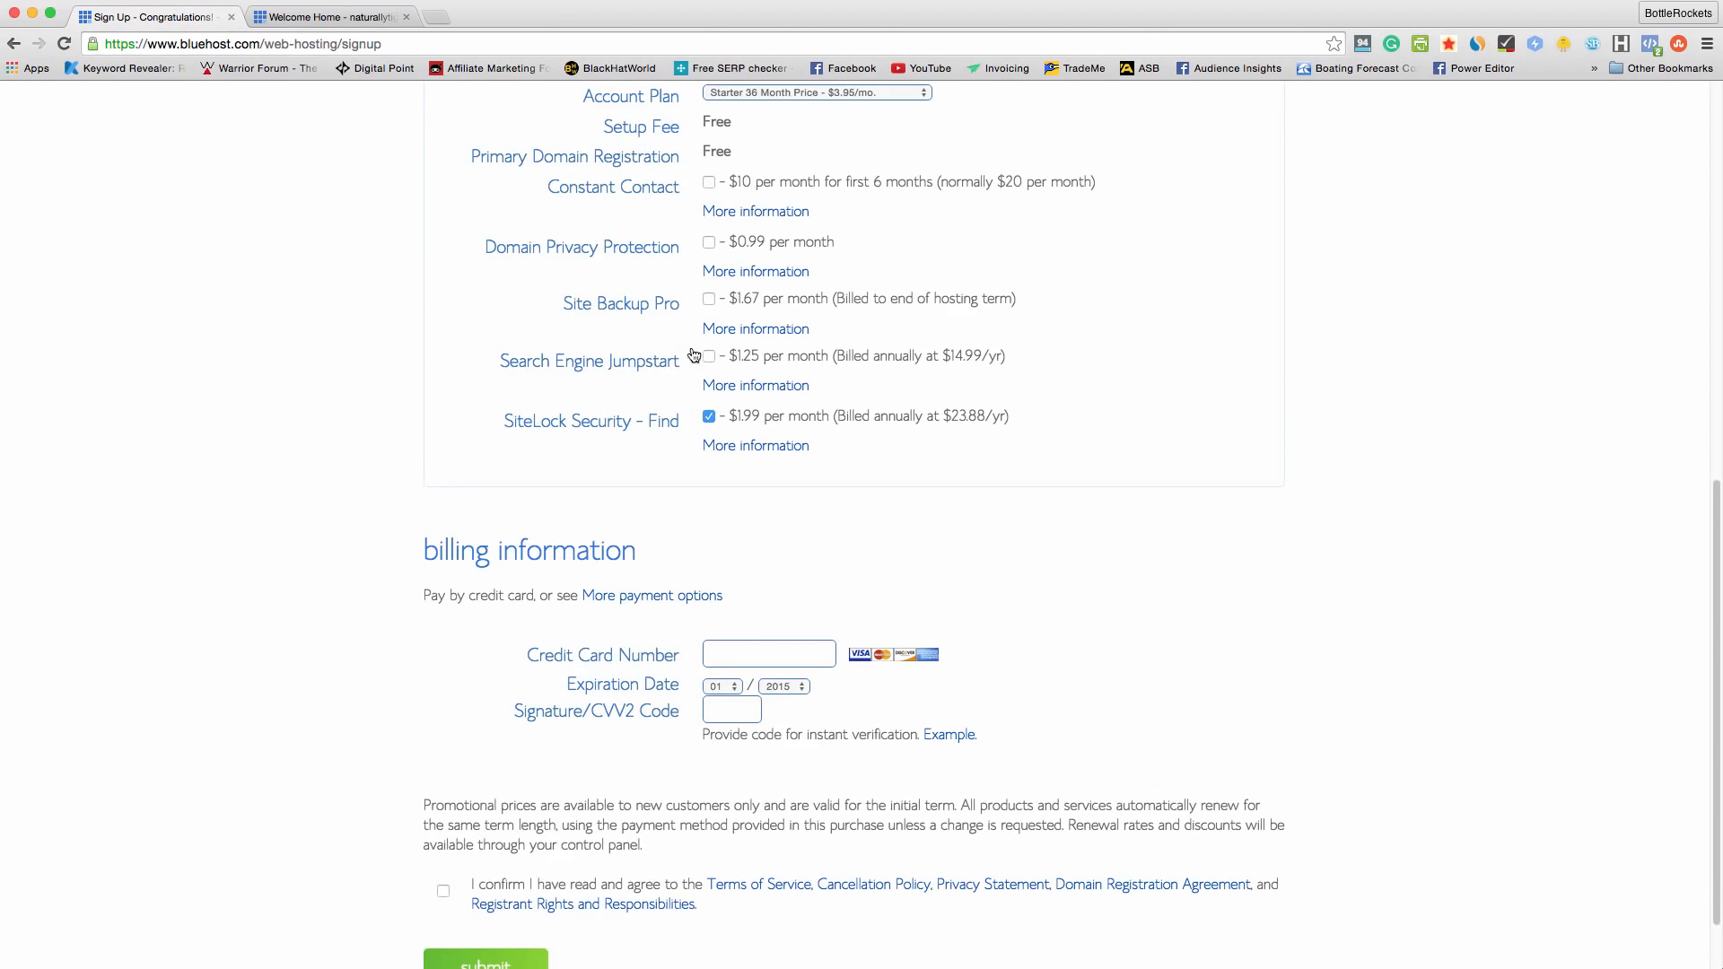
{"action": "mouse_move", "coordinate": [712, 355]}
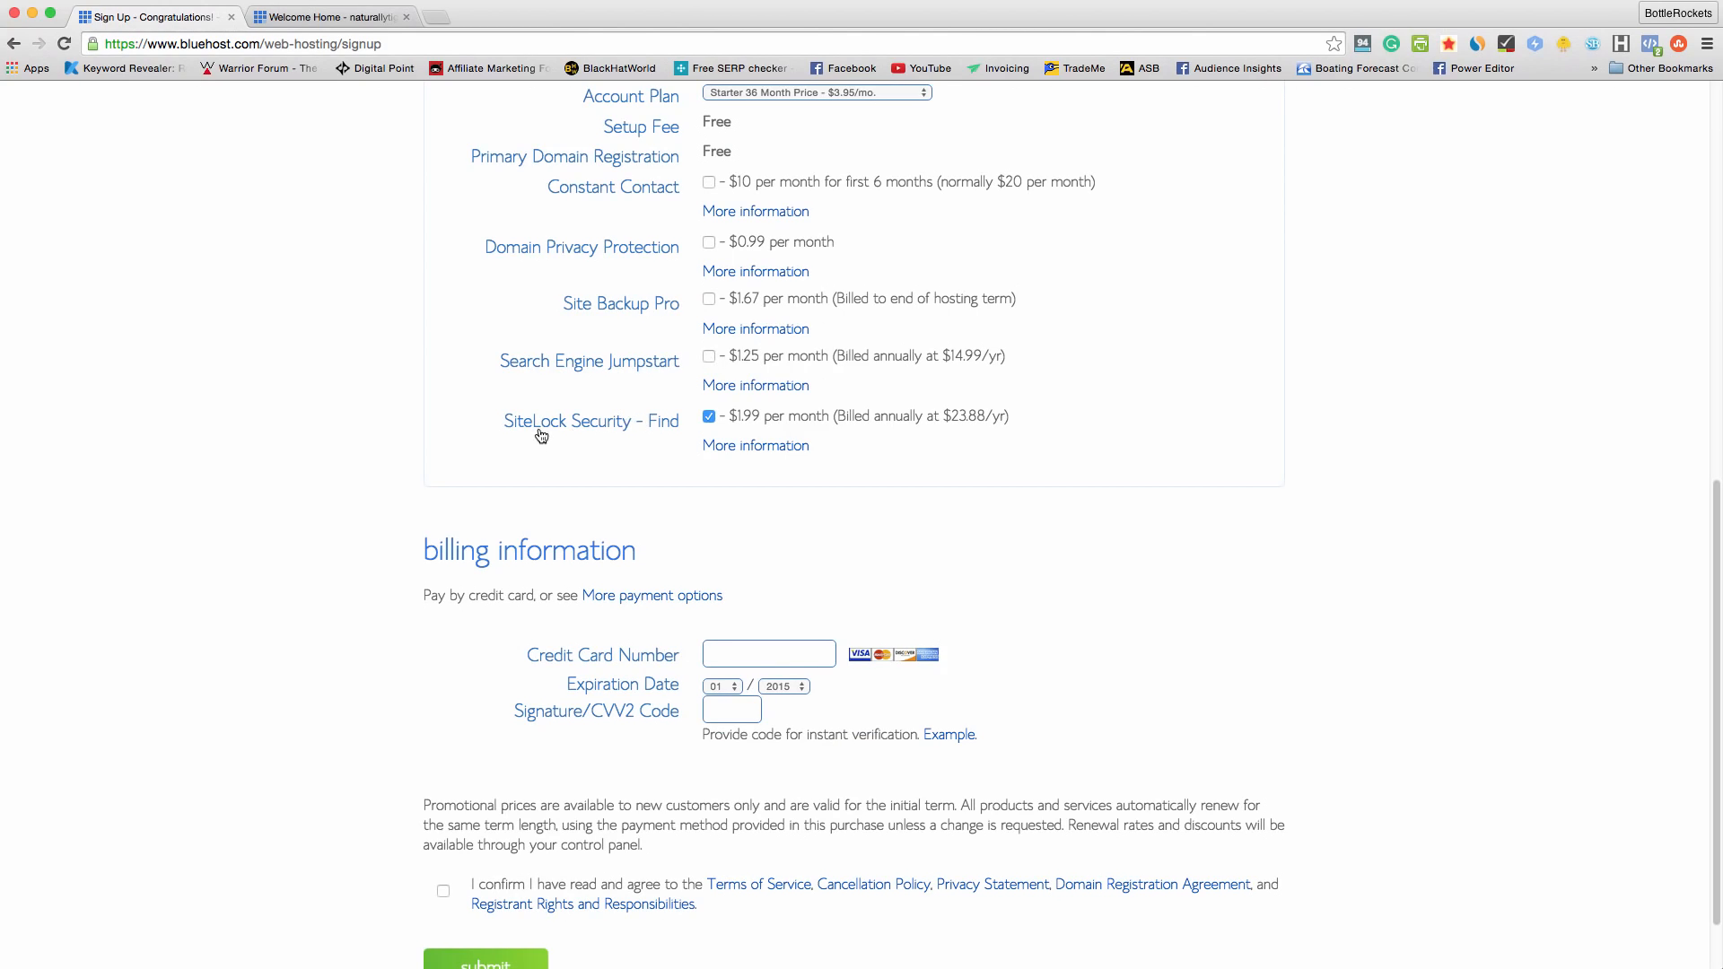
{"action": "mouse_move", "coordinate": [721, 419]}
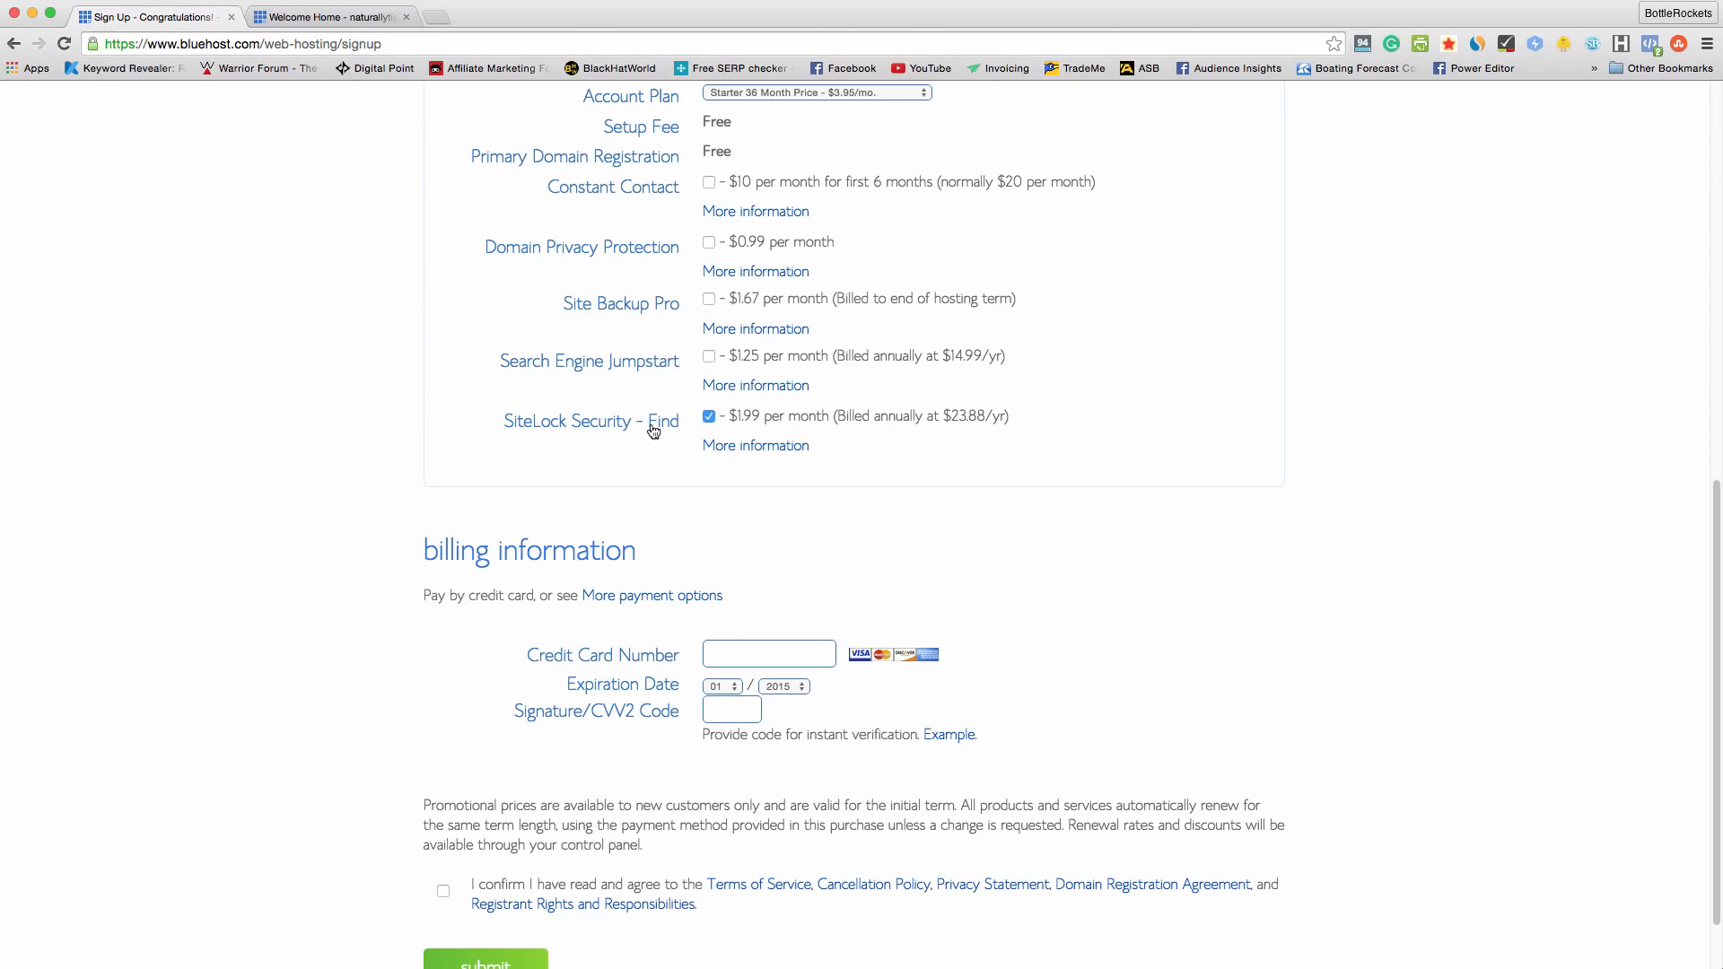
{"action": "scroll", "scroll_direction": "down", "scroll_amount": 3}
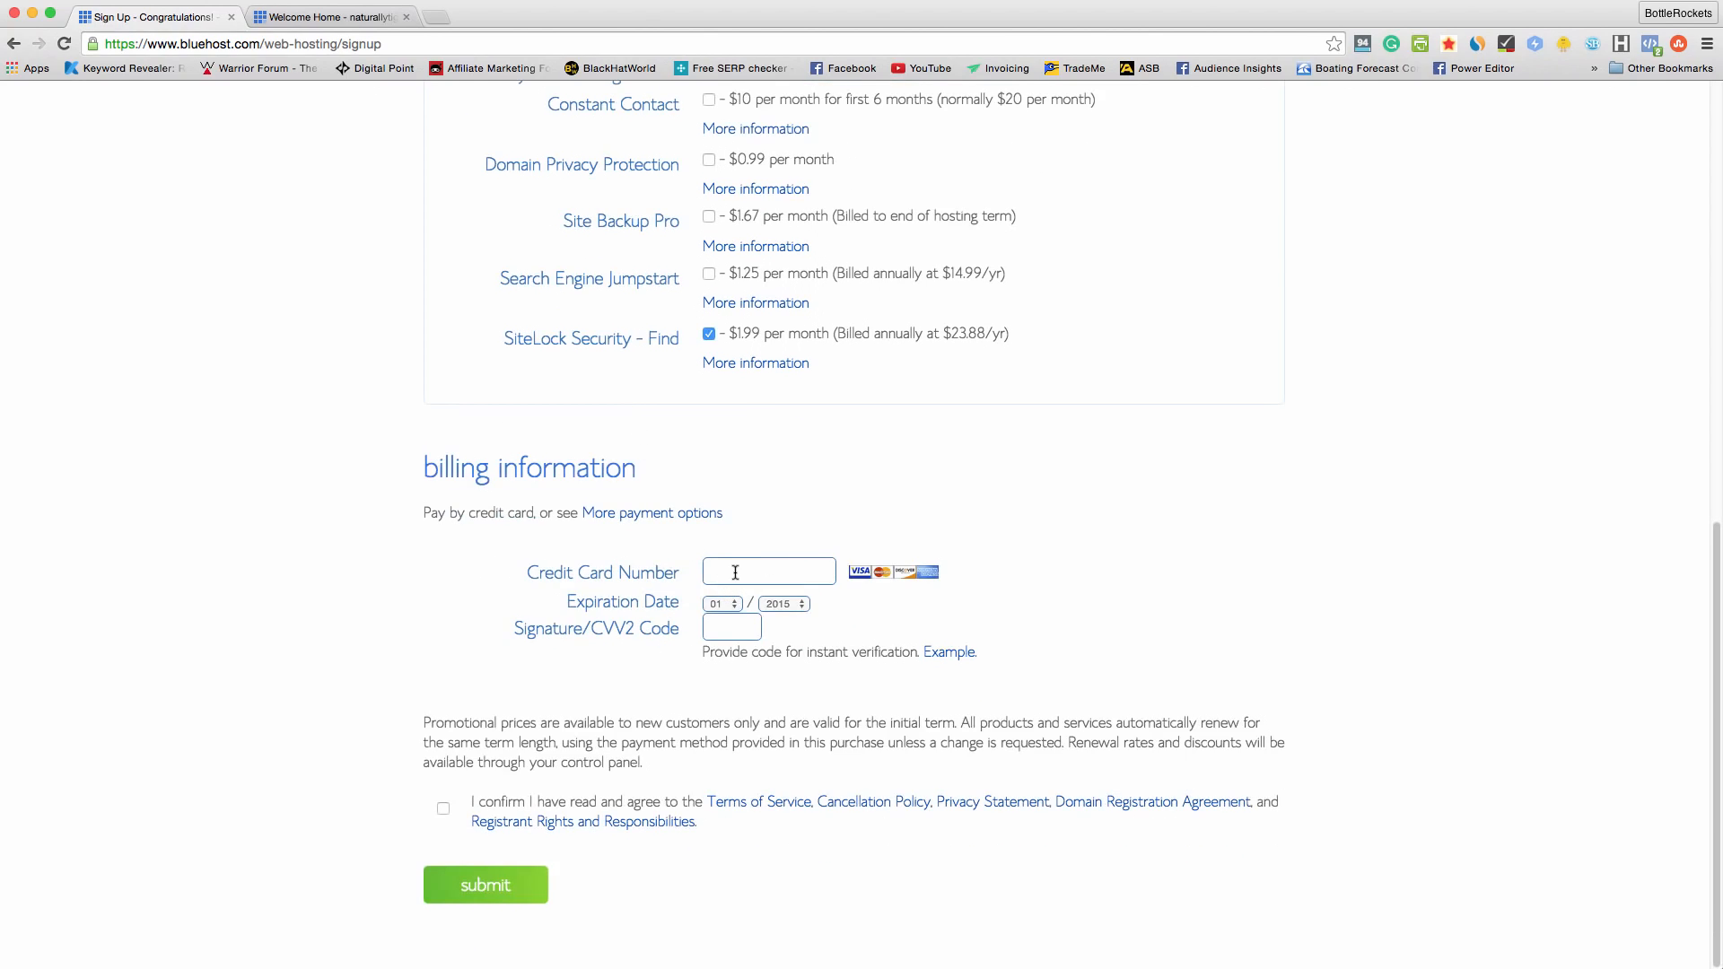
{"action": "mouse_move", "coordinate": [454, 820]}
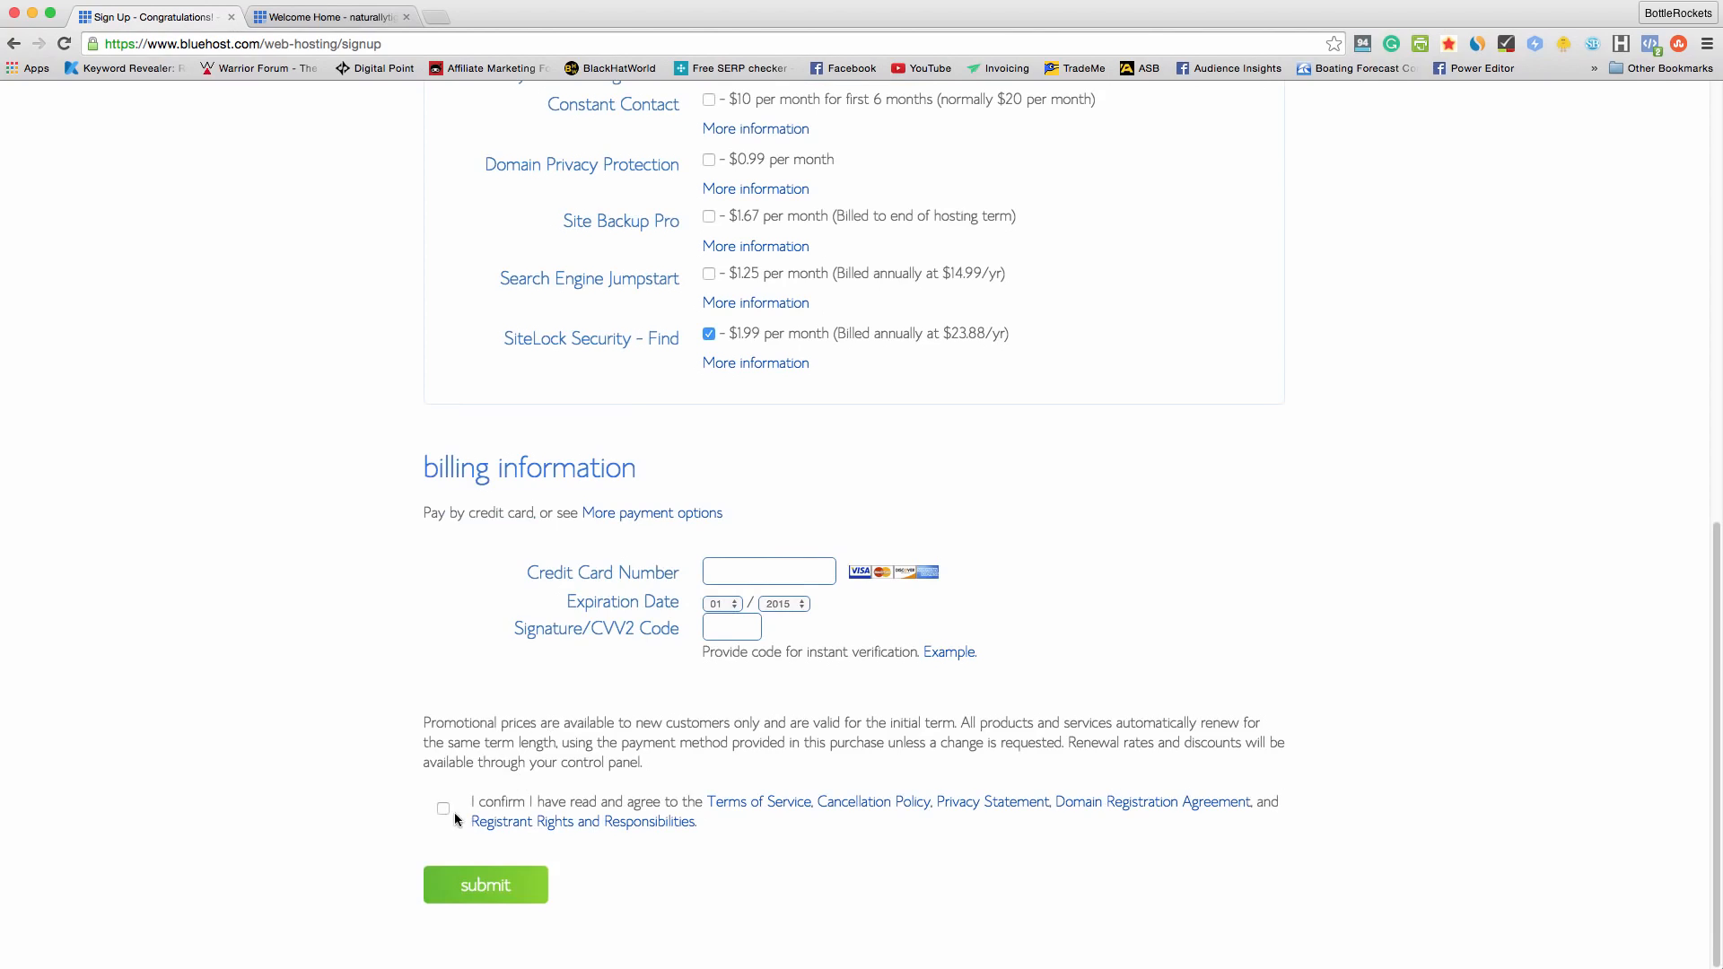
{"action": "mouse_move", "coordinate": [460, 788]}
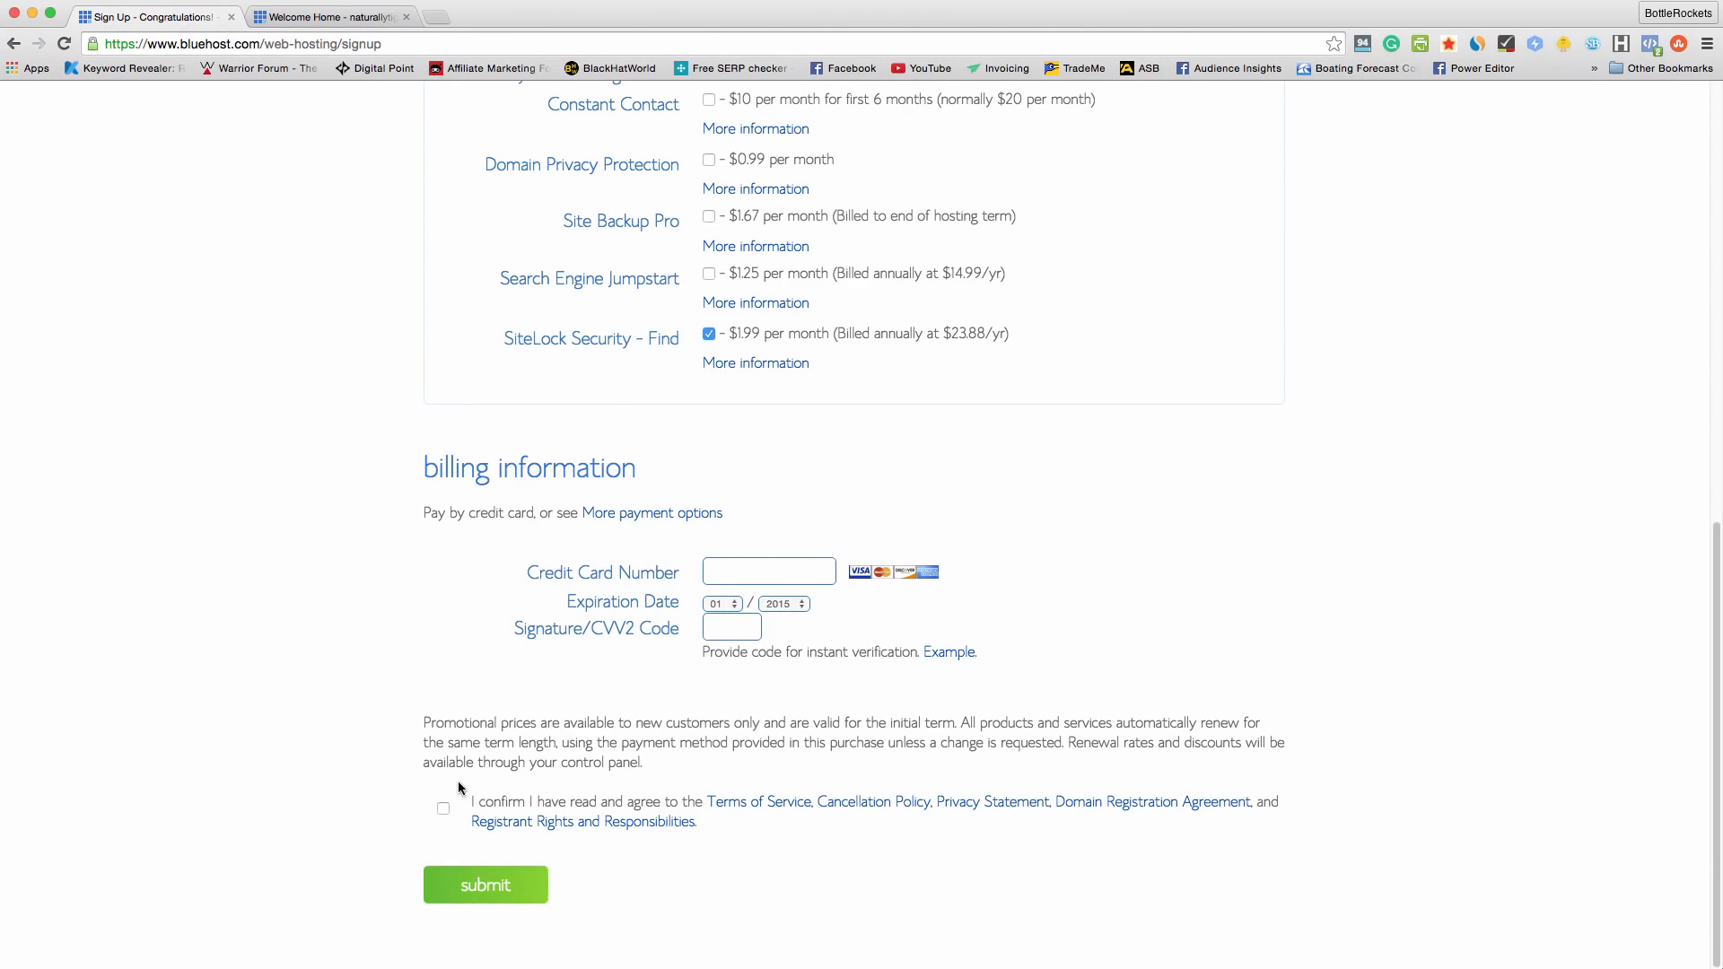
{"action": "mouse_move", "coordinate": [518, 890]}
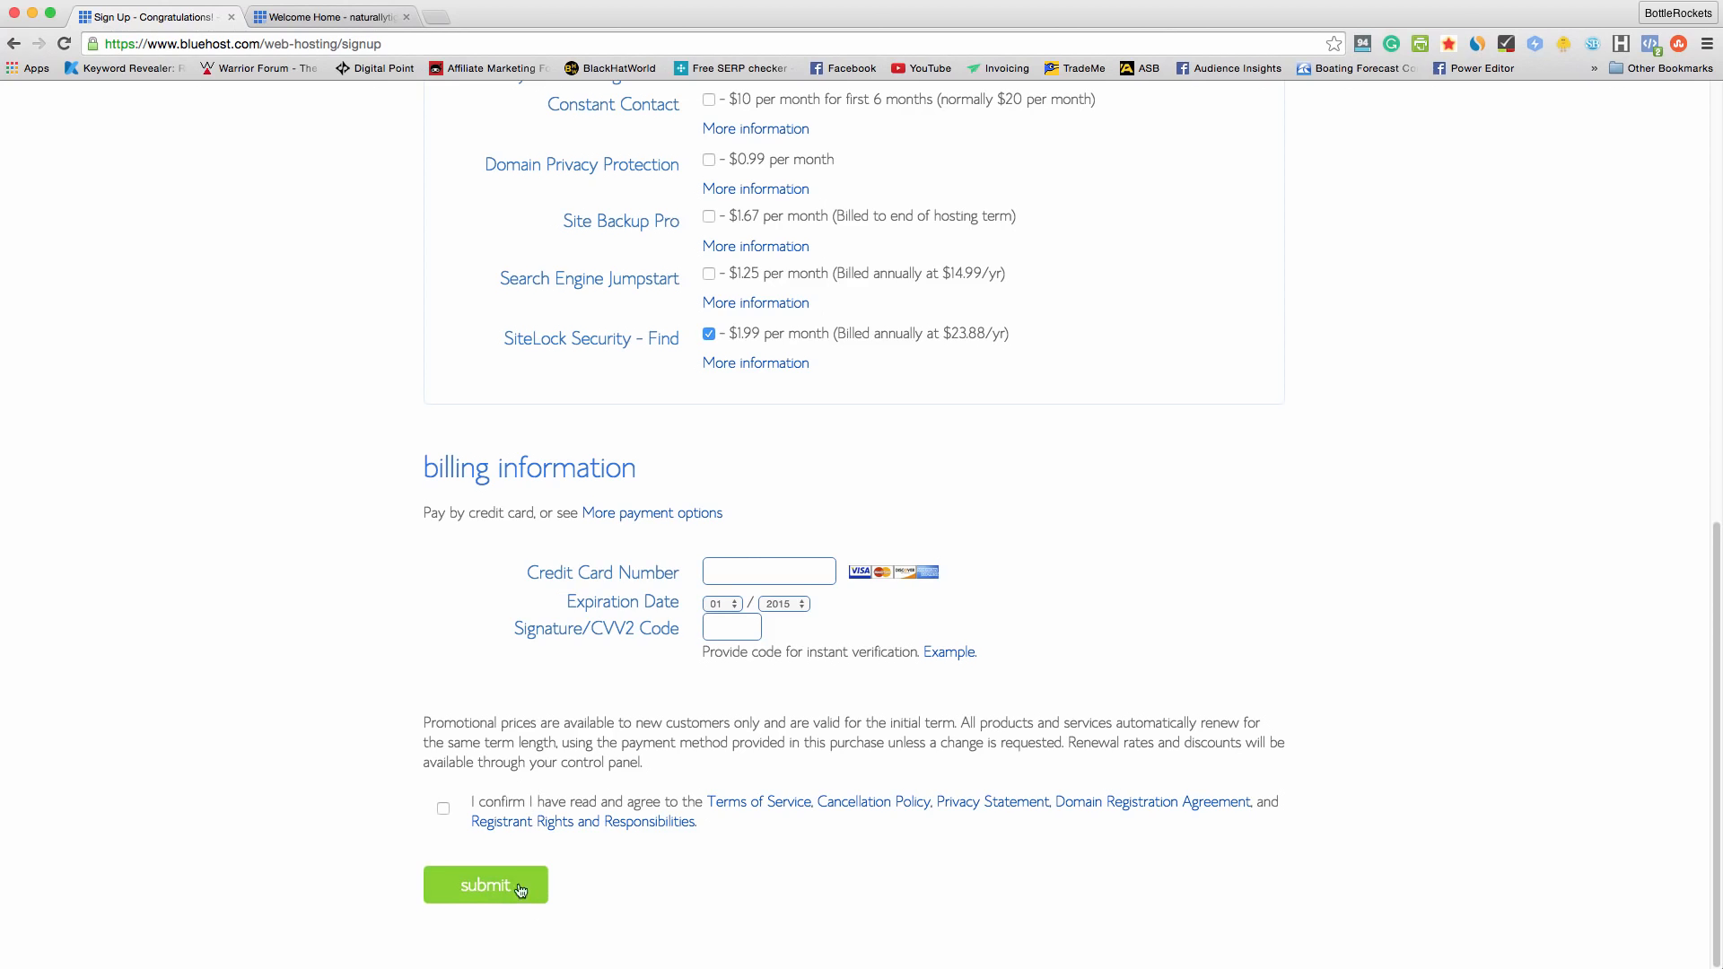
{"action": "scroll", "scroll_direction": "up", "scroll_amount": 3}
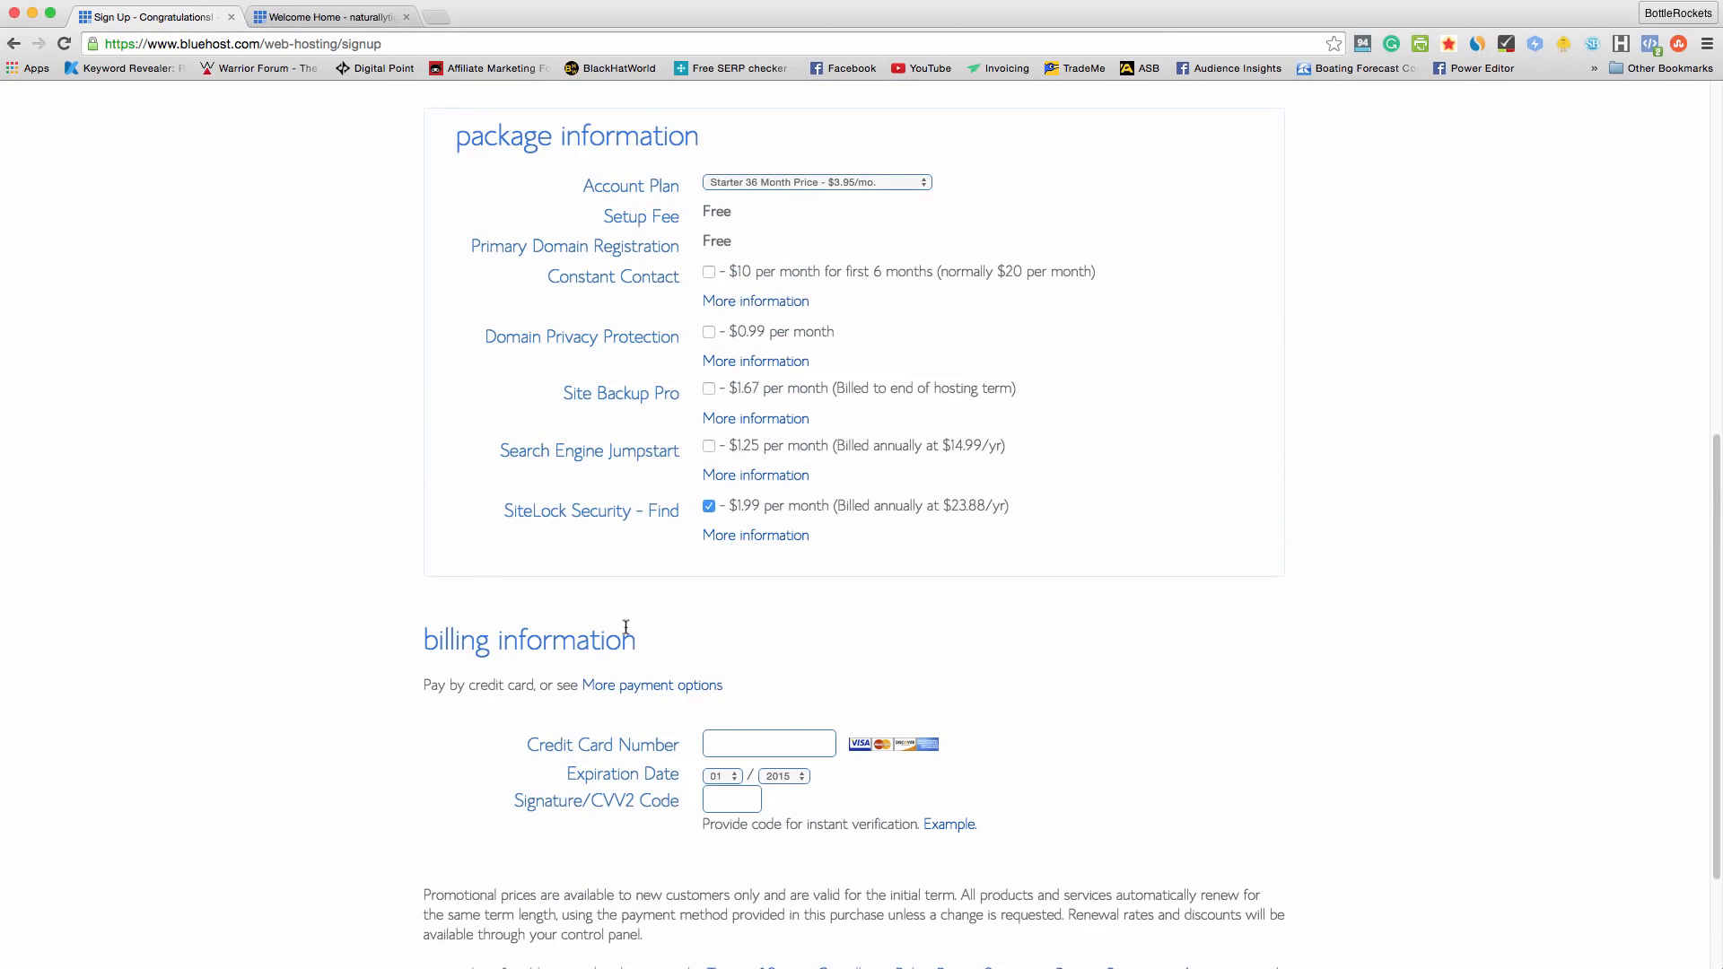
{"action": "mouse_move", "coordinate": [459, 600]}
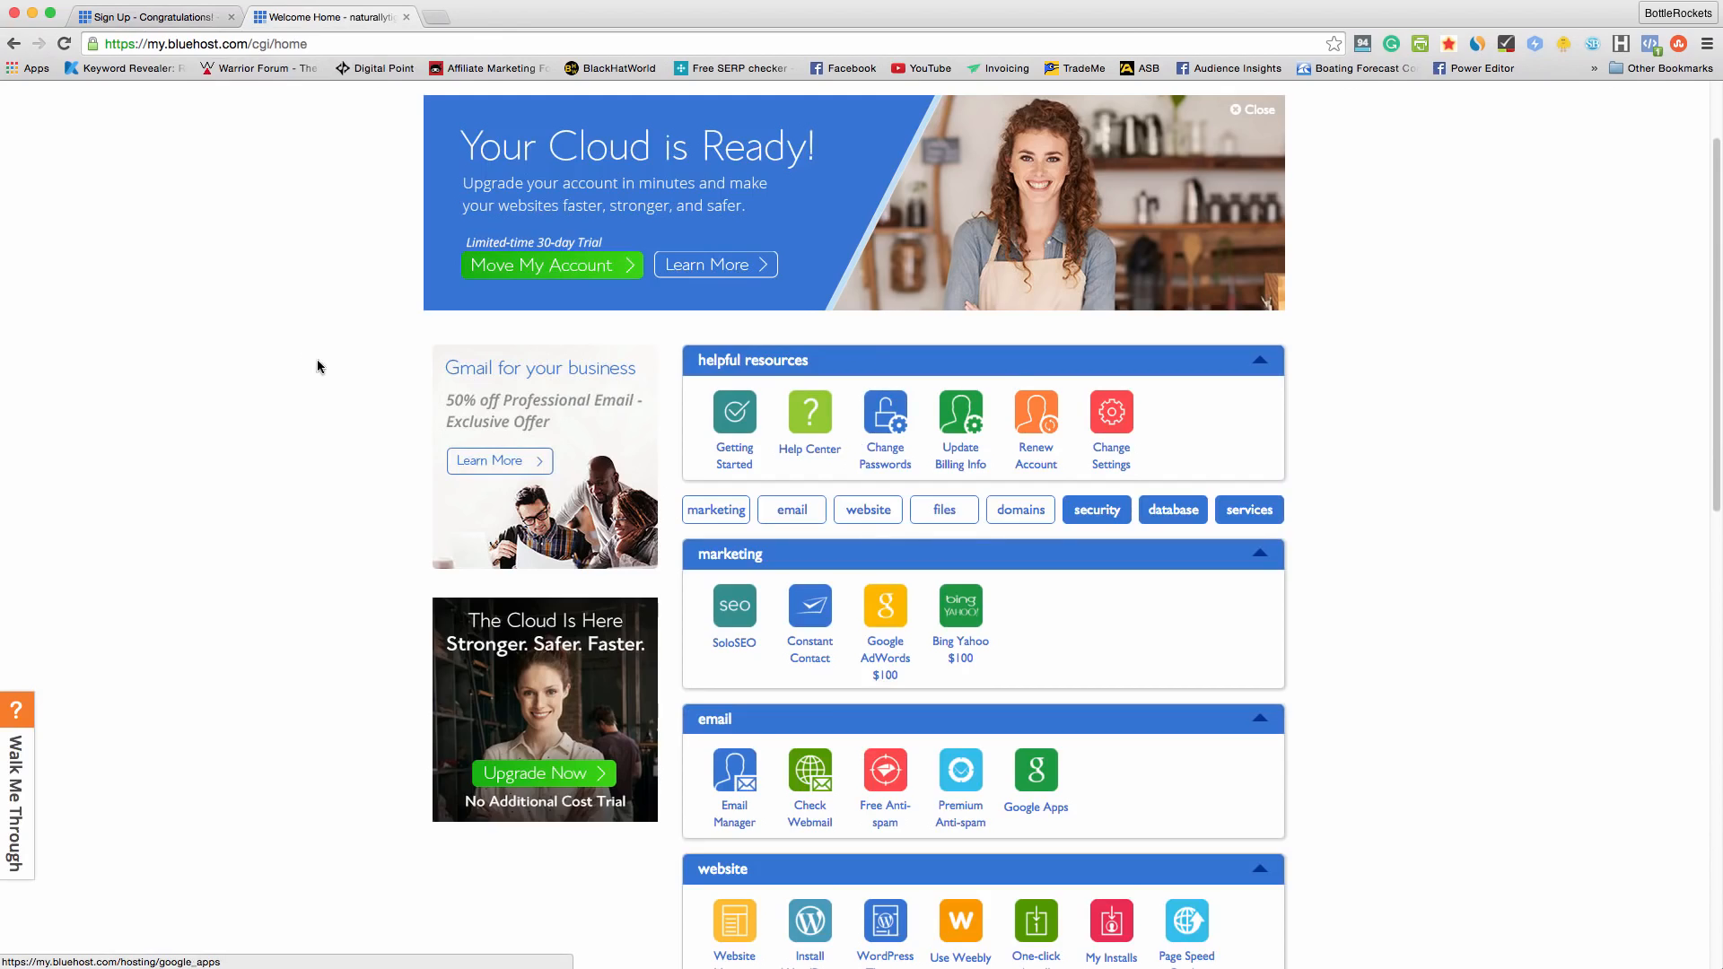
{"action": "mouse_move", "coordinate": [307, 368]}
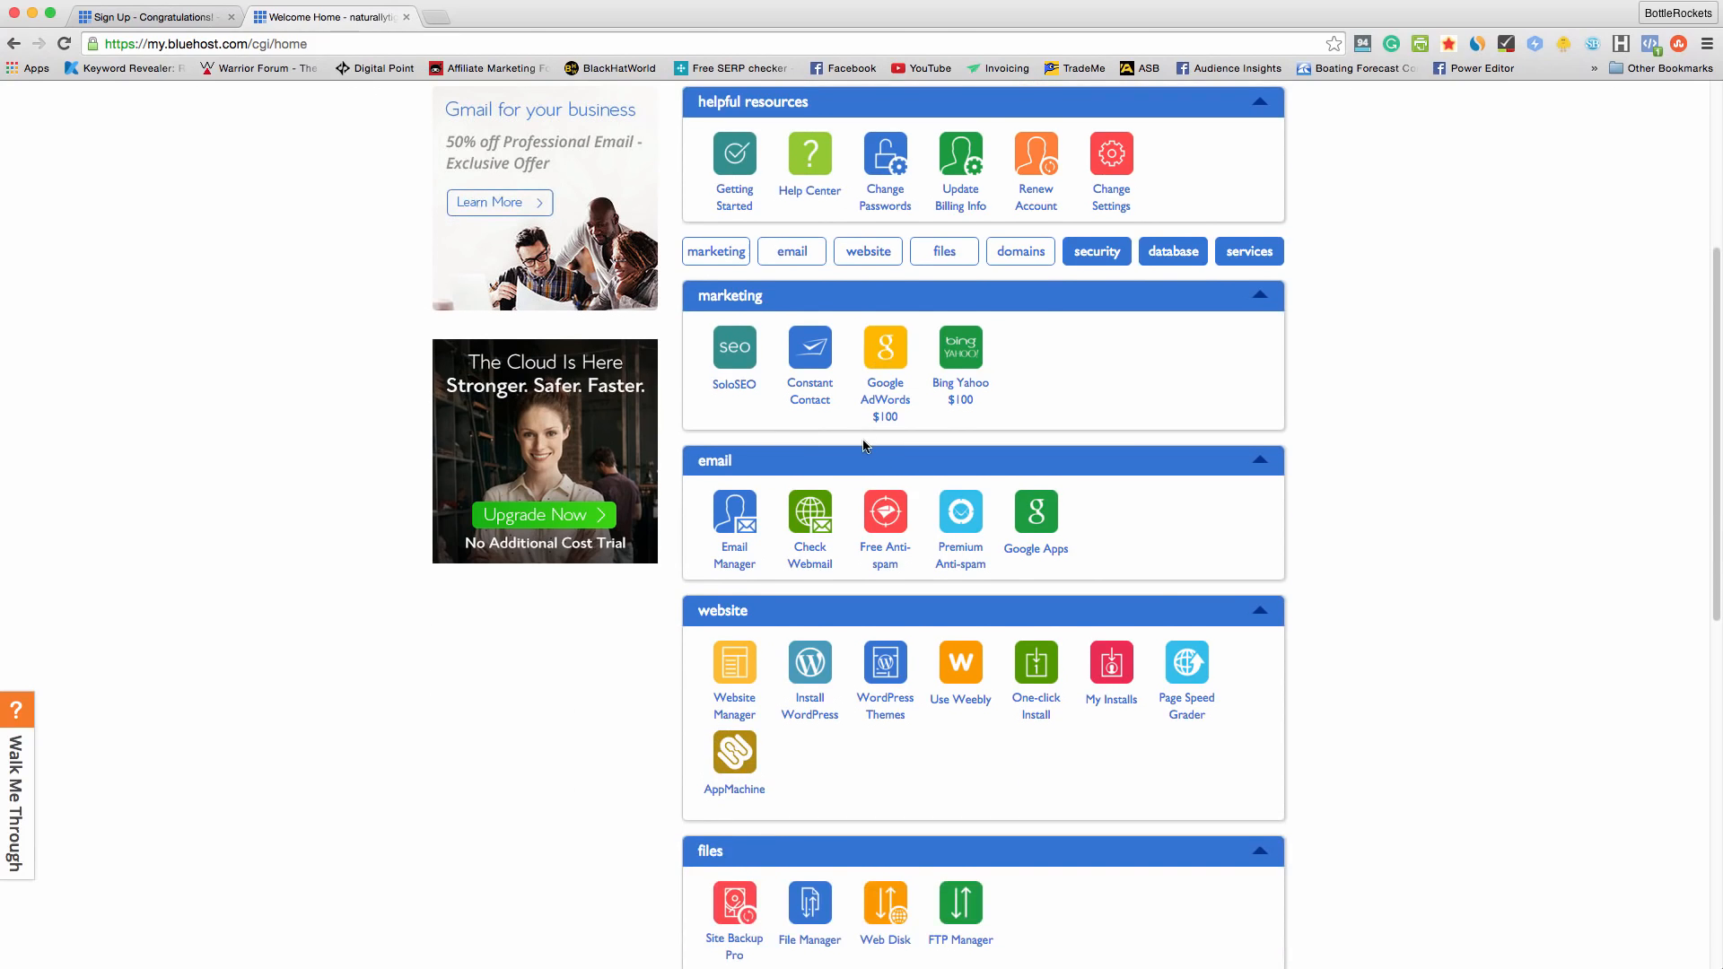
{"action": "mouse_move", "coordinate": [883, 433]}
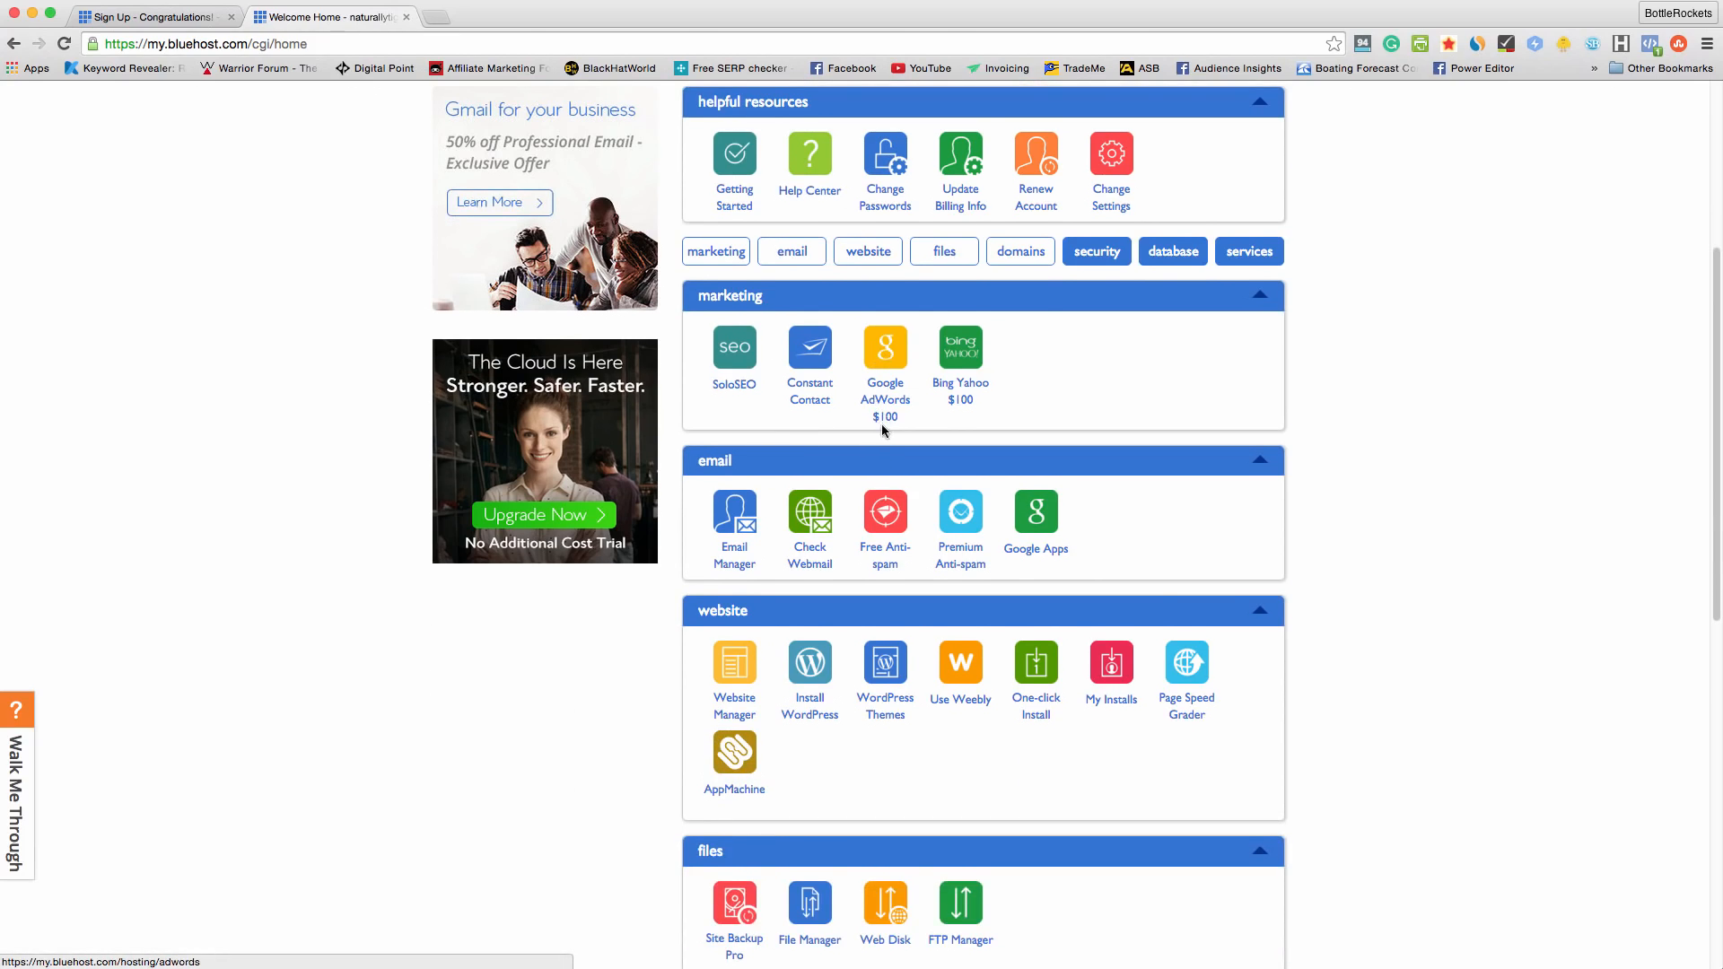
{"action": "mouse_move", "coordinate": [879, 407]}
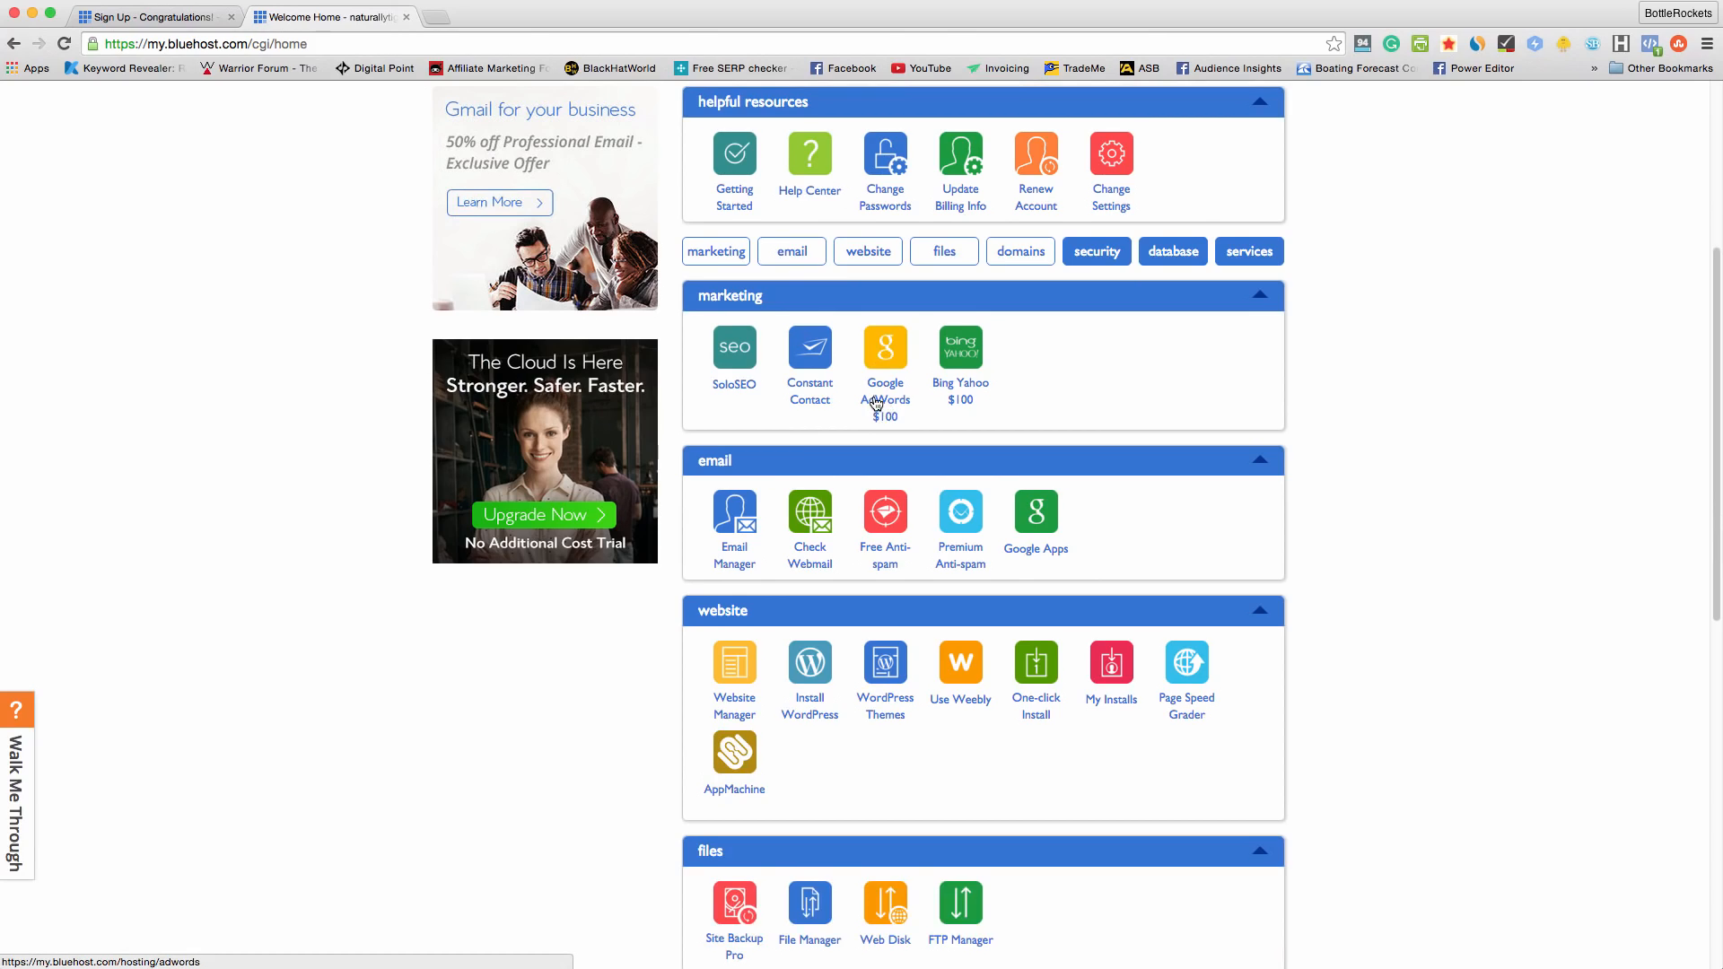
{"action": "mouse_move", "coordinate": [970, 384]}
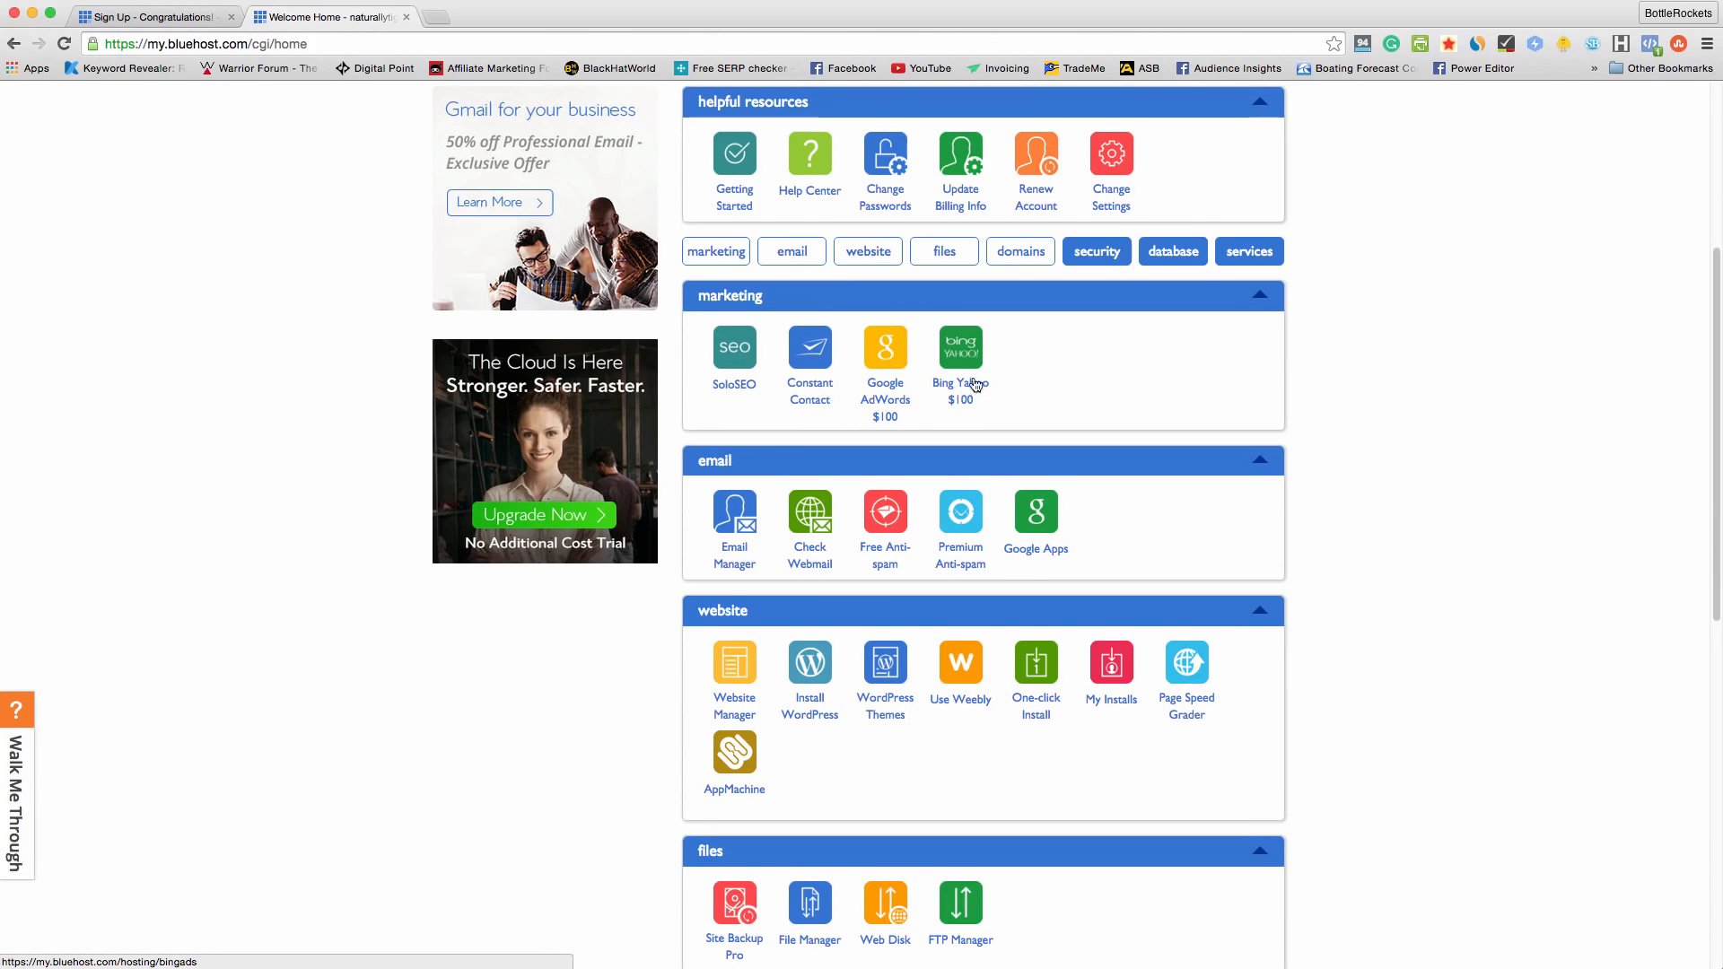
{"action": "mouse_move", "coordinate": [926, 388]}
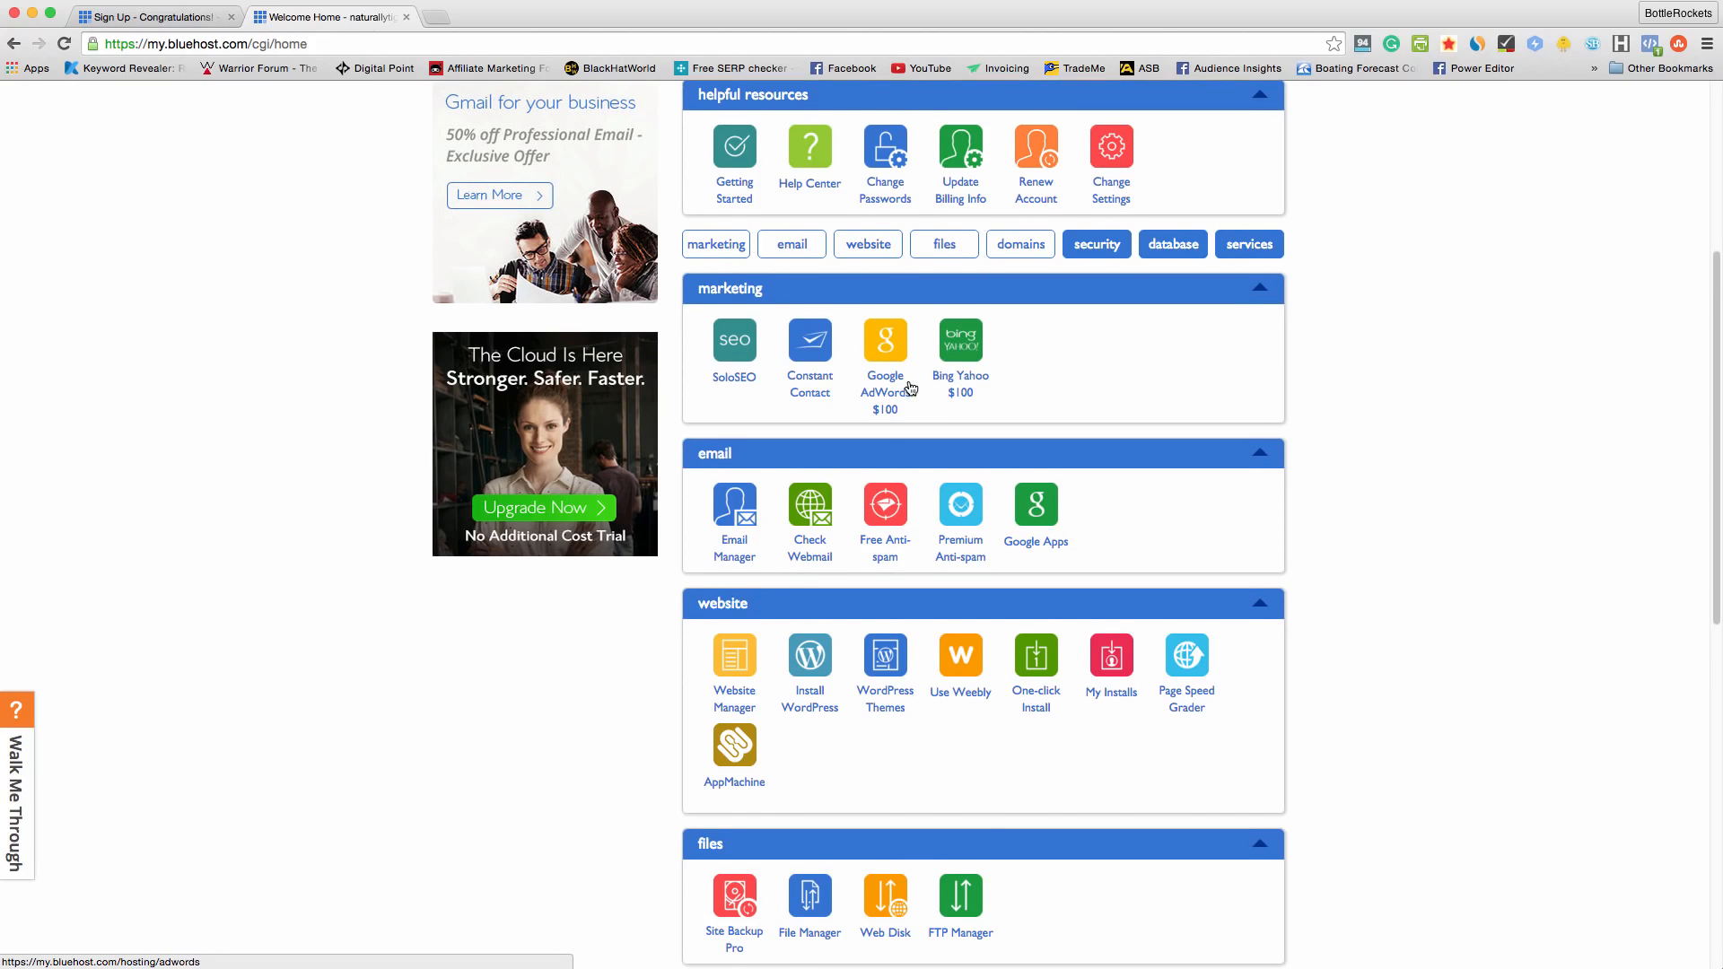
- Scroll the cPanel home to the website, files and domains tool sections
{"action": "scroll", "scroll_direction": "down", "scroll_amount": 3}
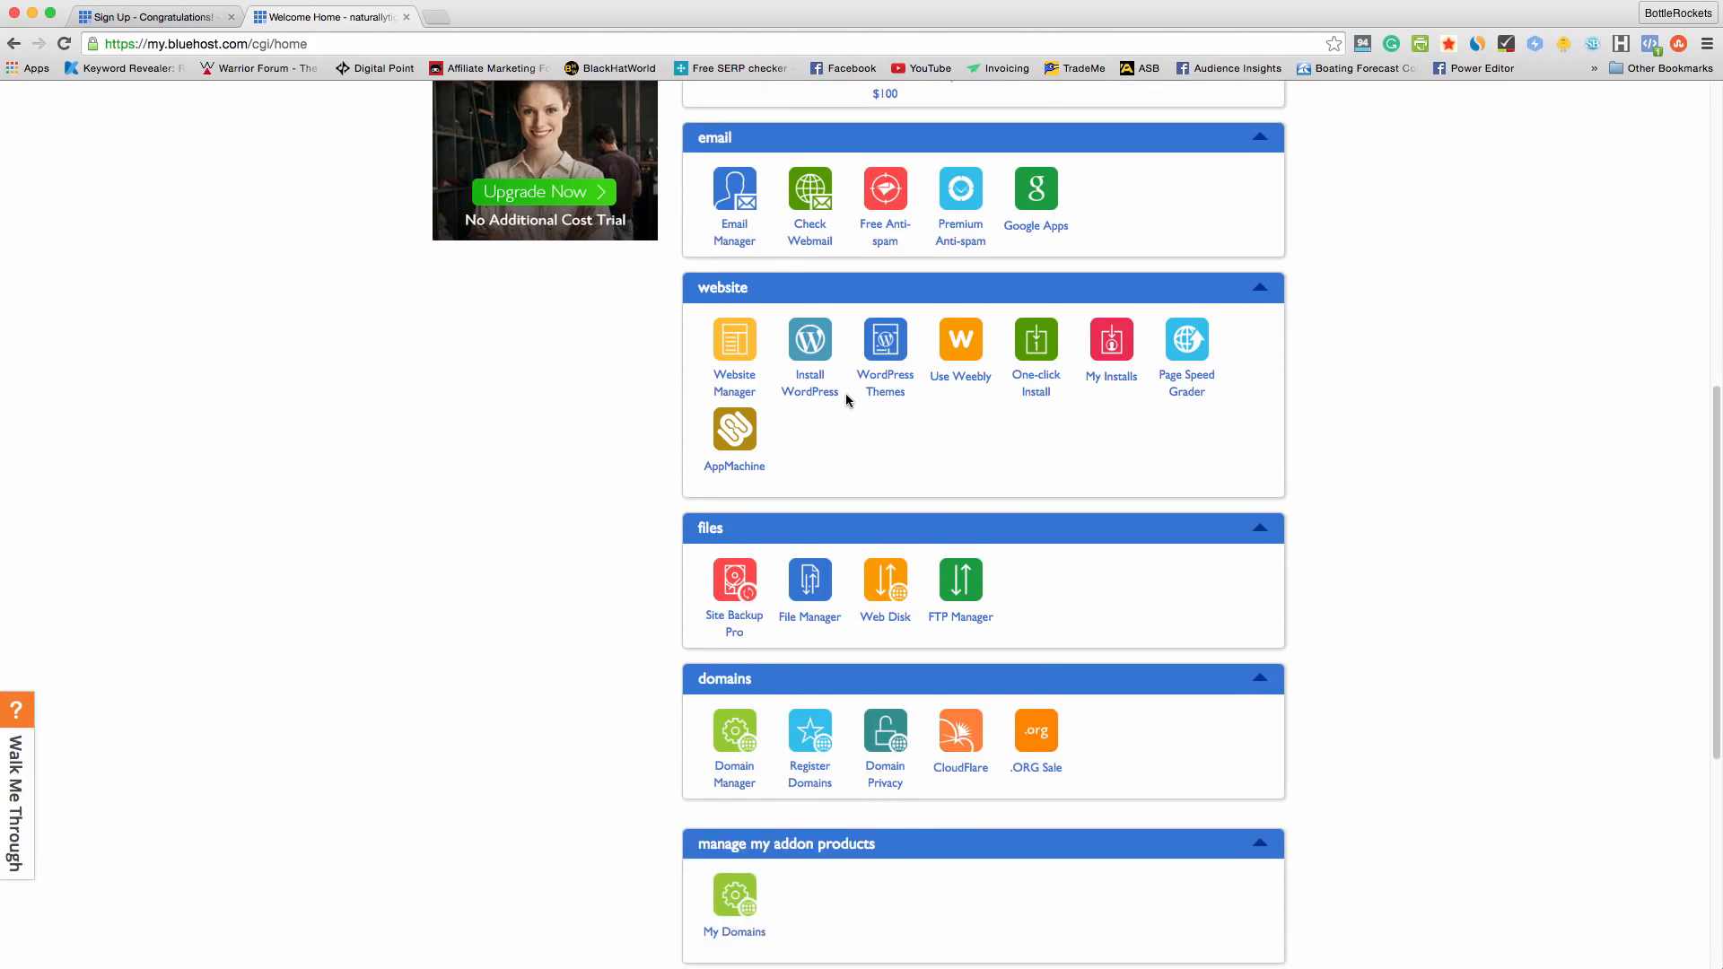
{"action": "scroll", "scroll_direction": "down", "scroll_amount": 3}
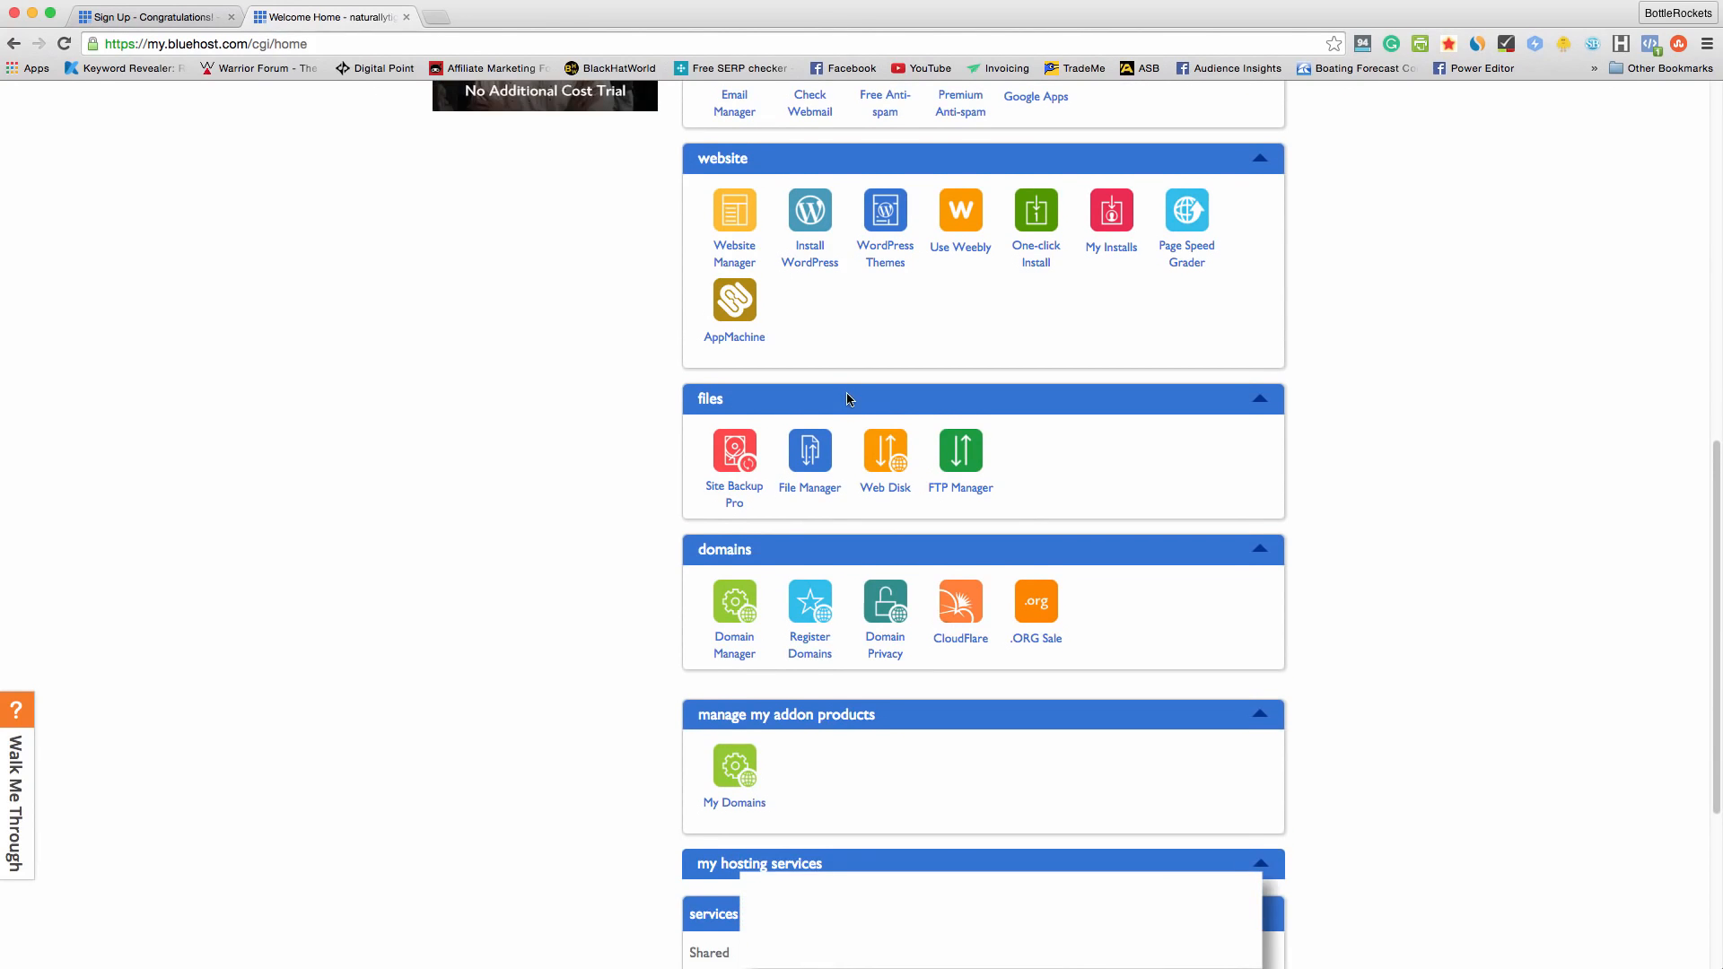
{"action": "scroll", "scroll_direction": "up", "scroll_amount": 3}
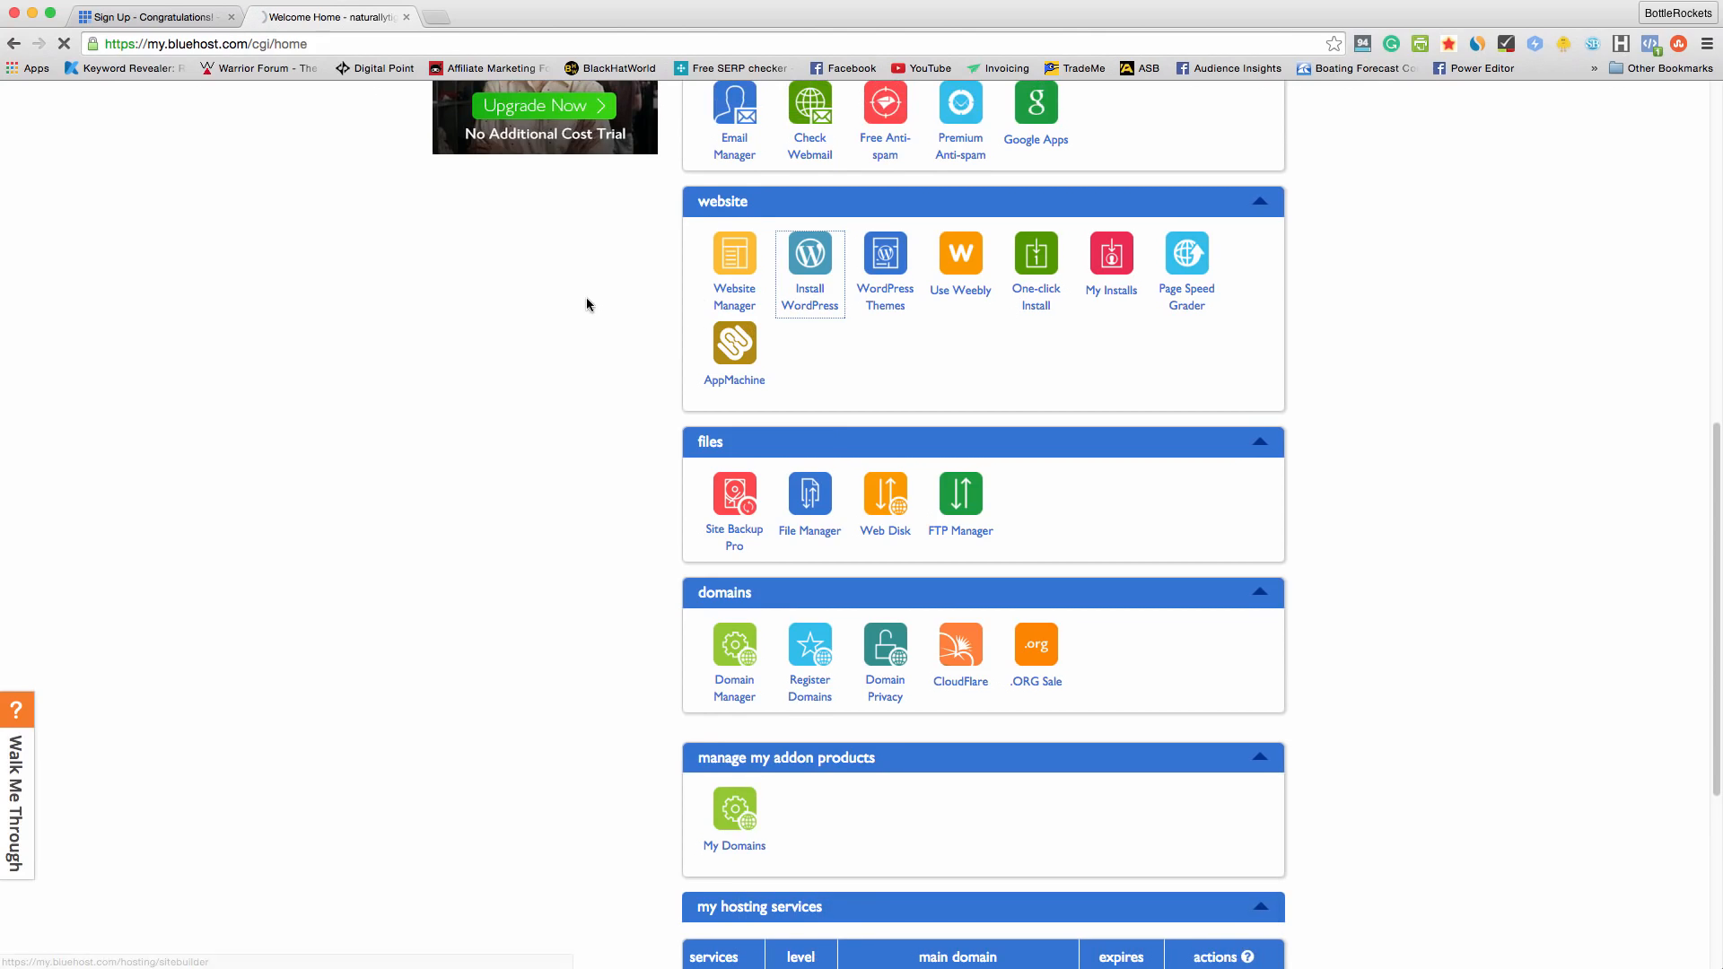
- Launch the WordPress one-click installer and start the free do-it-yourself install
{"action": "left_click", "coordinate": [809, 253]}
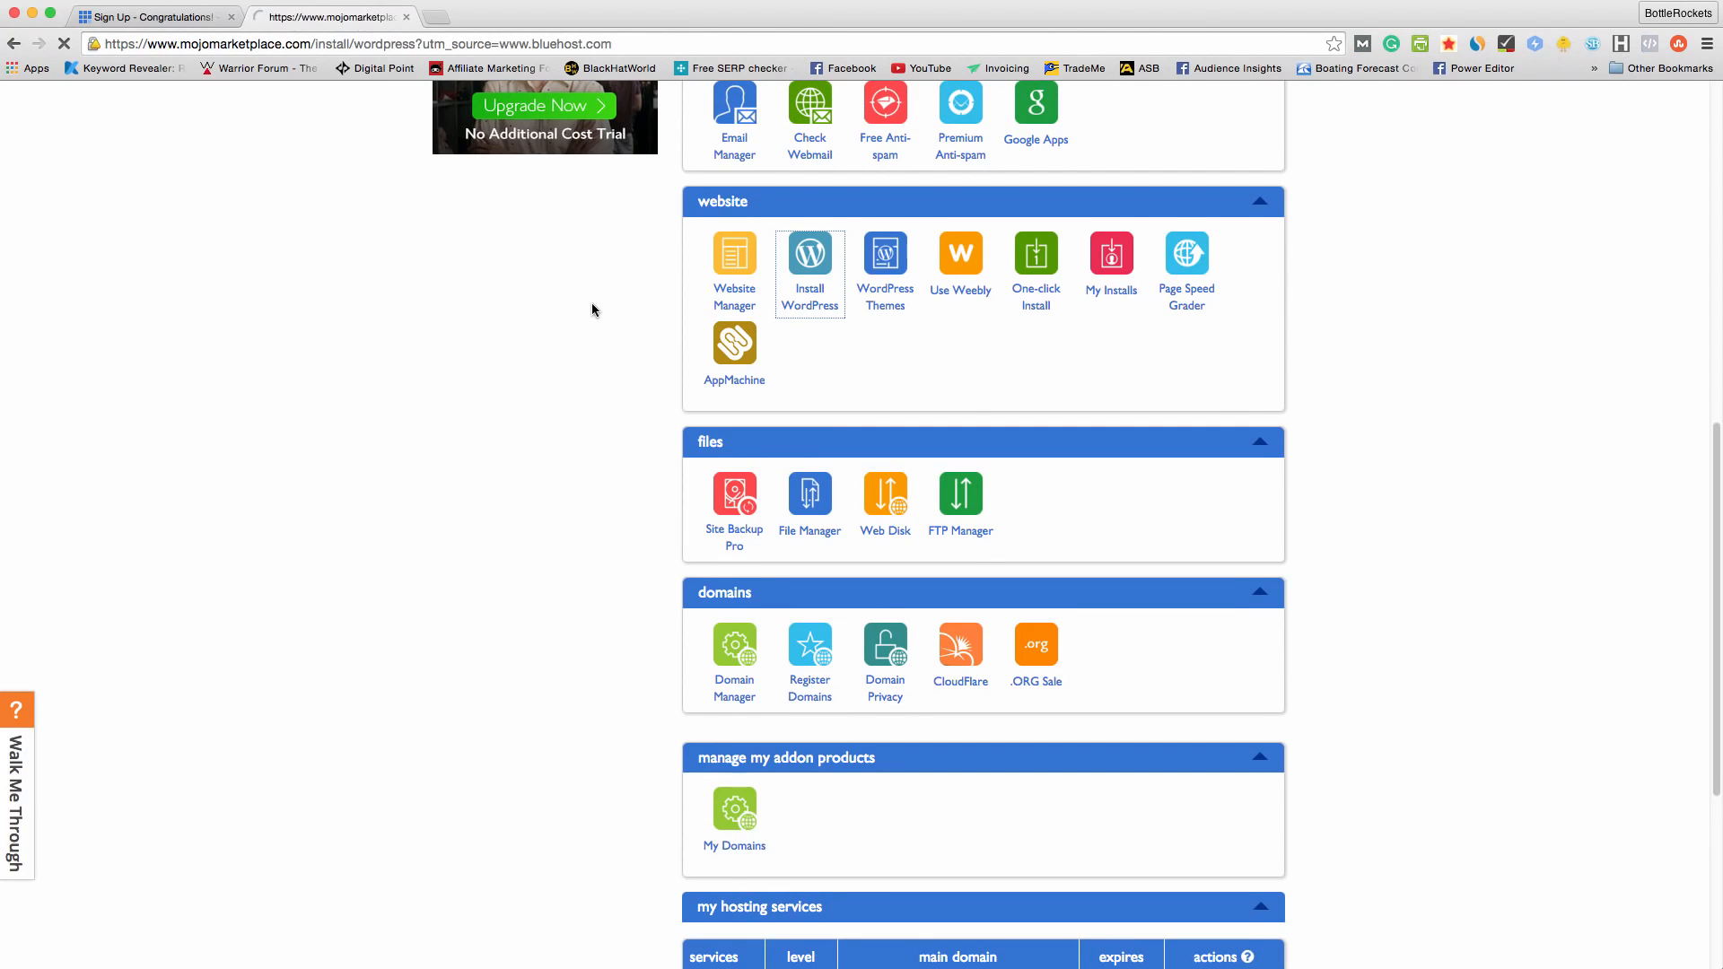
{"action": "left_click", "coordinate": [809, 252]}
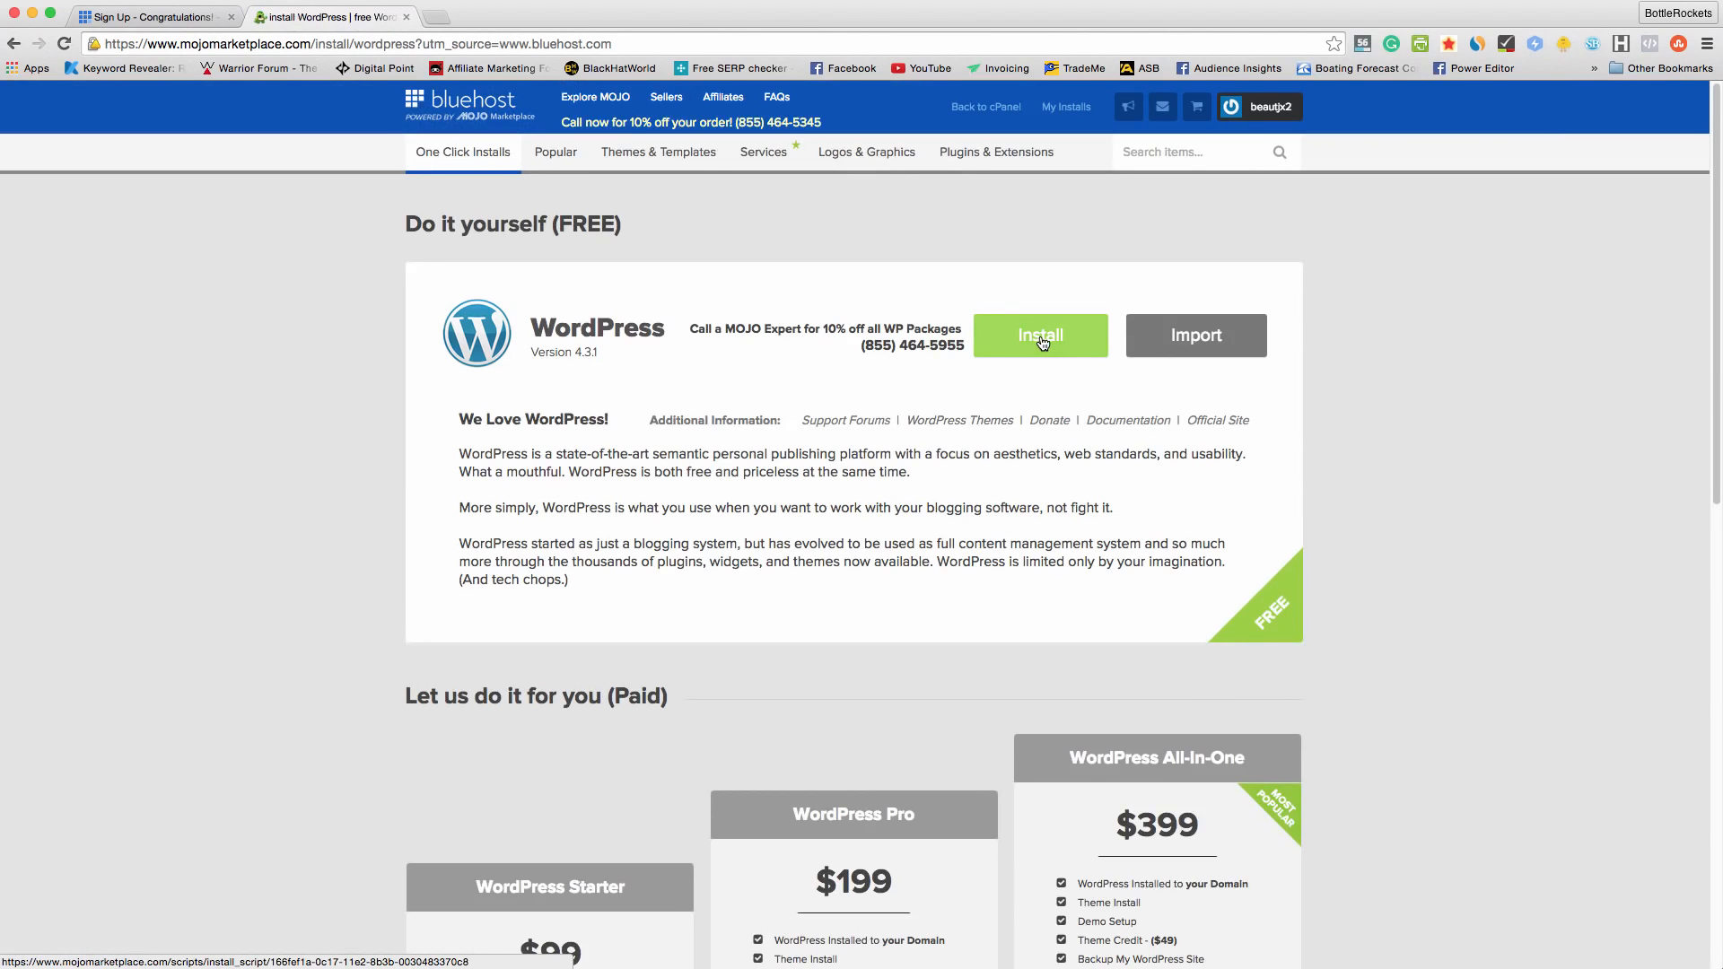
{"action": "left_click", "coordinate": [1039, 335]}
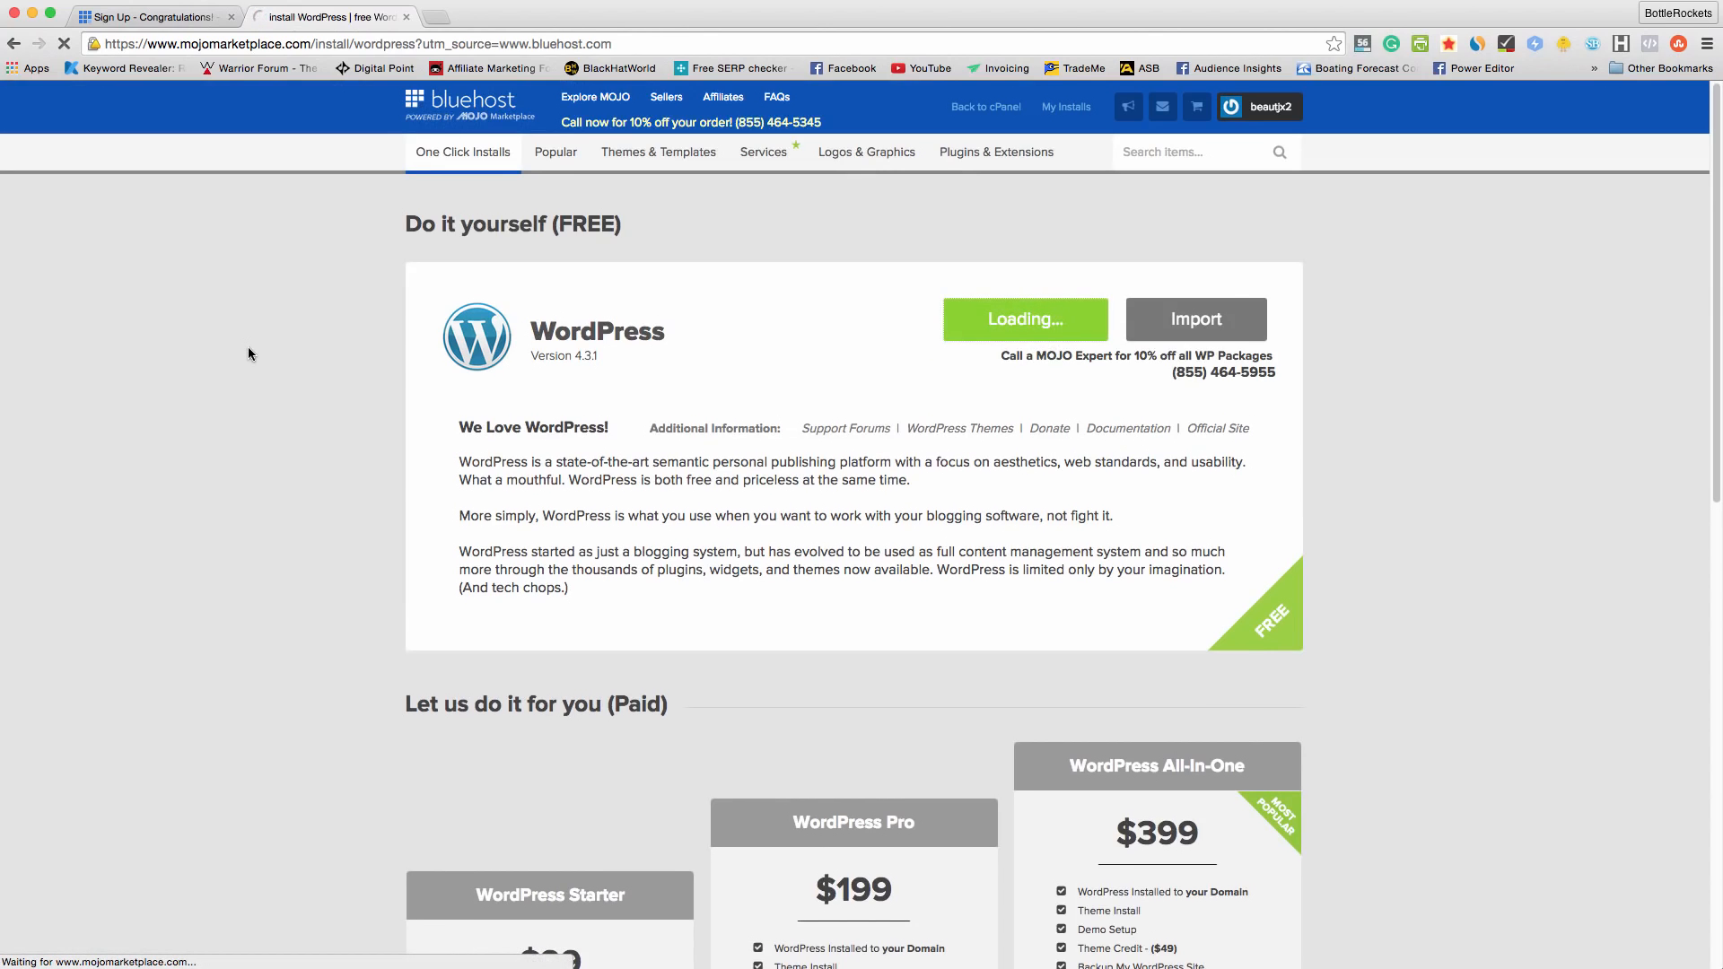
{"action": "left_click", "coordinate": [1023, 319]}
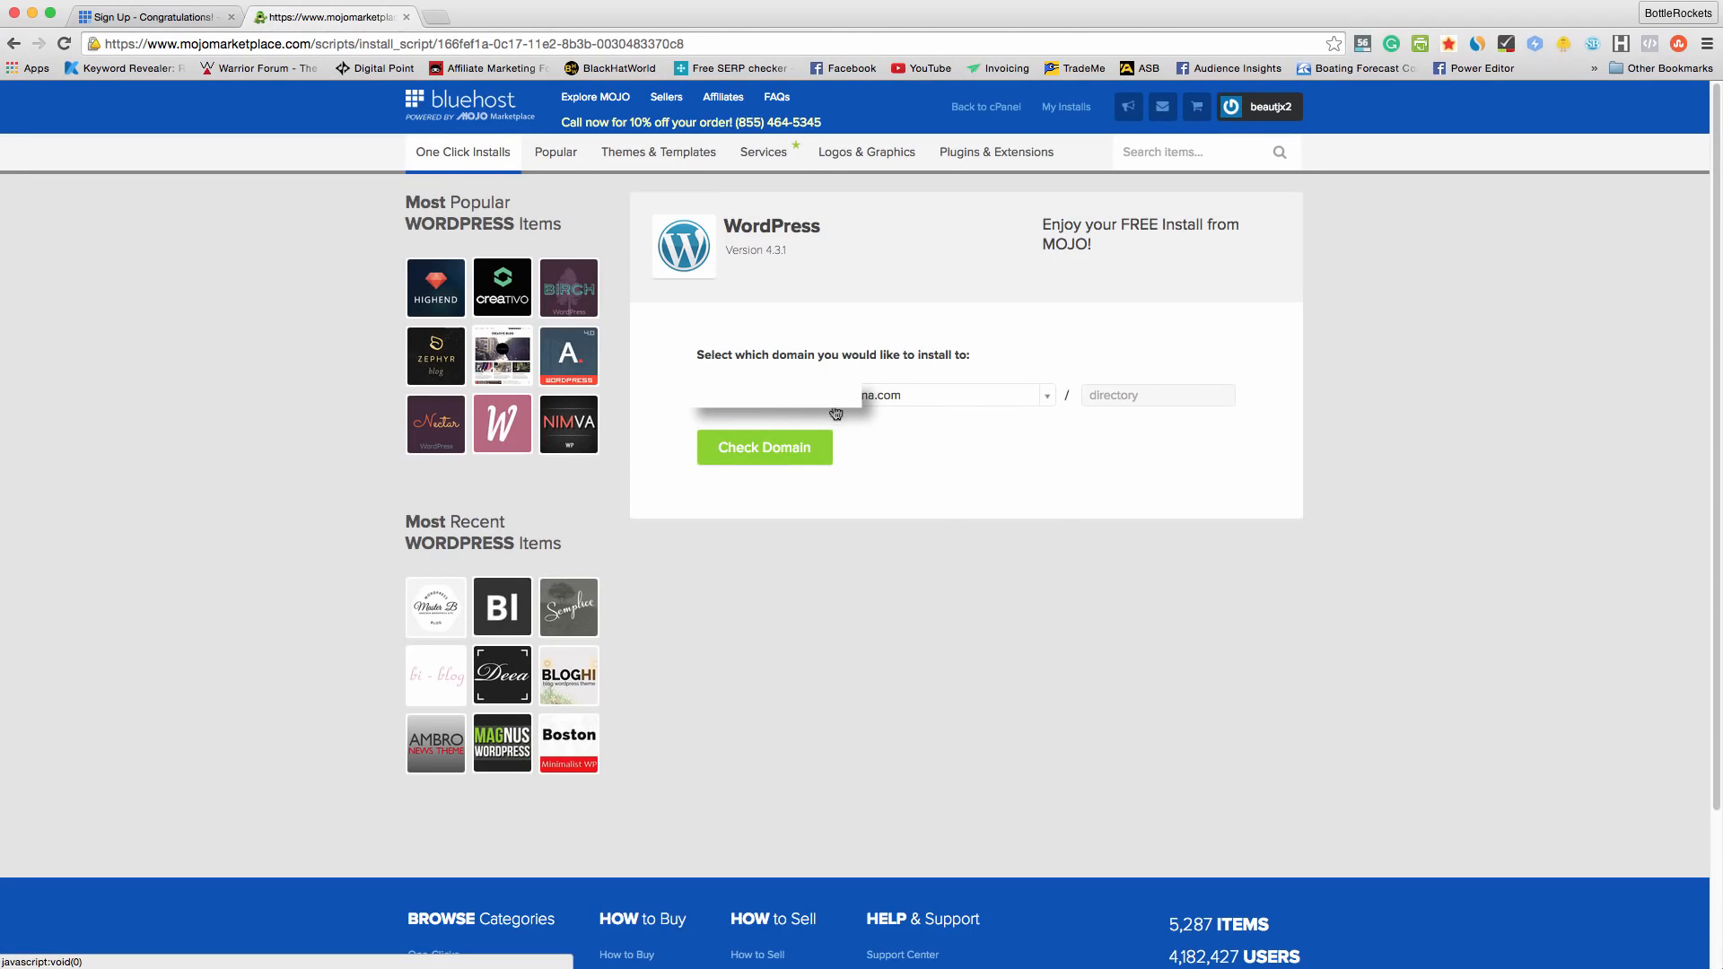
- Select the target domain with no directory and run Check Domain
{"action": "left_click", "coordinate": [1044, 395]}
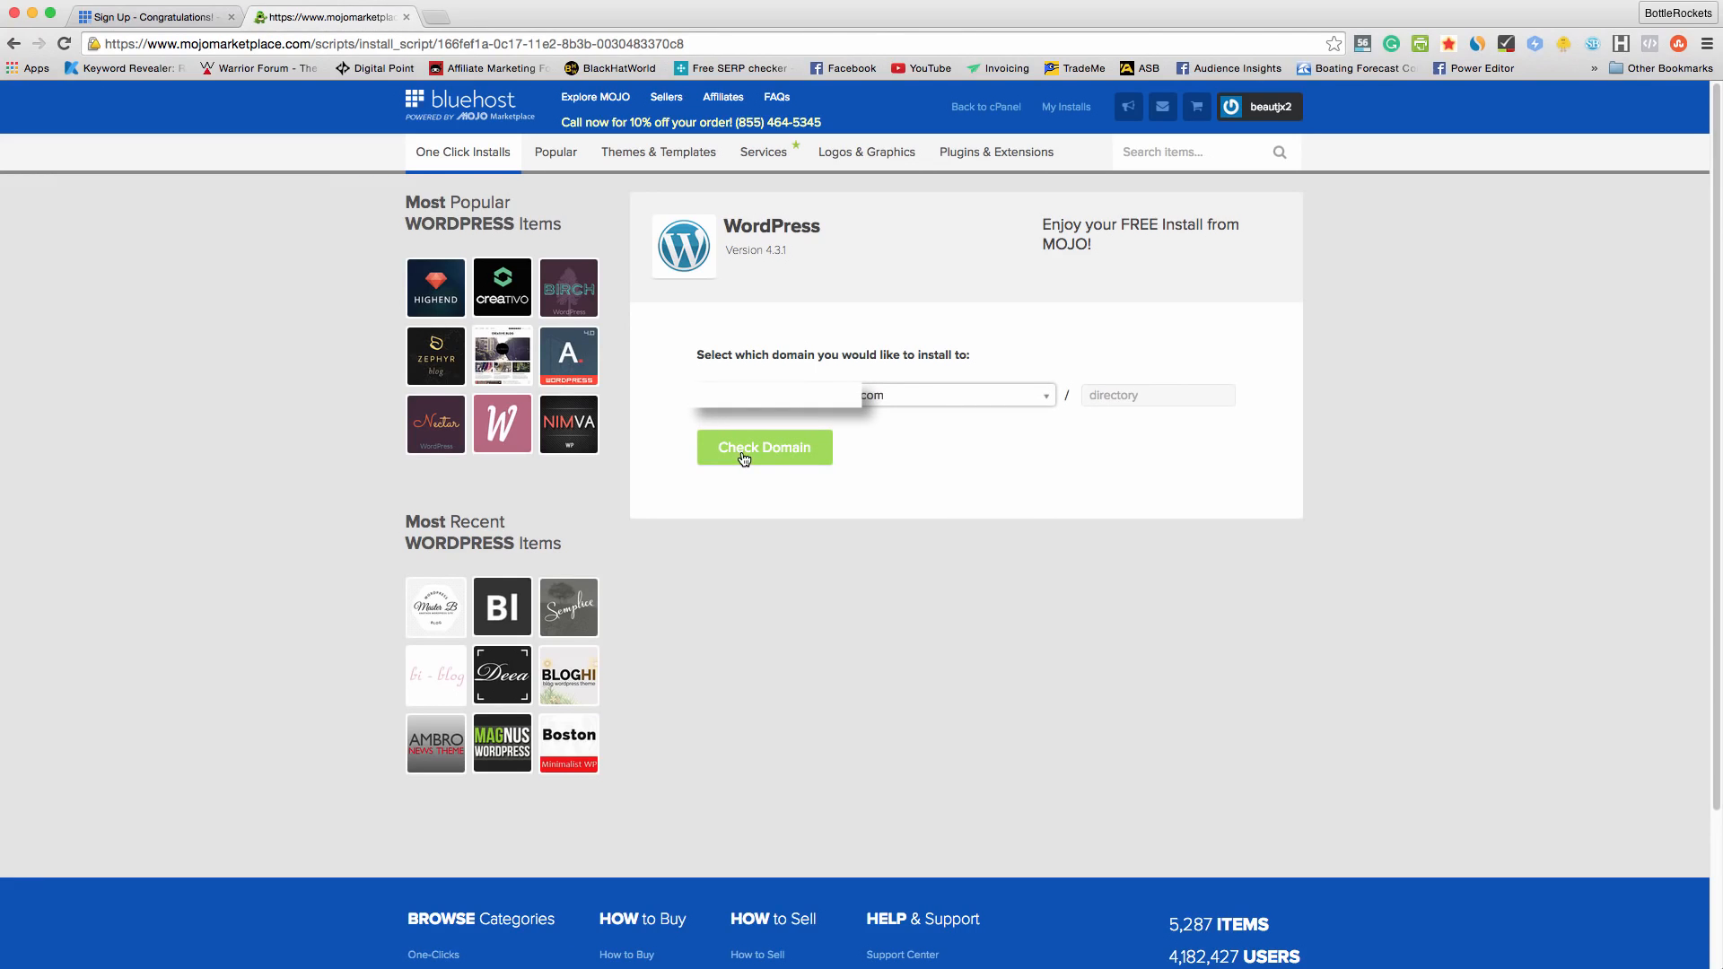
{"action": "left_click", "coordinate": [764, 447]}
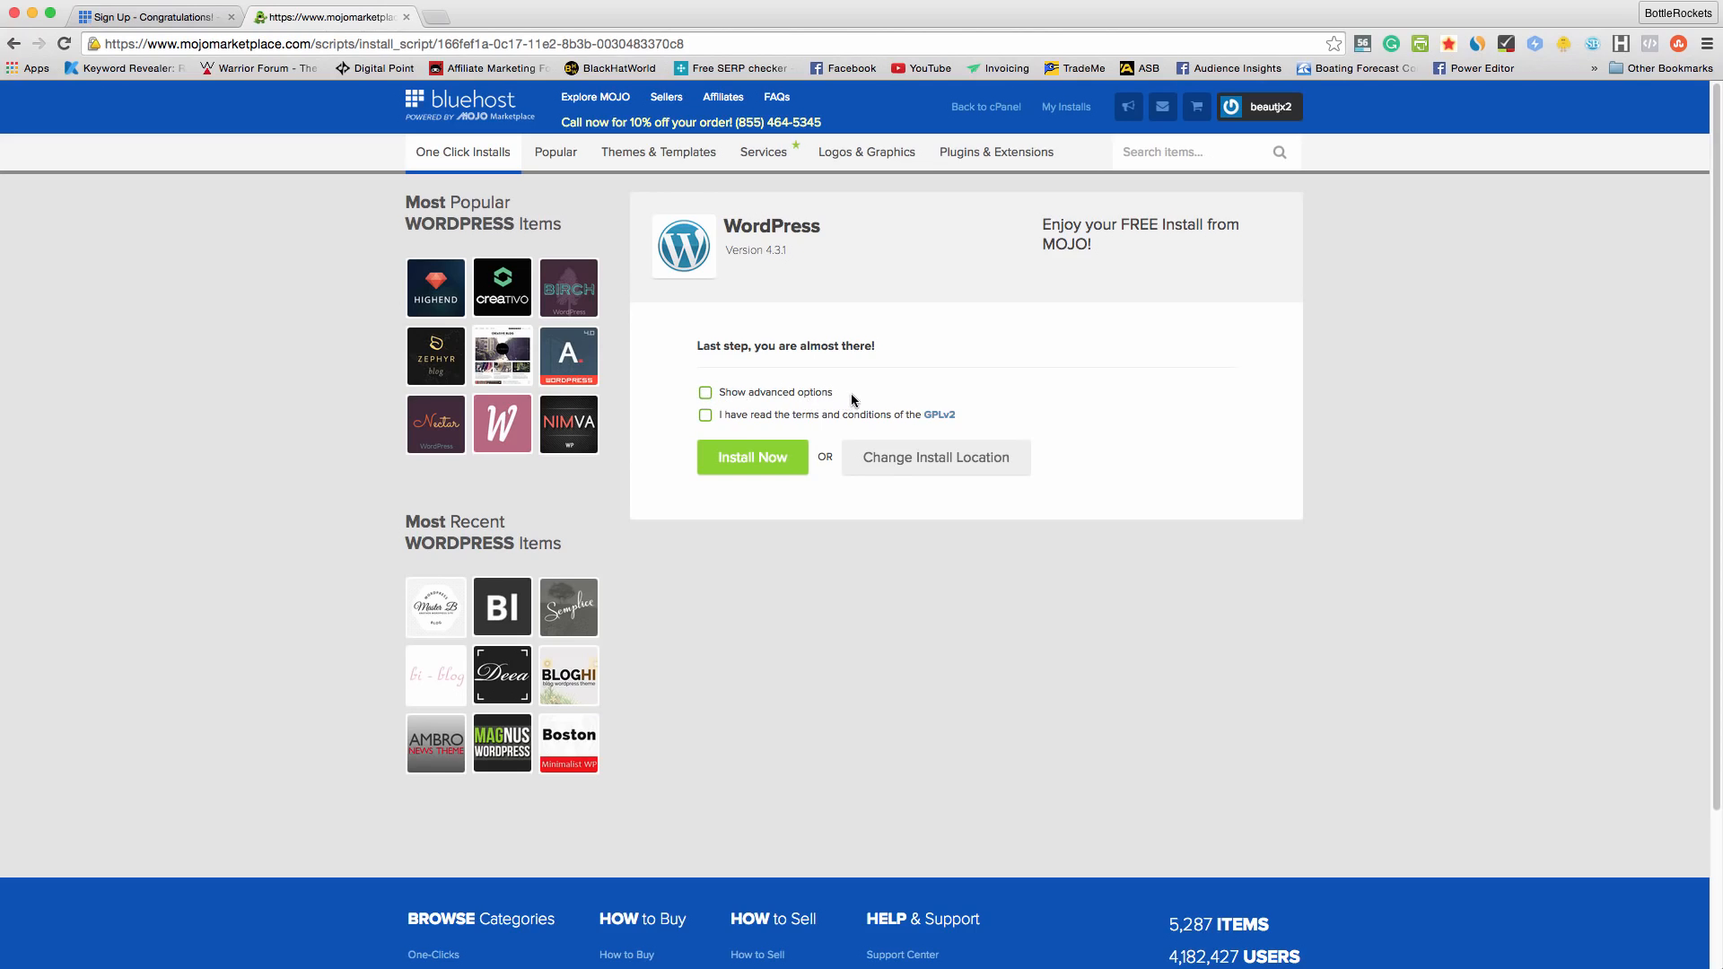
- Set admin username franklin with a custom password, accept the GPLv2 terms and submit Install Now
{"action": "left_click", "coordinate": [703, 415]}
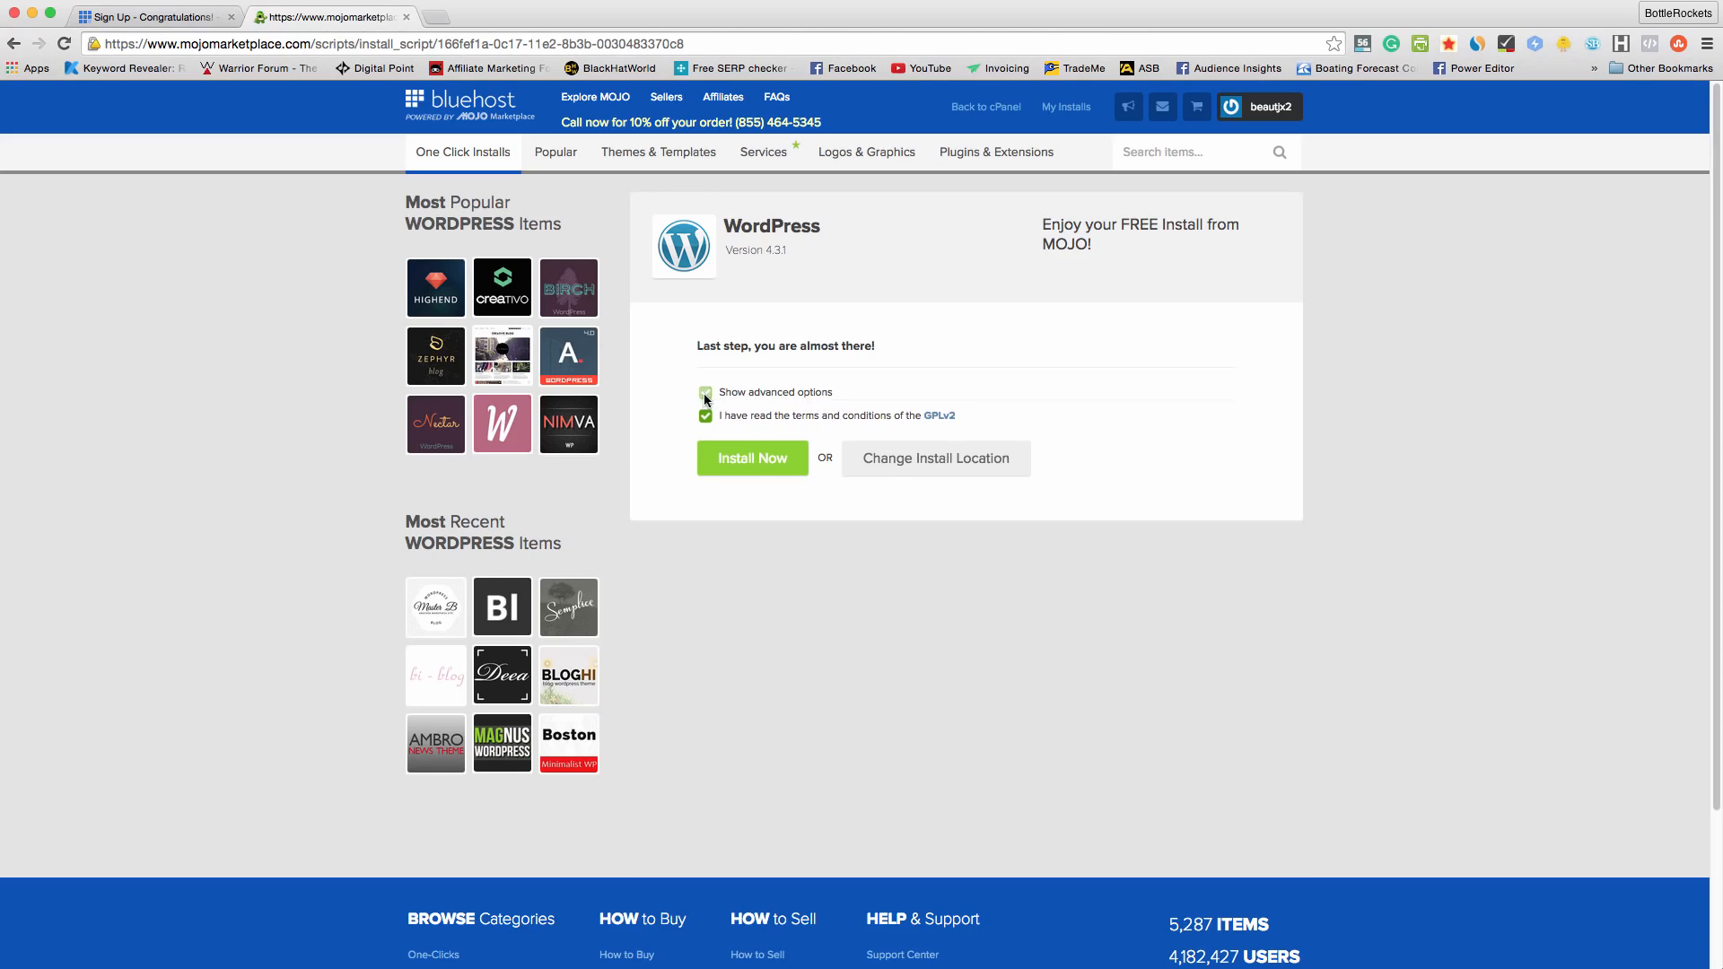
{"action": "left_click", "coordinate": [704, 393]}
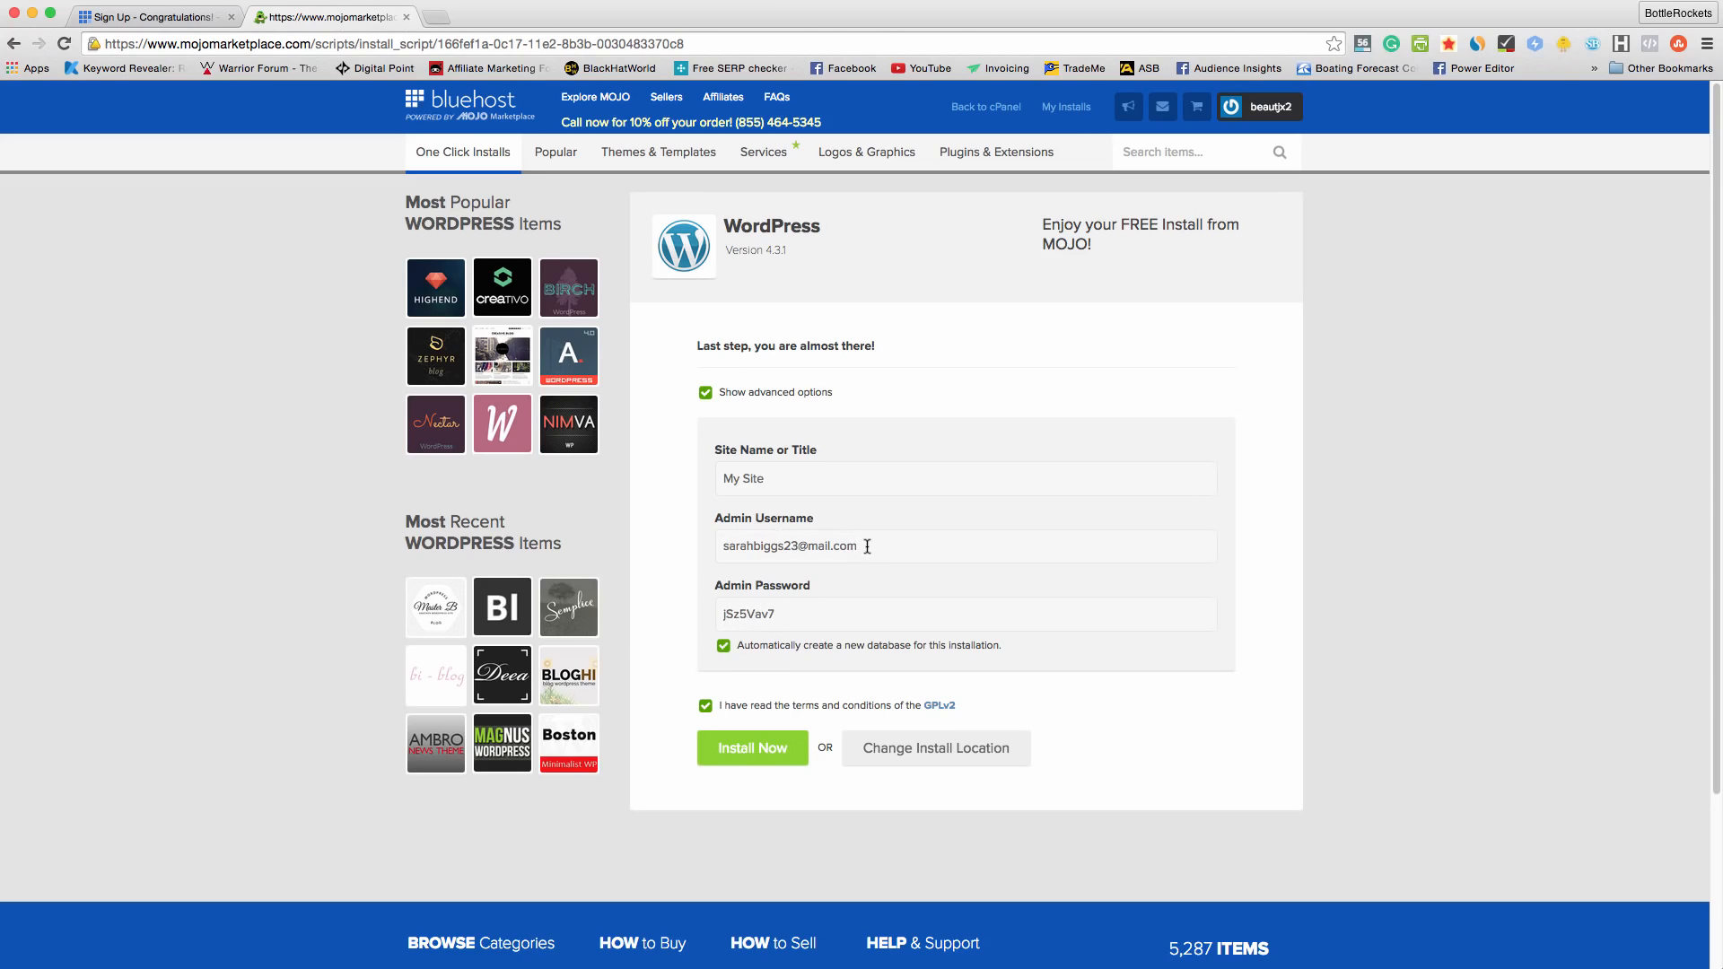
{"action": "mouse_move", "coordinate": [730, 545]}
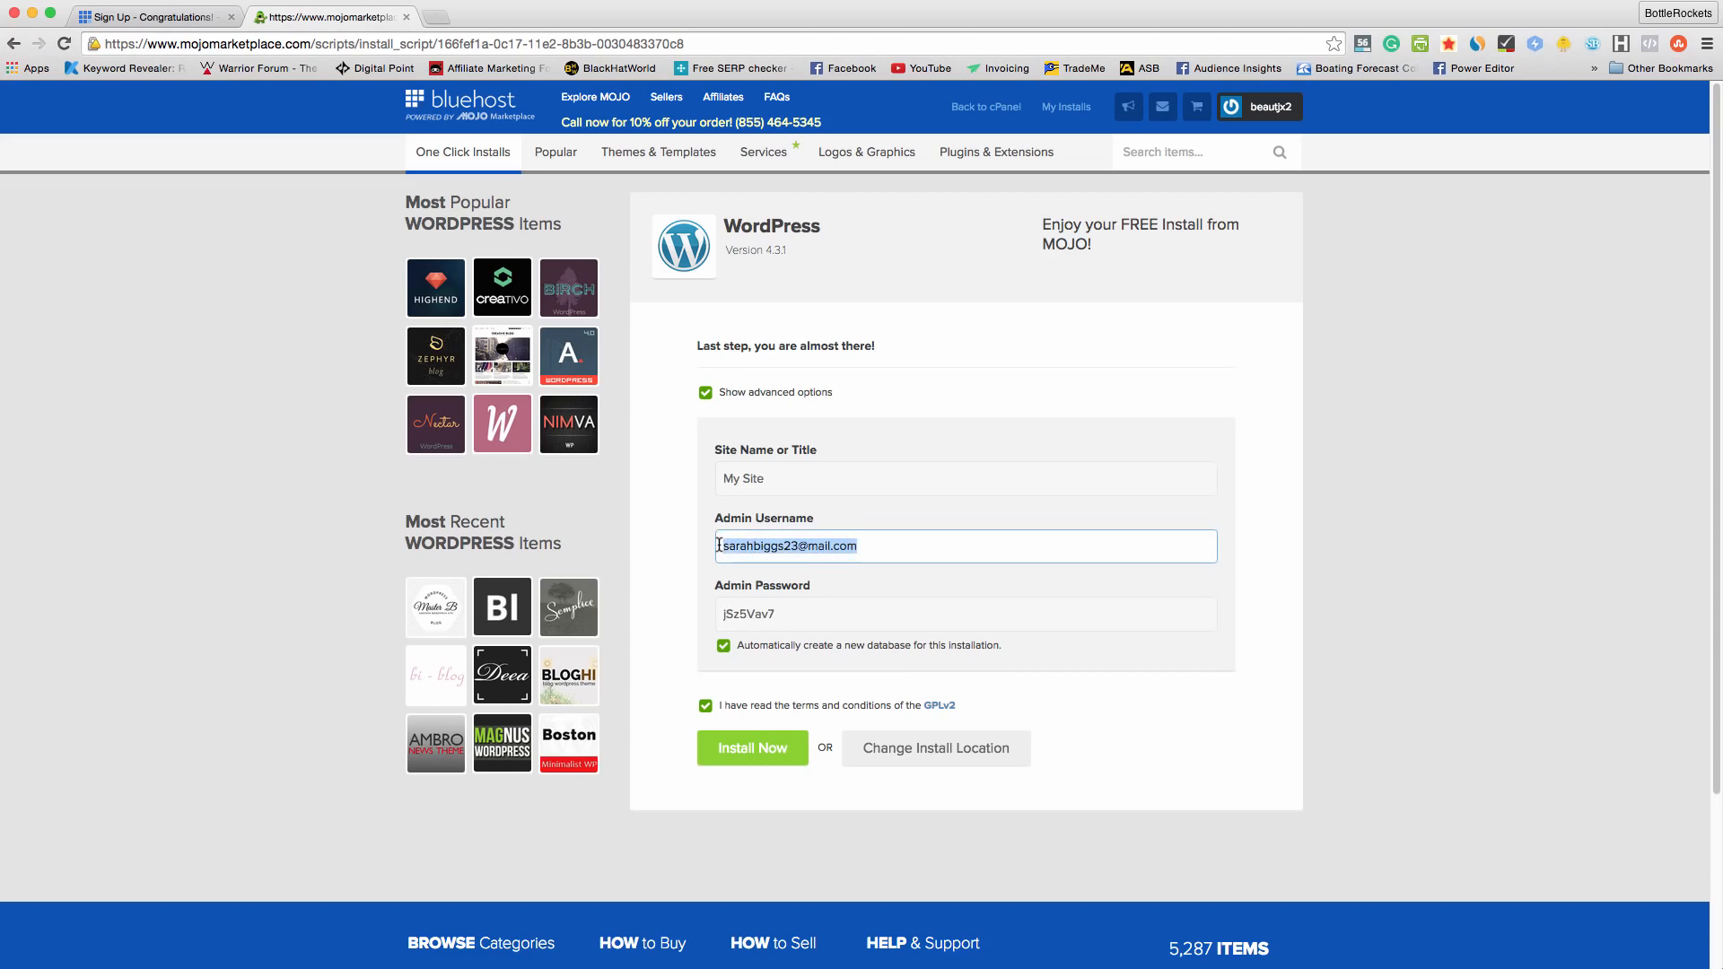
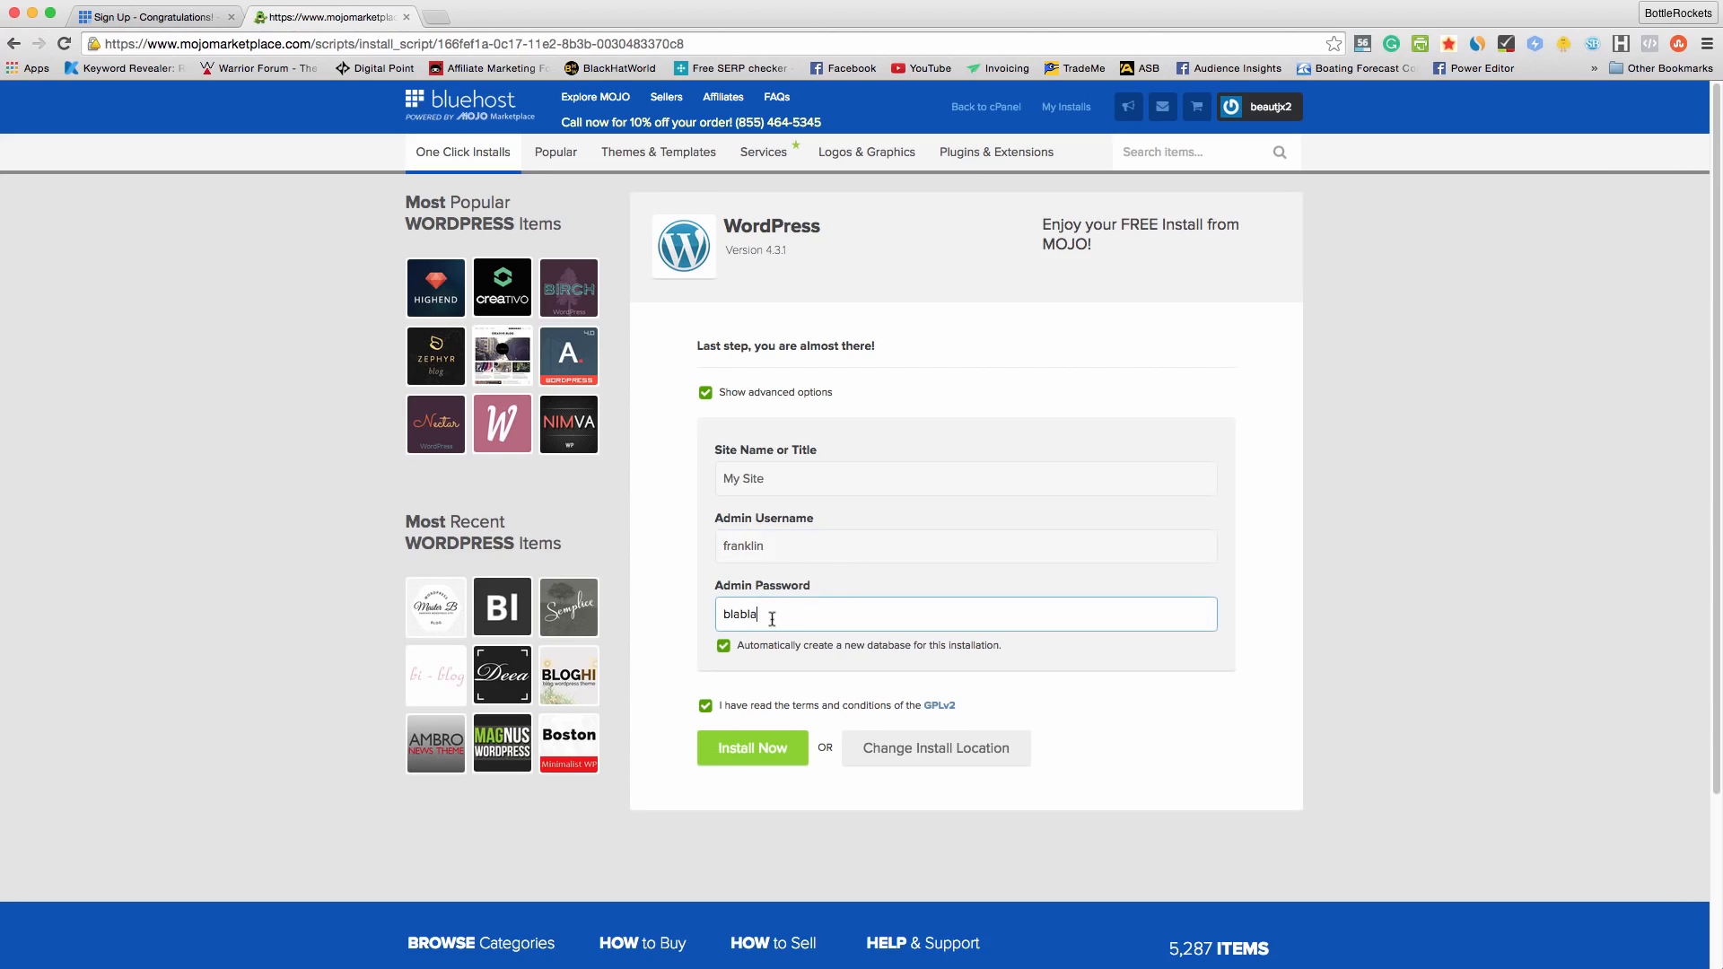
{"action": "mouse_move", "coordinate": [802, 599]}
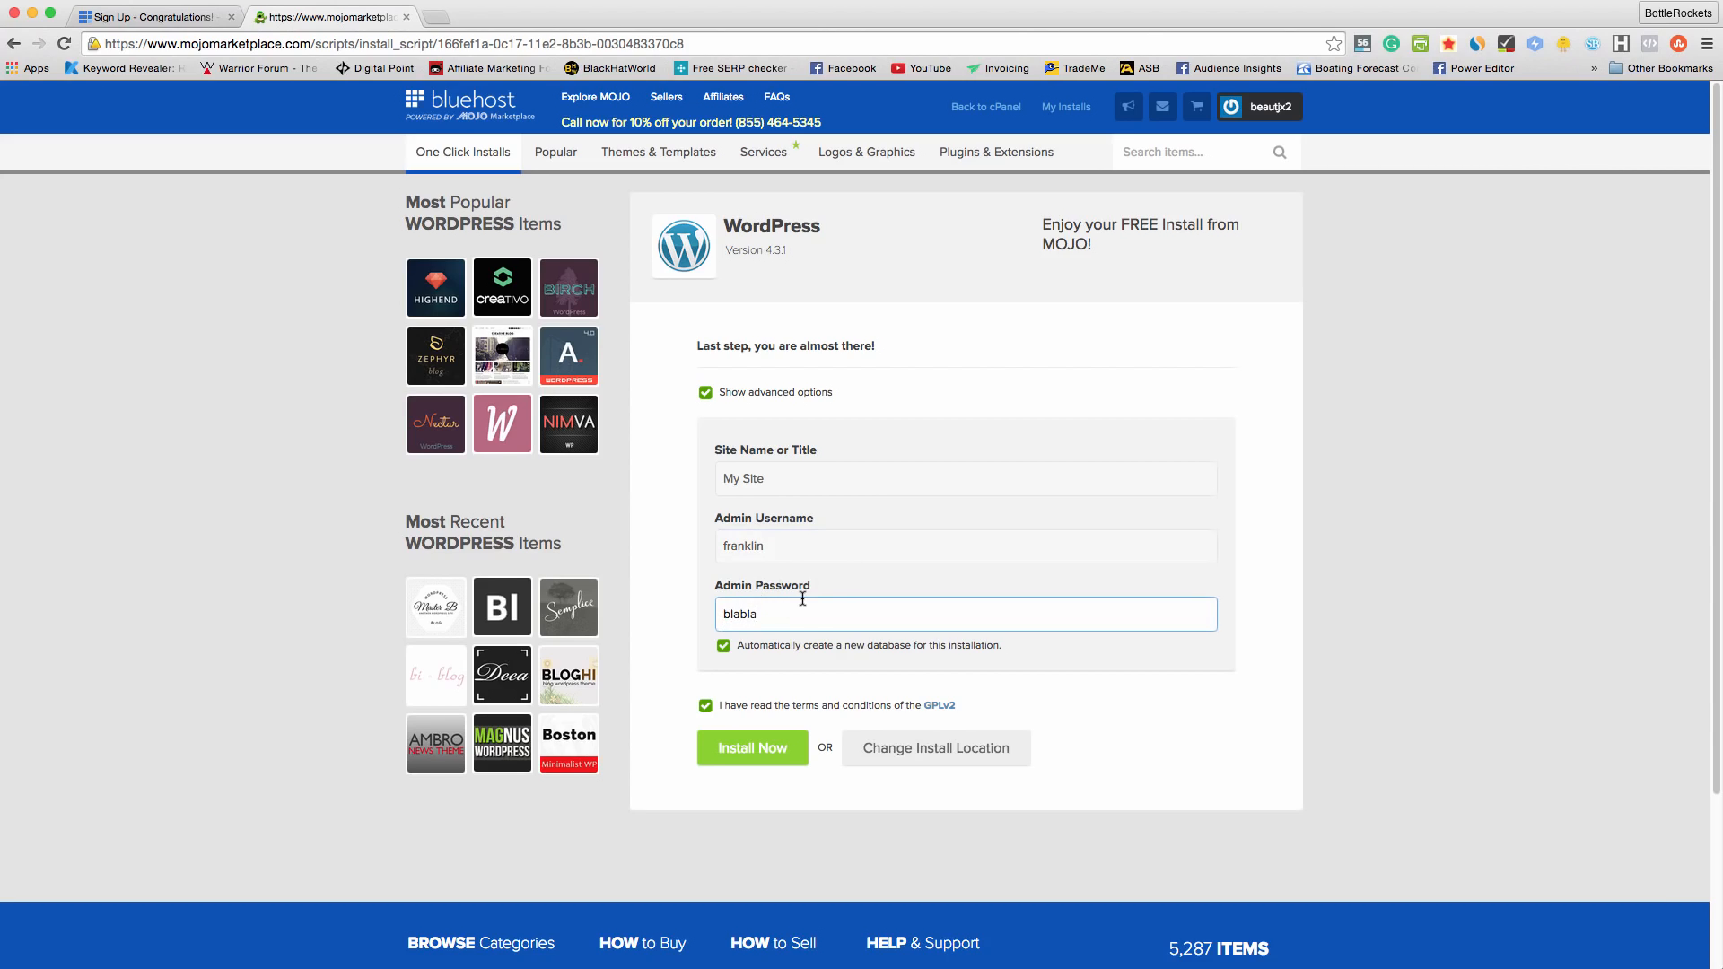
{"action": "mouse_move", "coordinate": [758, 557]}
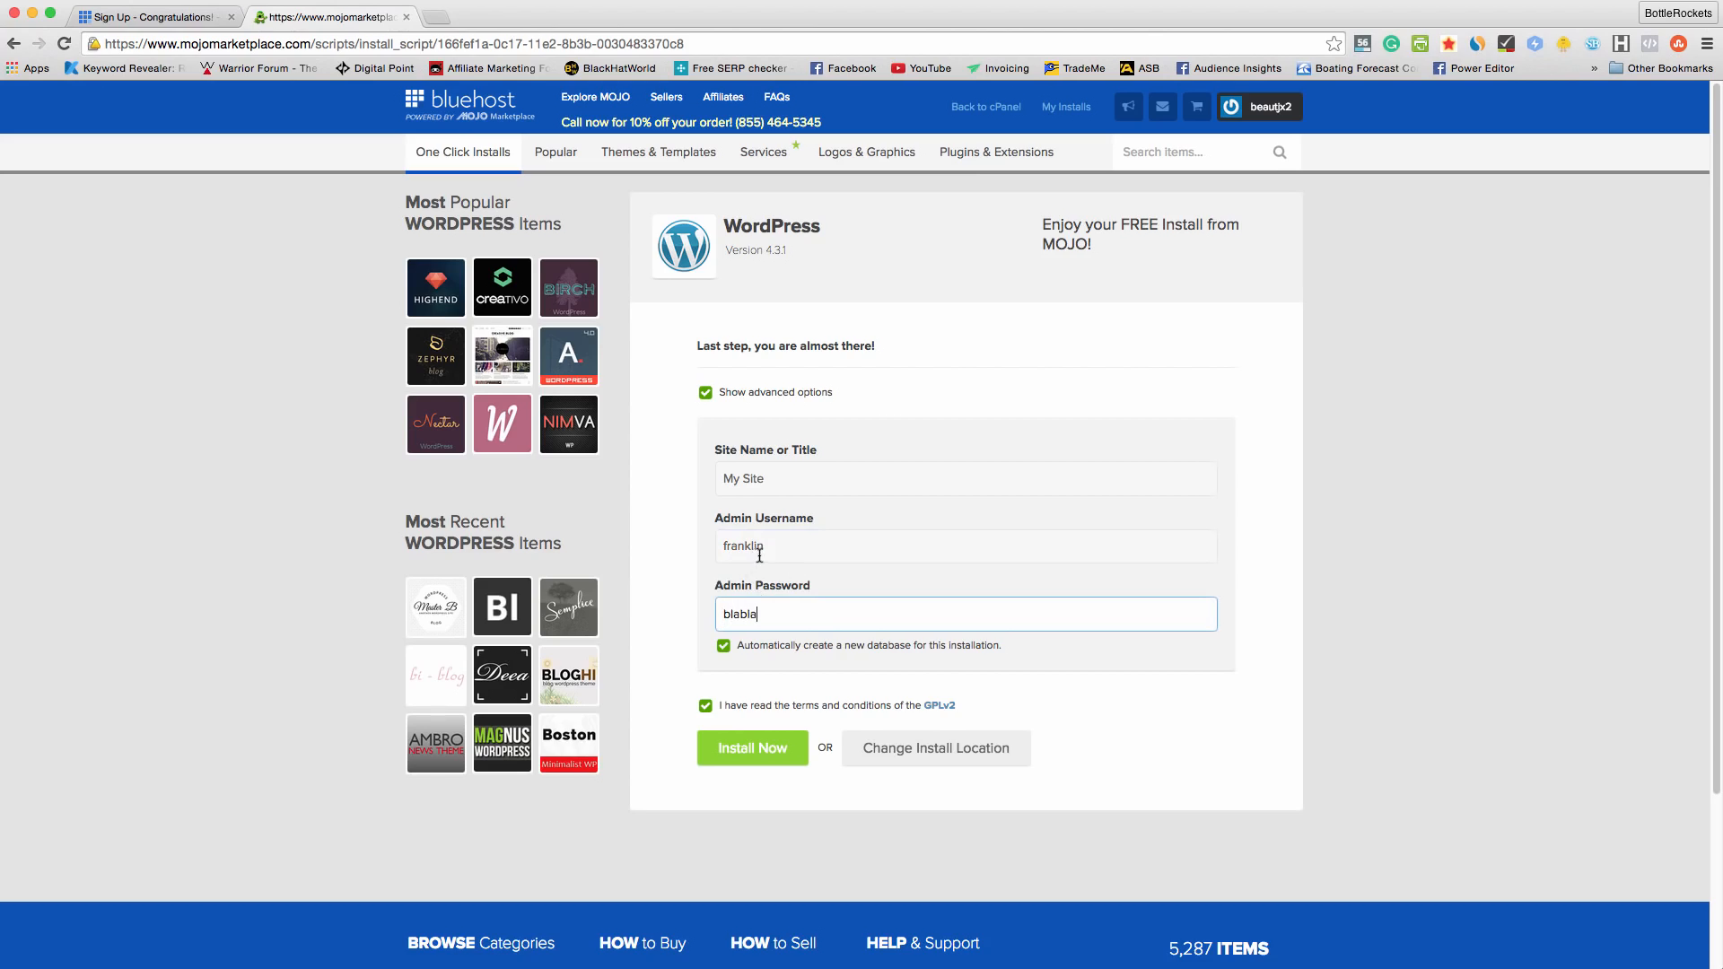
{"action": "mouse_move", "coordinate": [770, 605]}
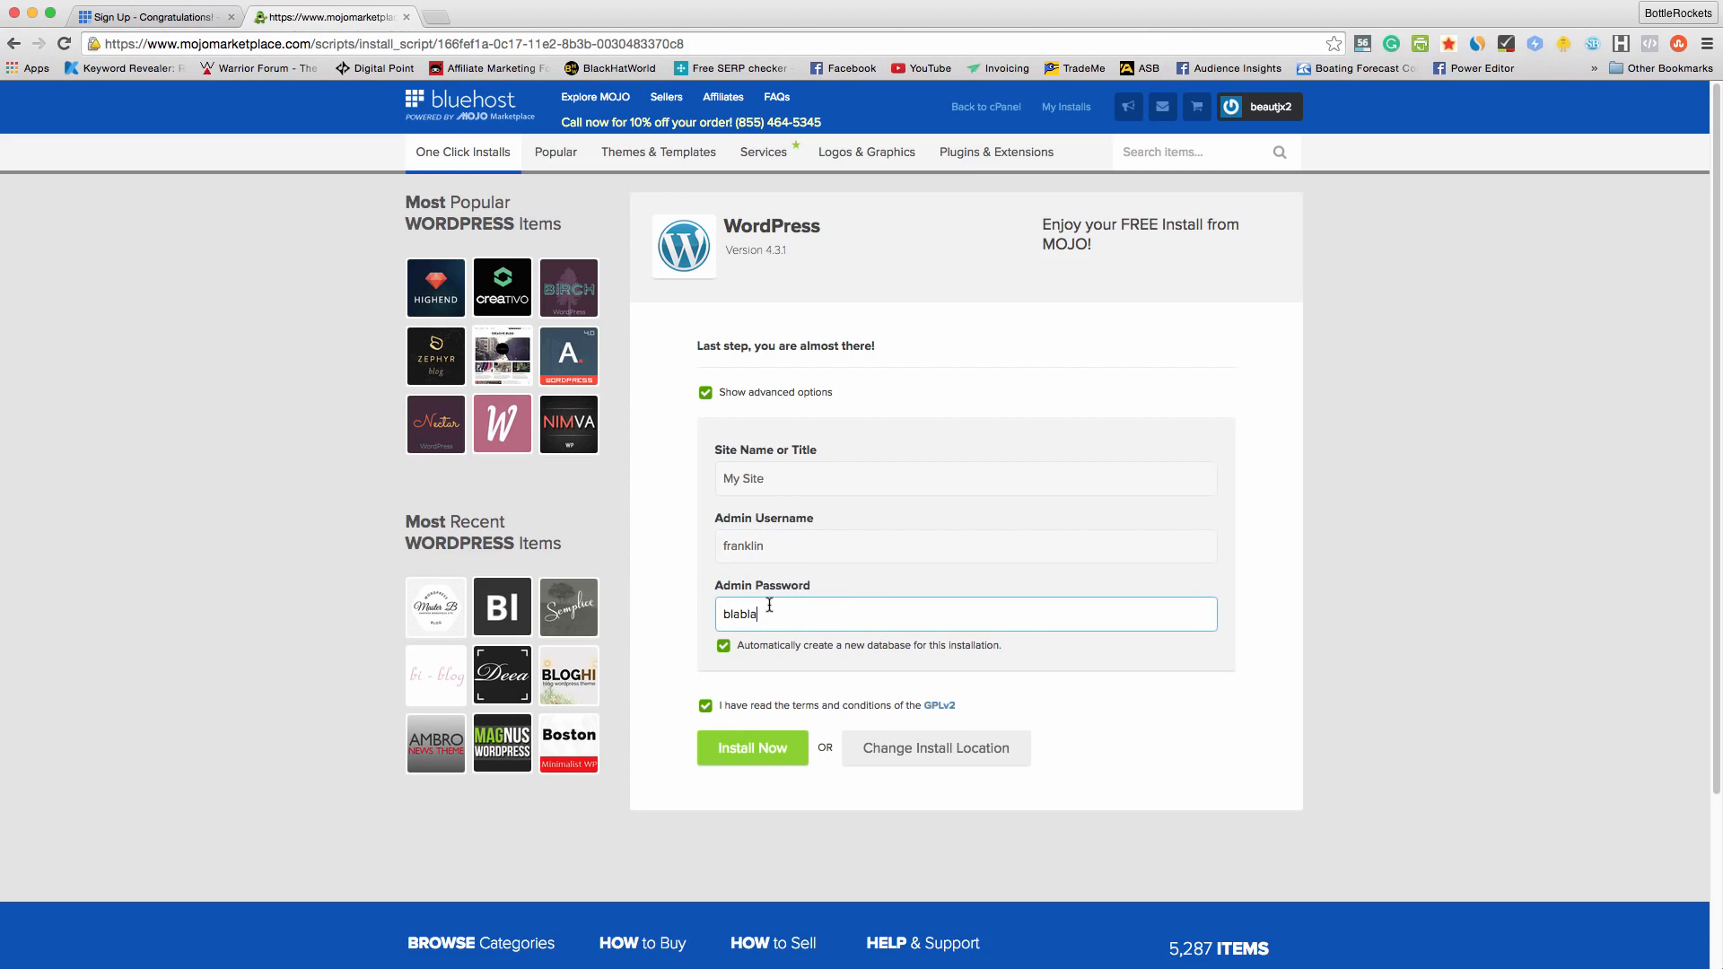
{"action": "left_click", "coordinate": [703, 706]}
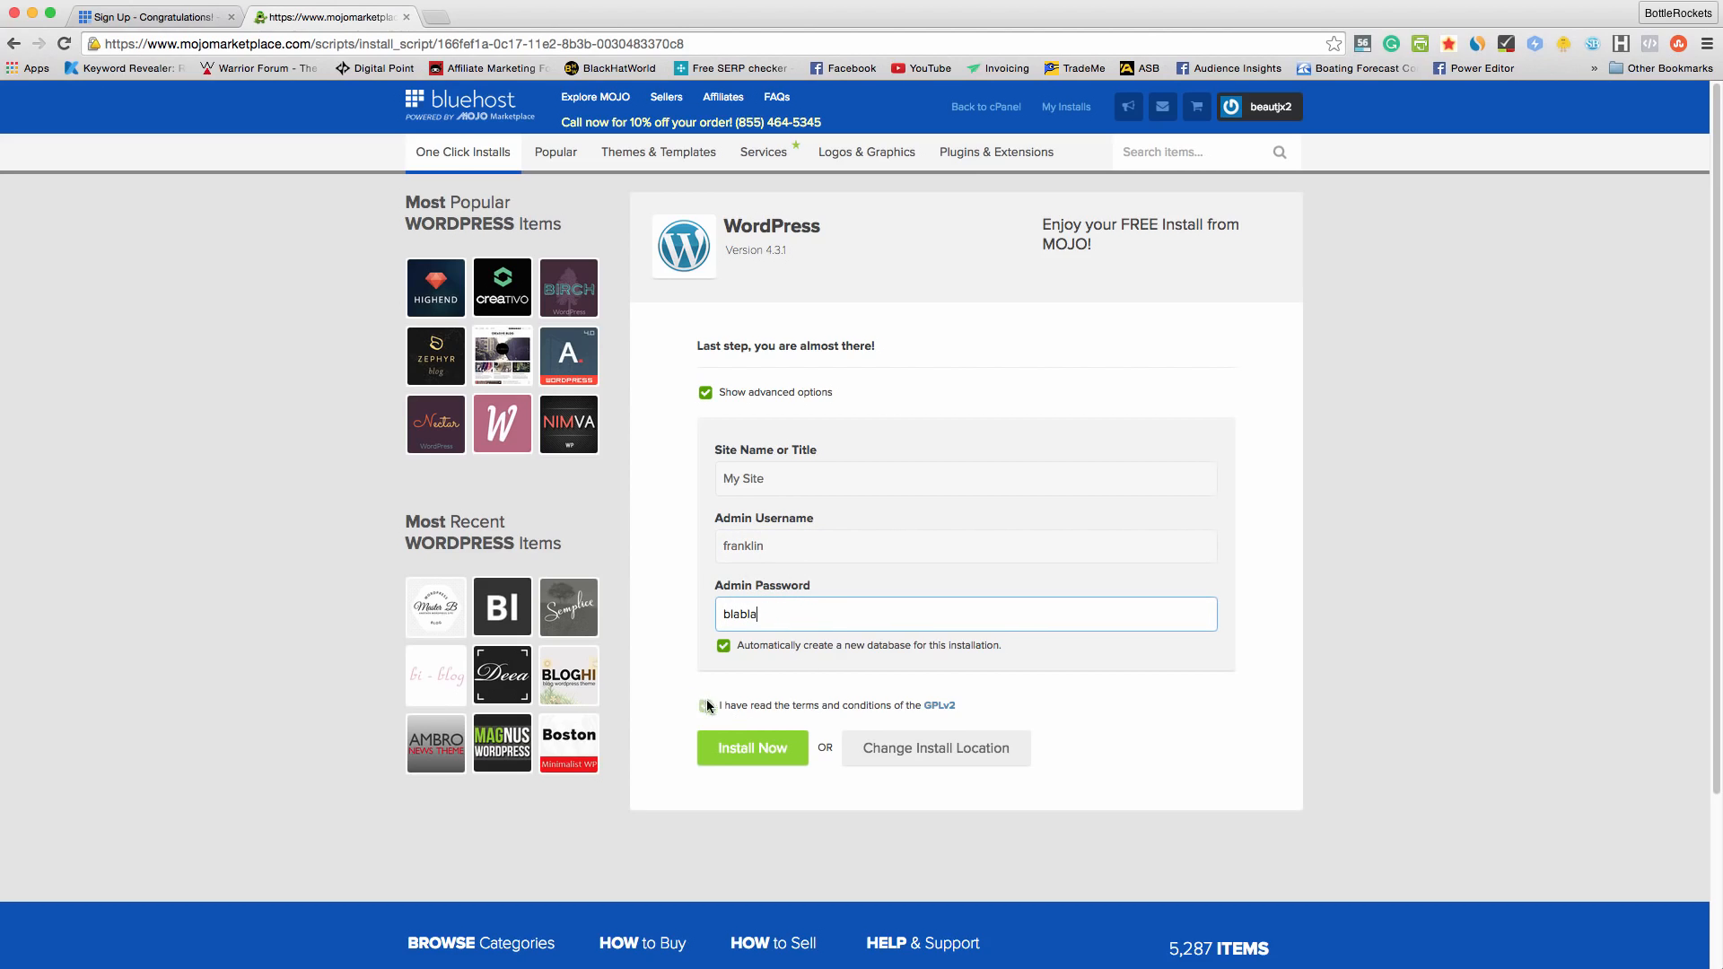
{"action": "left_click", "coordinate": [724, 705]}
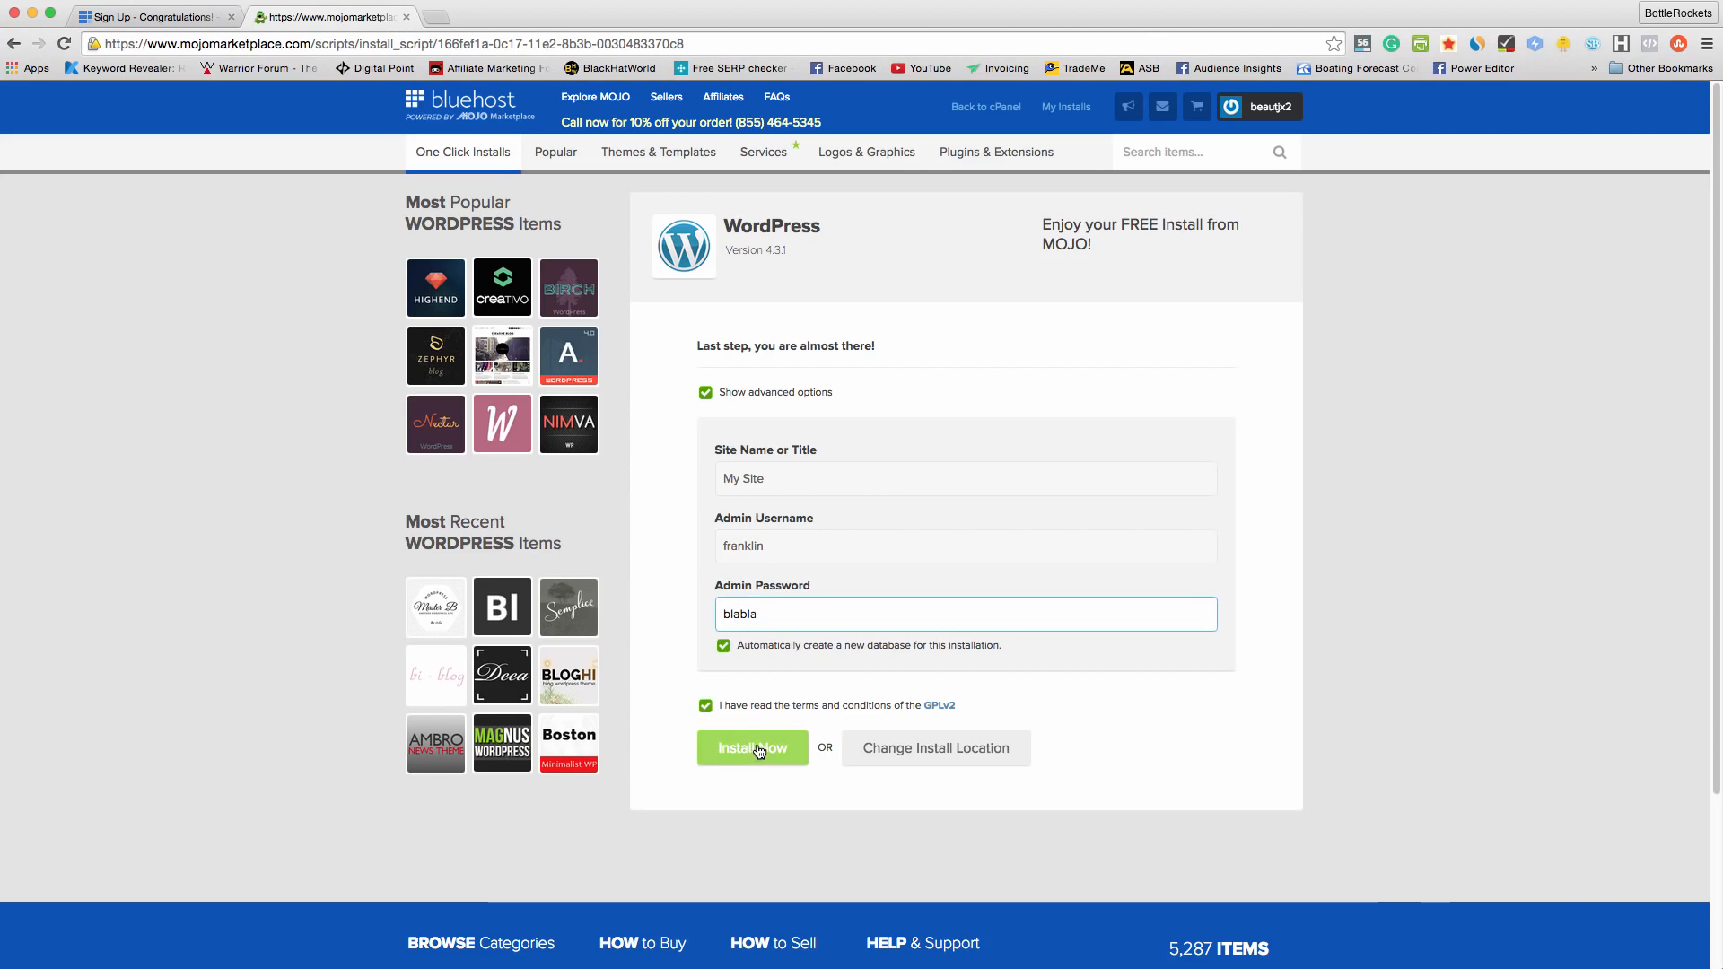
{"action": "mouse_move", "coordinate": [800, 731]}
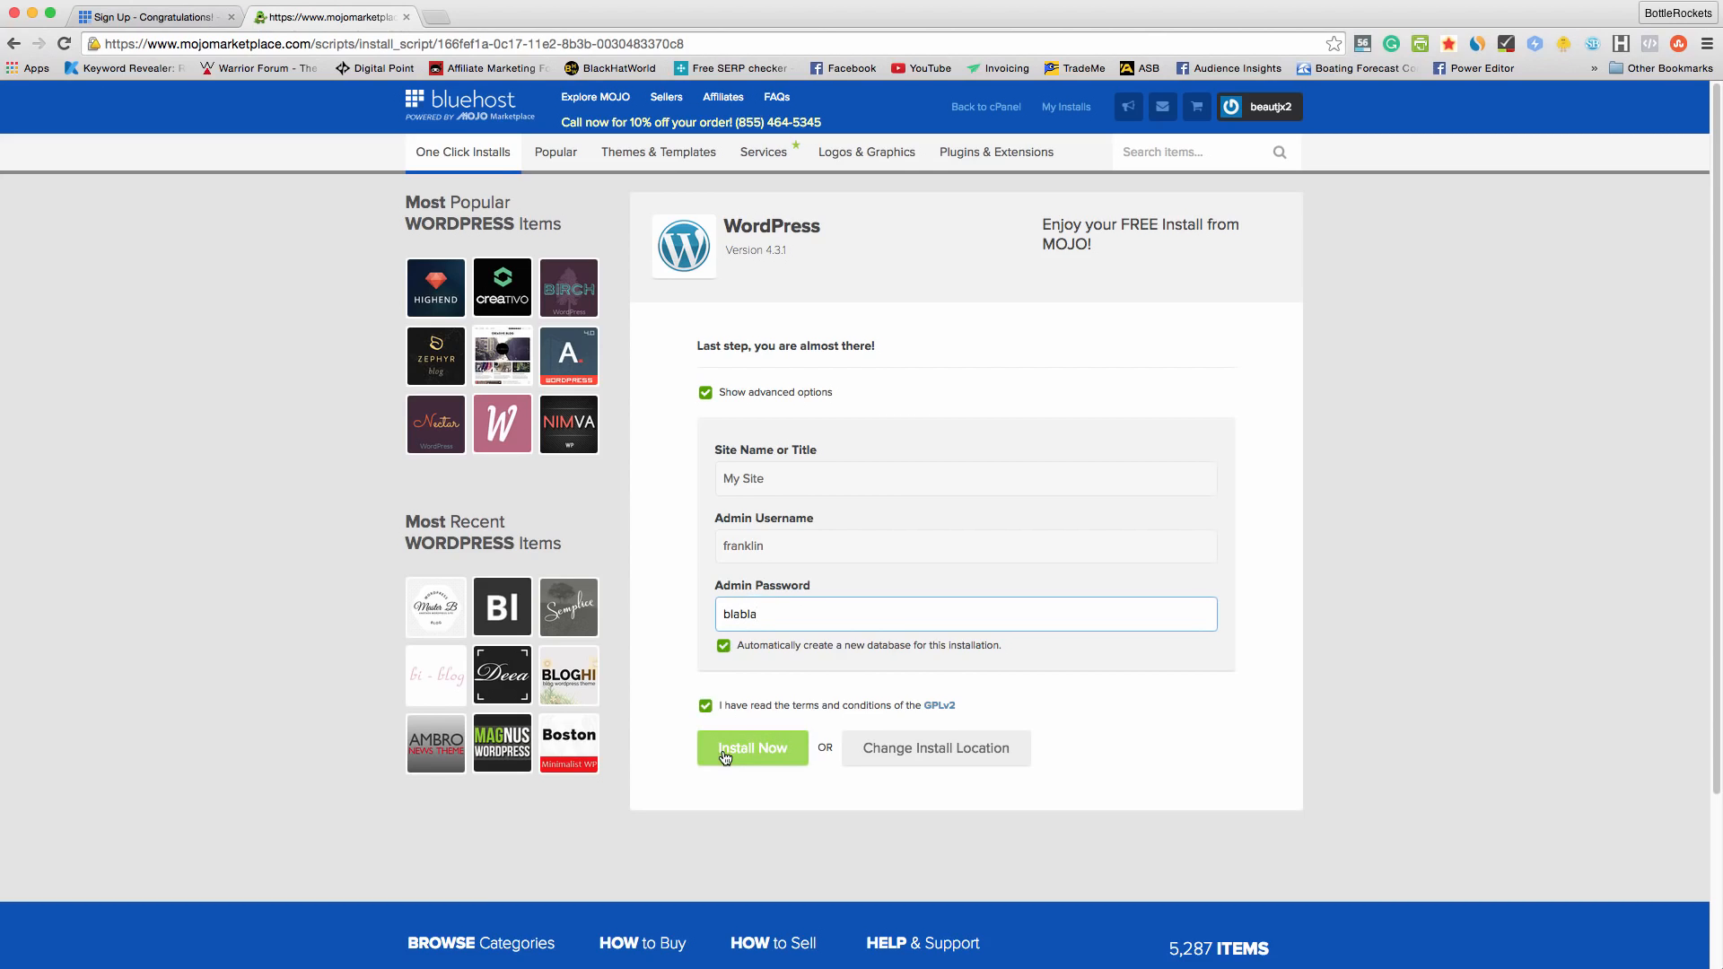
{"action": "mouse_move", "coordinate": [768, 726]}
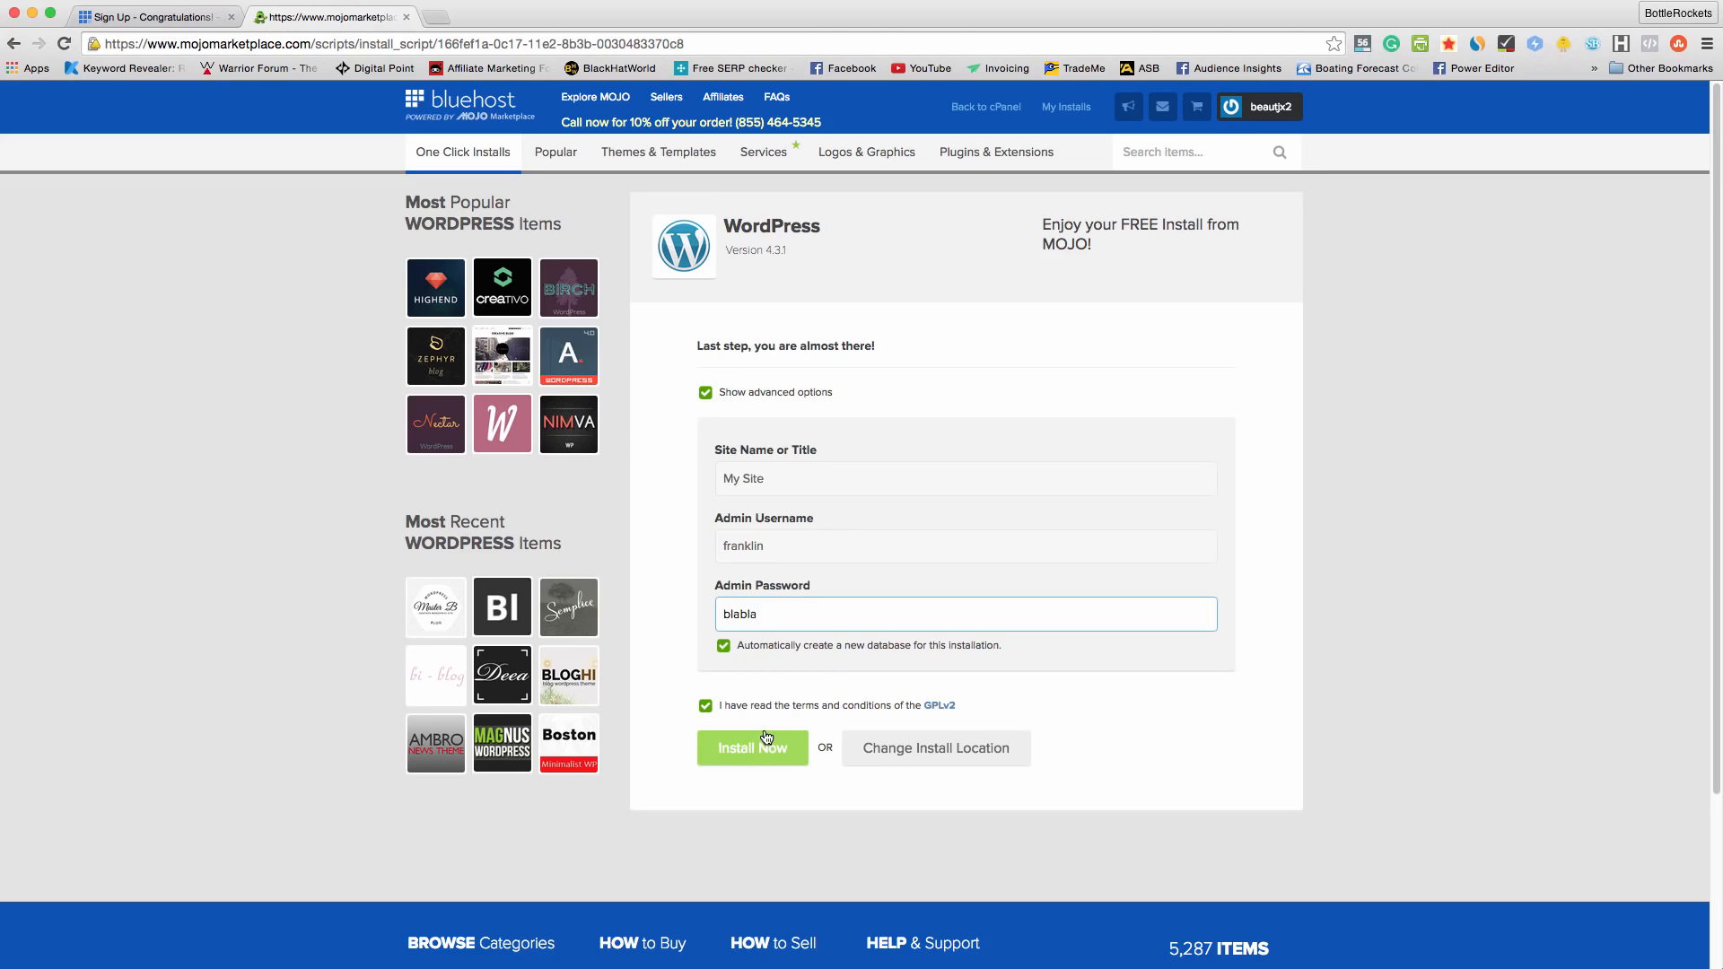
{"action": "mouse_move", "coordinate": [264, 883]}
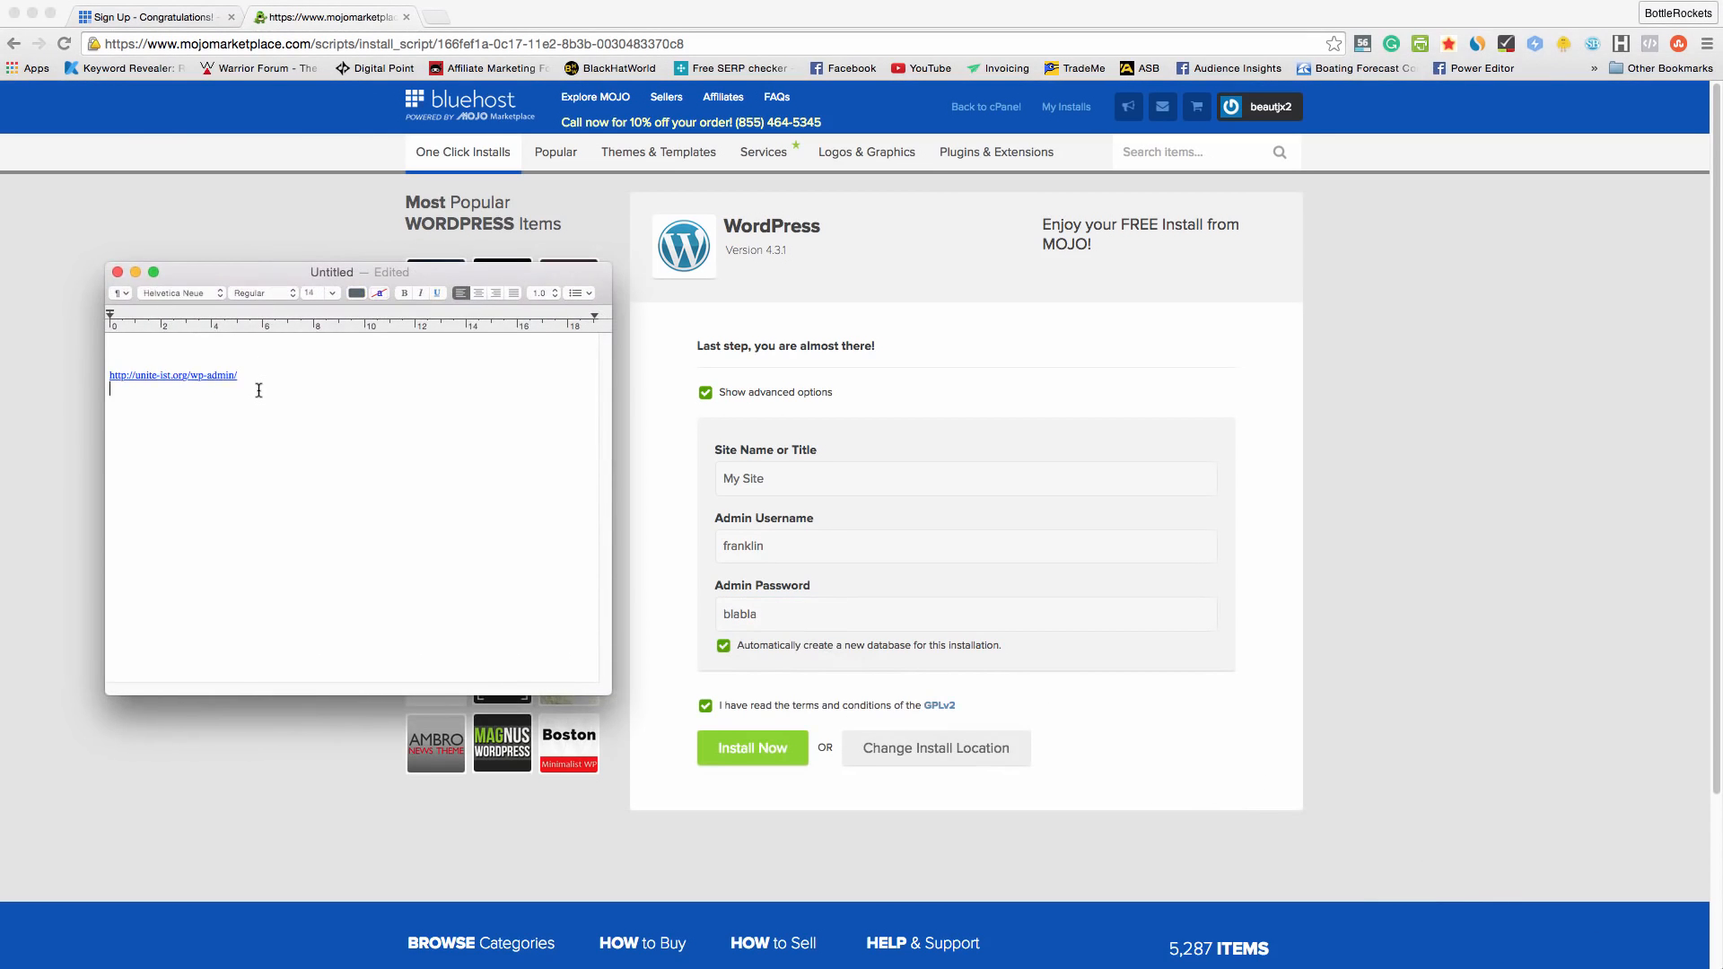
{"action": "mouse_move", "coordinate": [196, 380]}
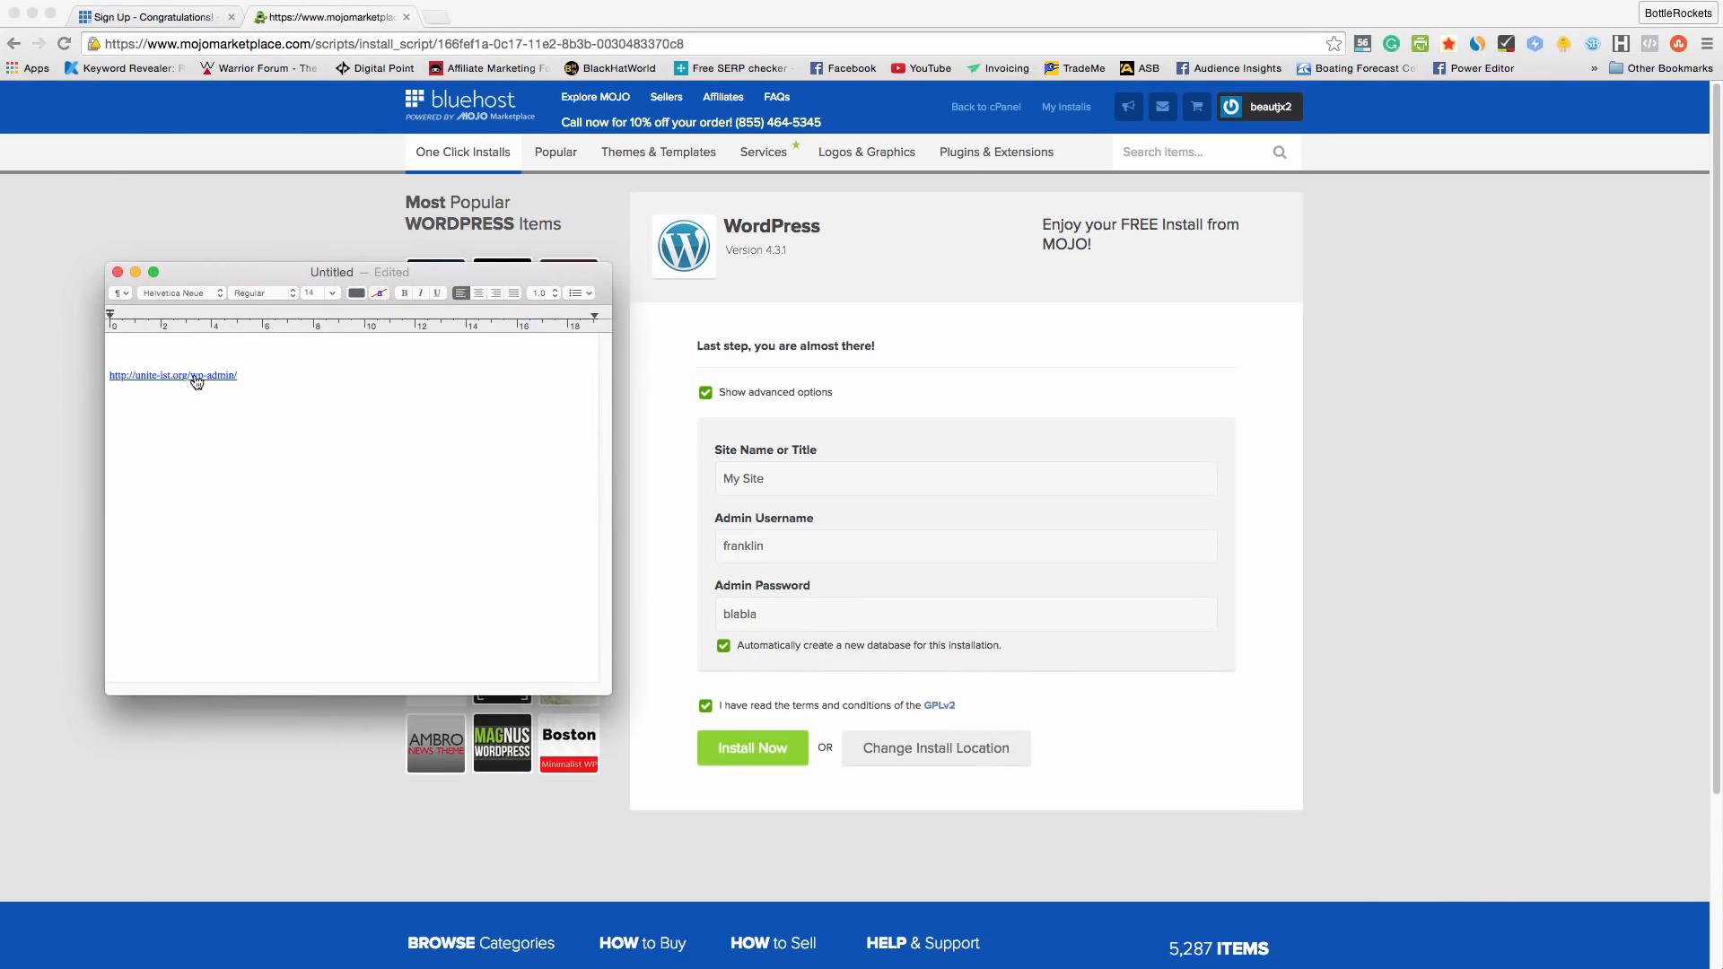
{"action": "mouse_move", "coordinate": [228, 386]}
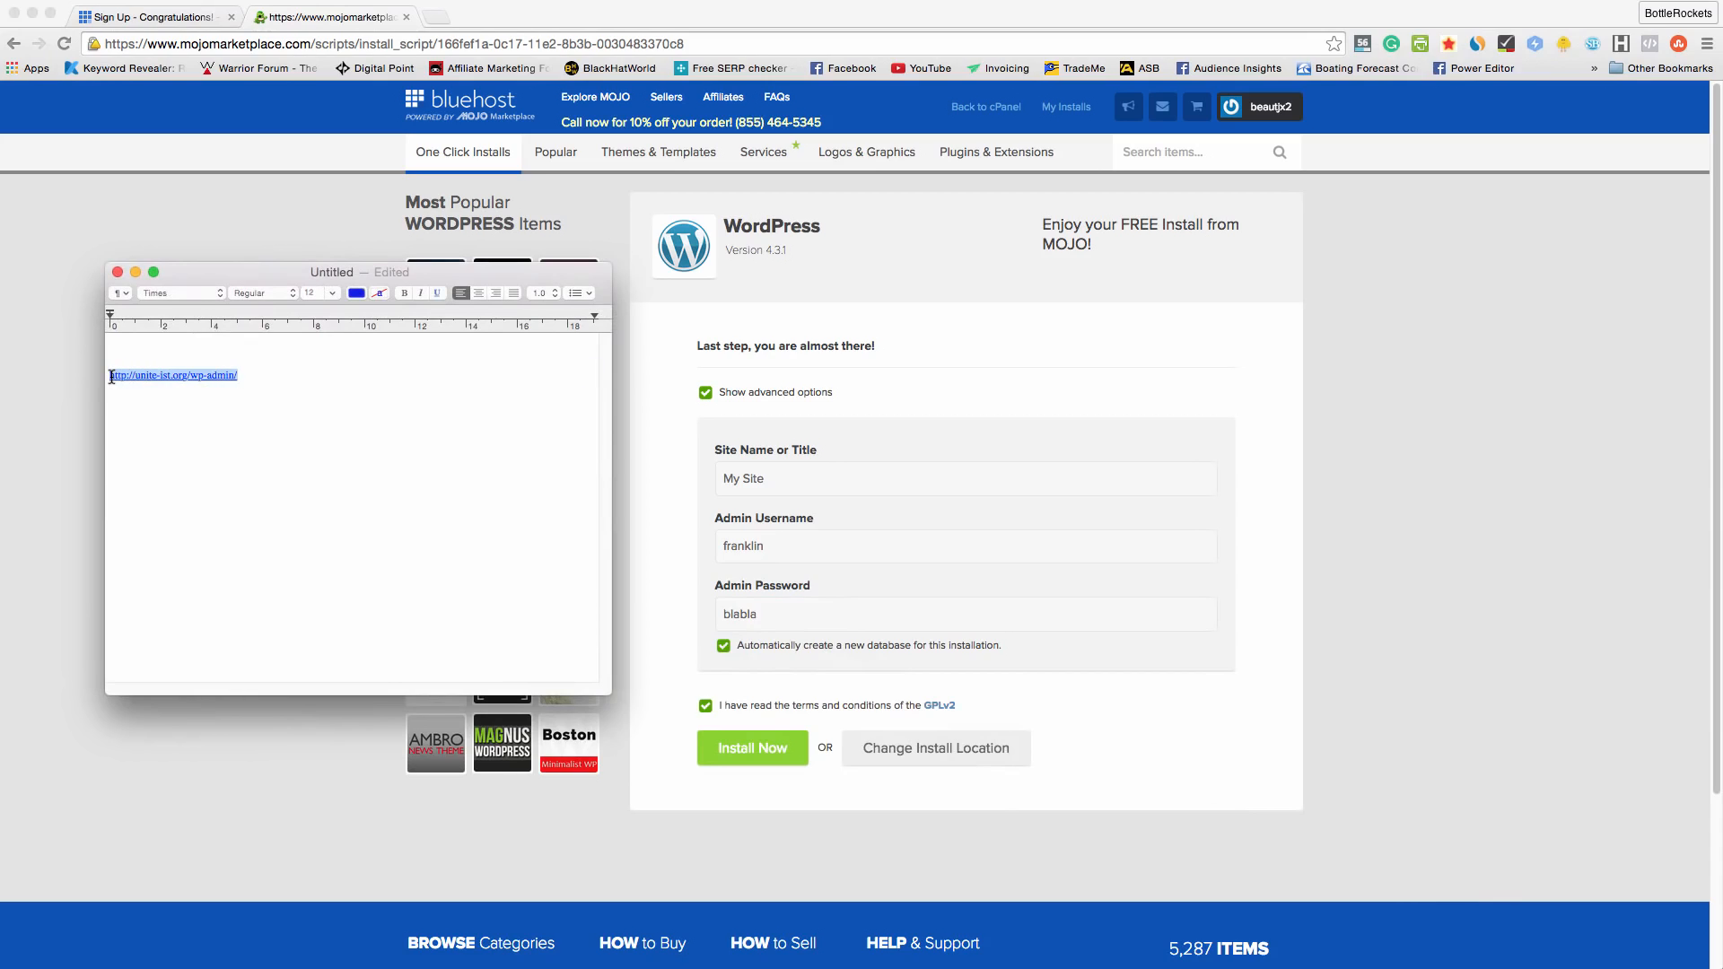
- Copy the saved wp-admin URL from the TextEdit note
{"action": "right_click", "coordinate": [172, 375]}
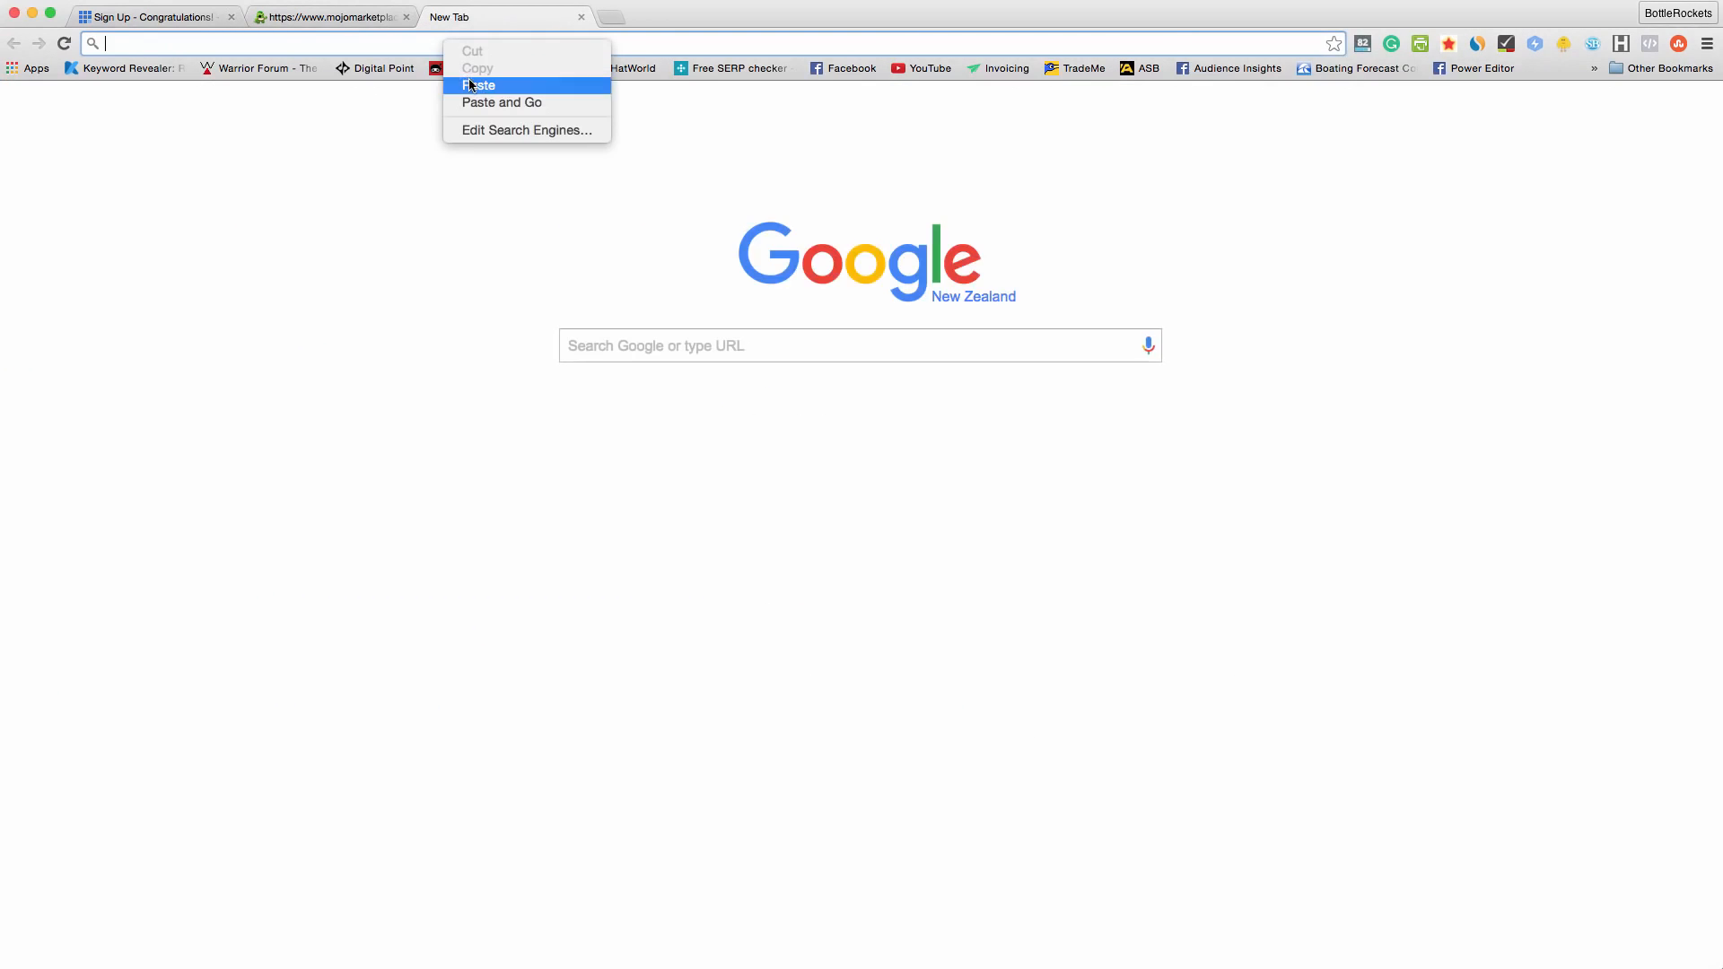
- Load the pasted wp-admin address and log in as Frank to reach the Dashboard
{"action": "left_click", "coordinate": [481, 84]}
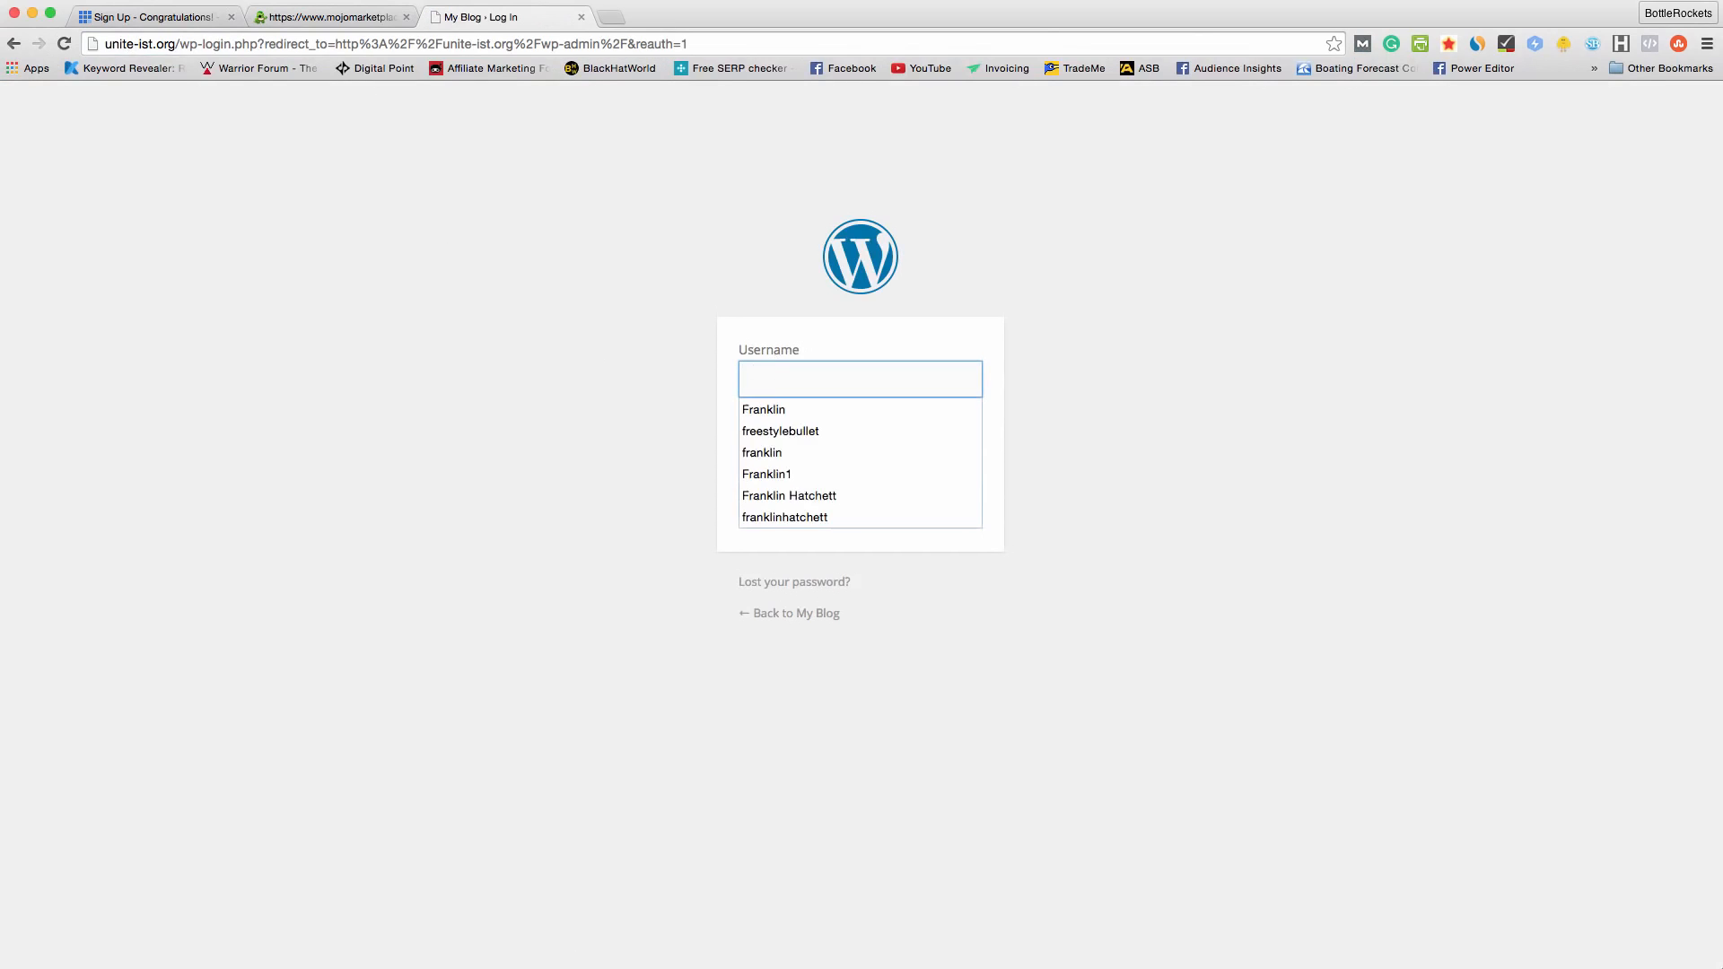
{"action": "type", "text": "Frank"}
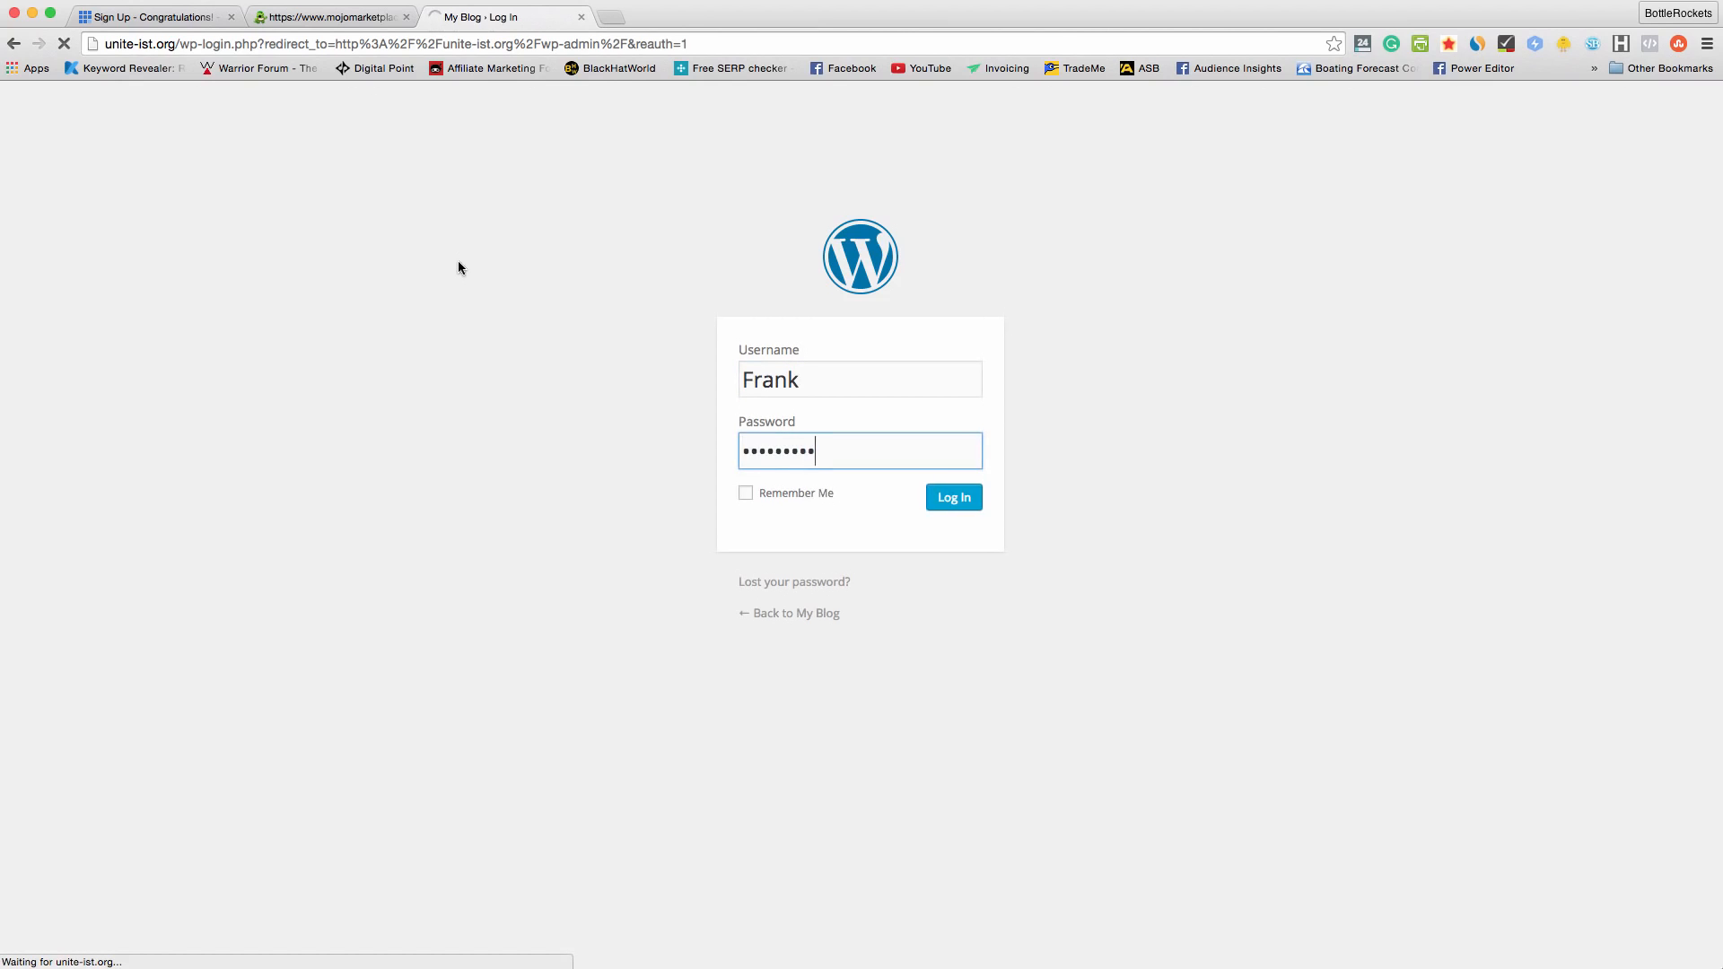
{"action": "left_click", "coordinate": [951, 497]}
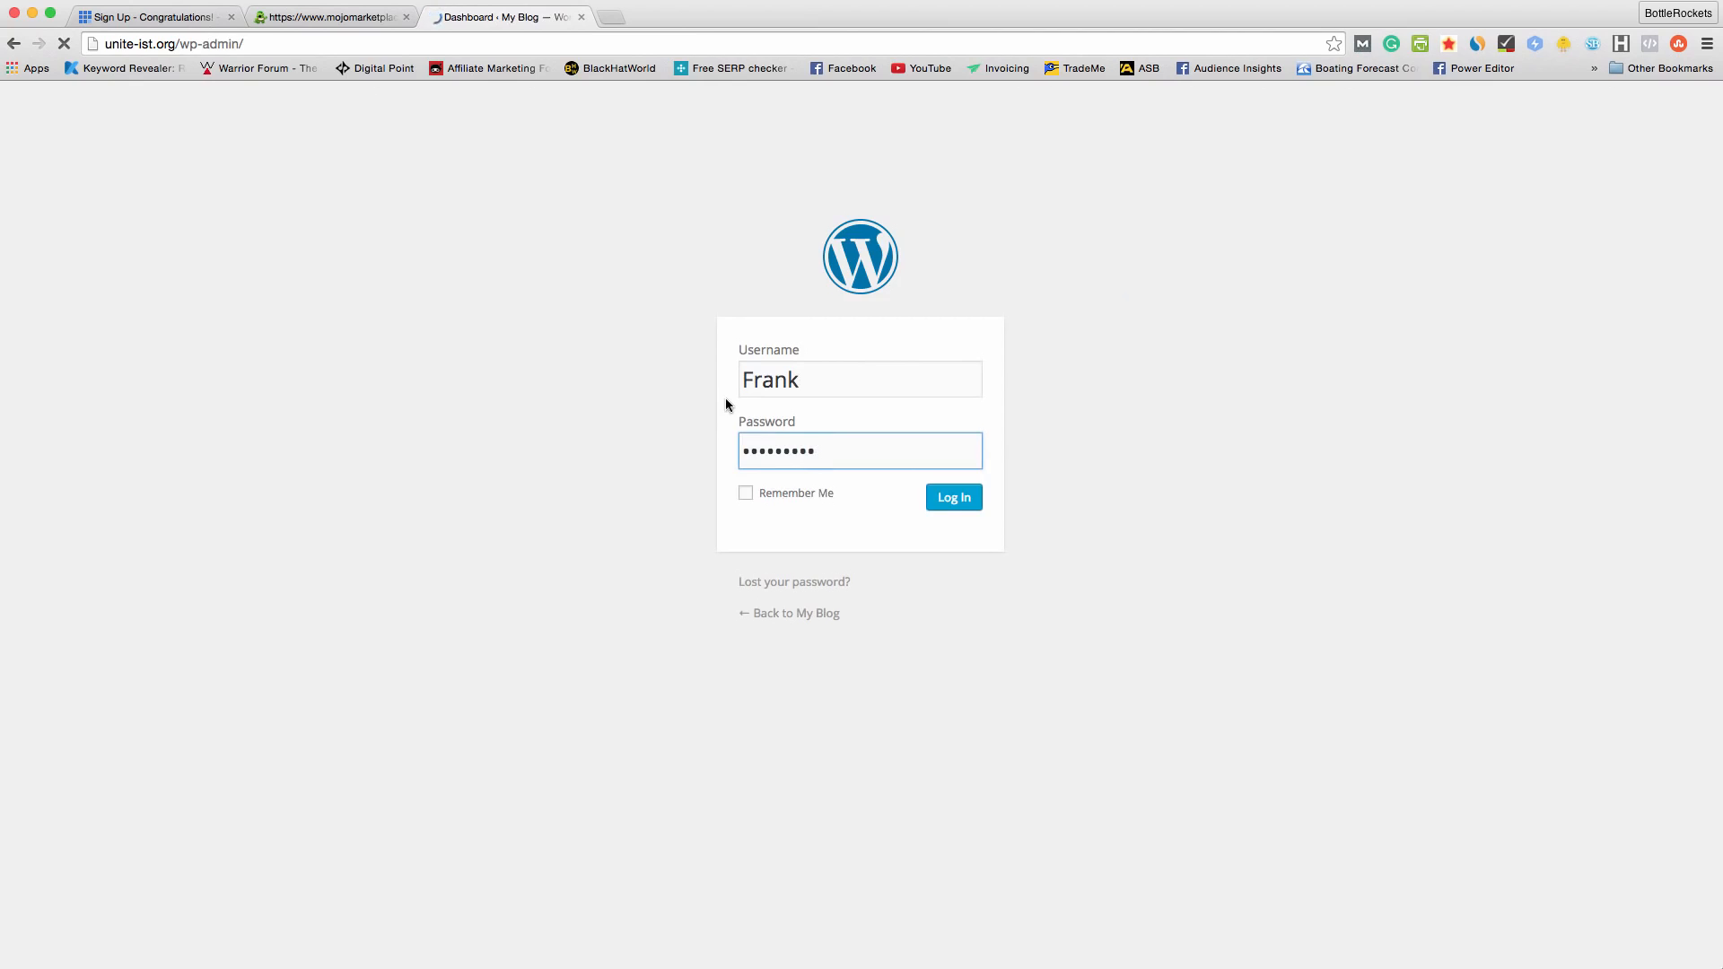
{"action": "left_click", "coordinate": [951, 497]}
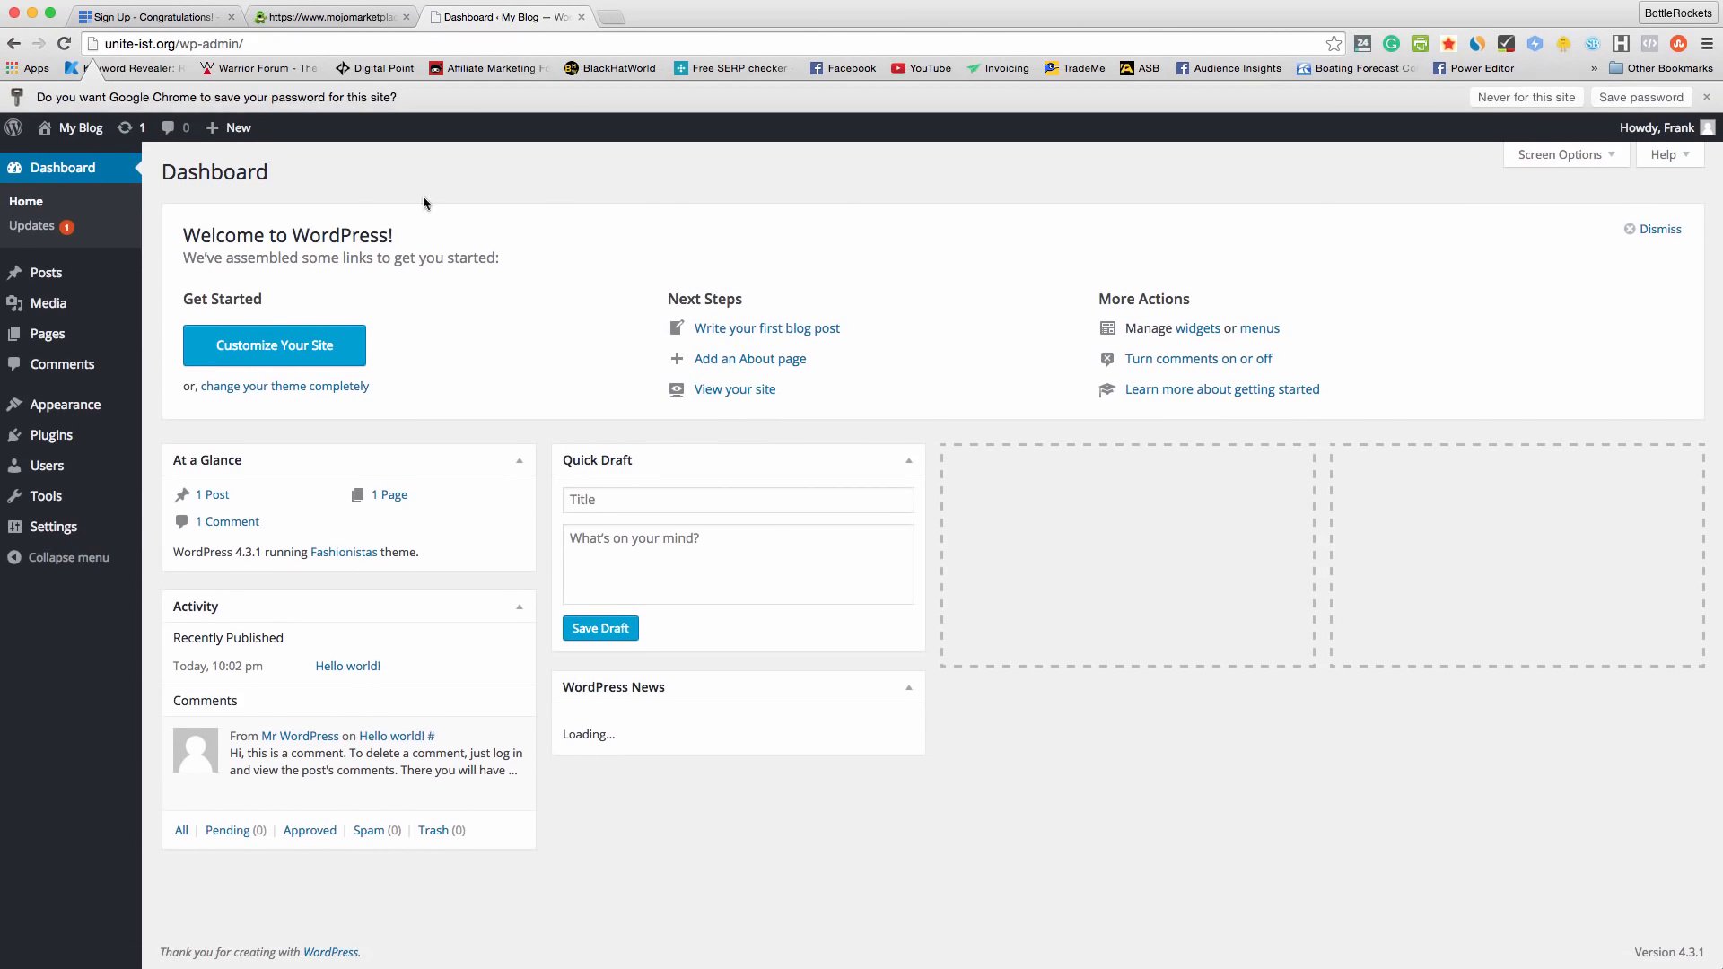
{"action": "mouse_move", "coordinate": [52, 140]}
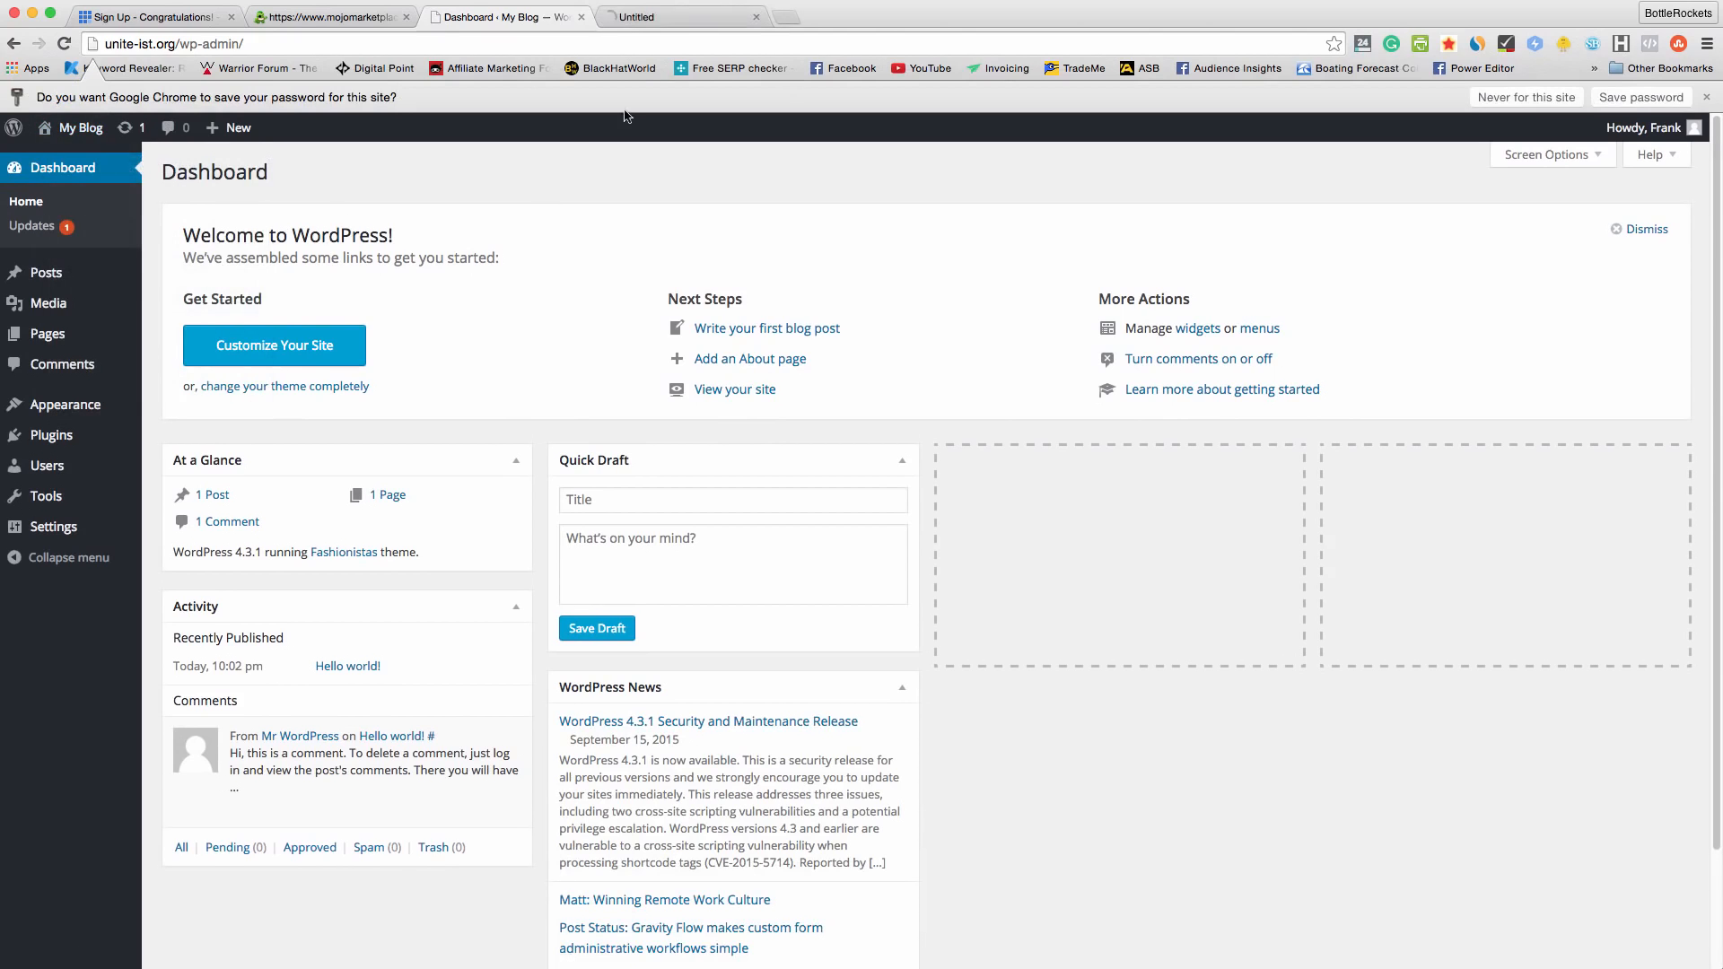
- View the live My Blog homepage with its Hello World post, then return to the admin Dashboard
{"action": "left_click", "coordinate": [733, 389]}
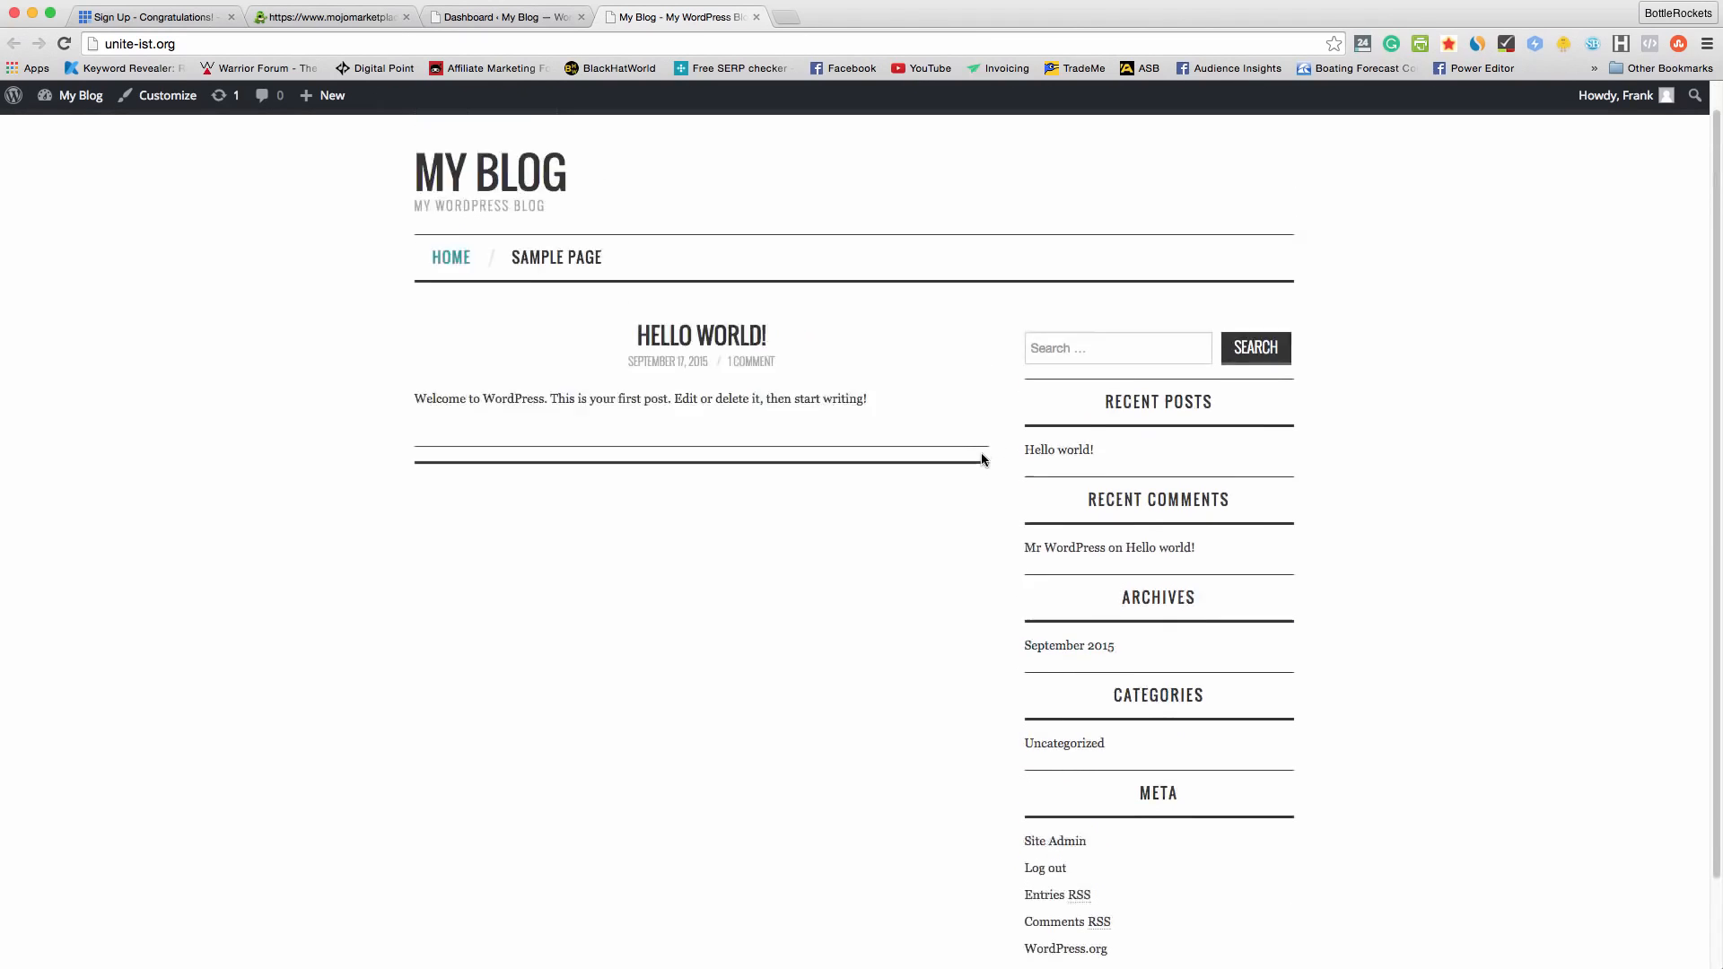
{"action": "scroll", "scroll_direction": "up", "scroll_amount": 3}
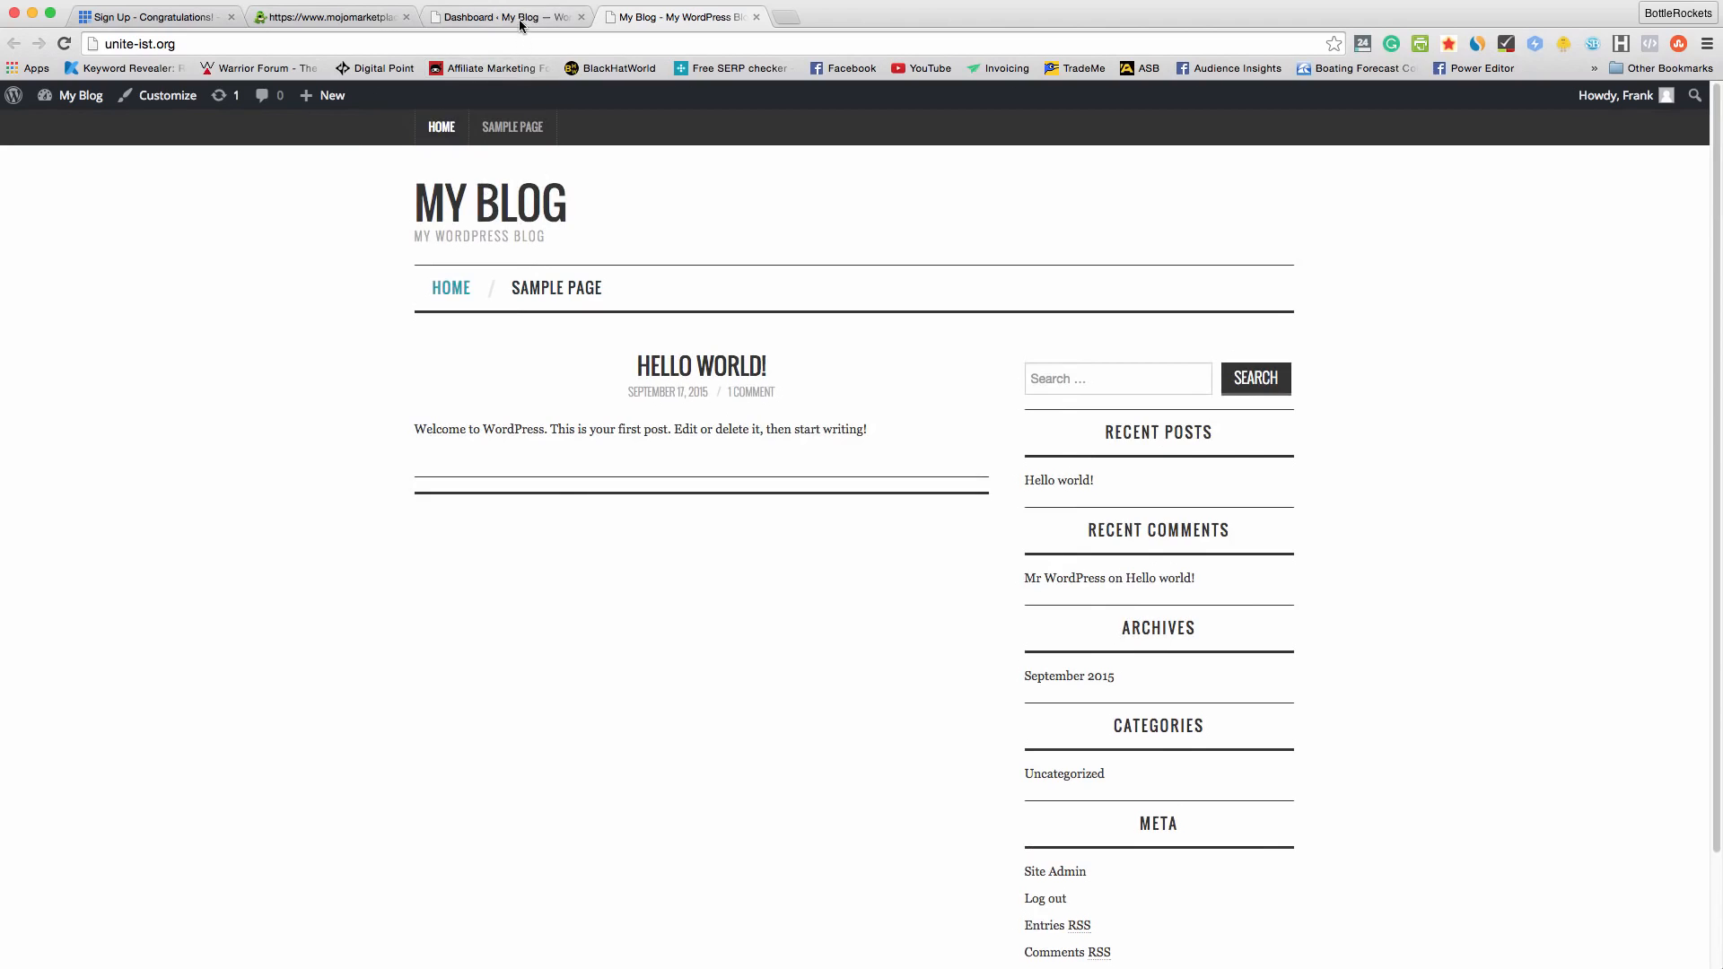
{"action": "left_click", "coordinate": [501, 16]}
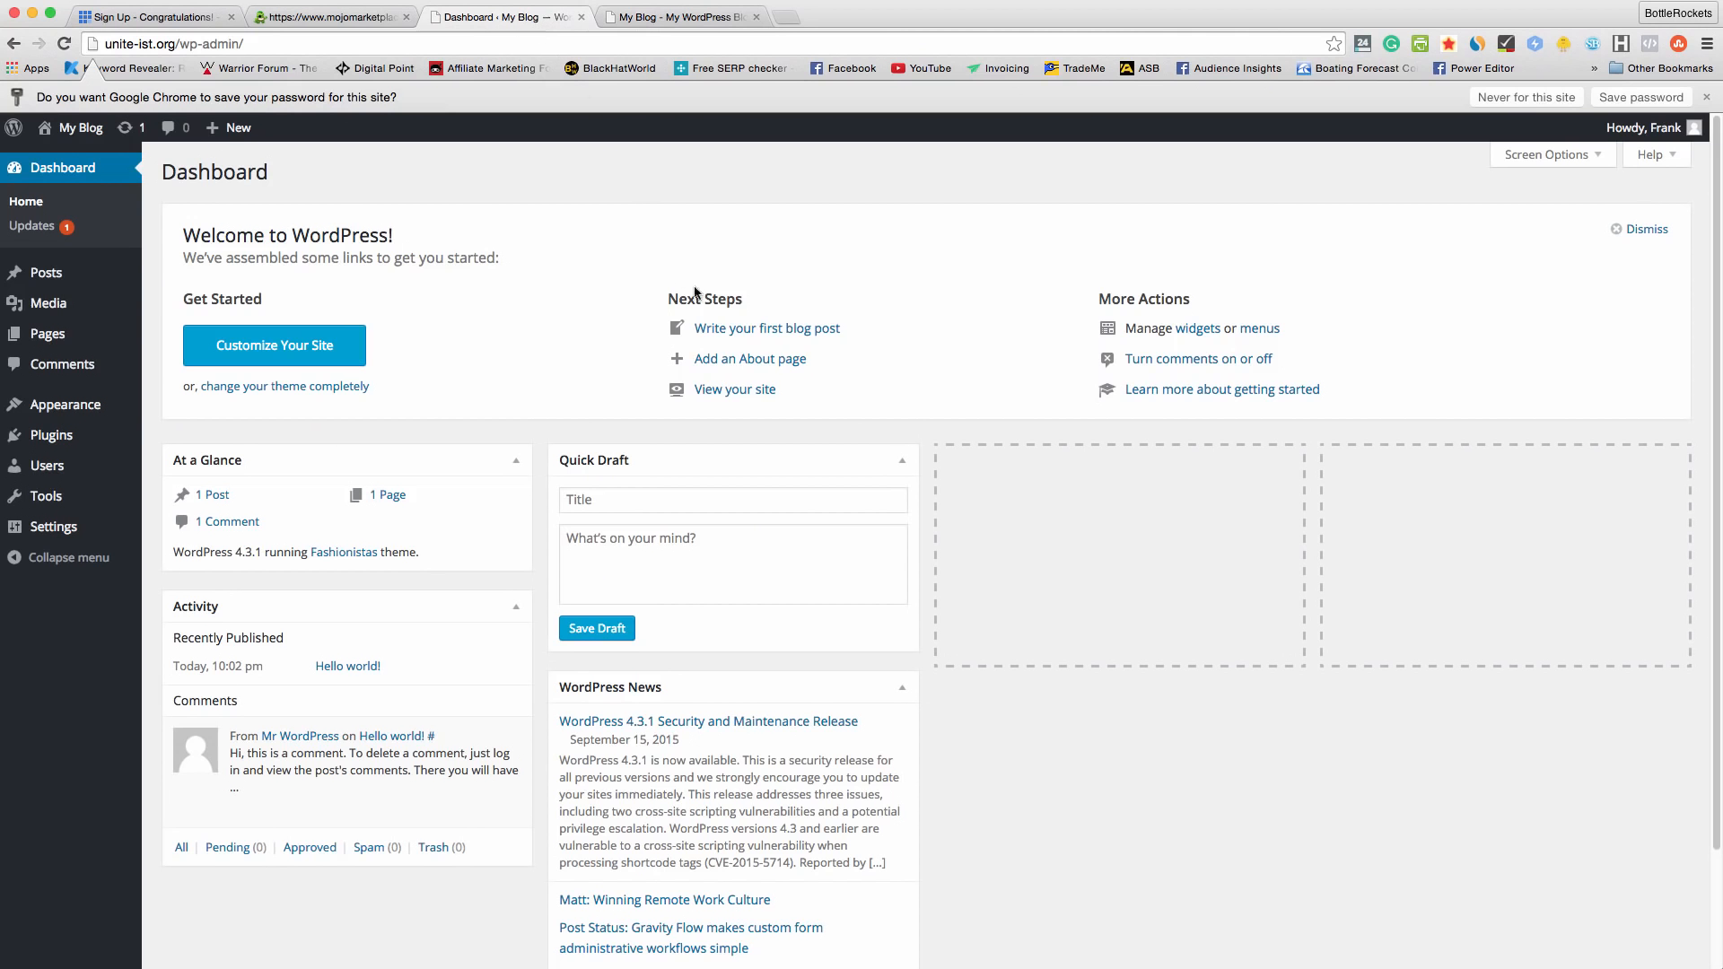
{"action": "mouse_move", "coordinate": [305, 320]}
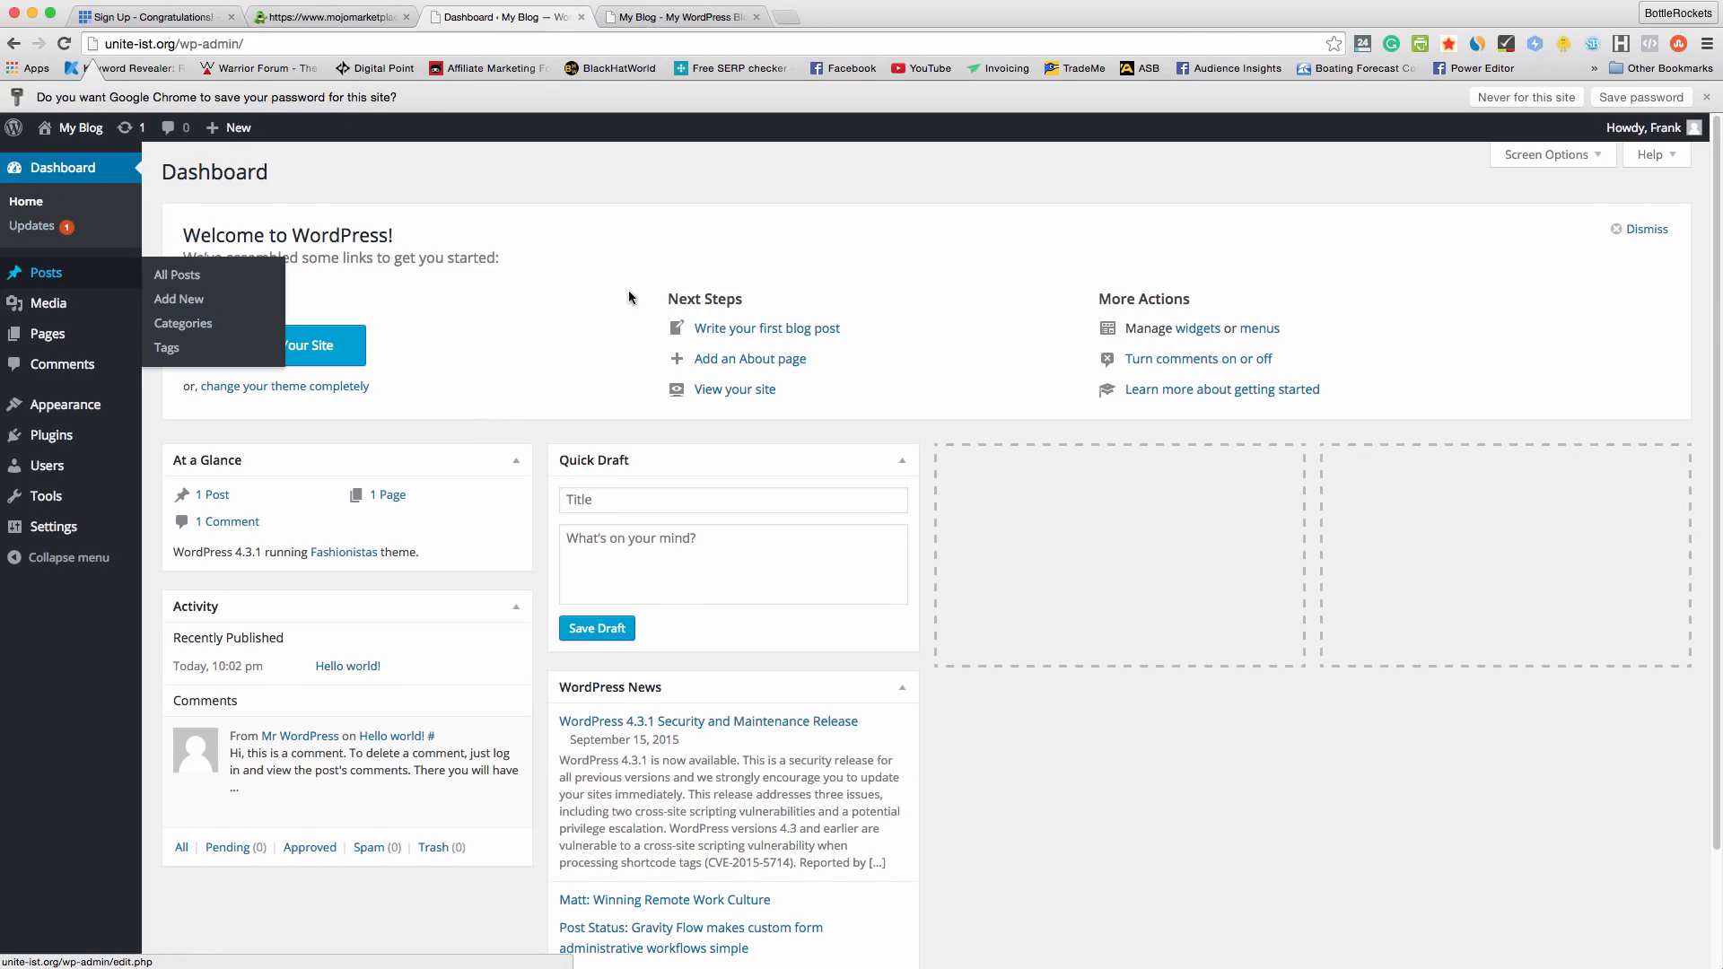
{"action": "mouse_move", "coordinate": [177, 276]}
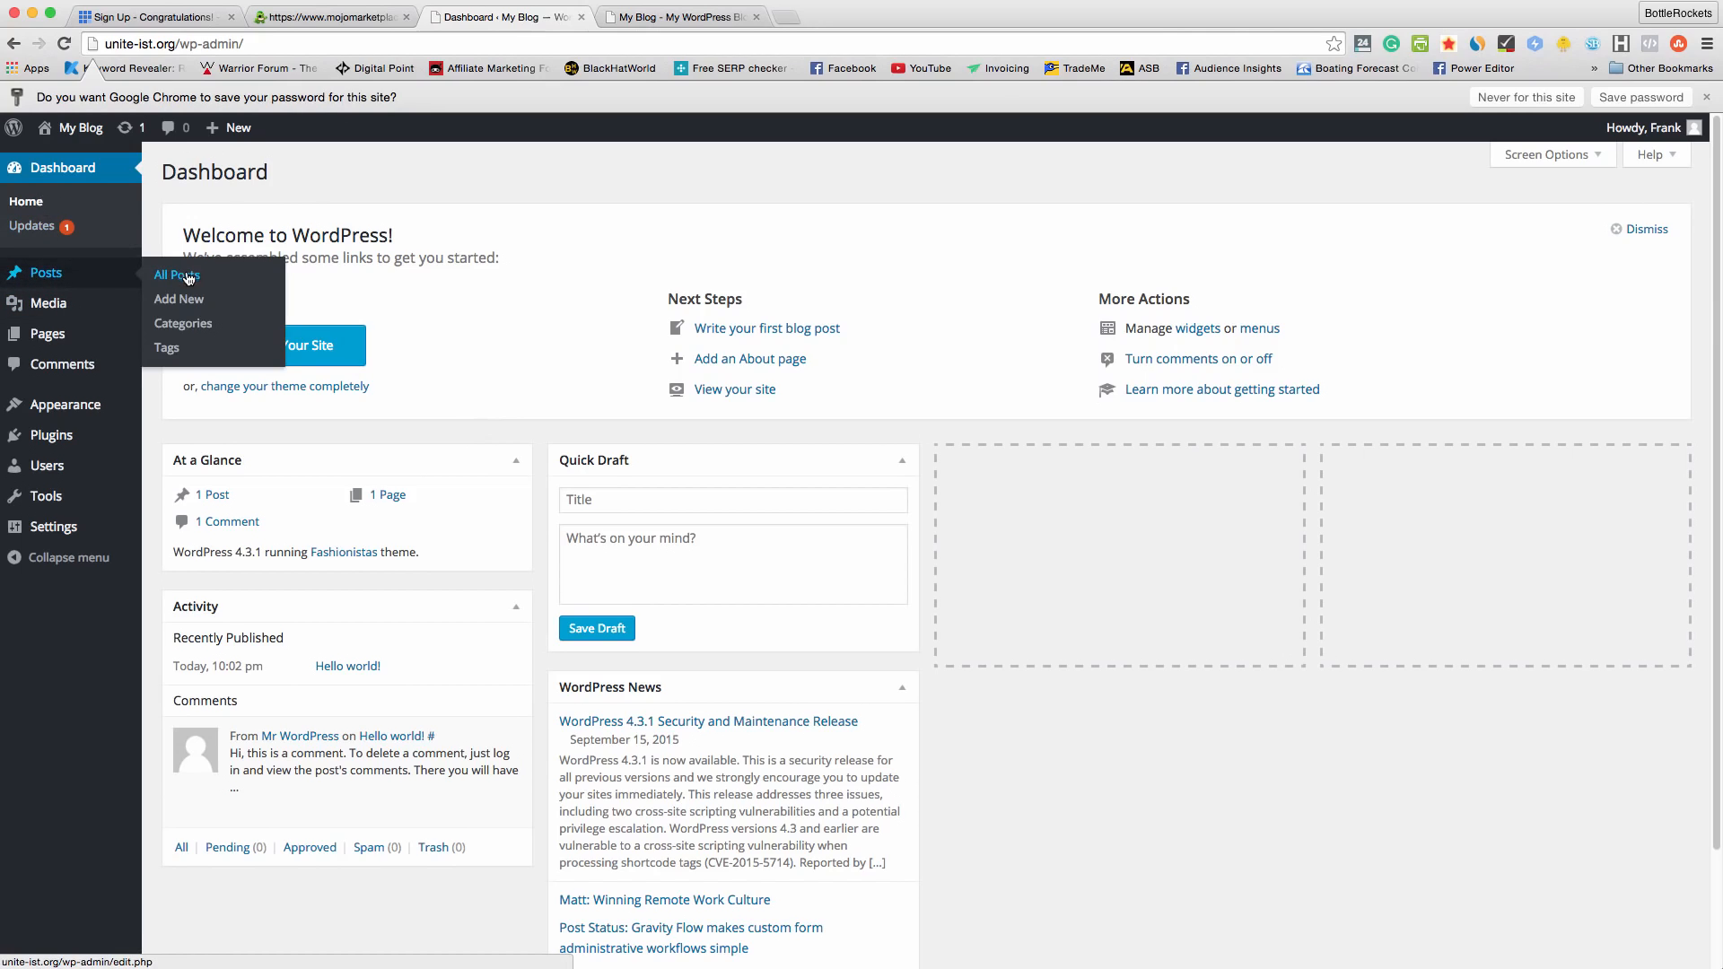
- Add a new post and paste the 521-word Facebook money-making article into its body
{"action": "left_click", "coordinate": [176, 274]}
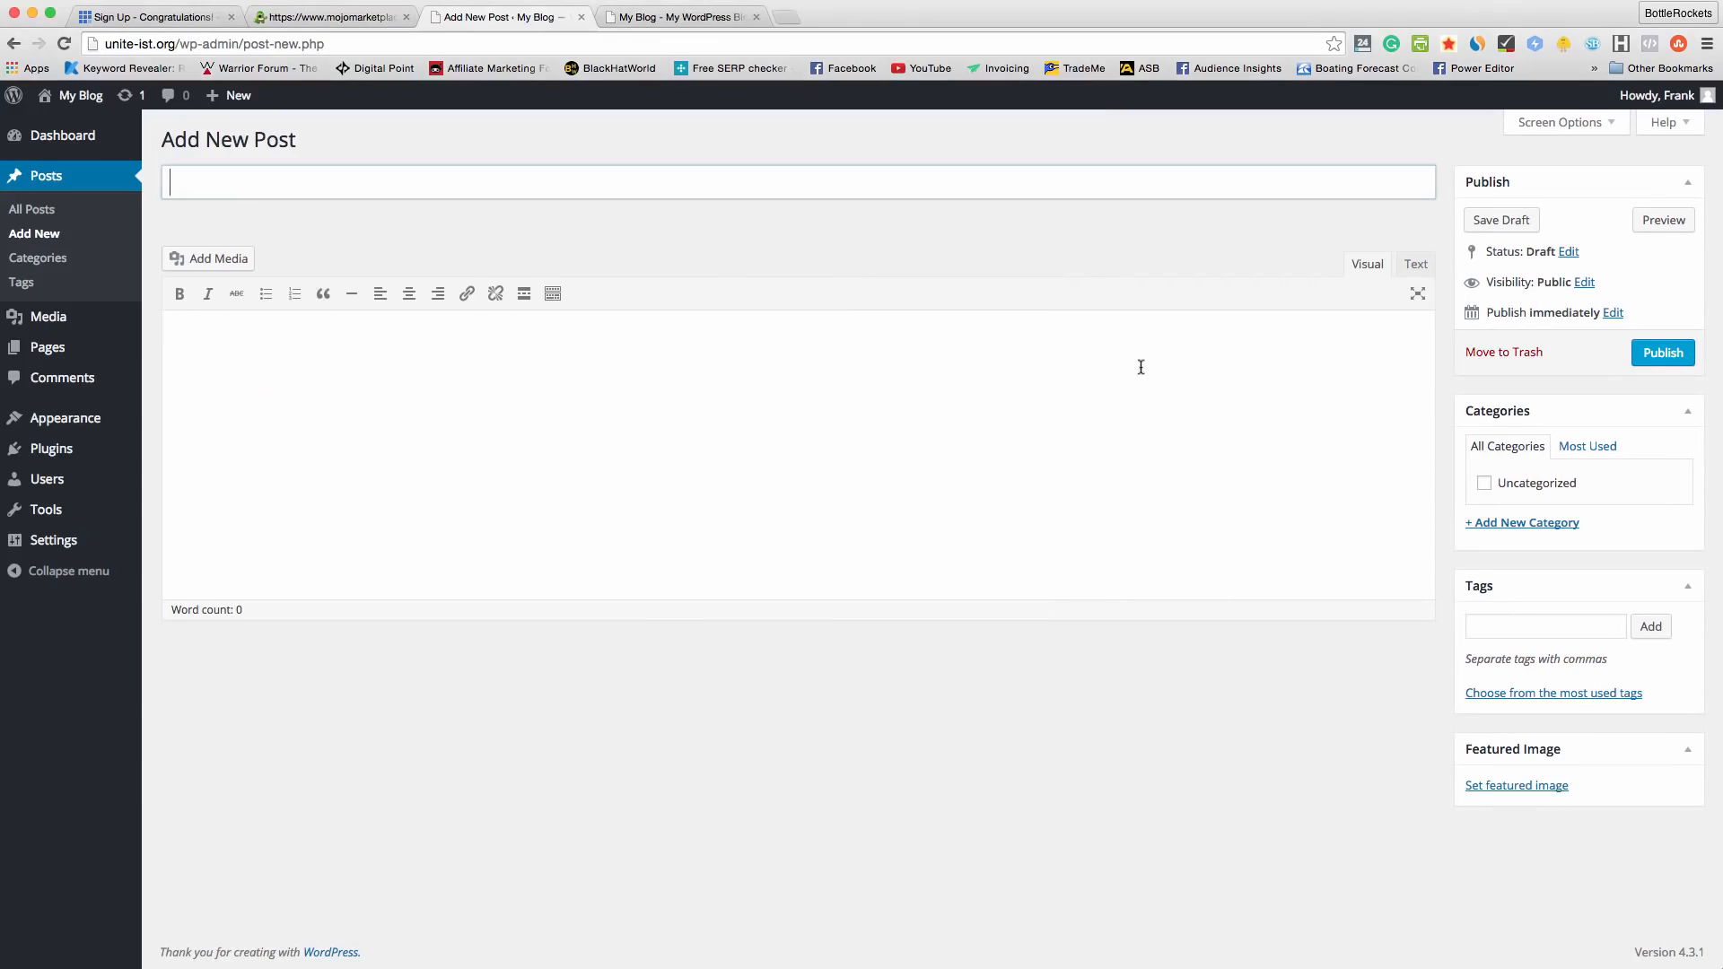
{"action": "left_click", "coordinate": [520, 407]}
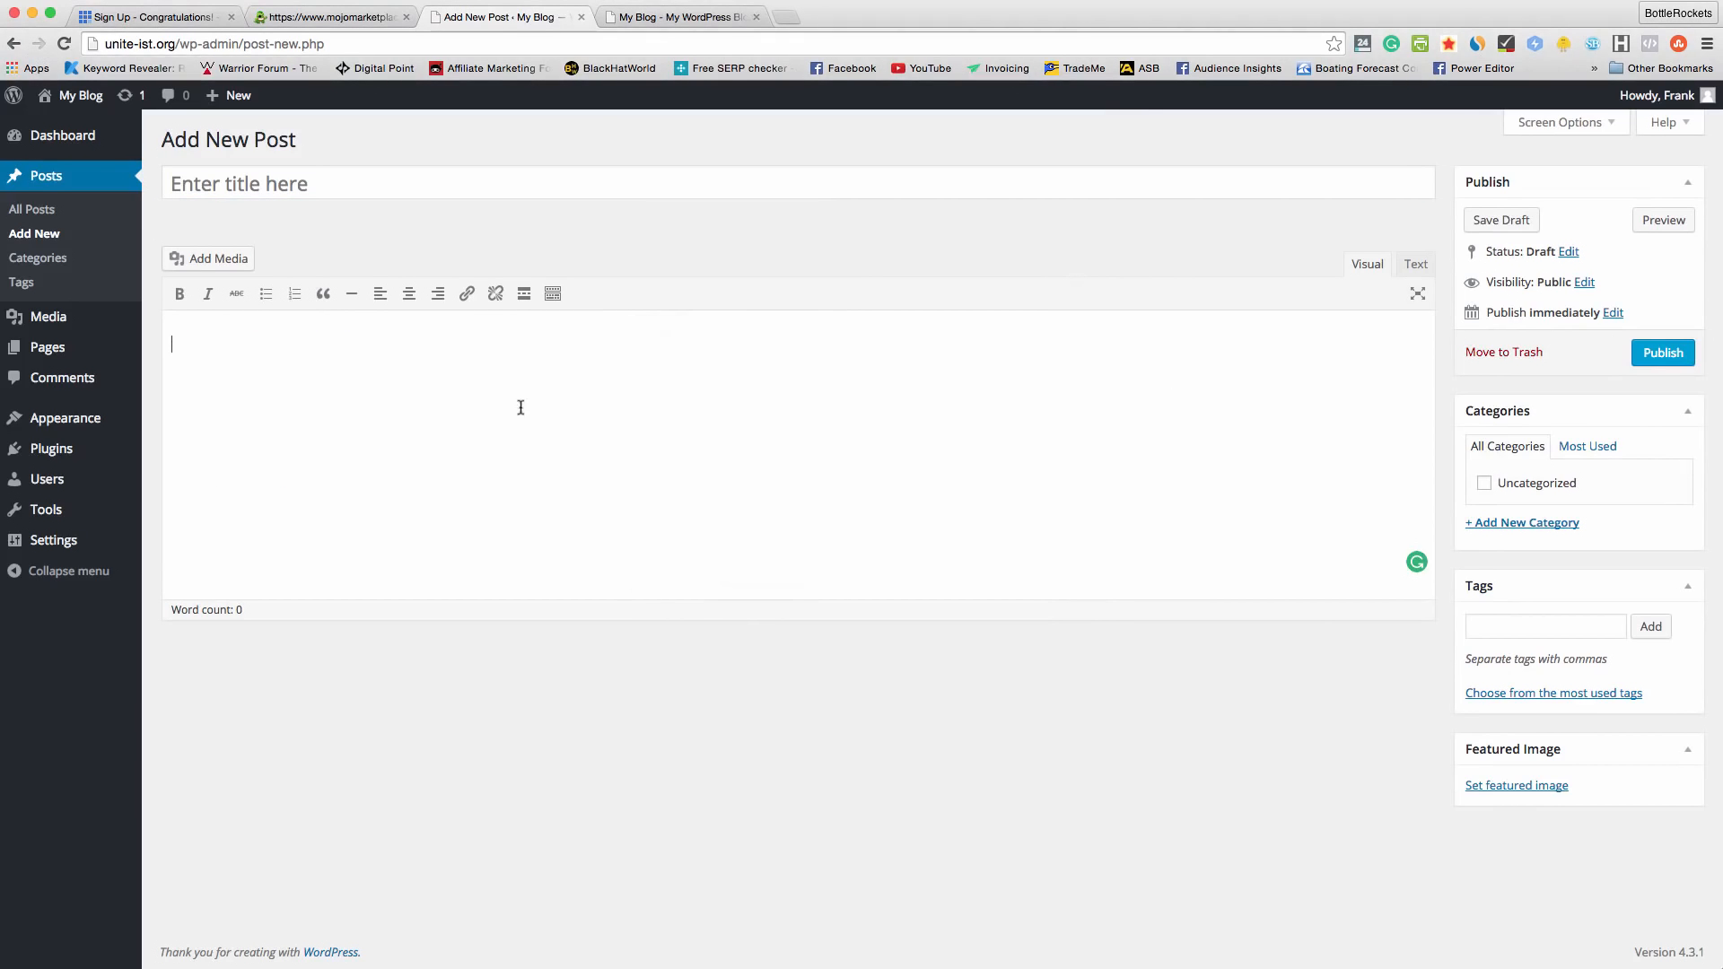
{"action": "type", "text": "As the internet continues to grow more and more accessible..."}
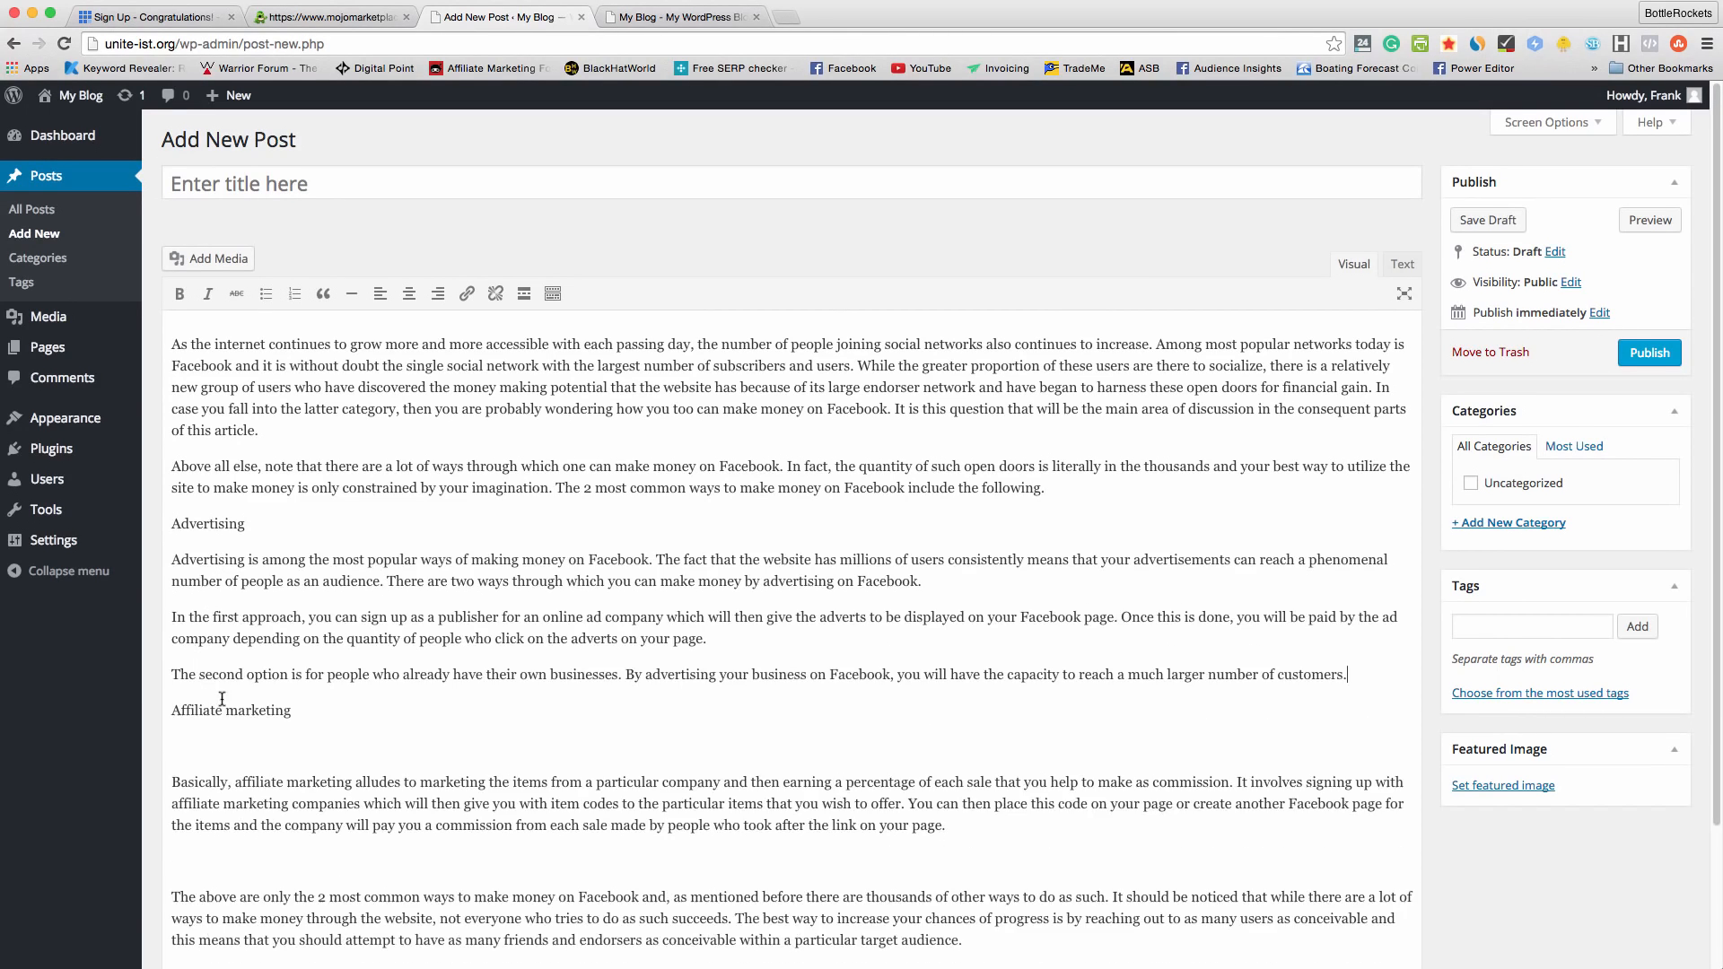
{"action": "scroll", "scroll_direction": "down", "scroll_amount": 3}
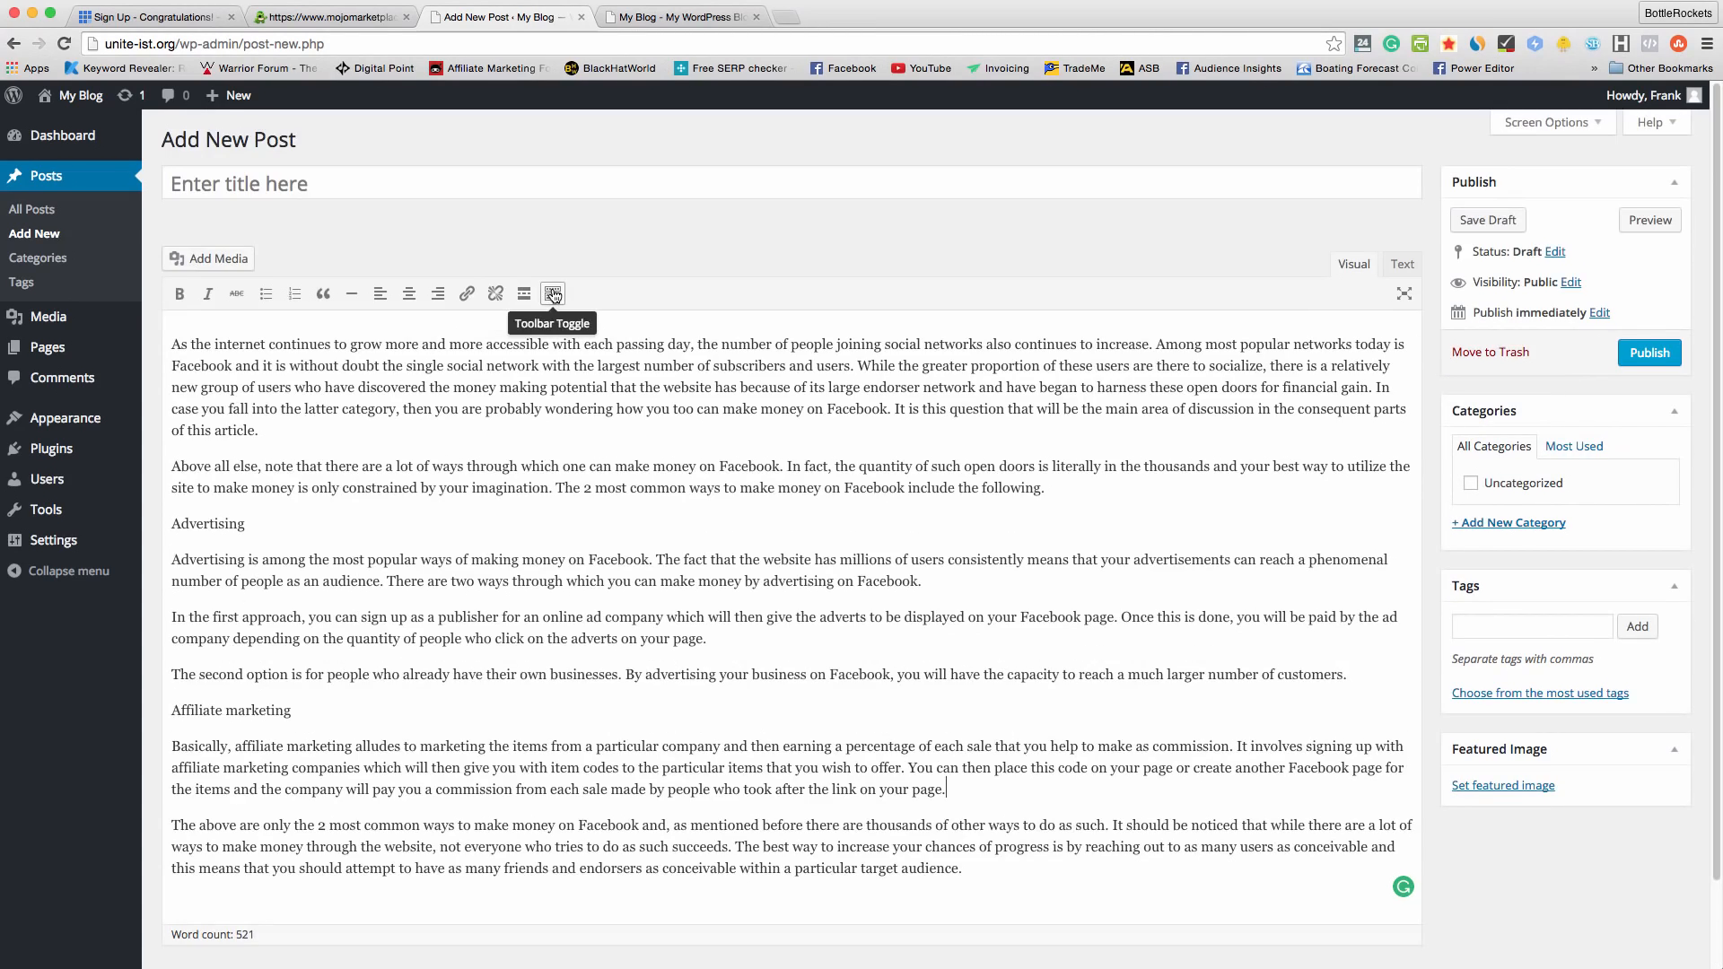
- Make Advertising a bold Heading 3 and Affiliate marketing a Heading 1
{"action": "left_click", "coordinate": [553, 293]}
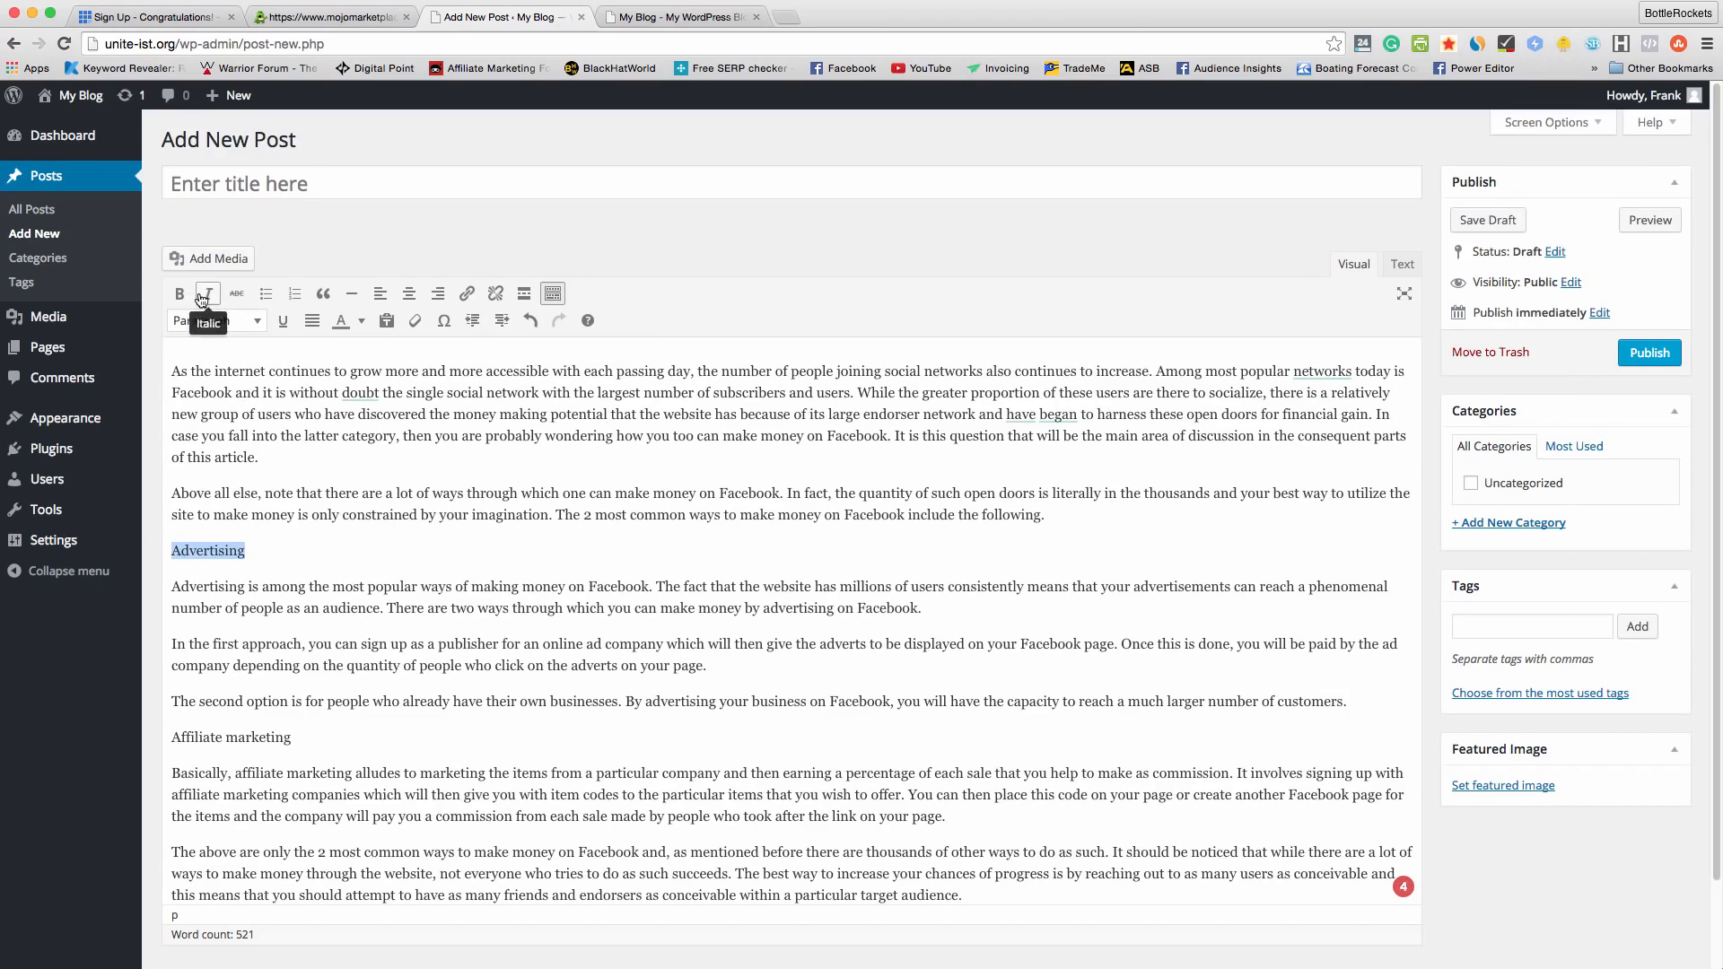
{"action": "left_click", "coordinate": [179, 293]}
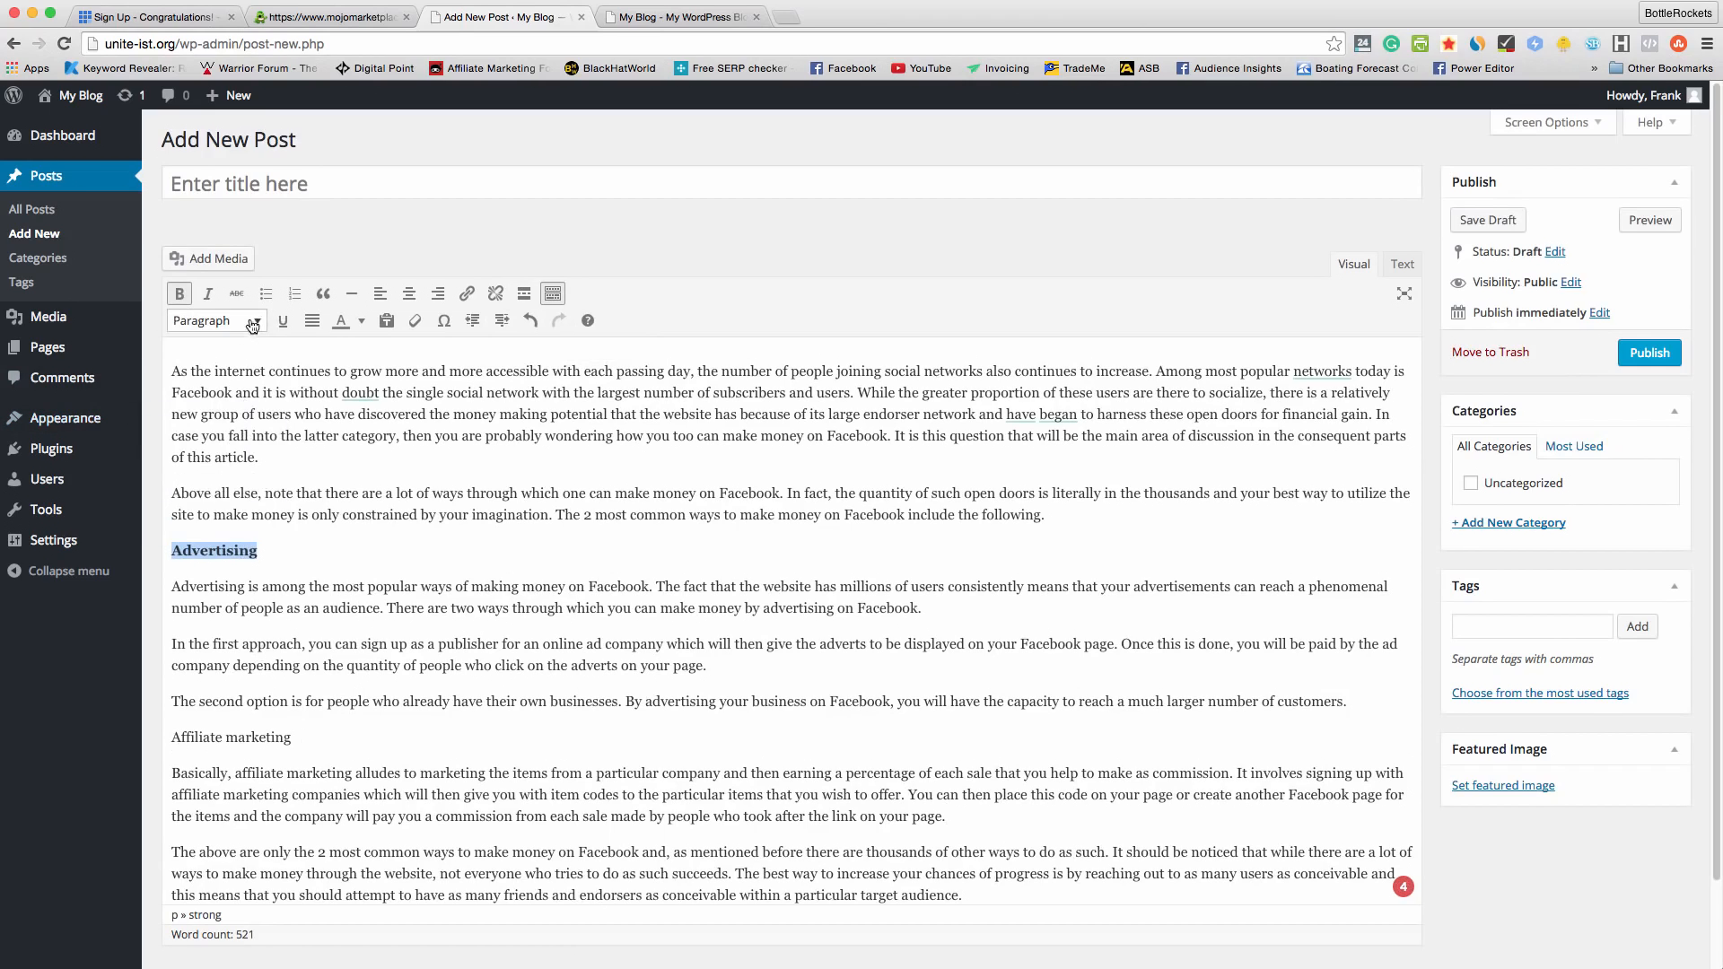
{"action": "left_click", "coordinate": [214, 319]}
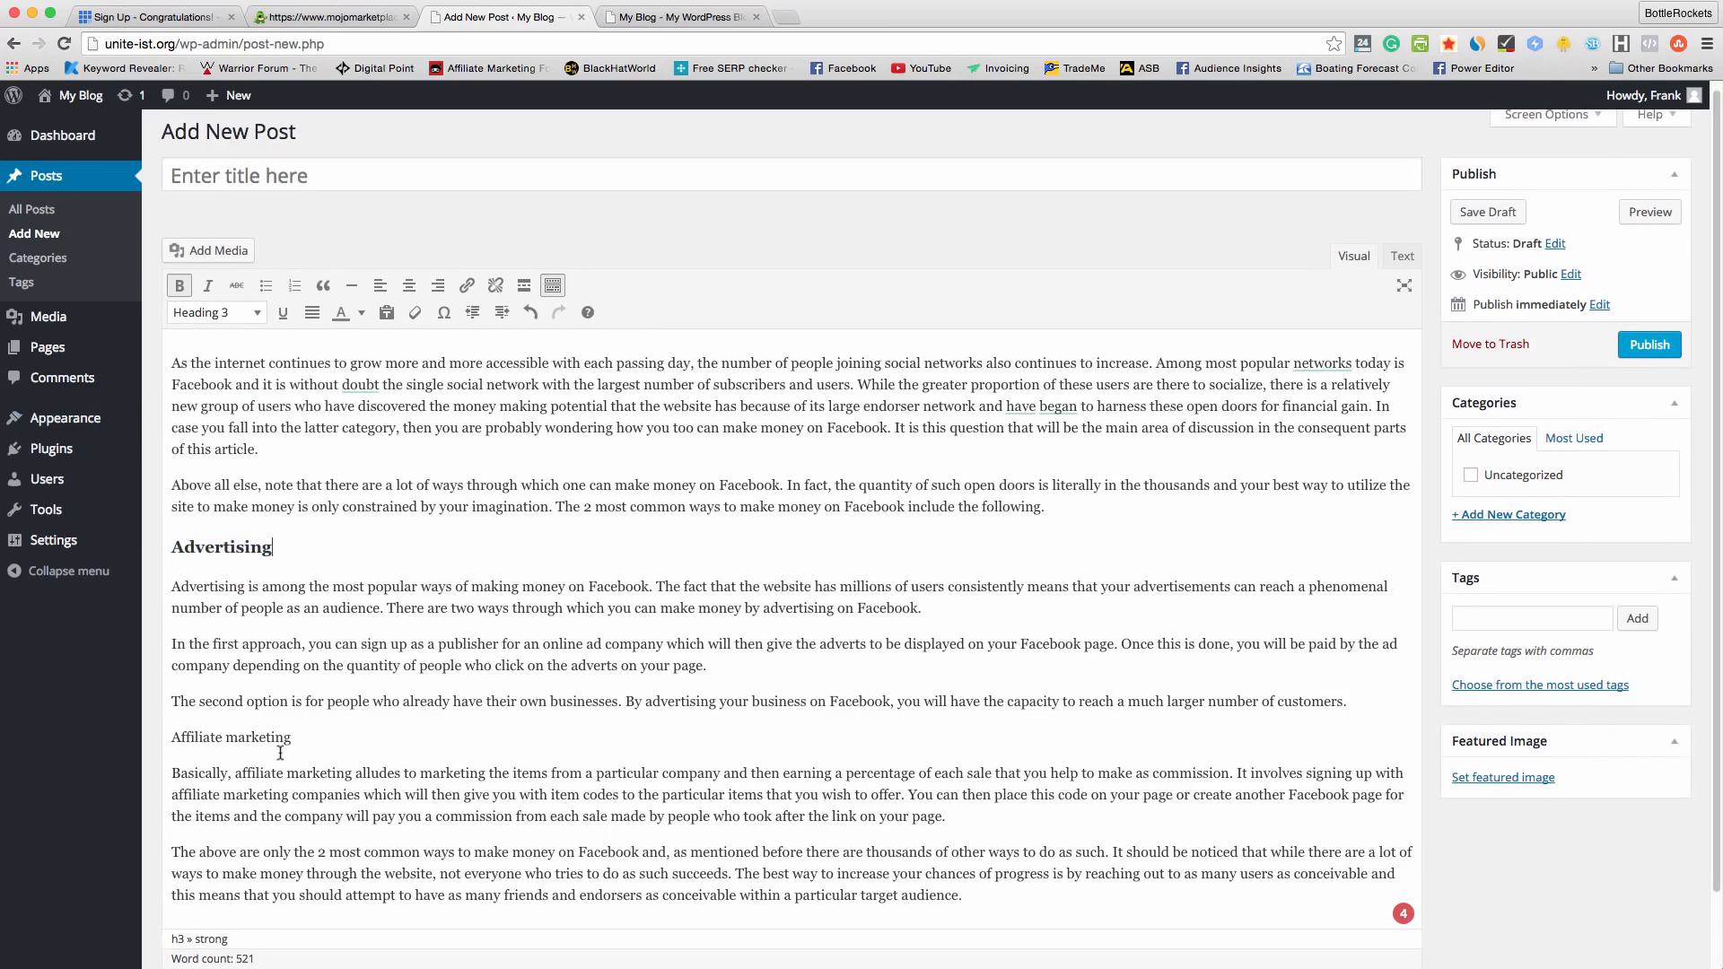
{"action": "left_click", "coordinate": [214, 312]}
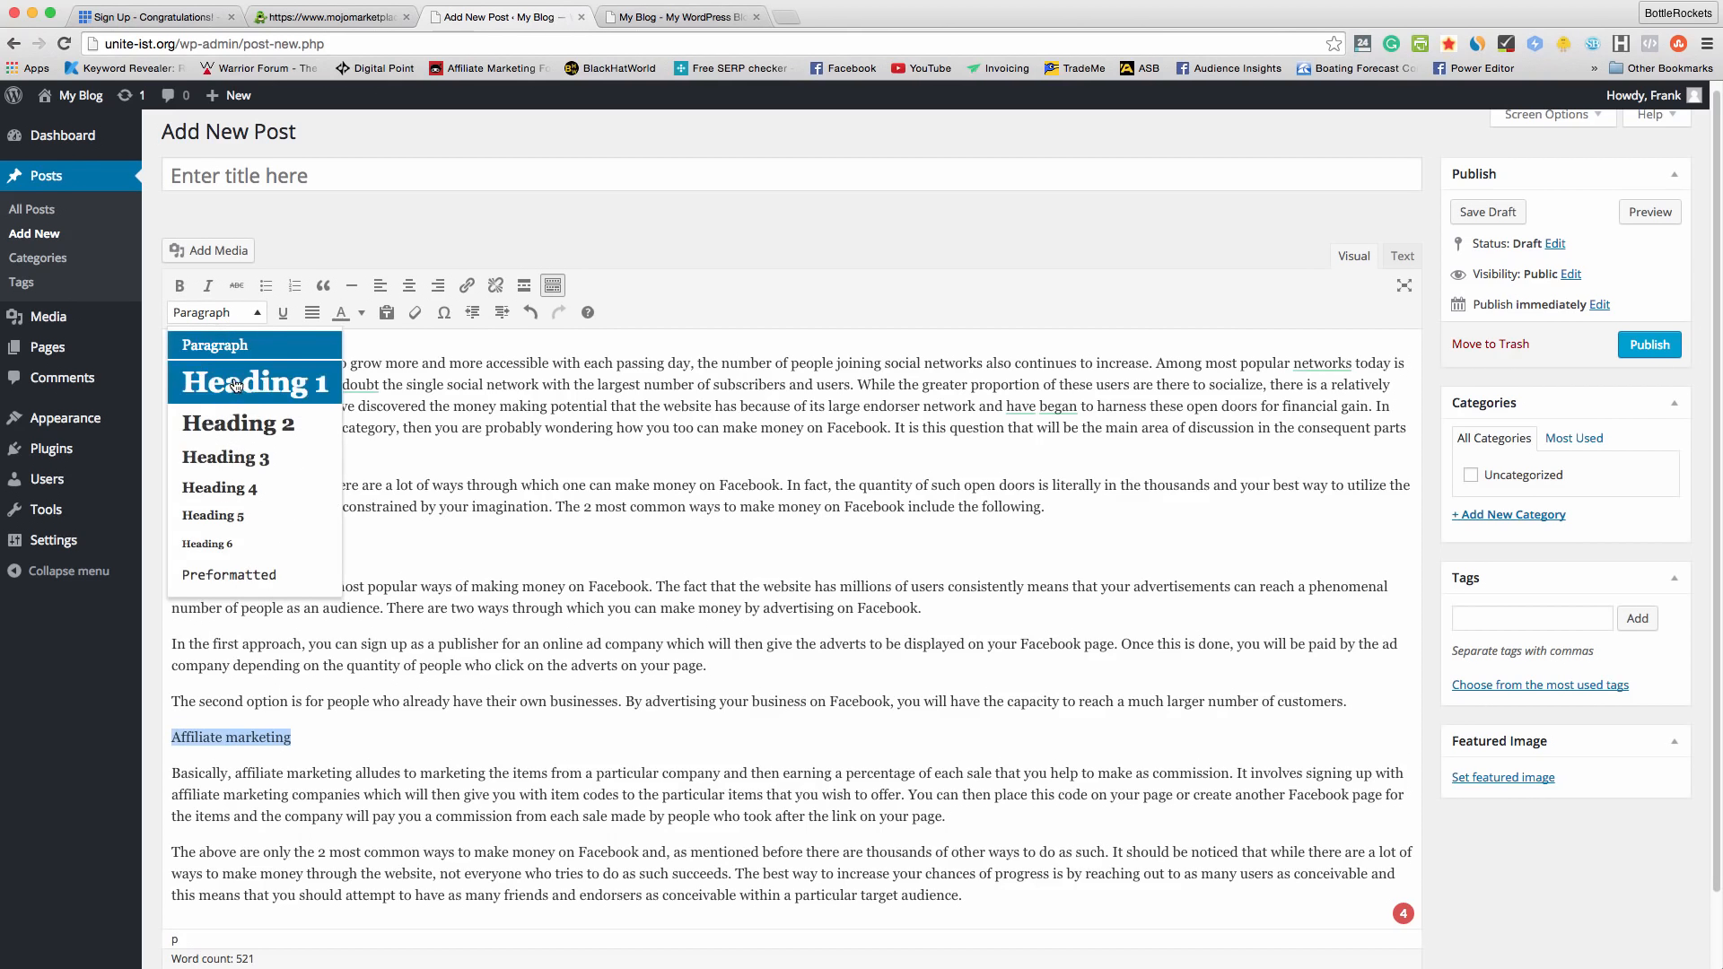
{"action": "left_click", "coordinate": [255, 383]}
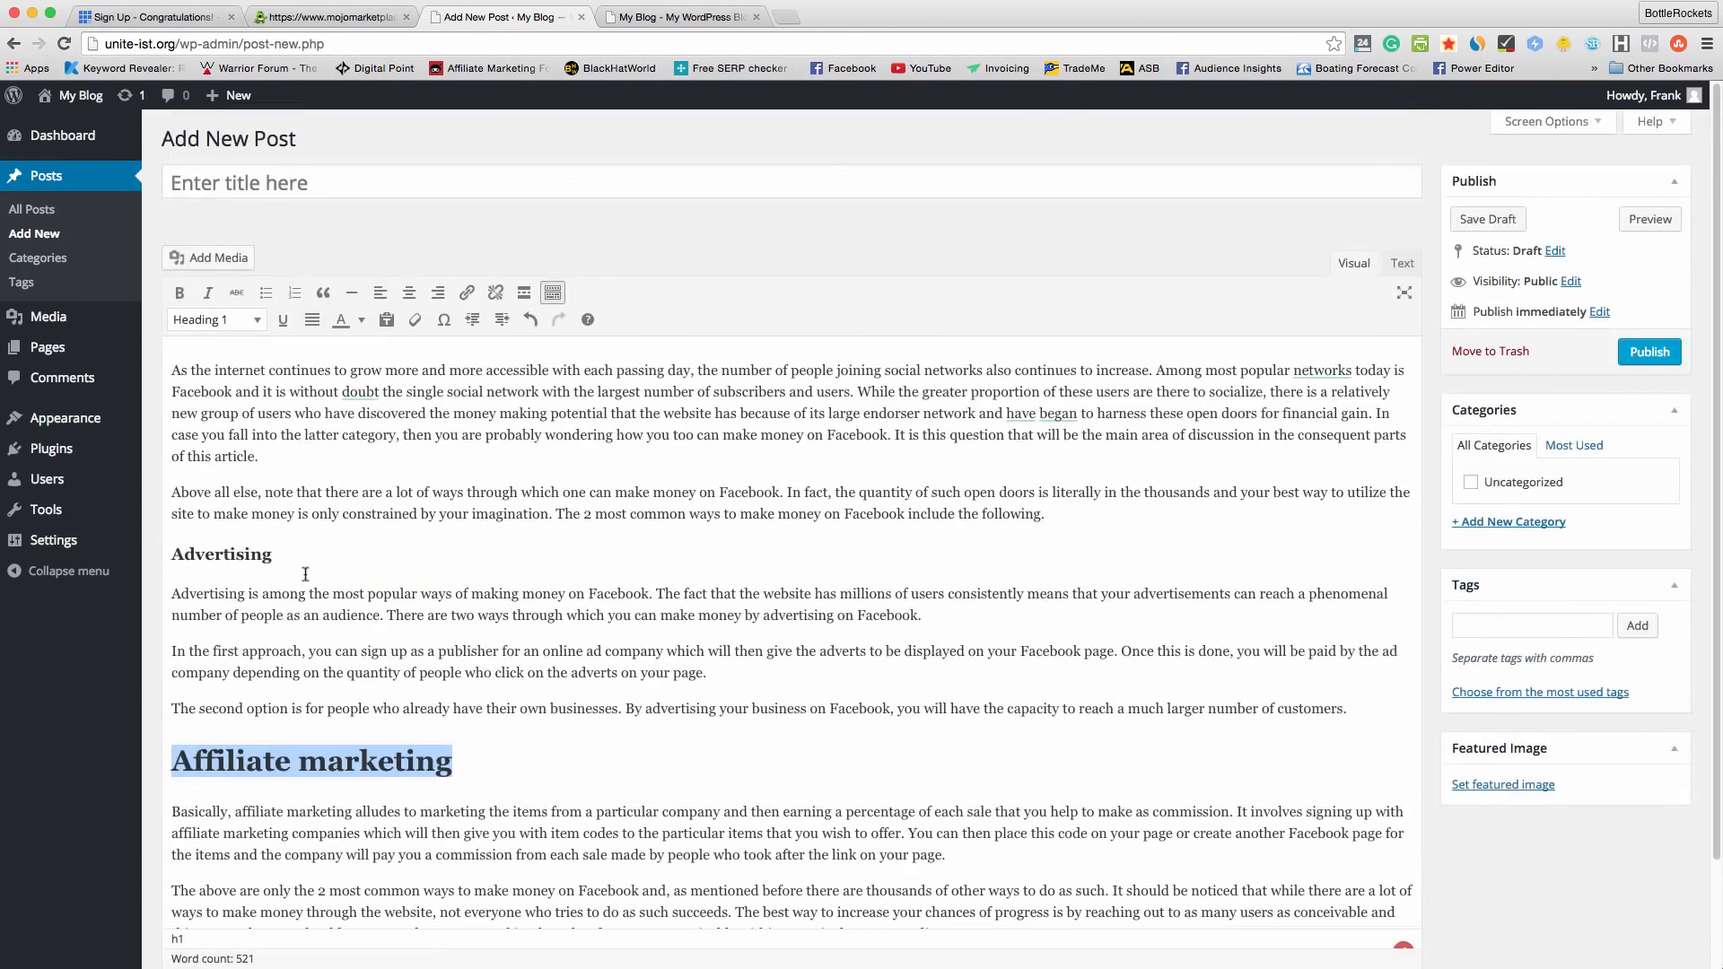
{"action": "mouse_move", "coordinate": [443, 192]}
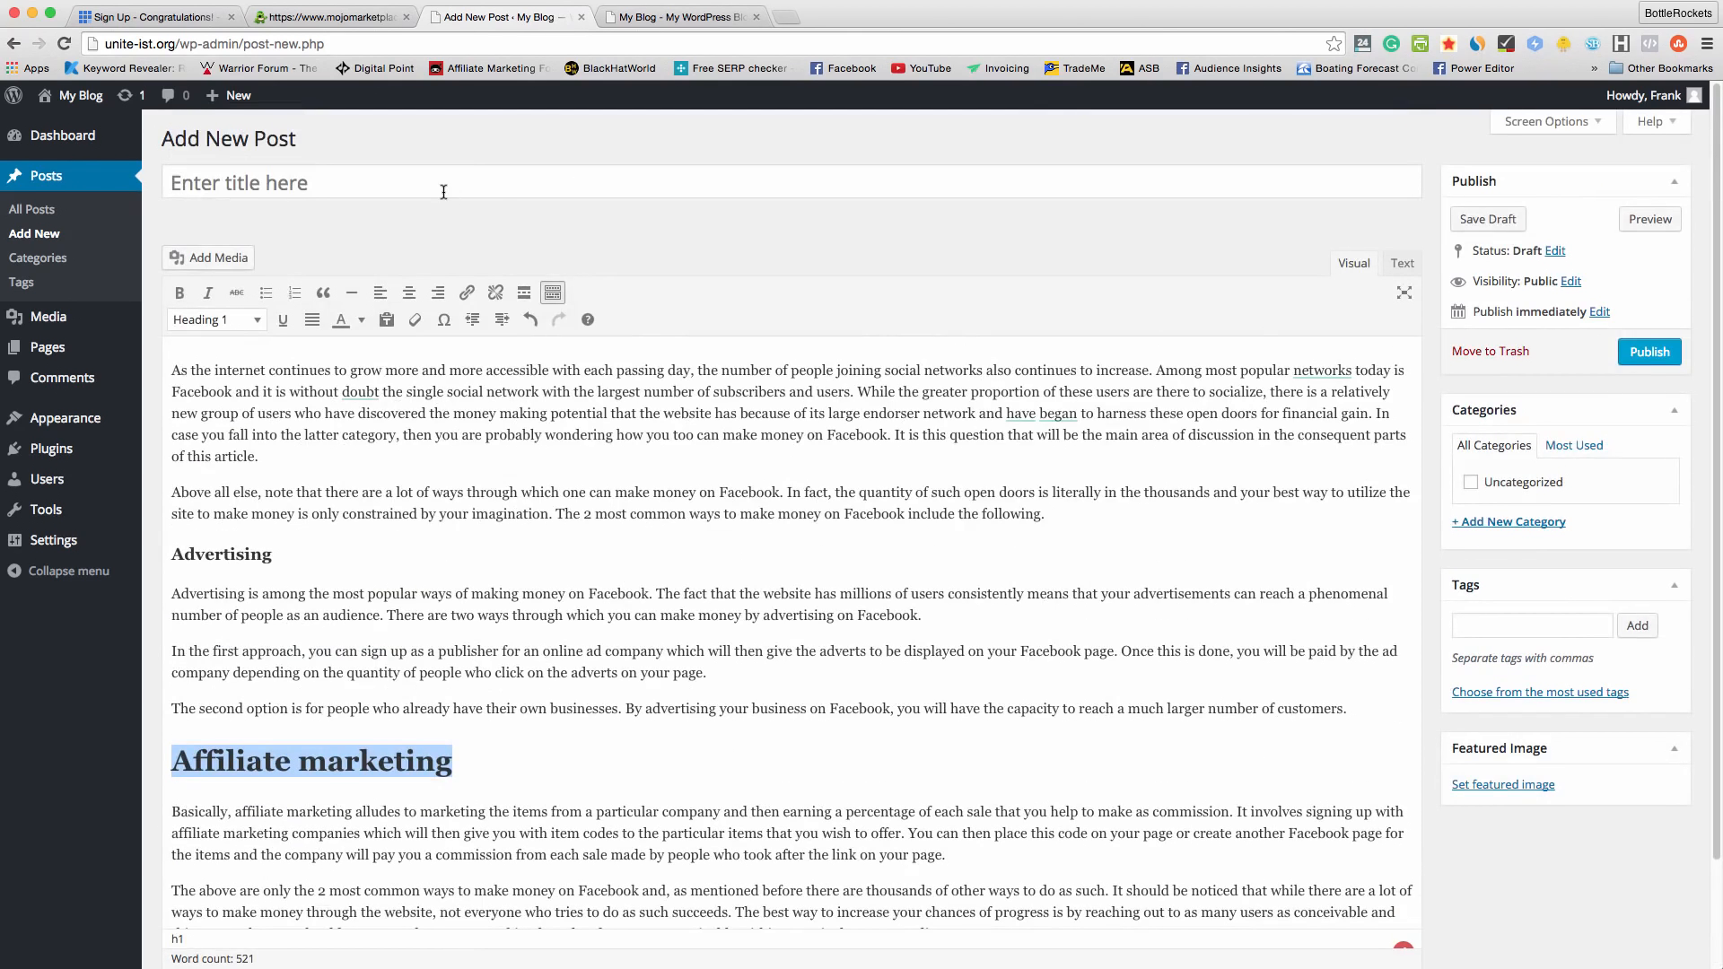
- Title the post 'hfhfhhff' and file it under Uncategorized
{"action": "type", "text": "hfhfhhff"}
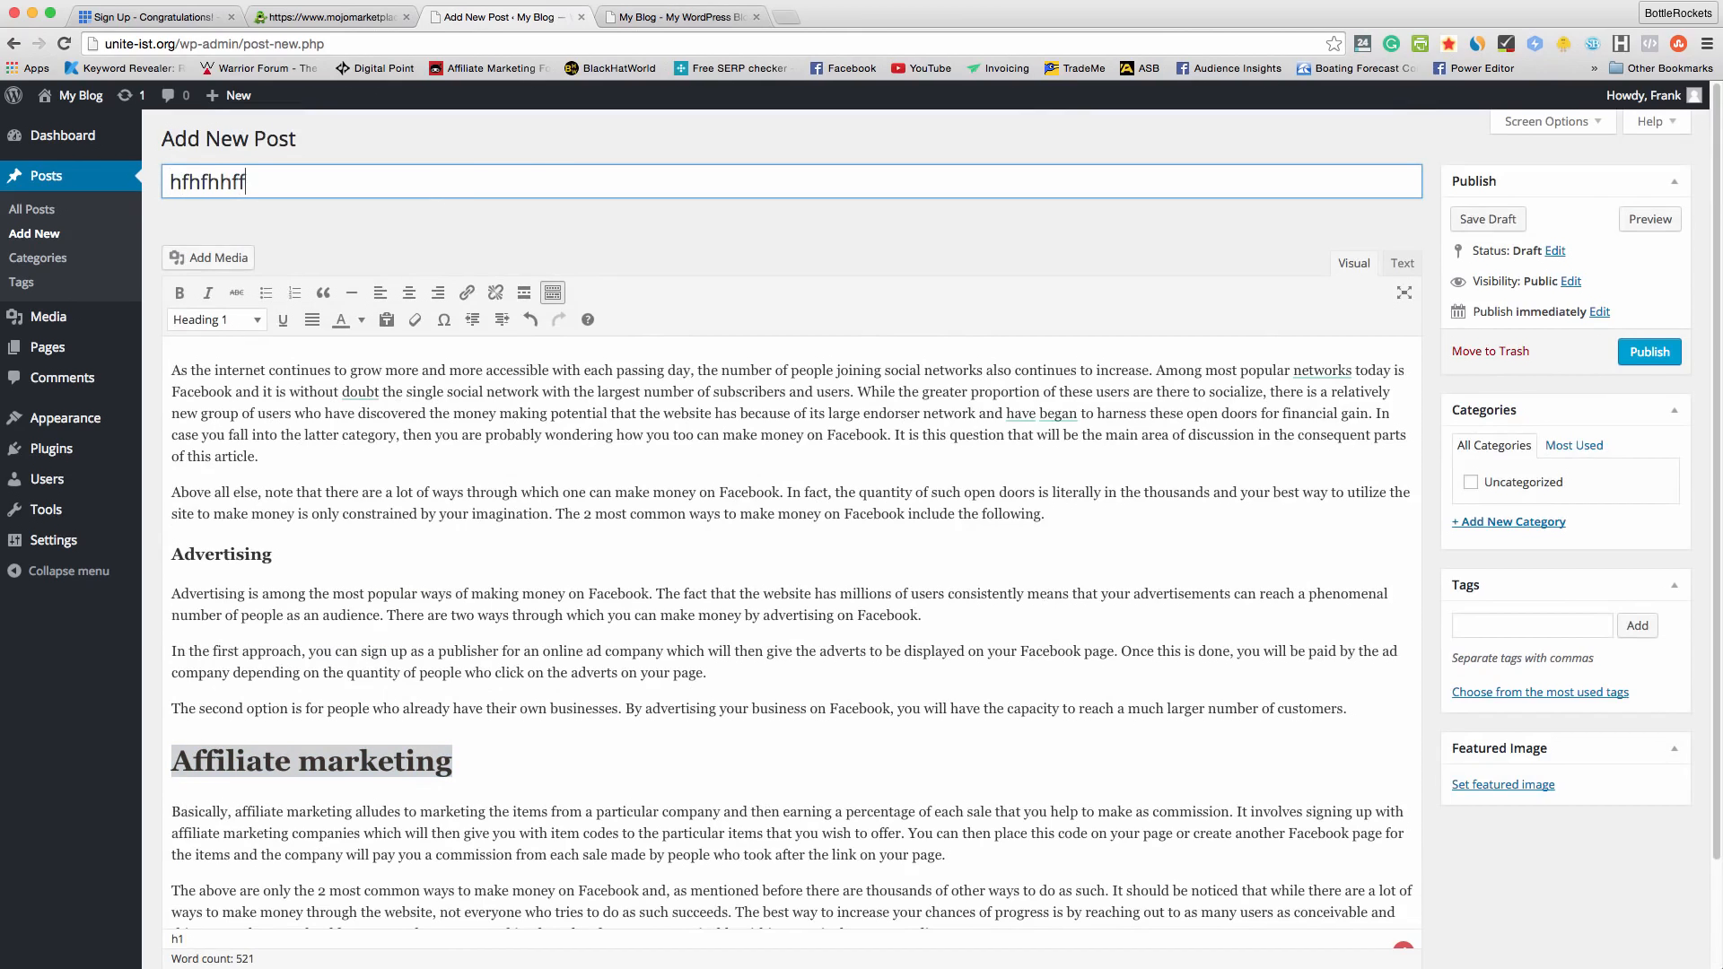
{"action": "mouse_move", "coordinate": [1469, 486]}
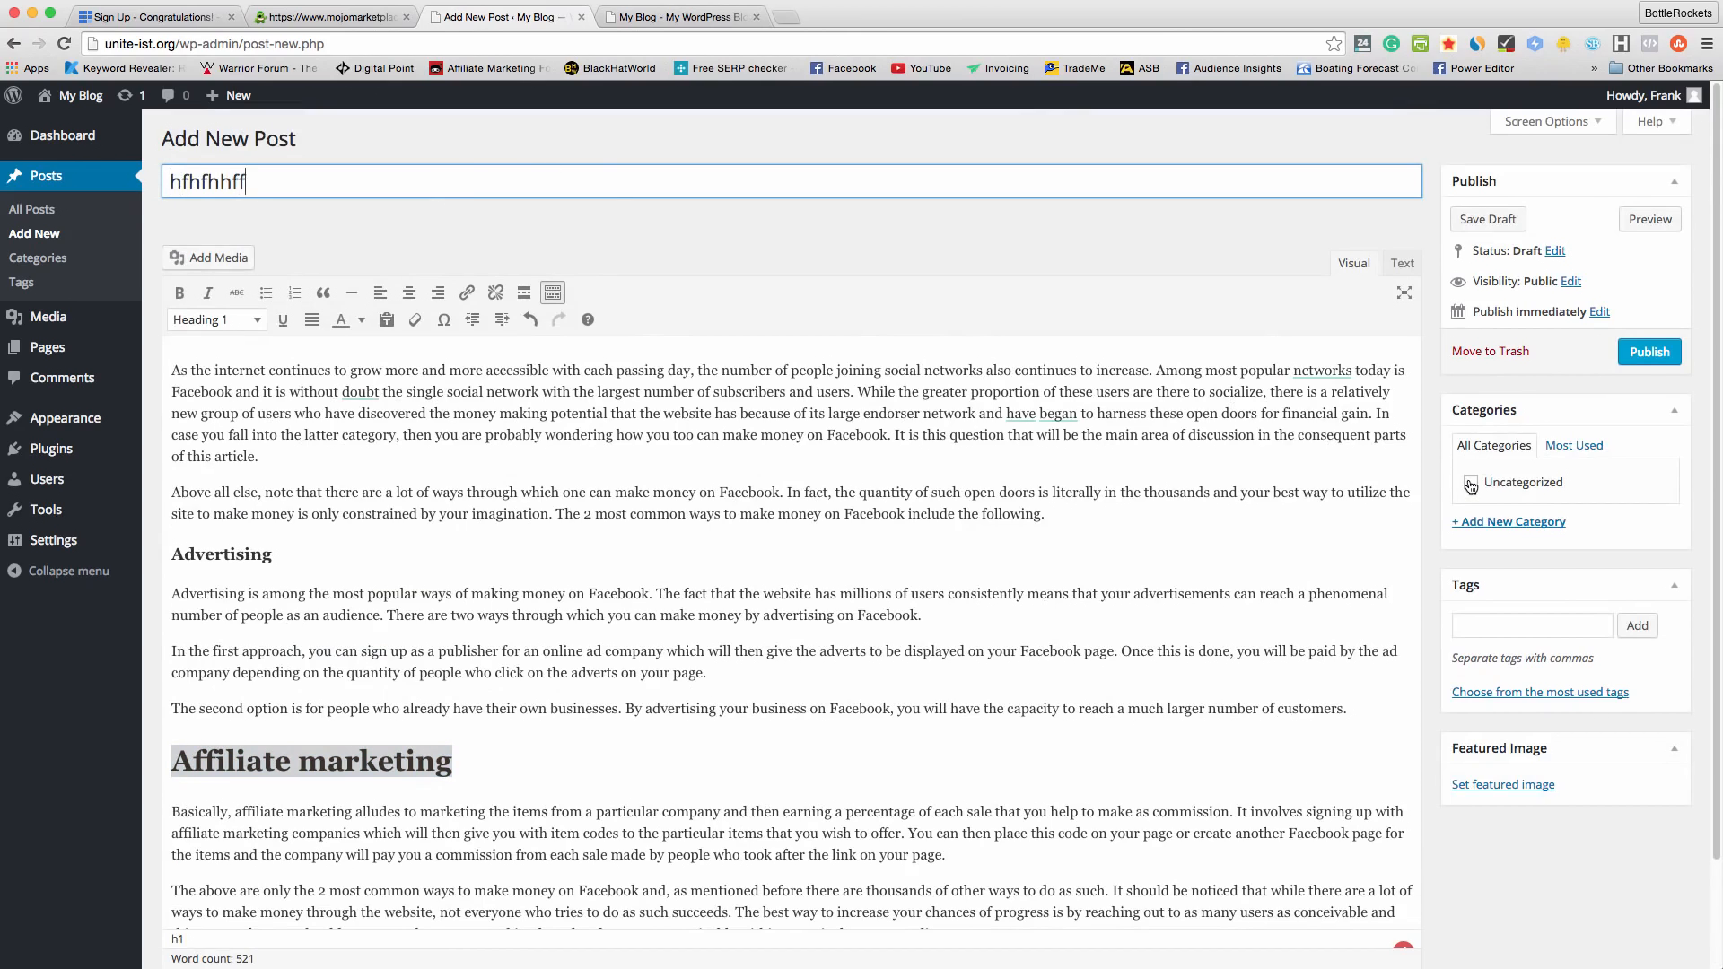
{"action": "left_click", "coordinate": [1470, 481]}
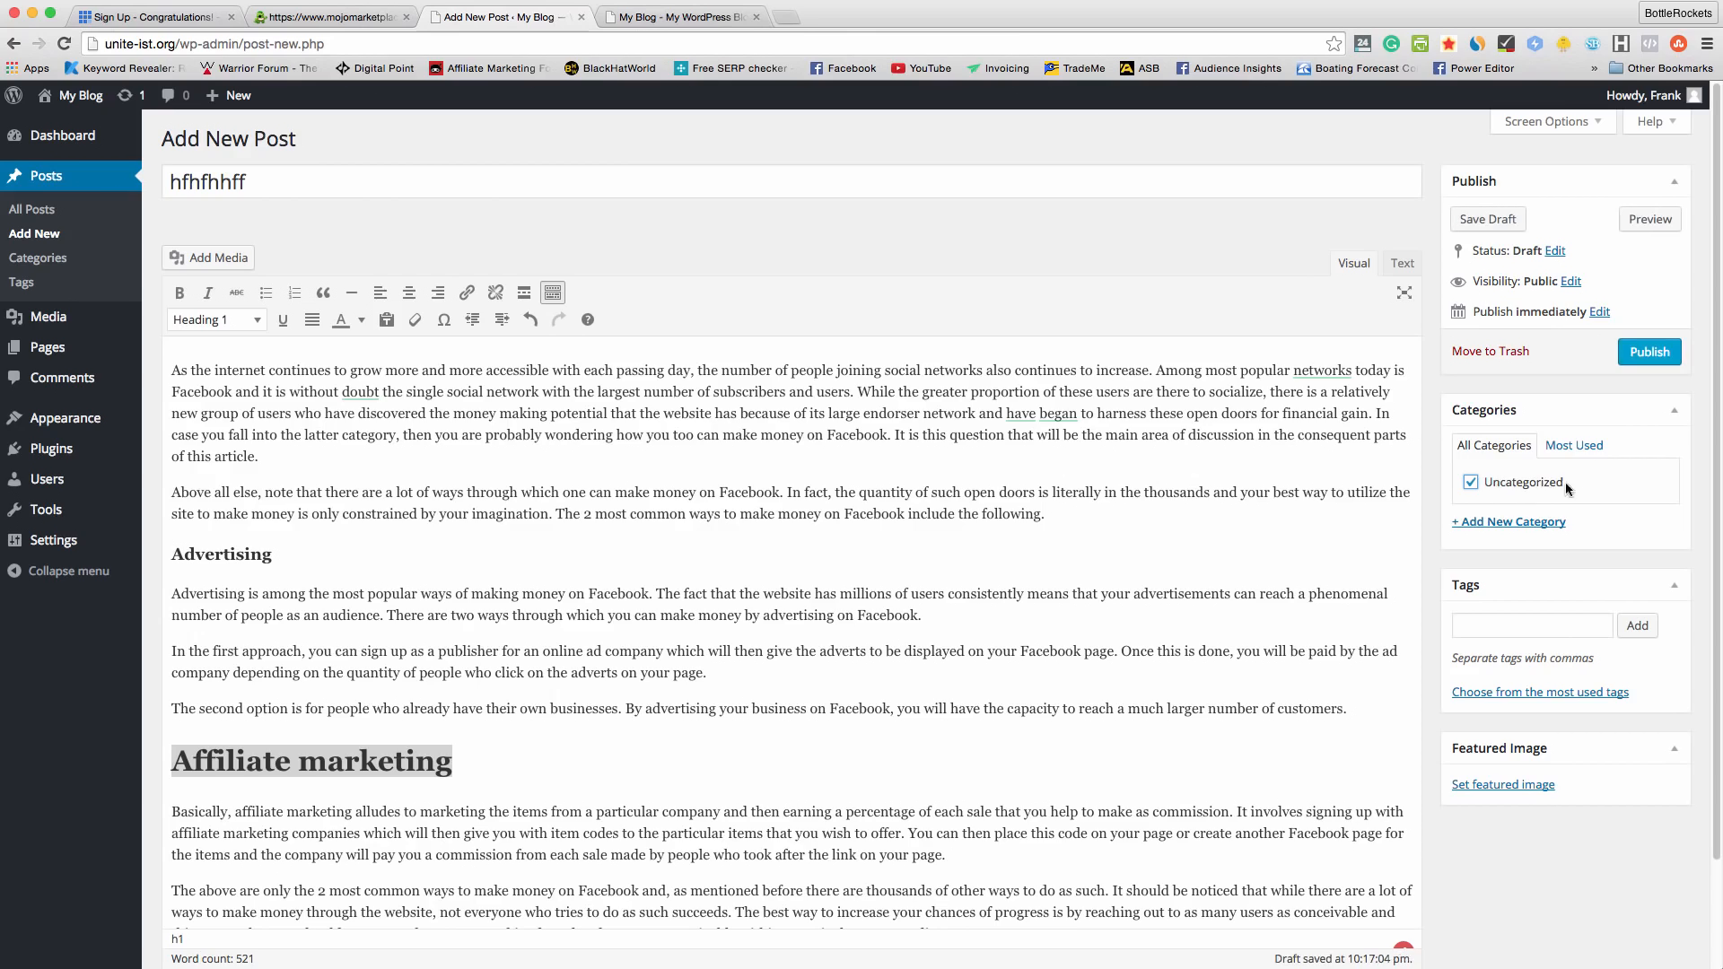
{"action": "left_click", "coordinate": [1472, 481]}
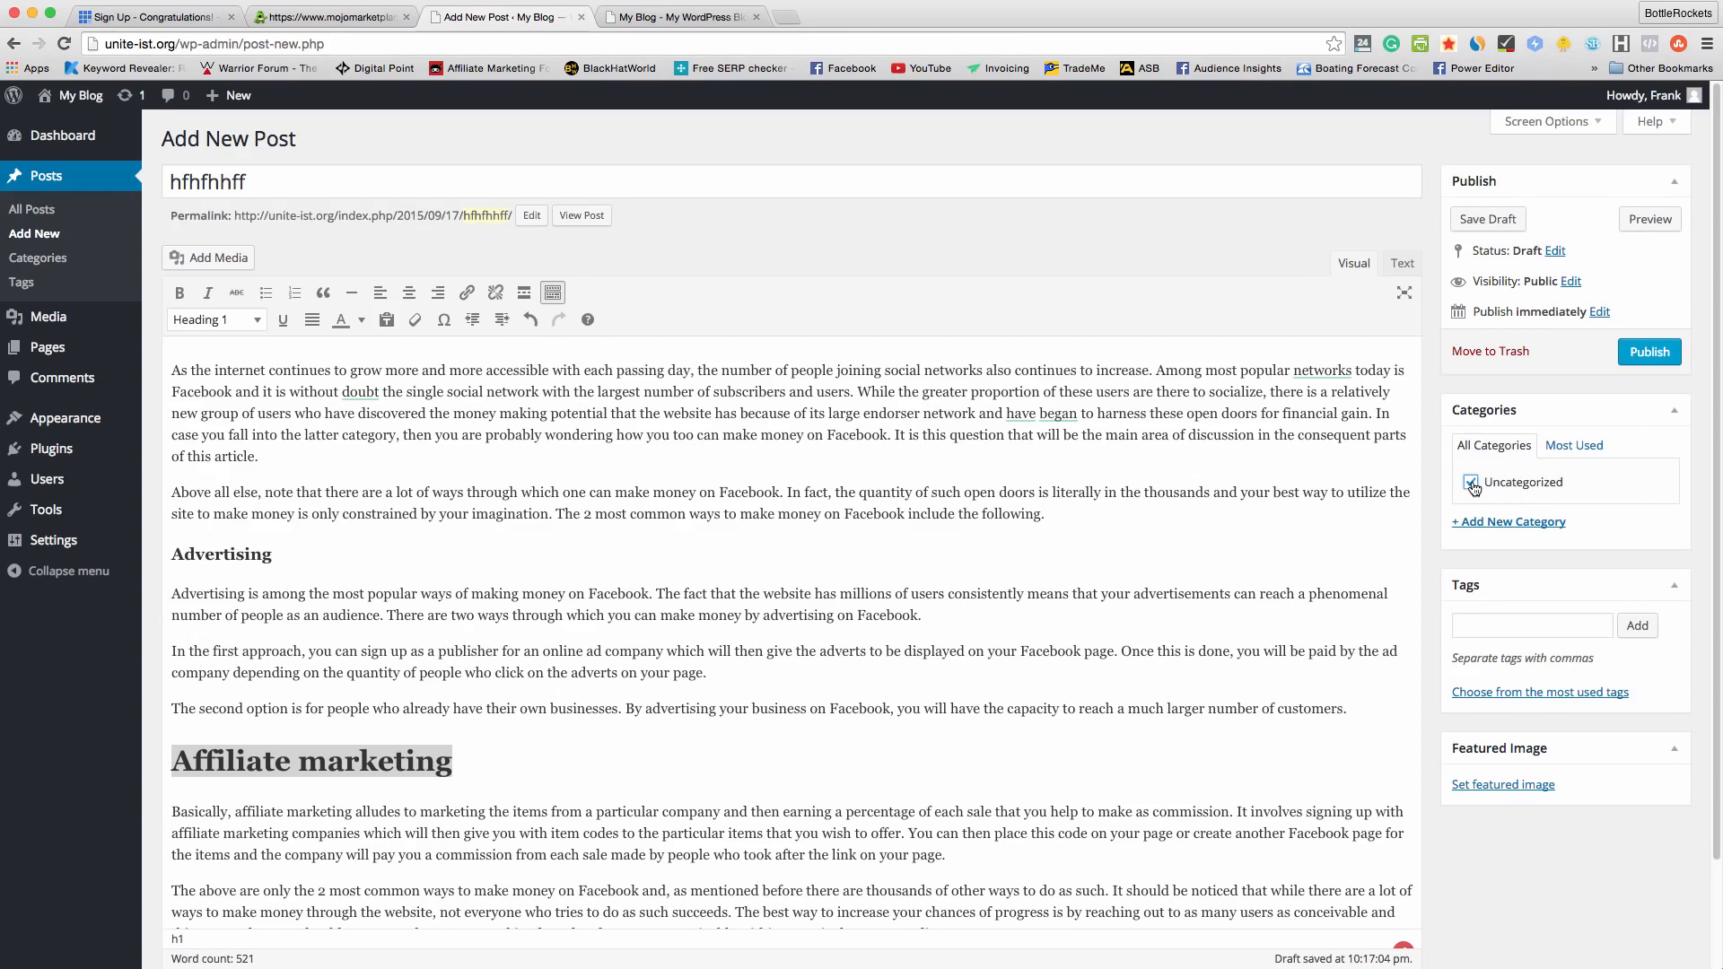
{"action": "left_click", "coordinate": [1470, 481]}
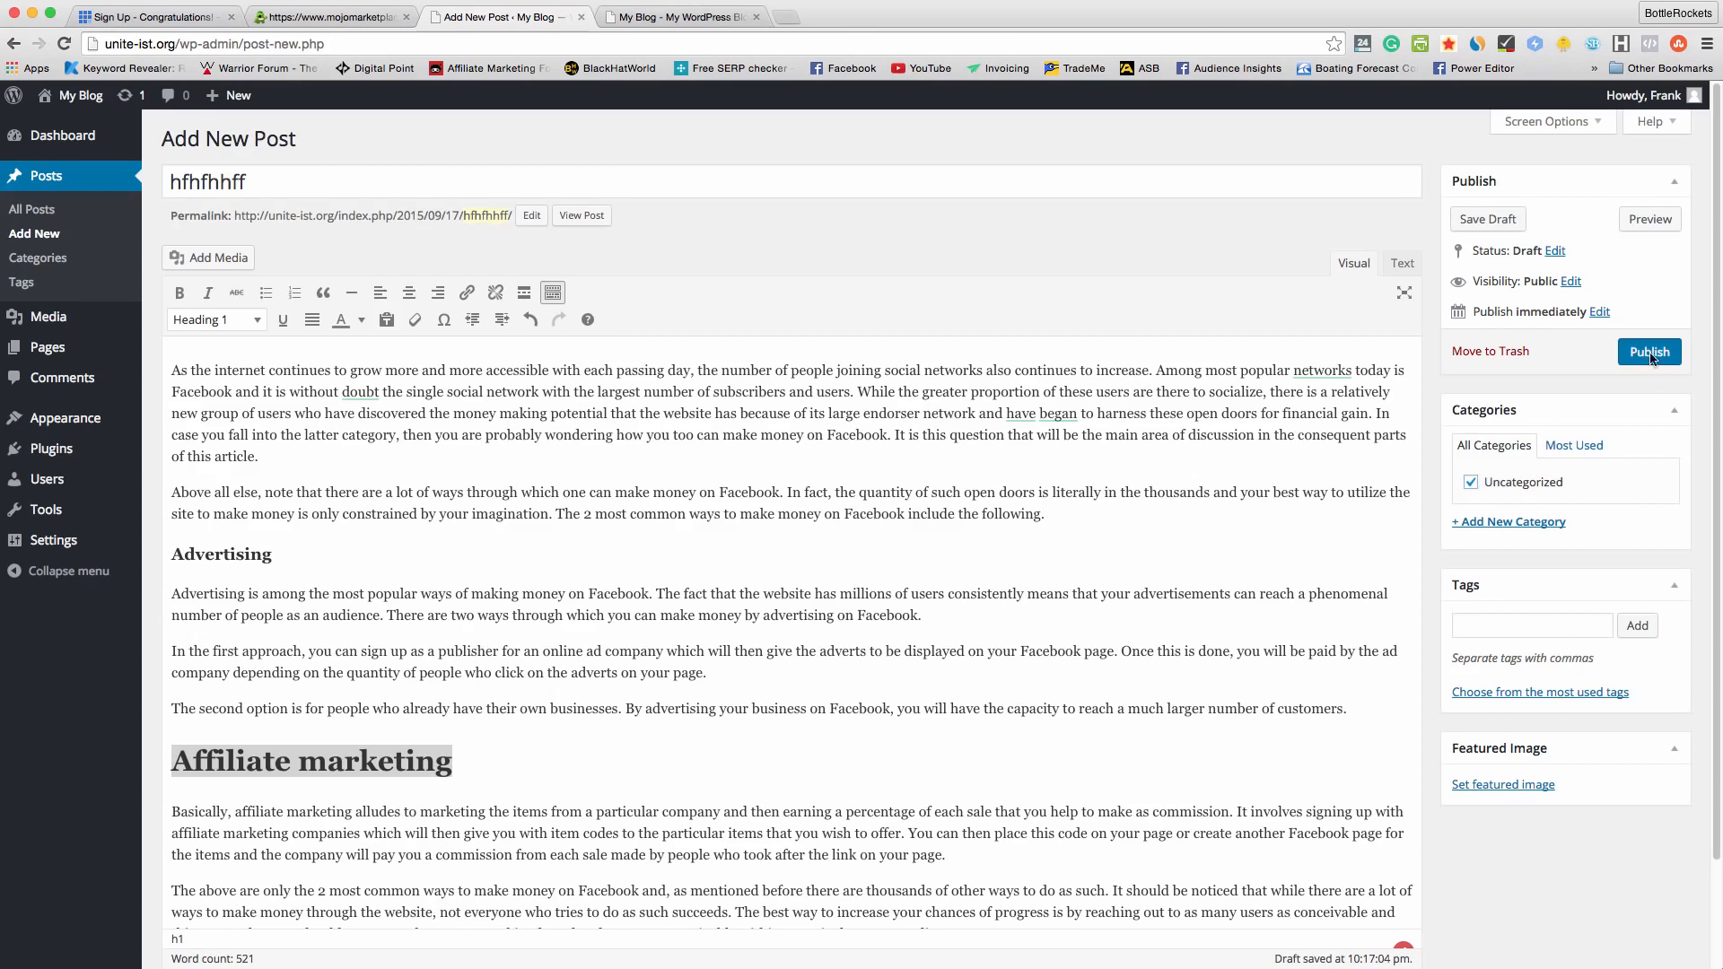
- Publish the post and review it on the live My Blog homepage
{"action": "left_click", "coordinate": [1647, 350]}
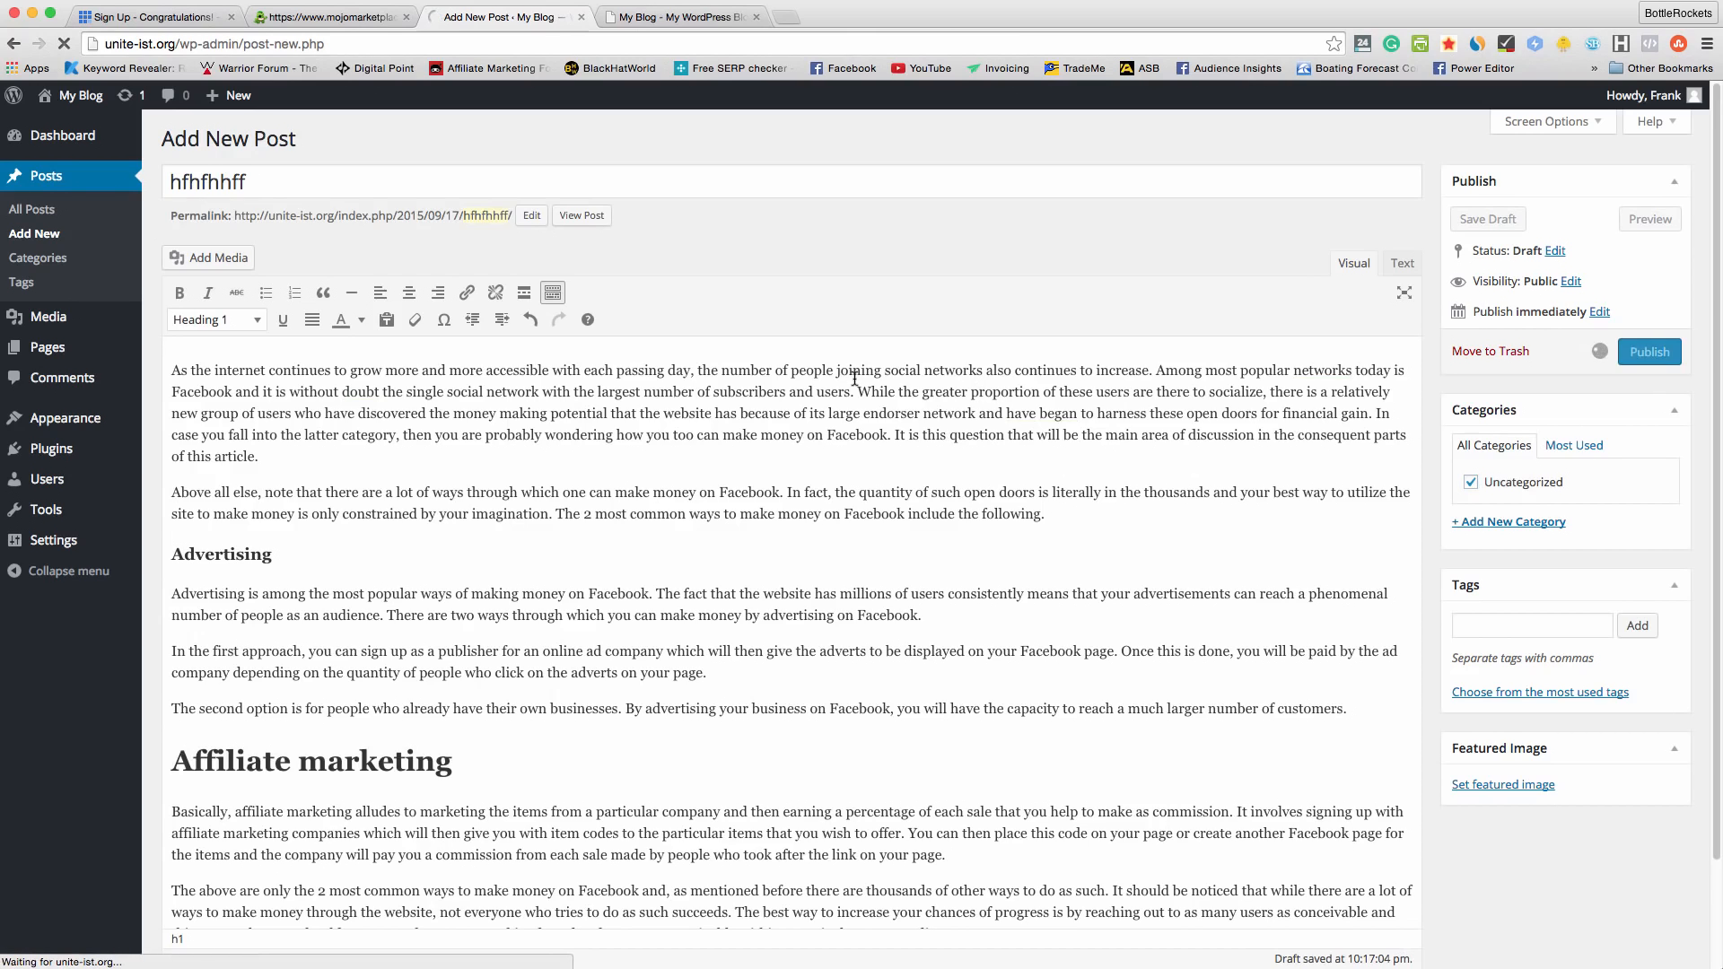
{"action": "left_click", "coordinate": [1647, 352]}
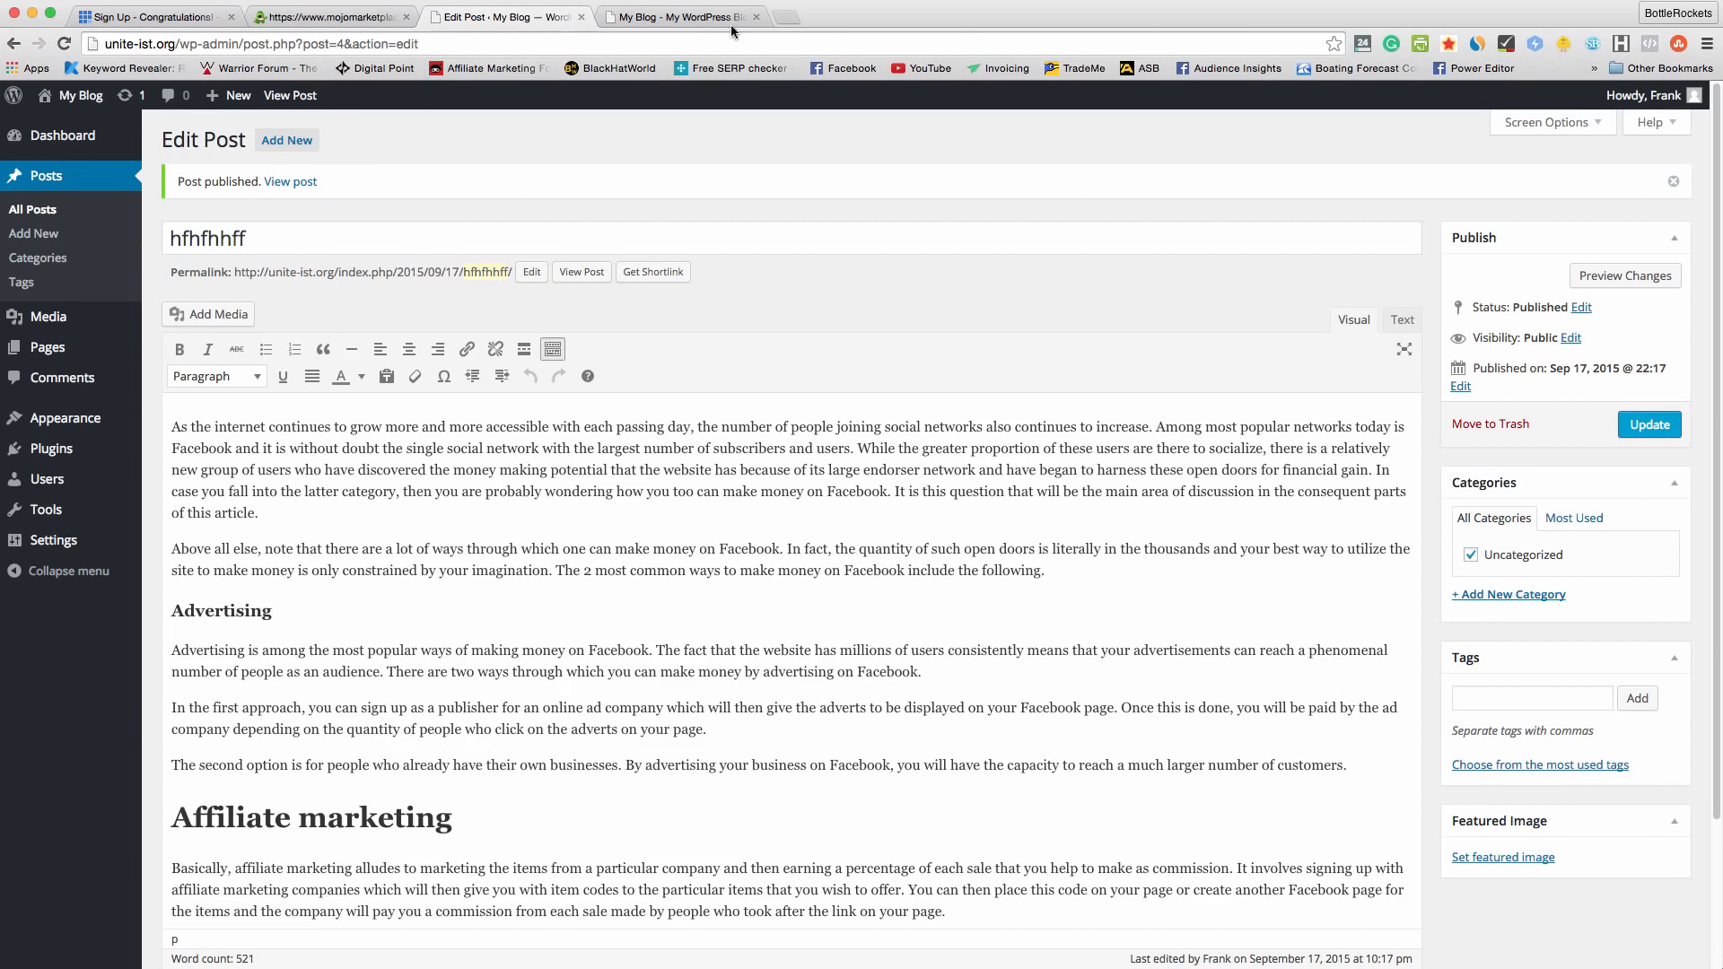
{"action": "left_click", "coordinate": [677, 16]}
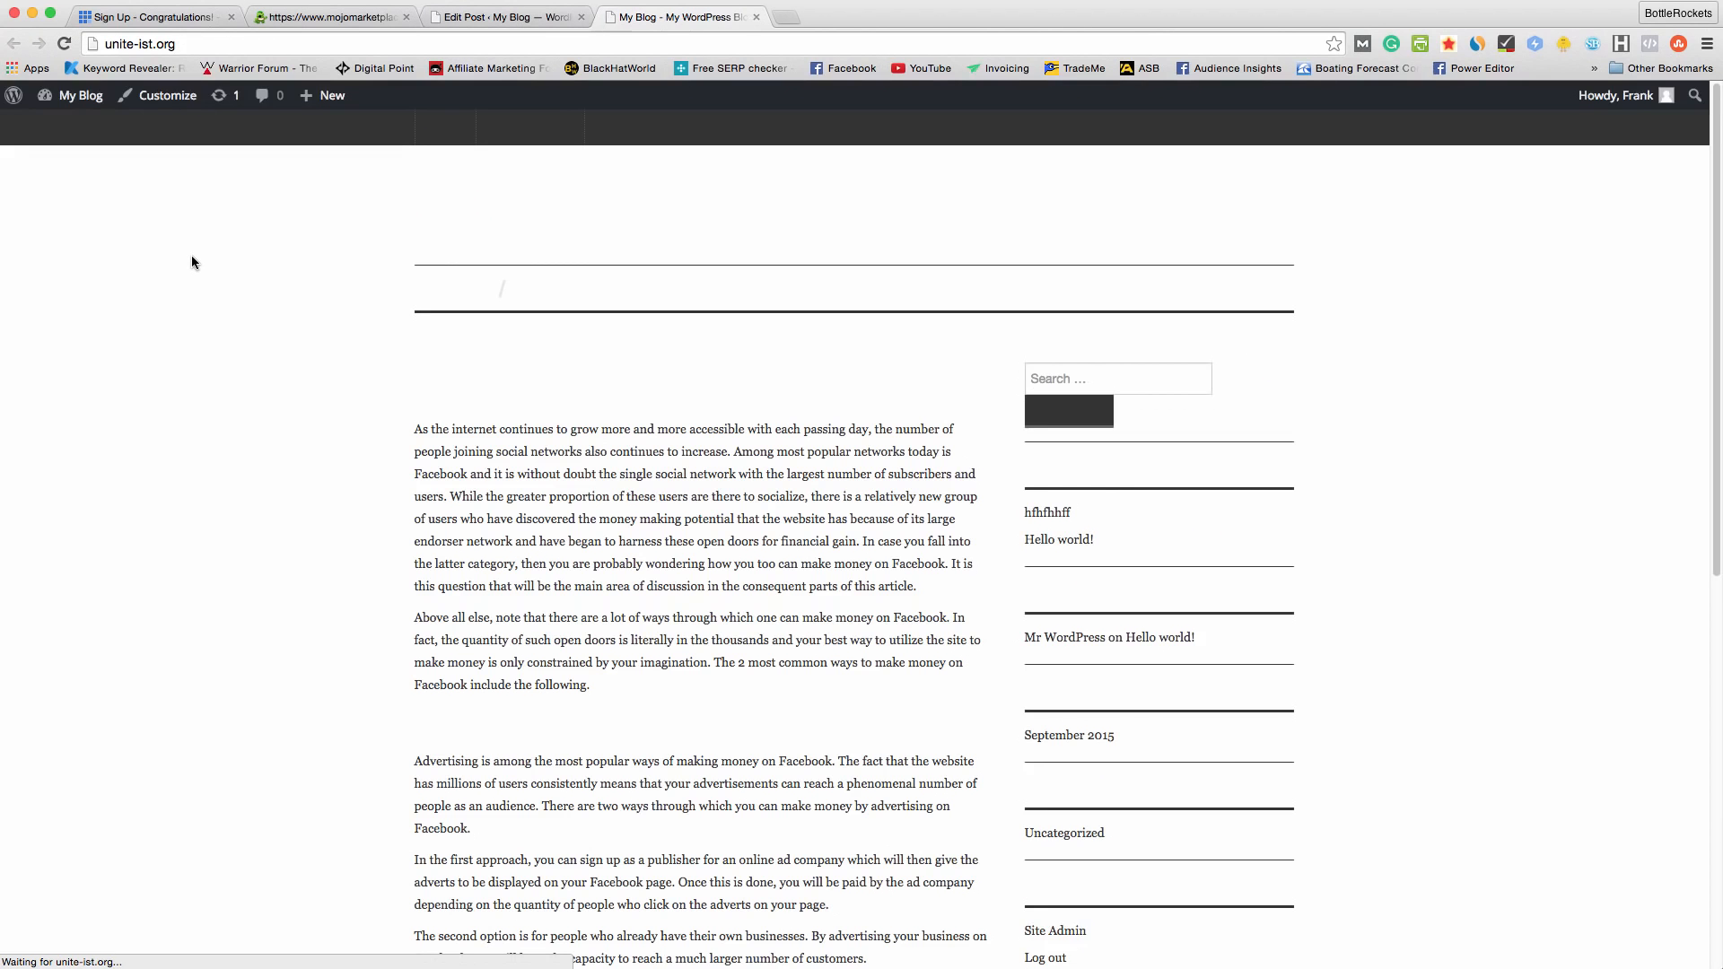
{"action": "scroll", "scroll_direction": "down", "scroll_amount": 3}
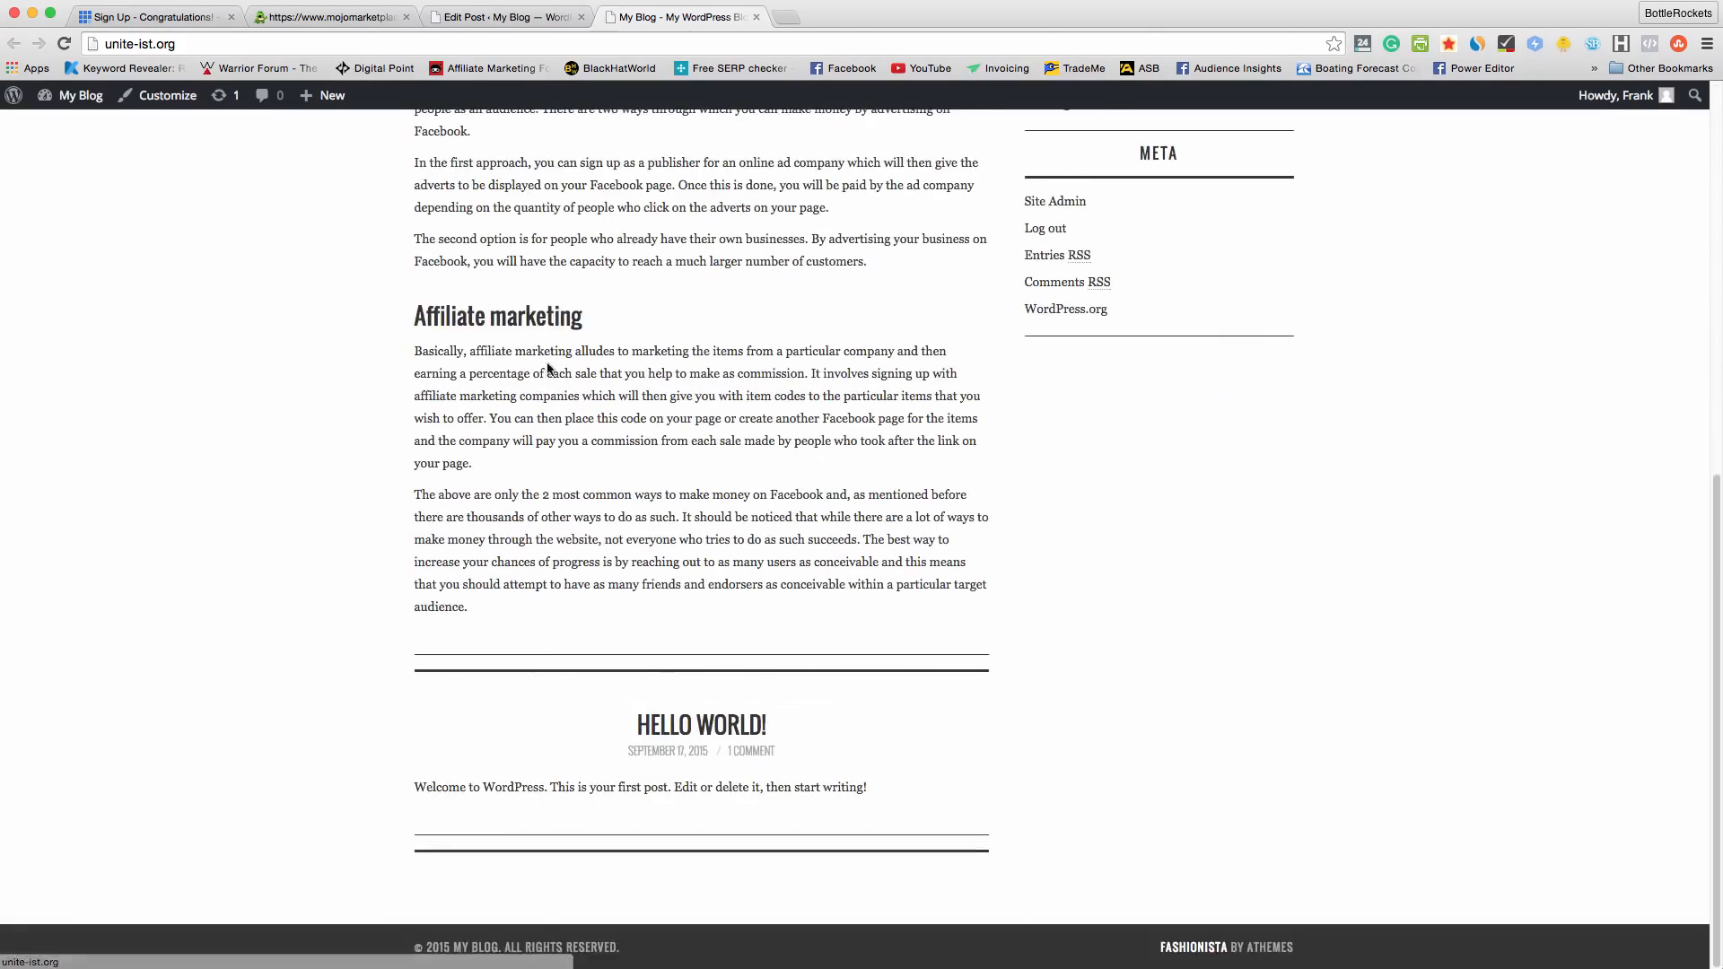
{"action": "scroll", "scroll_direction": "up", "scroll_amount": 3}
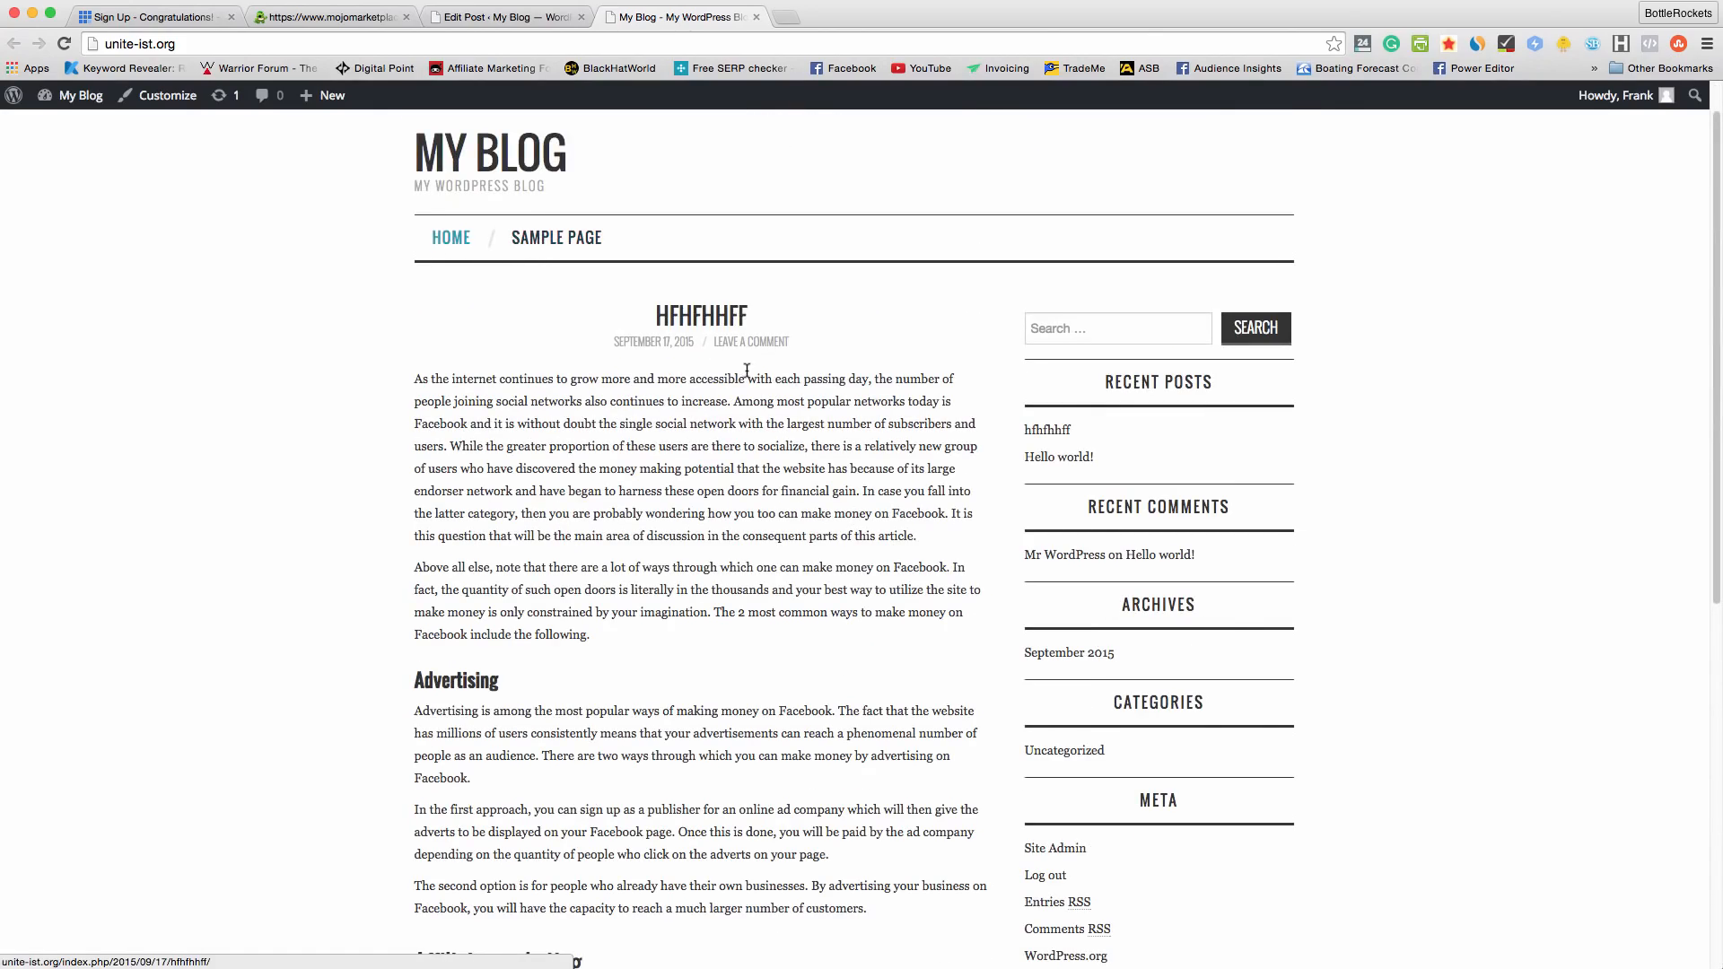
- View the new post on its own single-post page showing both headings
{"action": "left_click", "coordinate": [700, 316]}
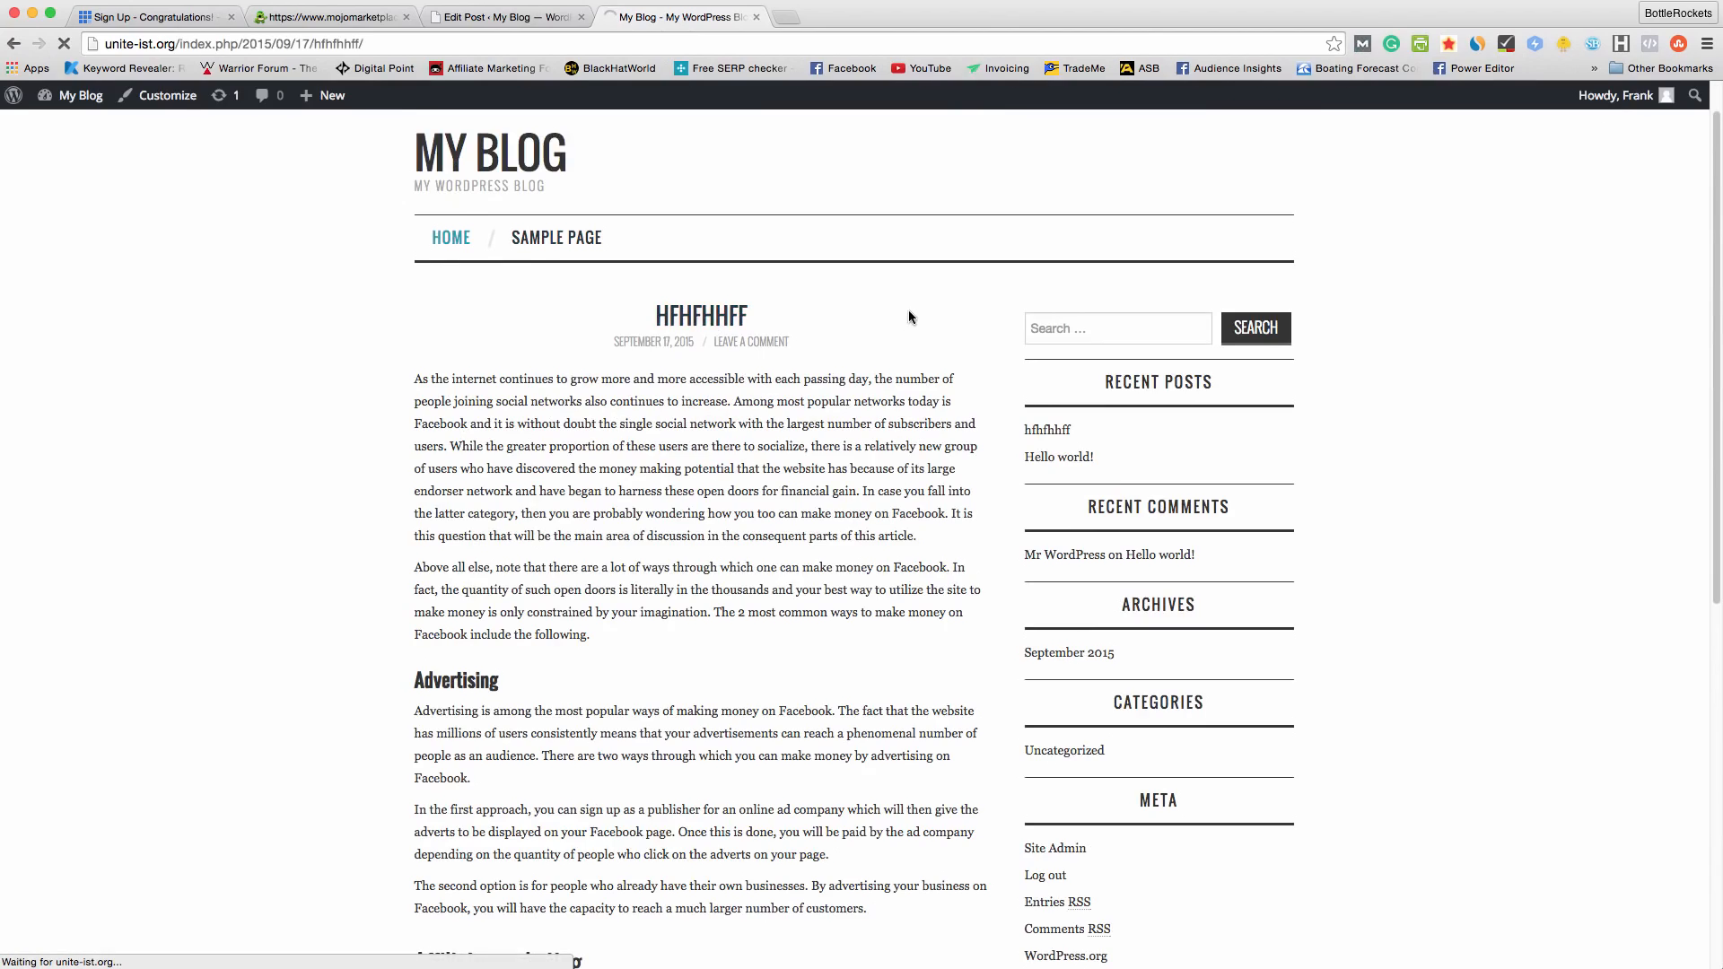
{"action": "scroll", "scroll_direction": "down", "scroll_amount": 3}
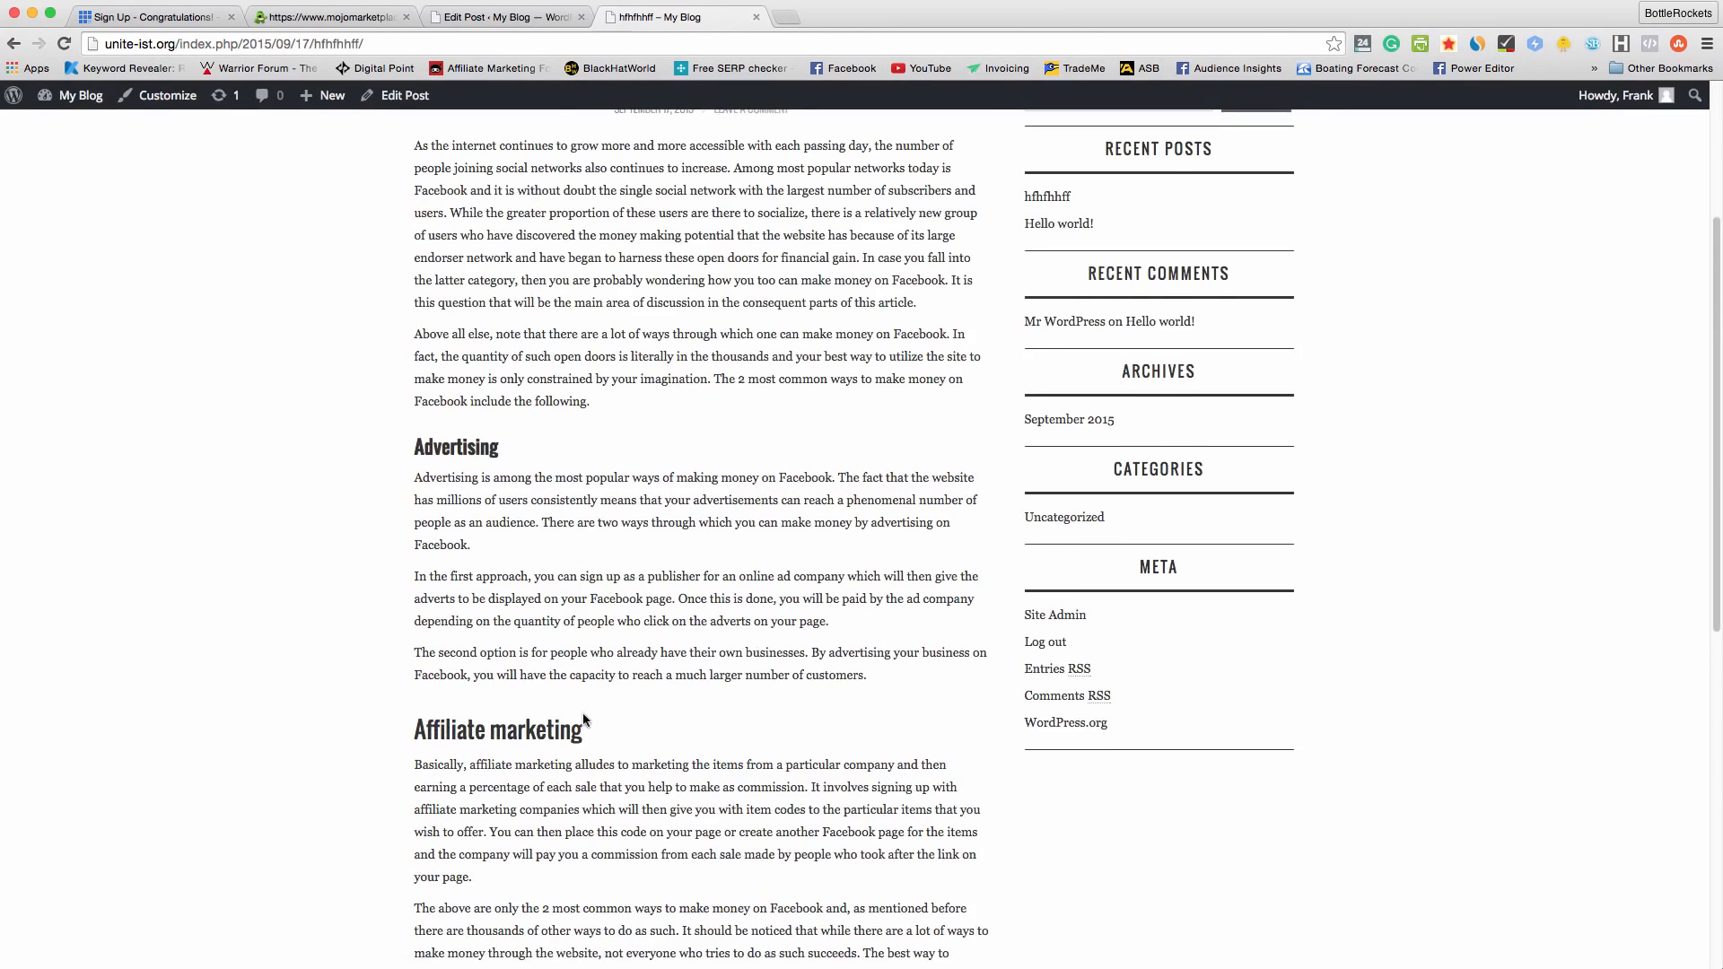
{"action": "scroll", "scroll_direction": "up", "scroll_amount": 3}
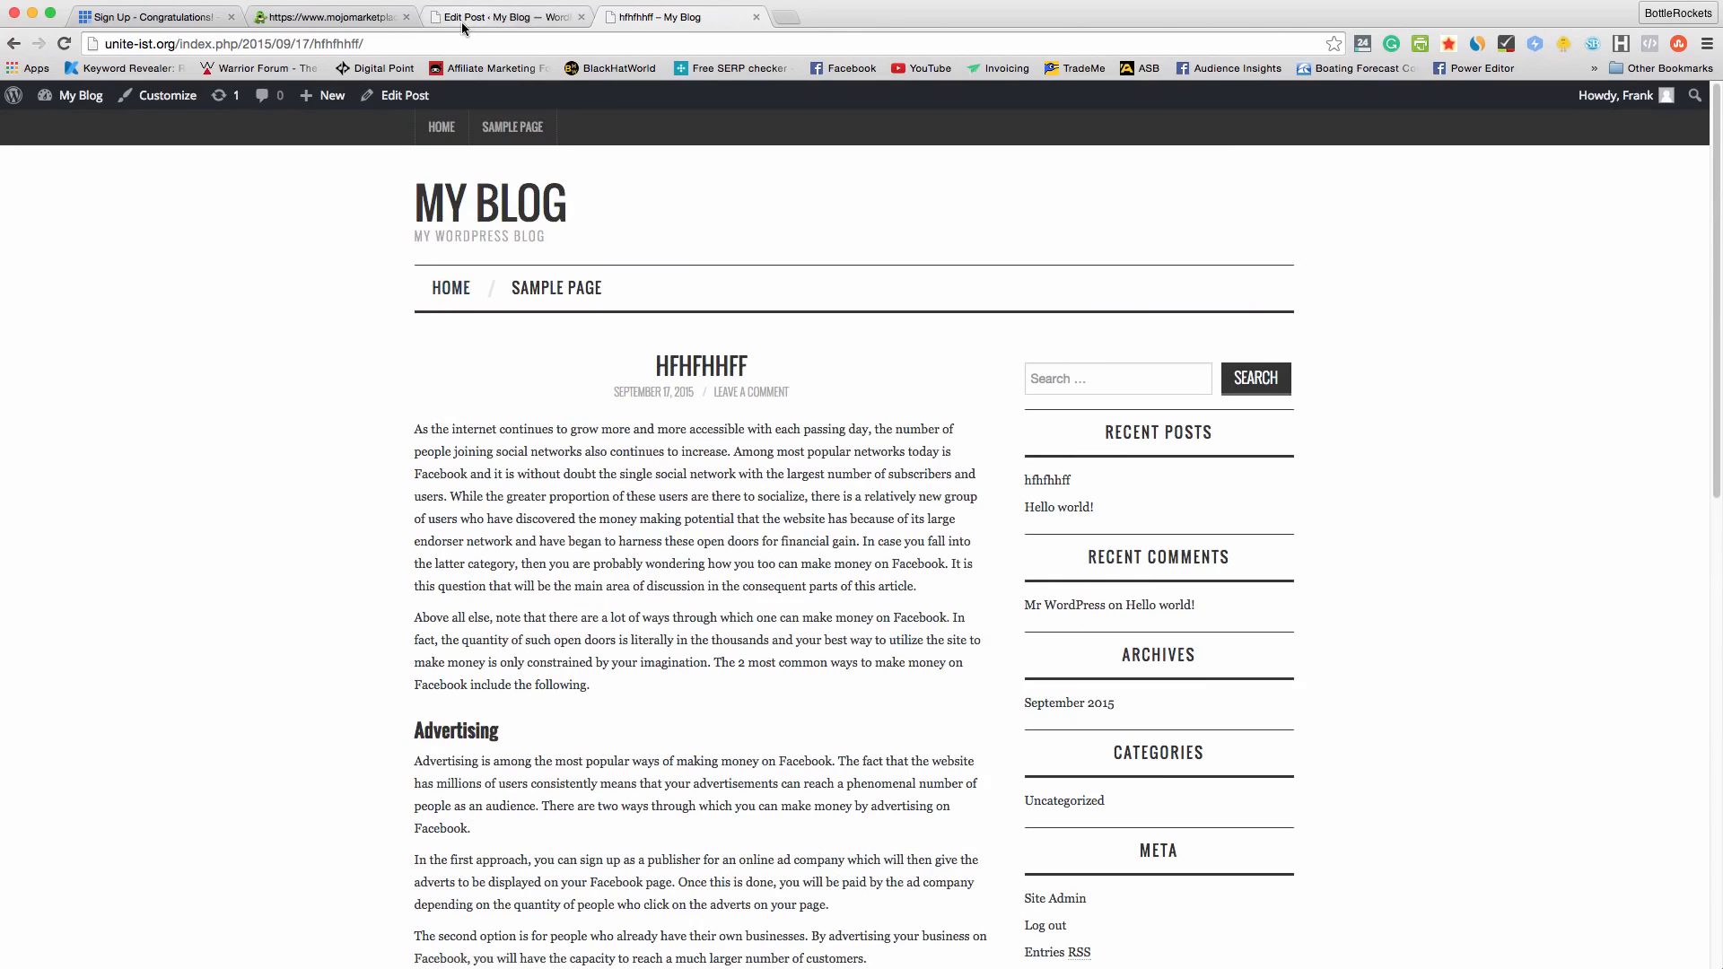
- Return to the Edit Post screen and review the published article in the editor
{"action": "left_click", "coordinate": [404, 95]}
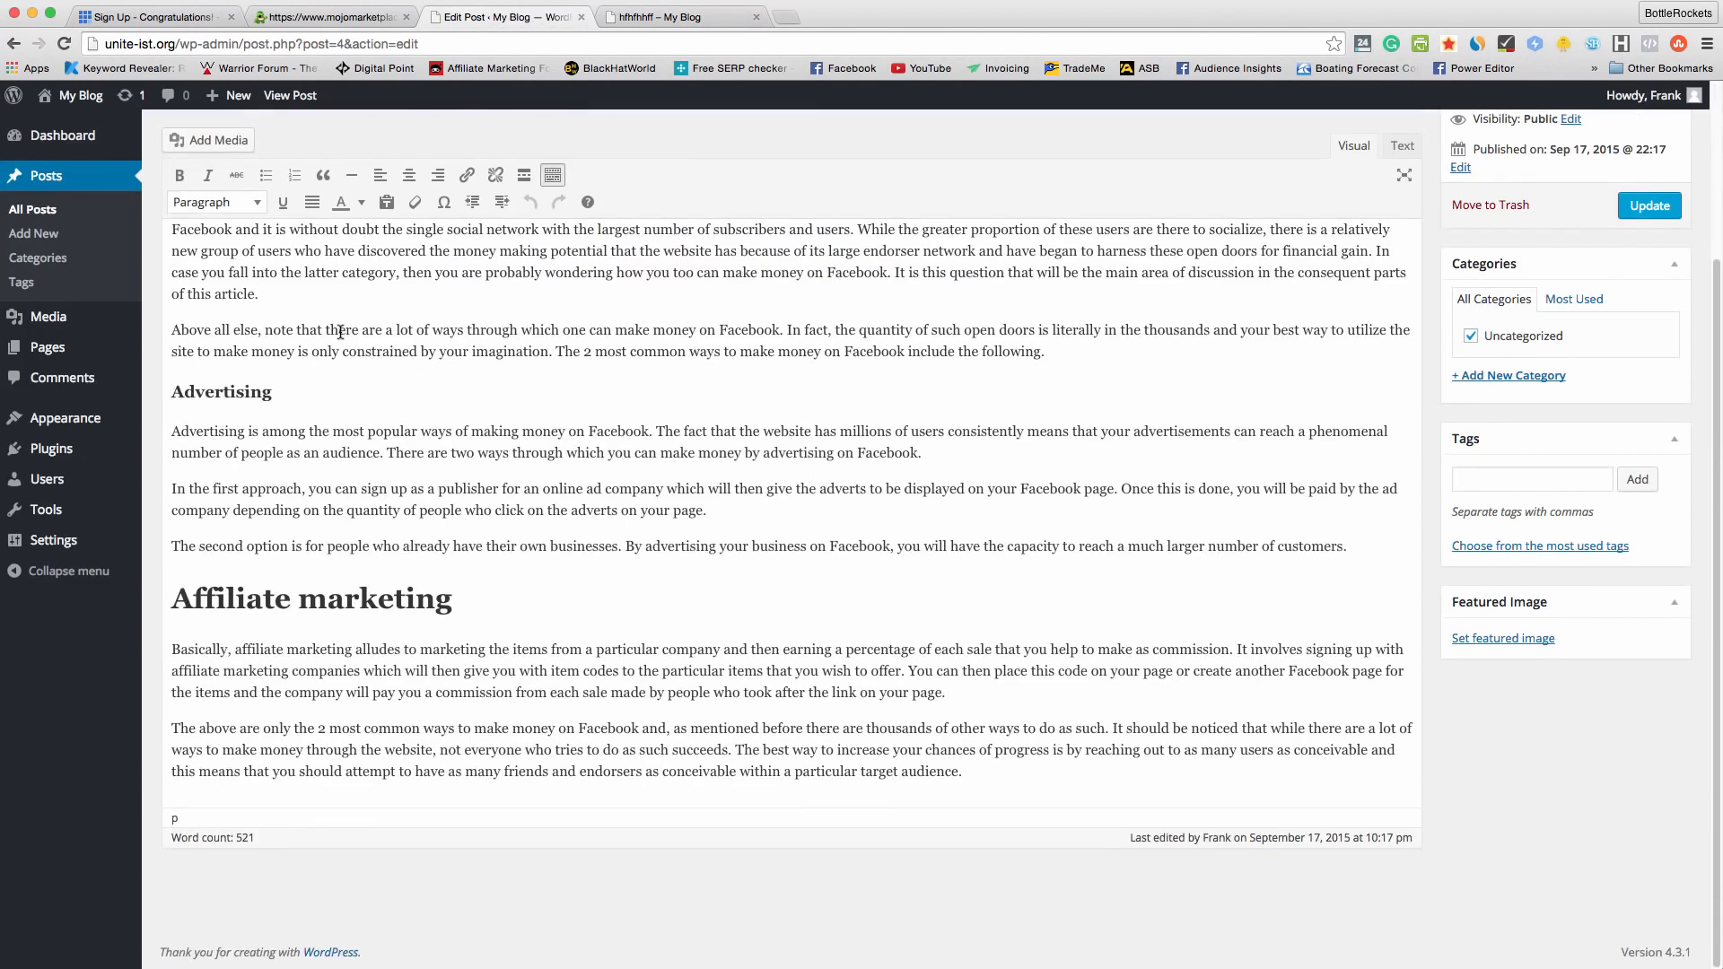
{"action": "left_click", "coordinate": [1647, 204]}
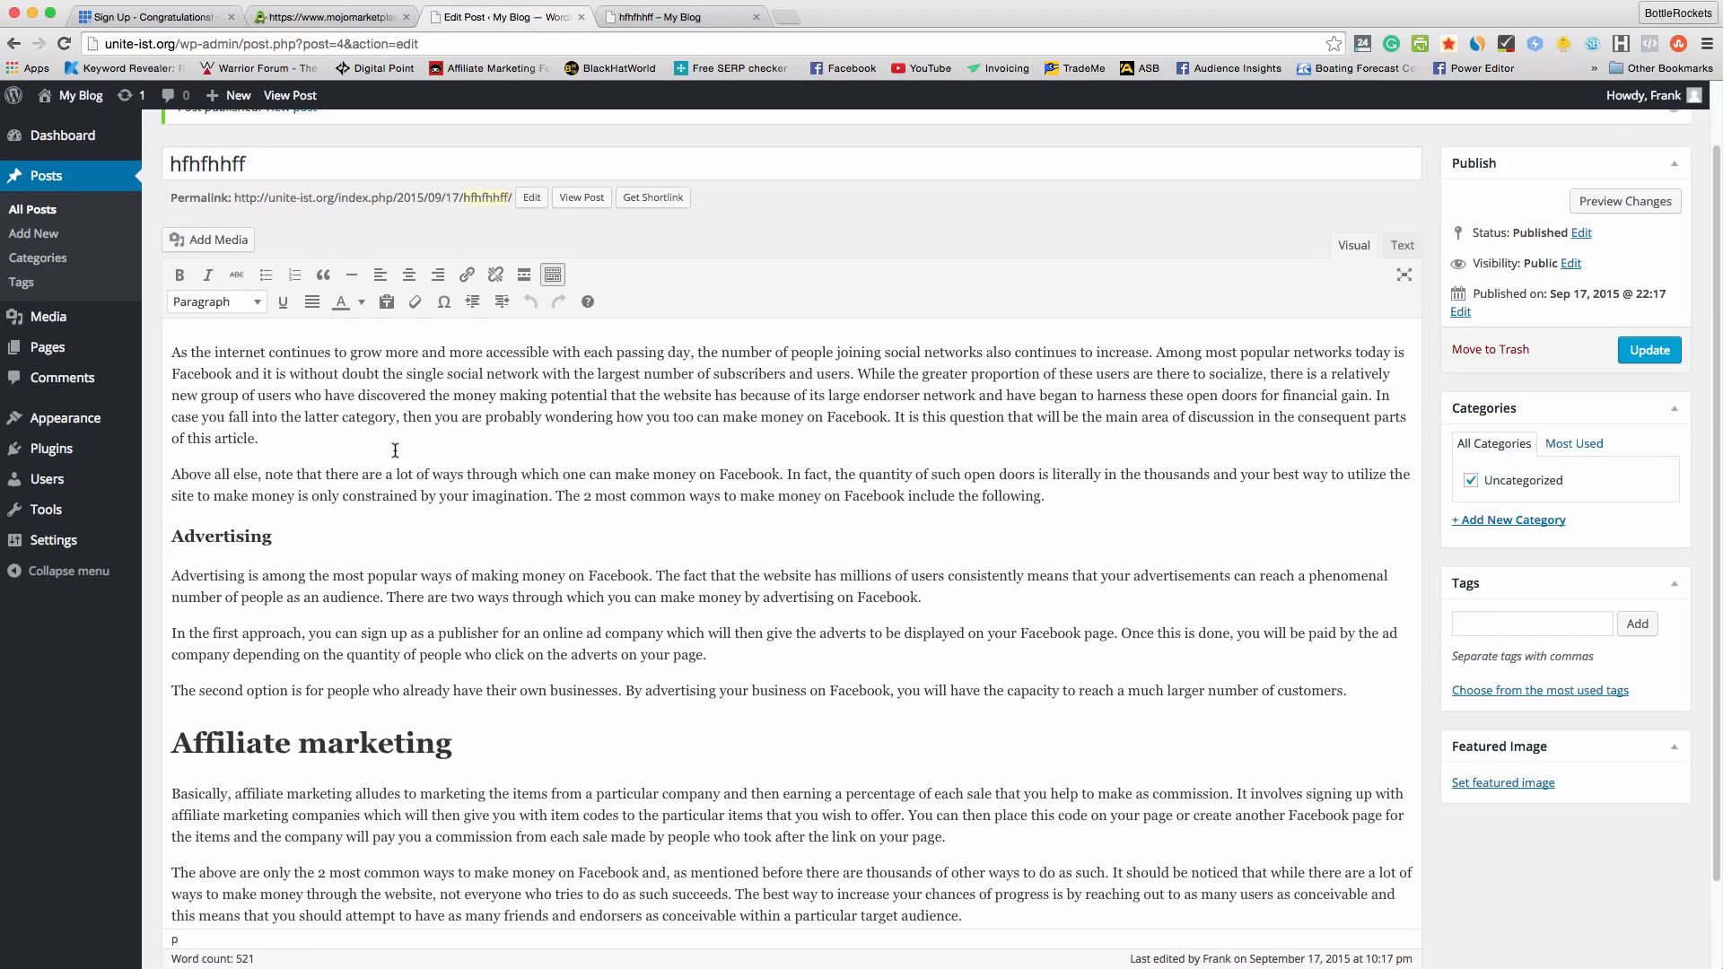
{"action": "scroll", "scroll_direction": "down", "scroll_amount": 3}
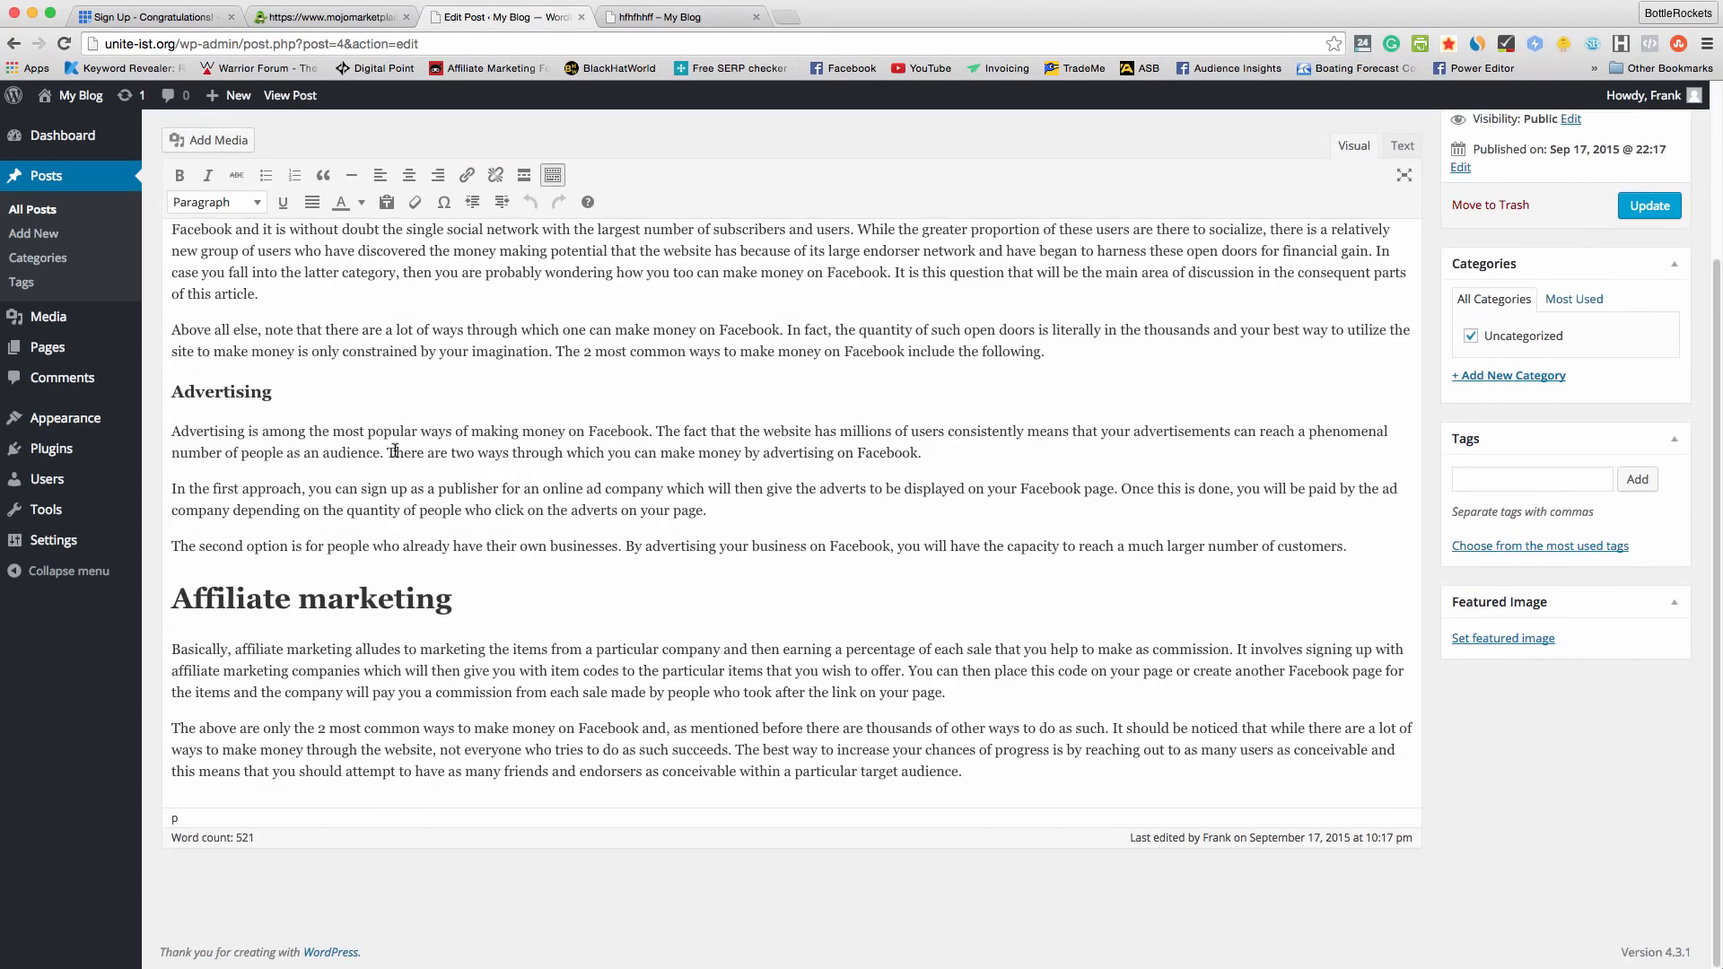